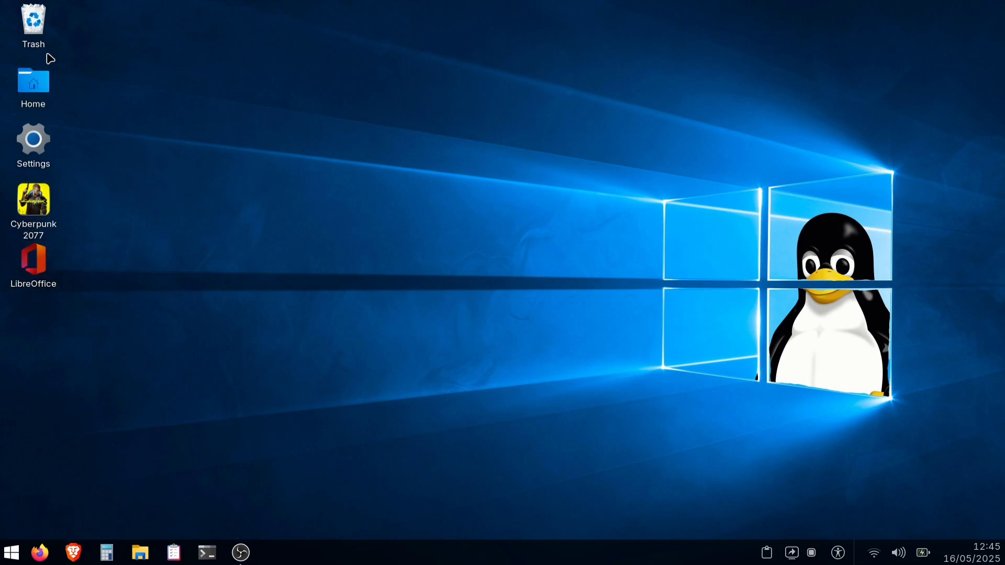
Install GNOME Tweaks with sudo apt install gnome-tweaks, answering y to continue
{"action": "left_click", "coordinate": [11, 551]}
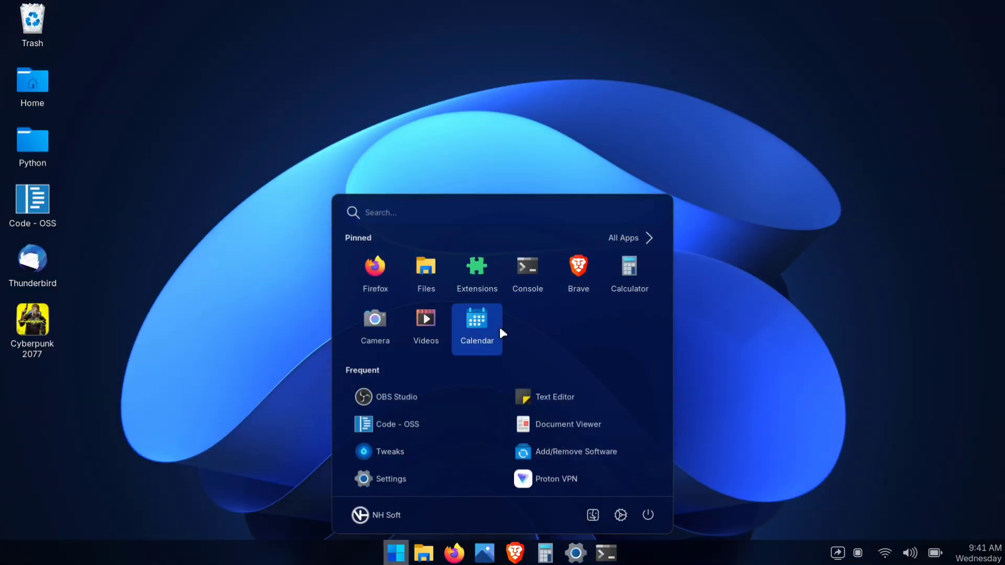
{"action": "mouse_move", "coordinate": [576, 272]}
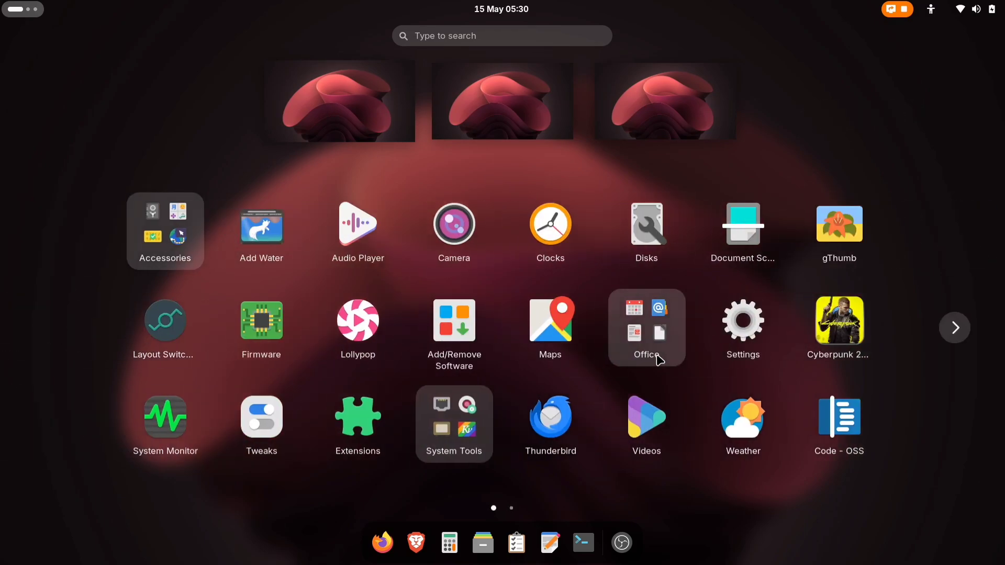
{"action": "mouse_move", "coordinate": [260, 417]}
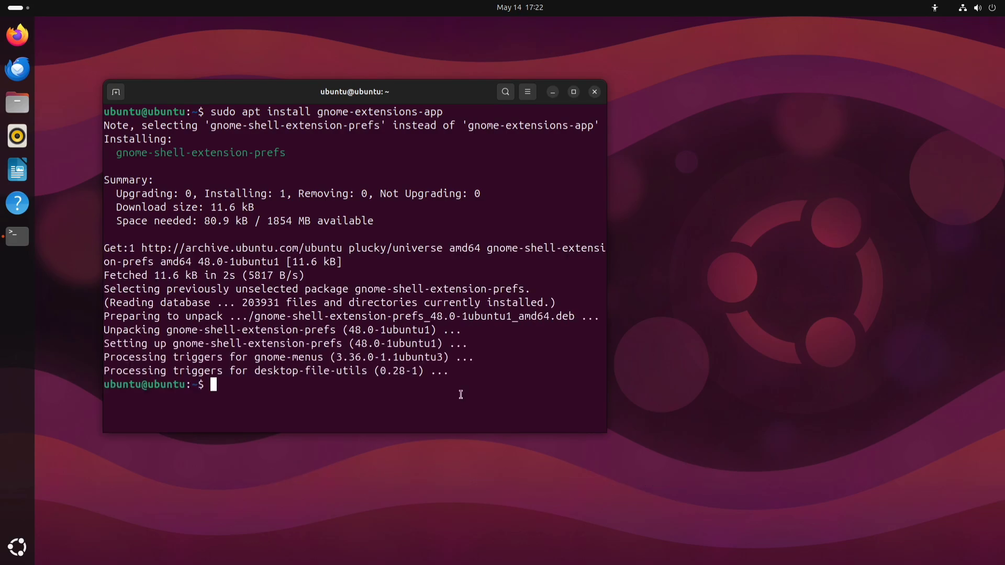
{"action": "type", "text": "sudo apt install gnome-tweaks"}
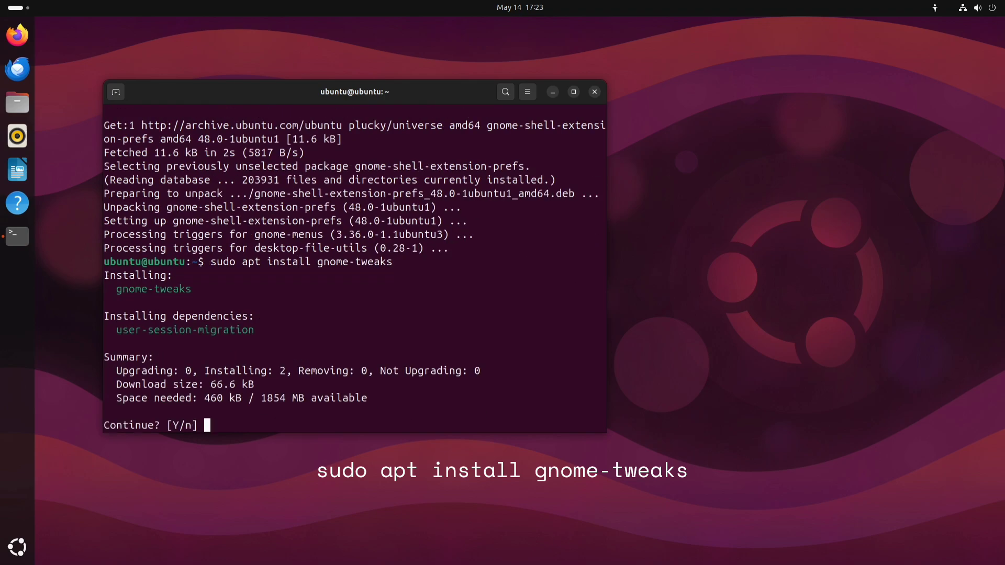
{"action": "type", "text": "y"}
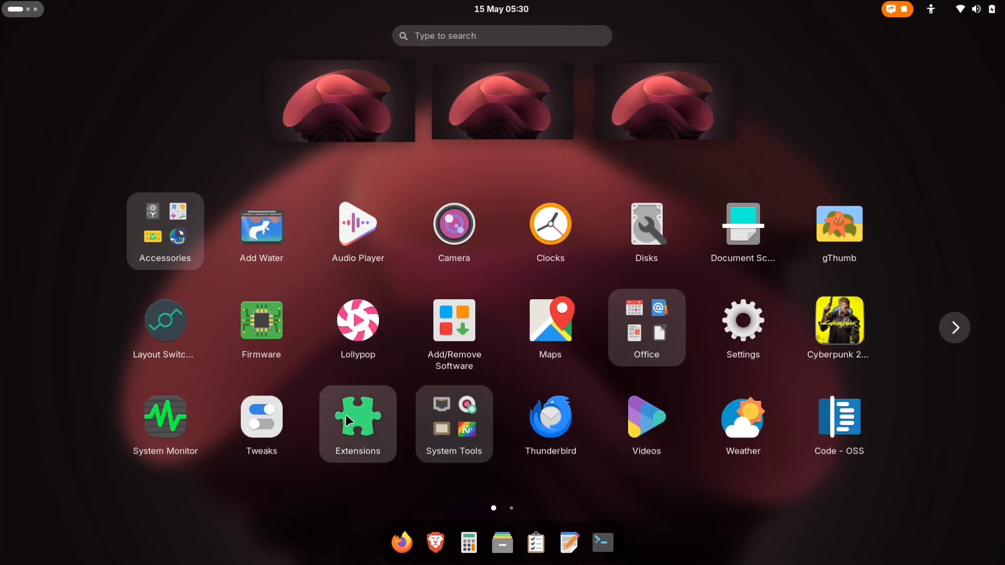
Launch Extensions, switch off Dash to Dock, and show the Activities overview
{"action": "left_click", "coordinate": [357, 423]}
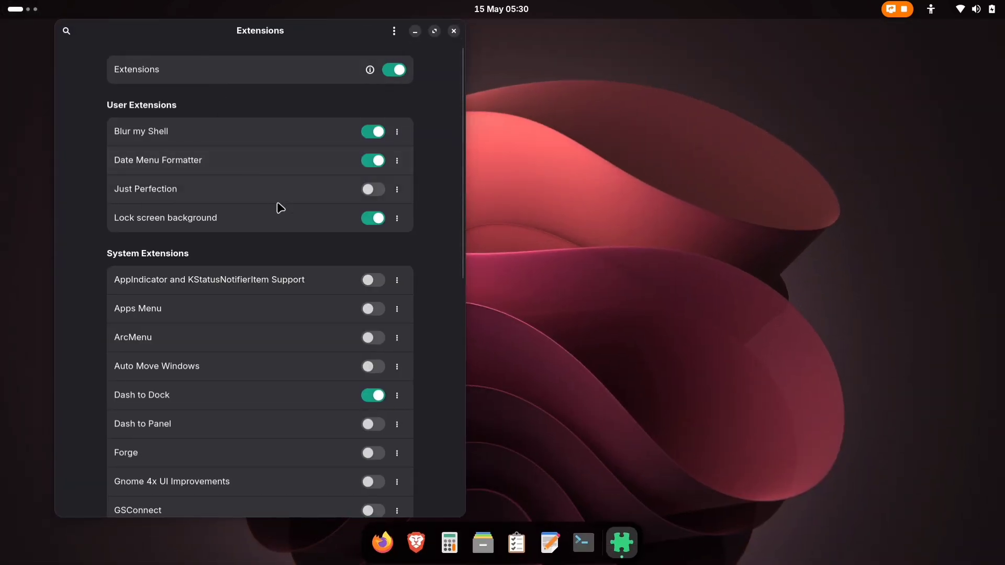
{"action": "mouse_move", "coordinate": [188, 399]}
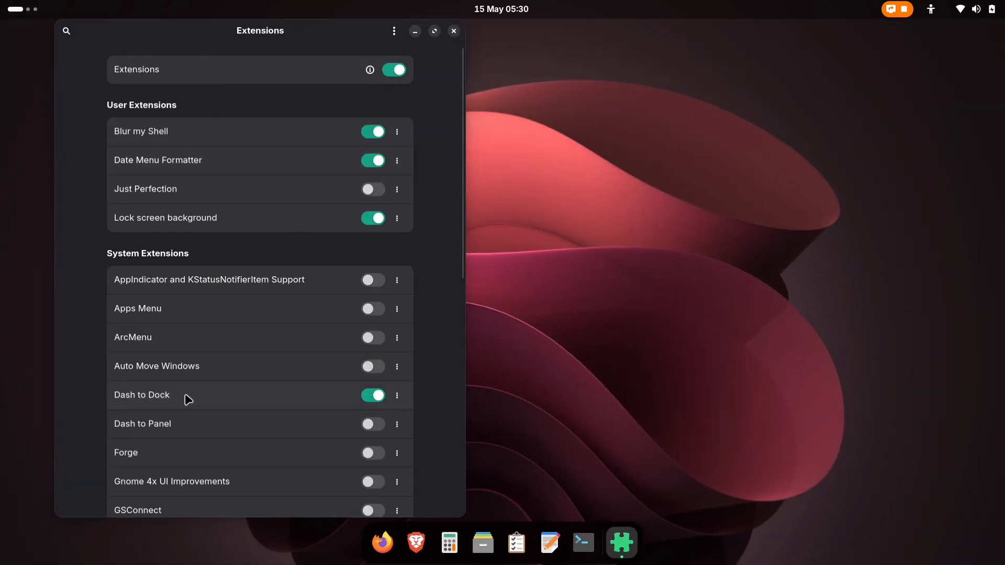
{"action": "left_click", "coordinate": [372, 394]}
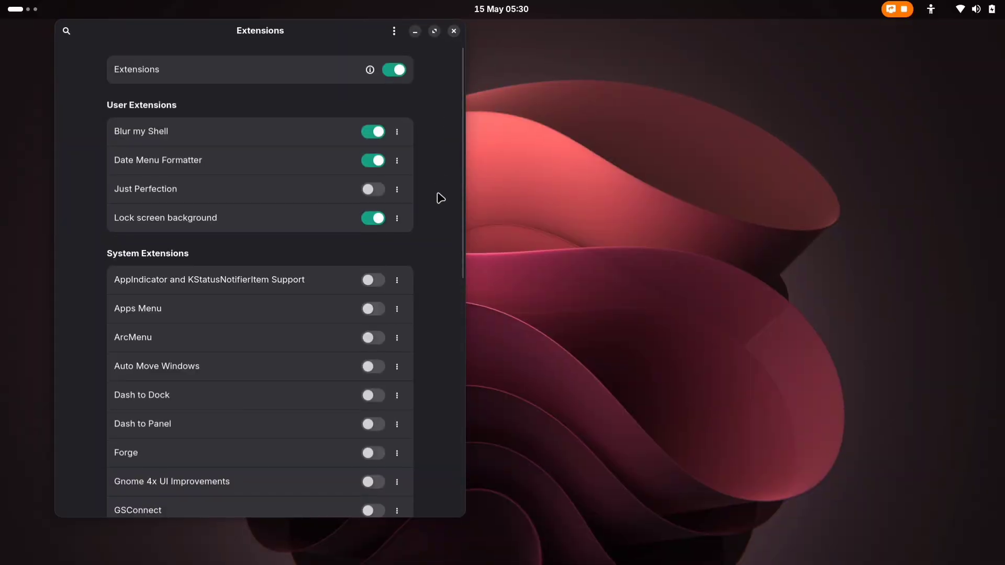
{"action": "mouse_move", "coordinate": [128, 431]}
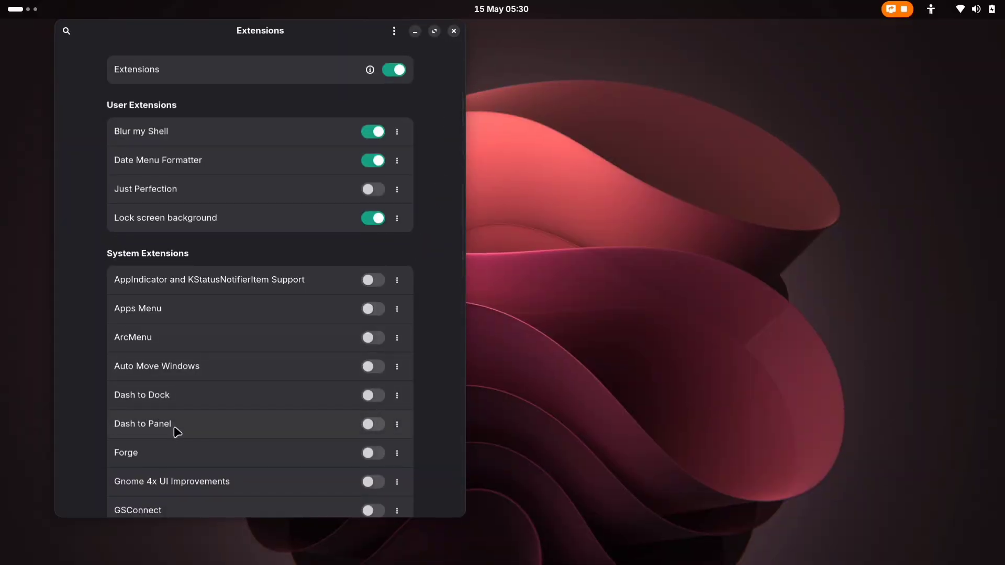
{"action": "mouse_move", "coordinate": [147, 261]}
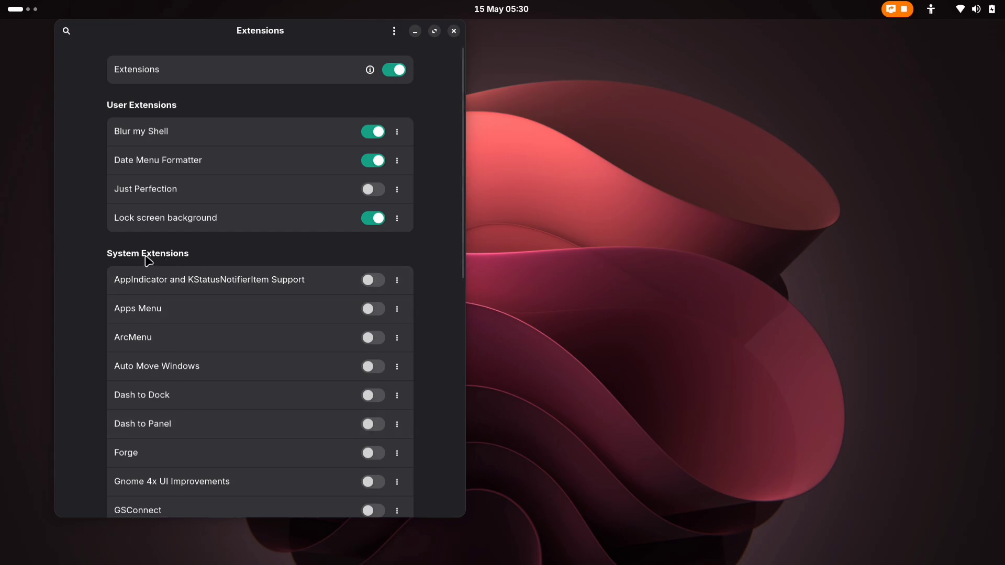
{"action": "mouse_move", "coordinate": [110, 449]}
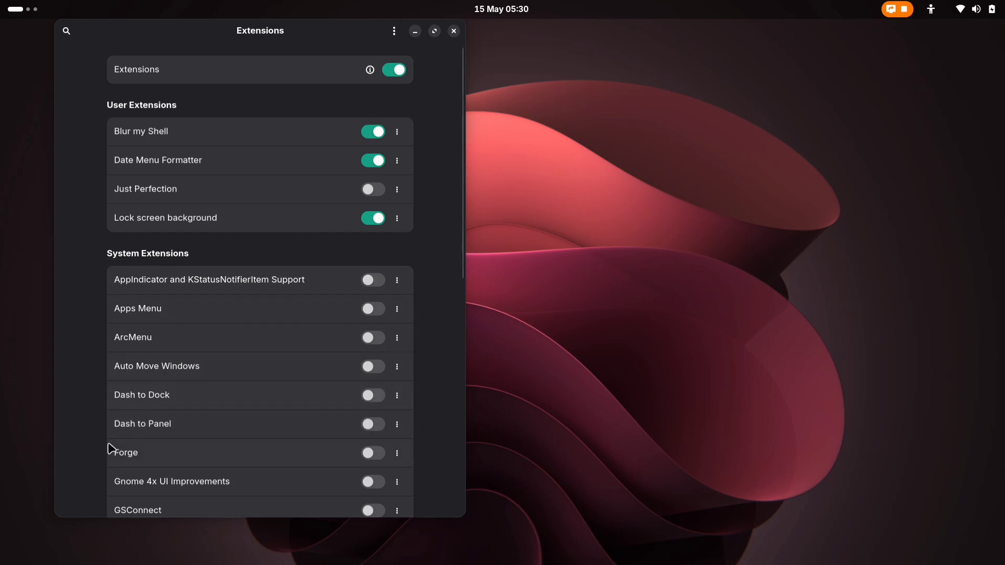
{"action": "mouse_move", "coordinate": [180, 430]}
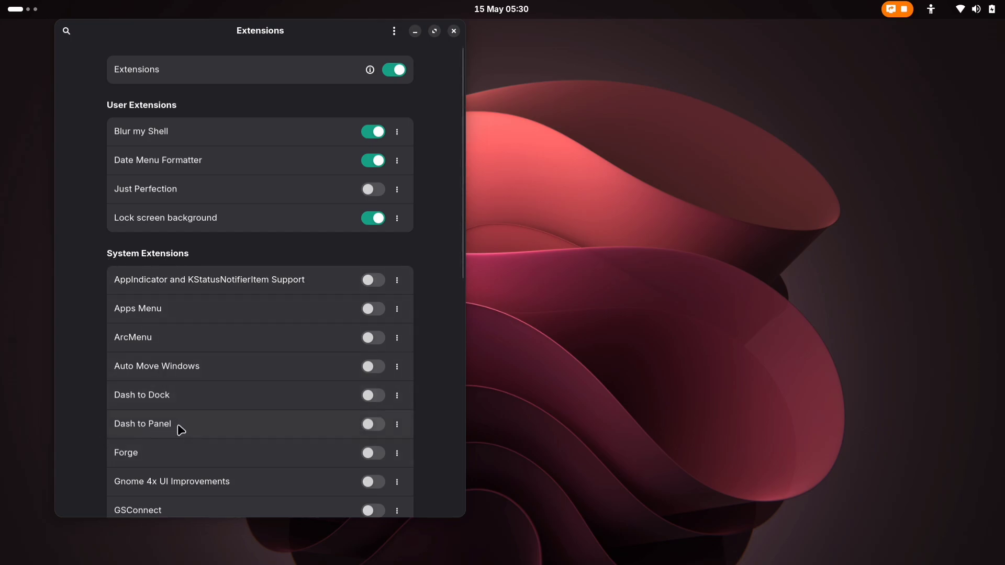
{"action": "left_click", "coordinate": [453, 31]}
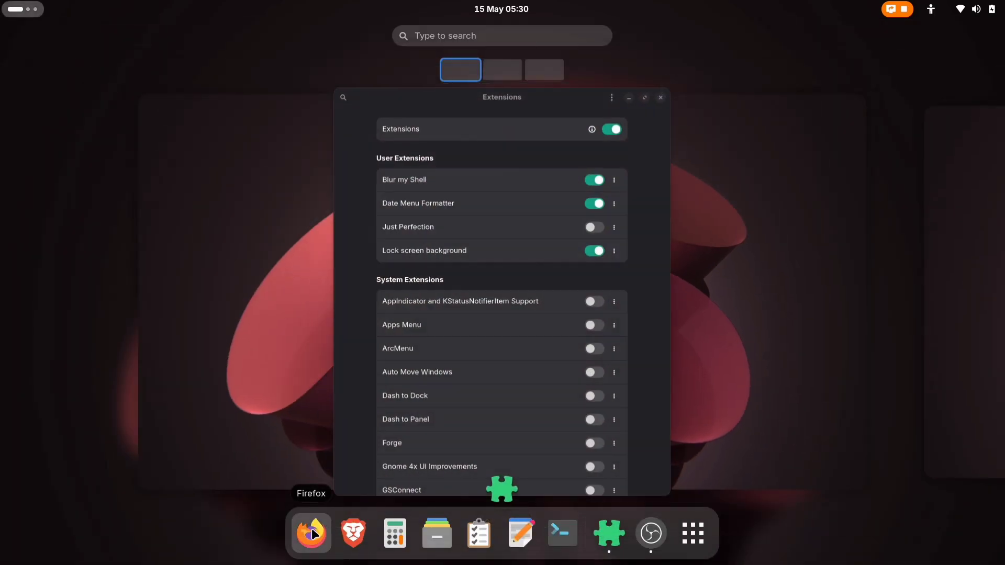
Search extensions.gnome.org in Firefox for 'dash to panel' and open its result
{"action": "left_click", "coordinate": [311, 533]}
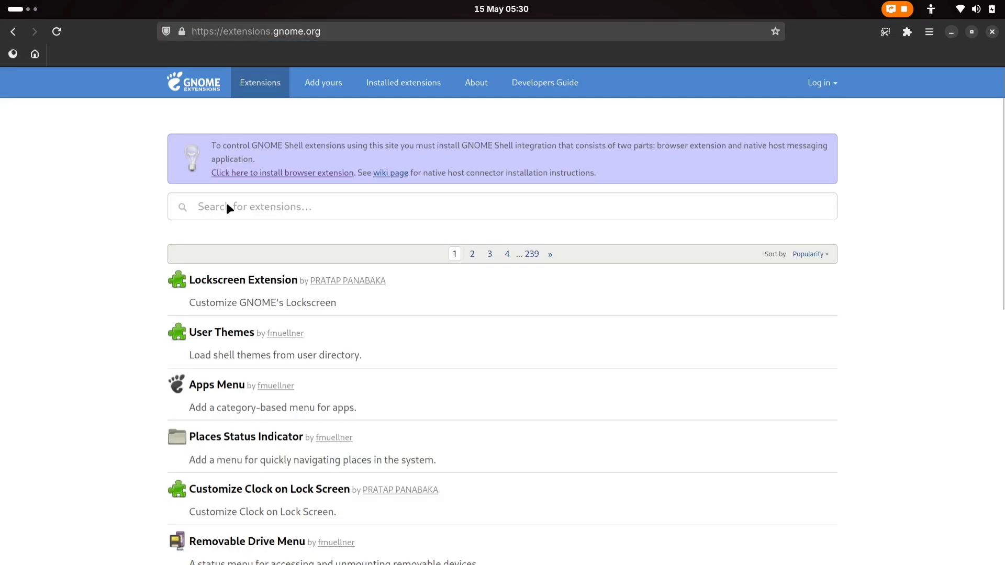
{"action": "type", "text": "dash to panel"}
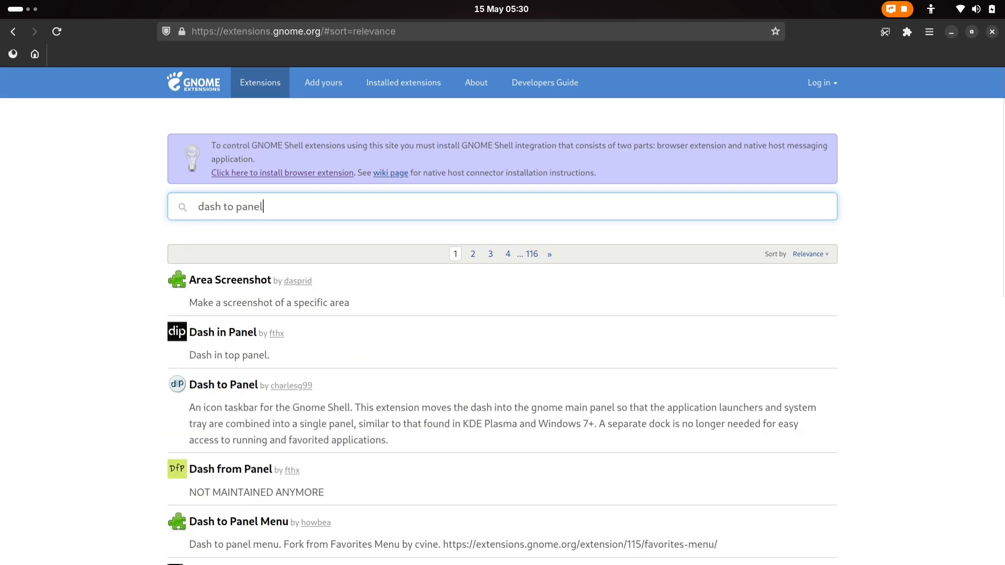
{"action": "scroll", "scroll_direction": "down", "scroll_amount": 3}
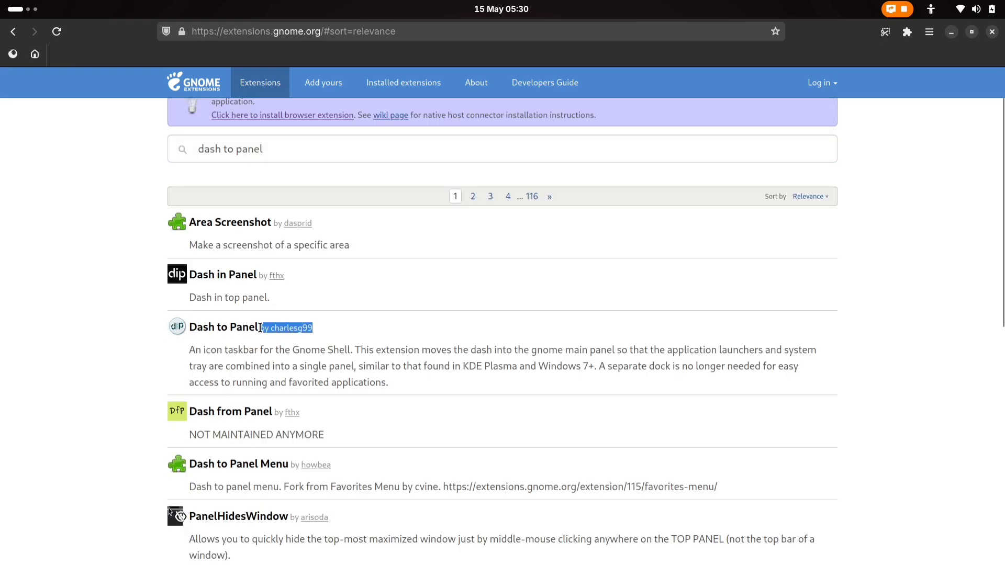
{"action": "left_click", "coordinate": [223, 327]}
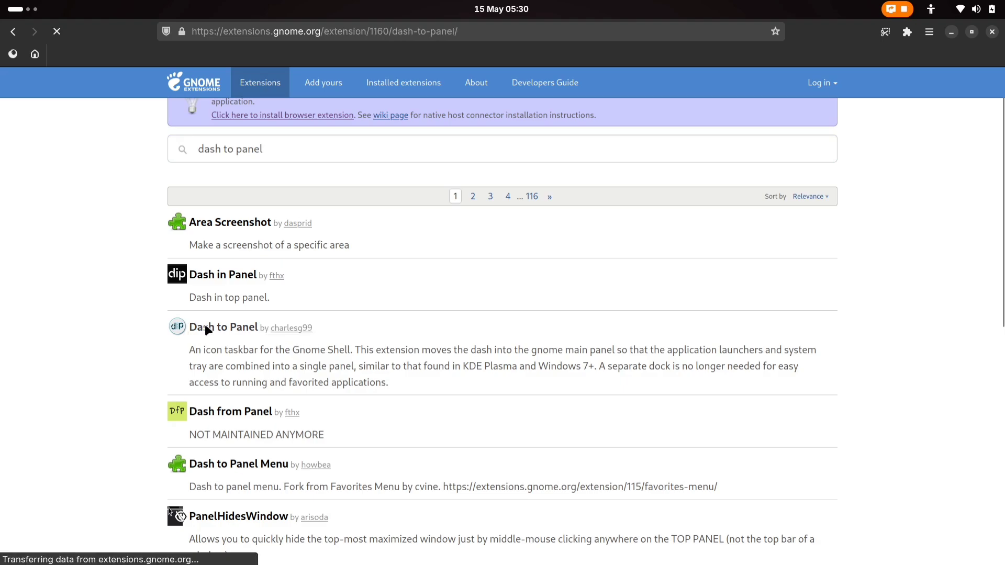
Check Dash to Panel's supported shell versions, then install it, answering the connector prompt
{"action": "left_click", "coordinate": [223, 327]}
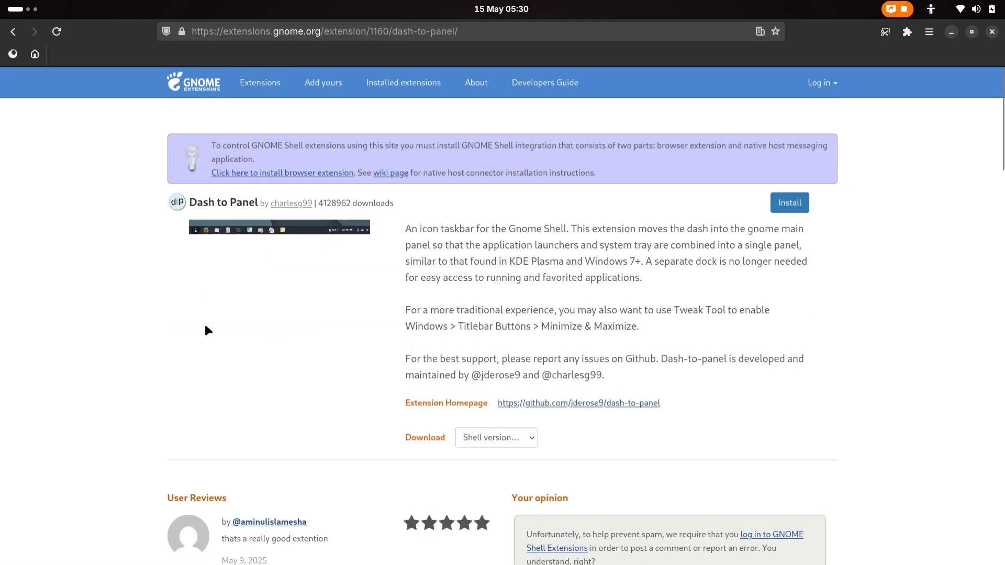
{"action": "scroll", "scroll_direction": "down", "scroll_amount": 3}
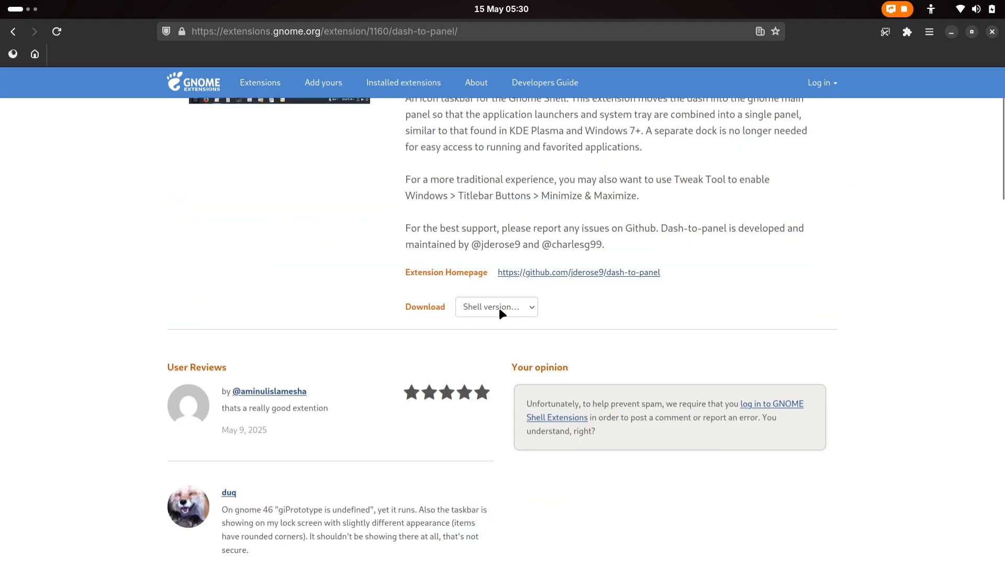
{"action": "left_click", "coordinate": [496, 307]}
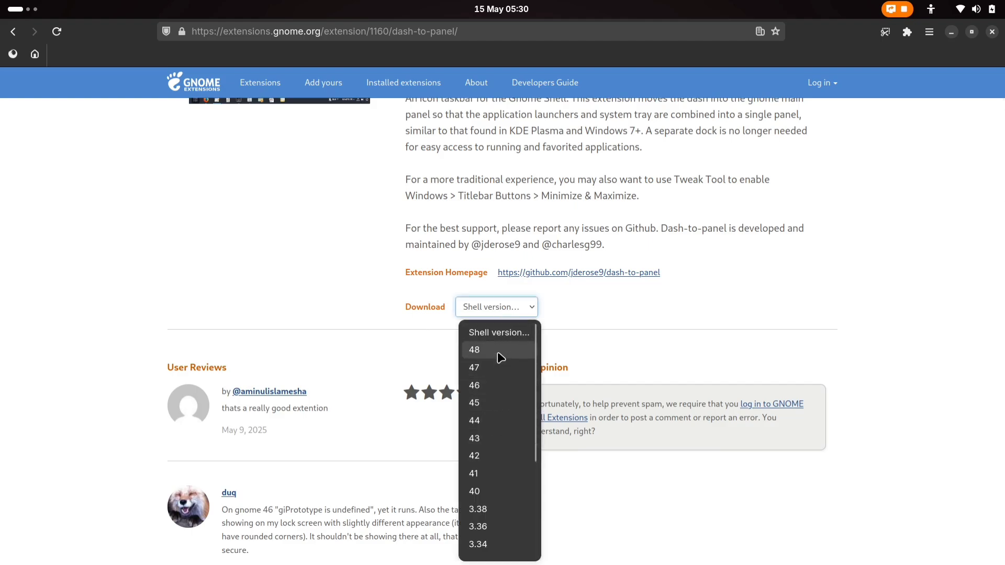
{"action": "mouse_move", "coordinate": [462, 360]}
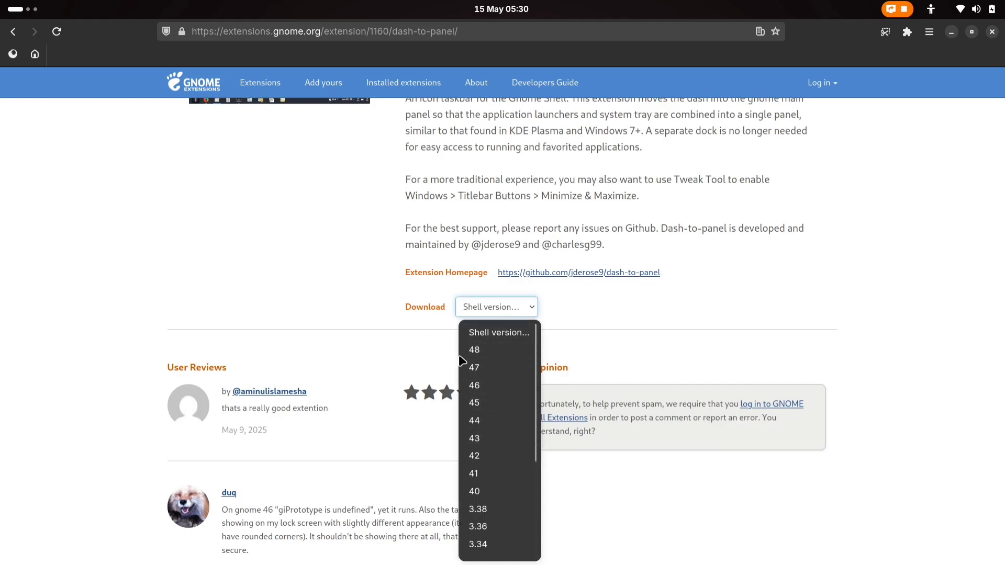
{"action": "mouse_move", "coordinate": [501, 357]}
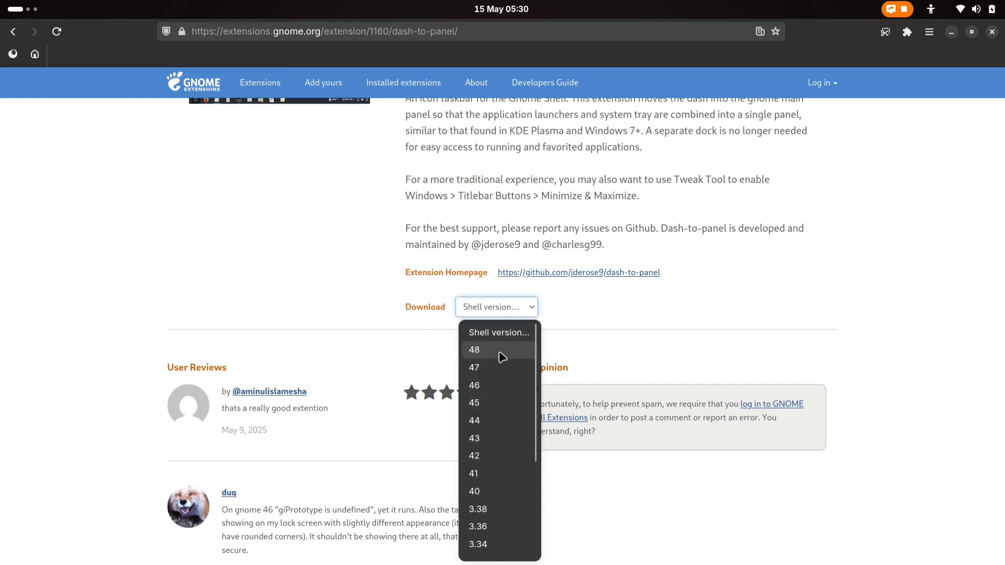
{"action": "mouse_move", "coordinate": [493, 456]}
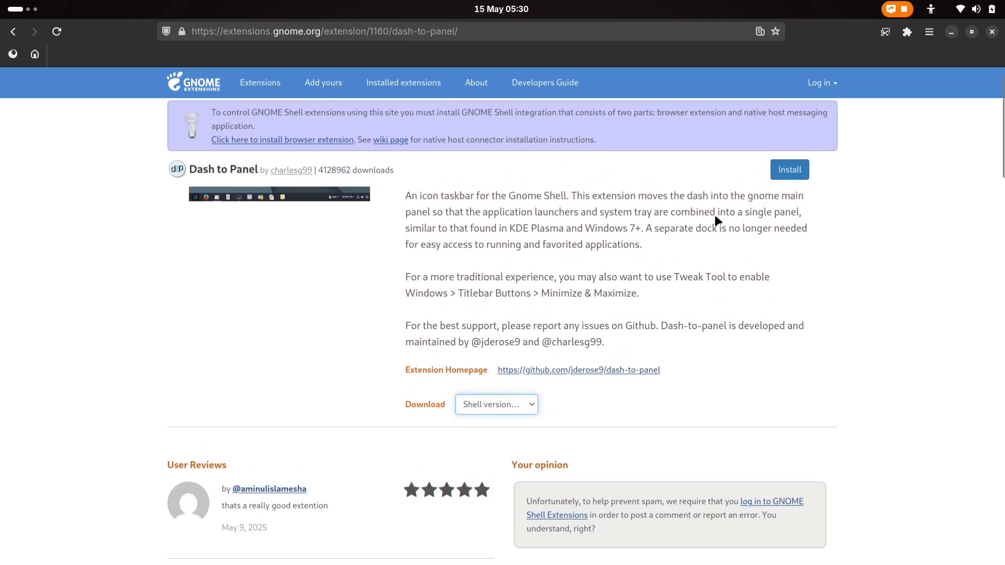
{"action": "left_click", "coordinate": [789, 169]}
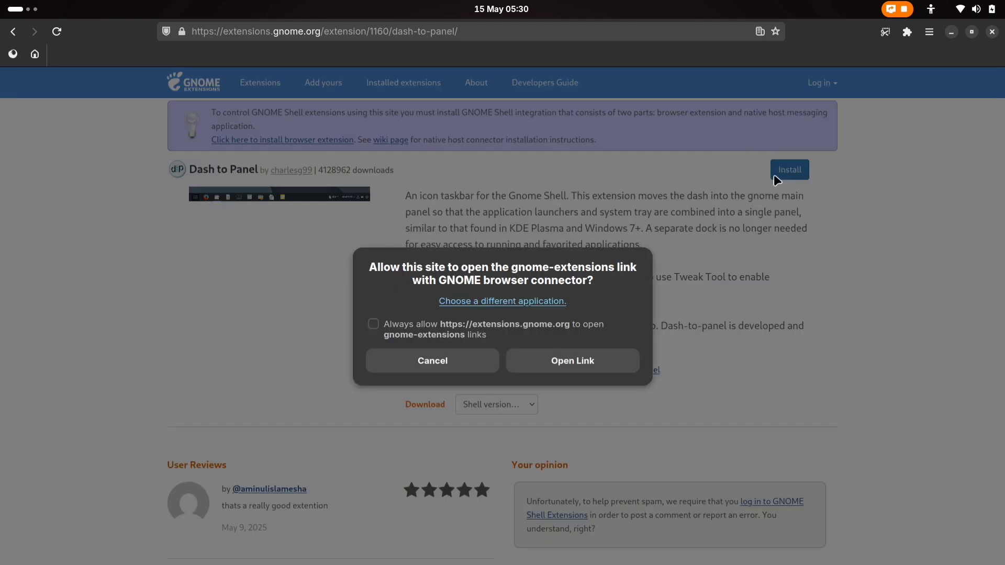
{"action": "left_click", "coordinate": [432, 361]}
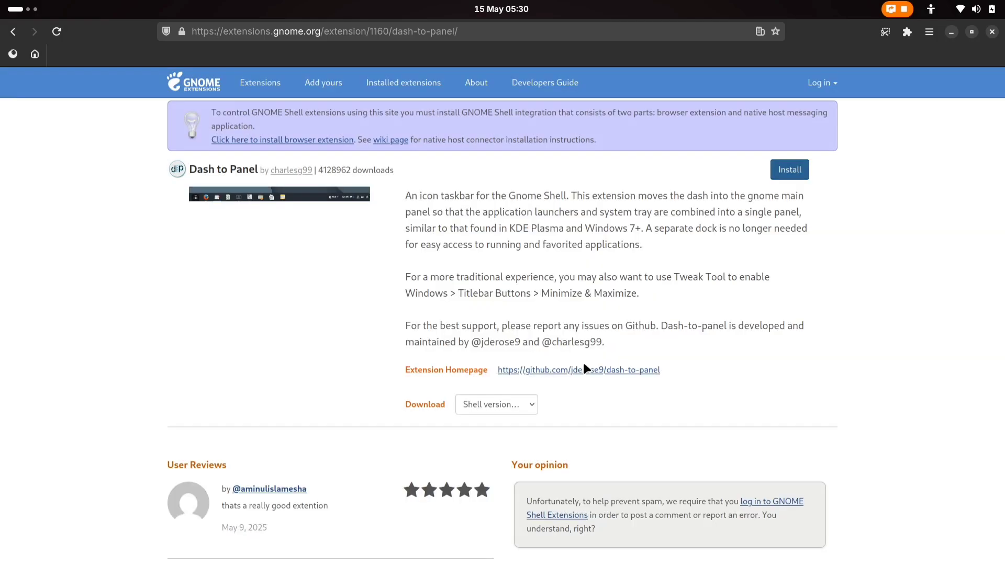
{"action": "left_click", "coordinate": [789, 169]}
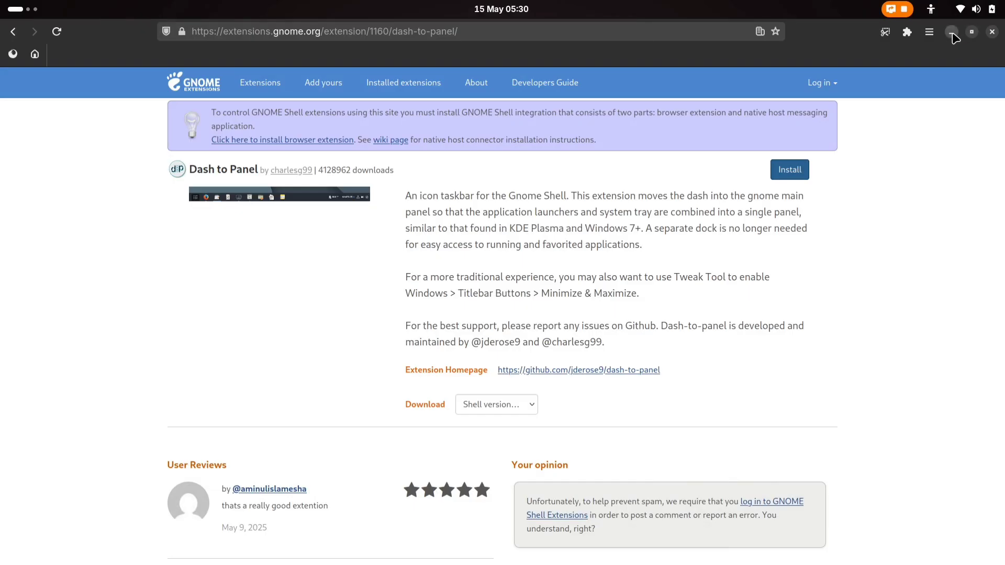
Return to the Extensions app and switch on Dash to Panel
{"action": "key", "text": "Super"}
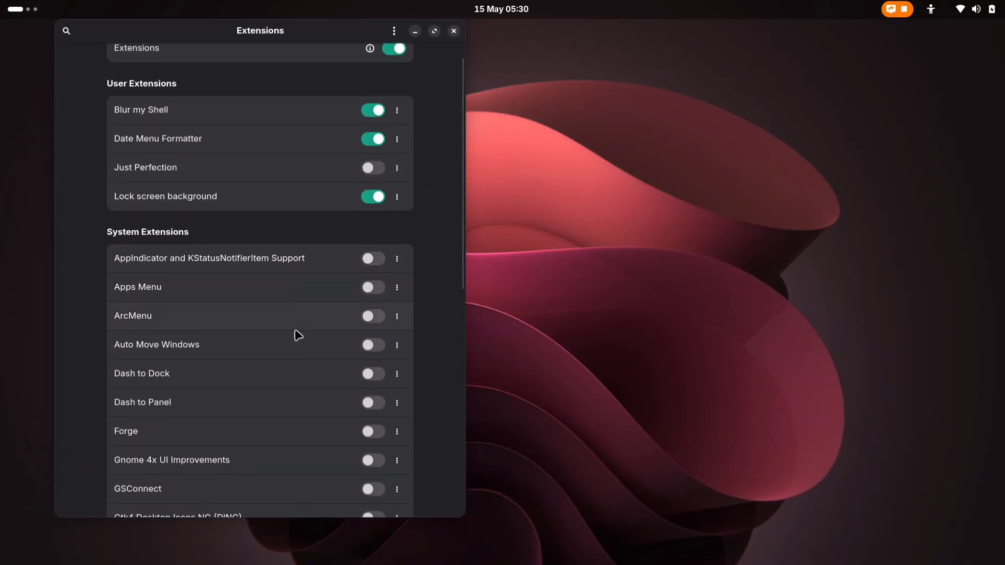
{"action": "scroll", "scroll_direction": "down", "scroll_amount": 3}
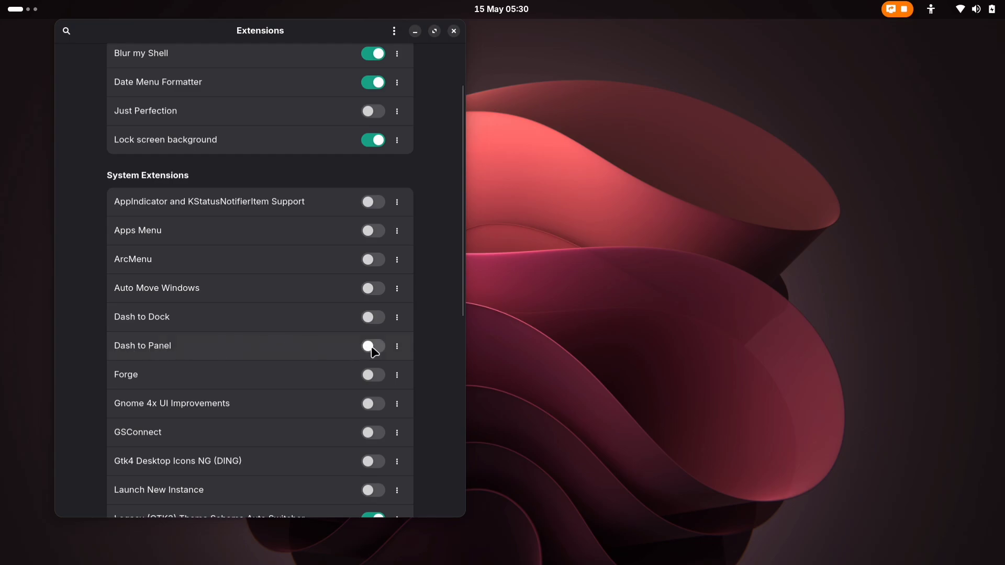
{"action": "left_click", "coordinate": [372, 345]}
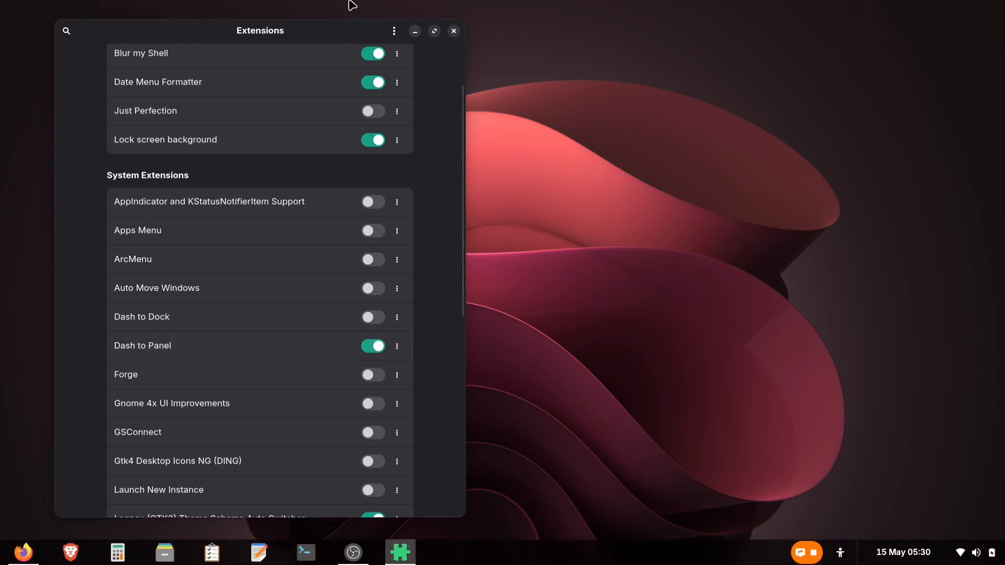
{"action": "mouse_move", "coordinate": [985, 555]}
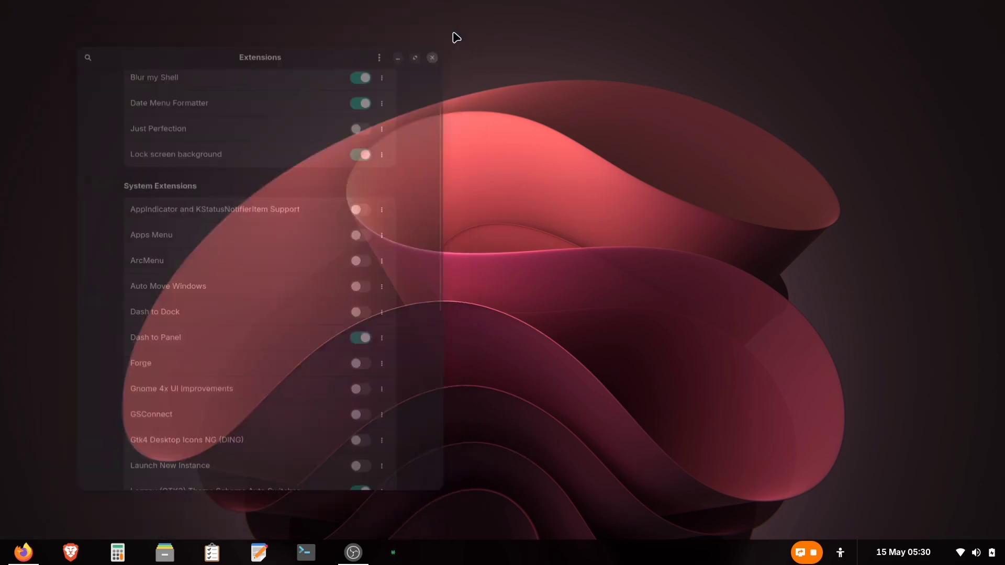
Open Dash to Panel Settings from the taskbar and set panel thickness to 53 px
{"action": "right_click", "coordinate": [539, 553]}
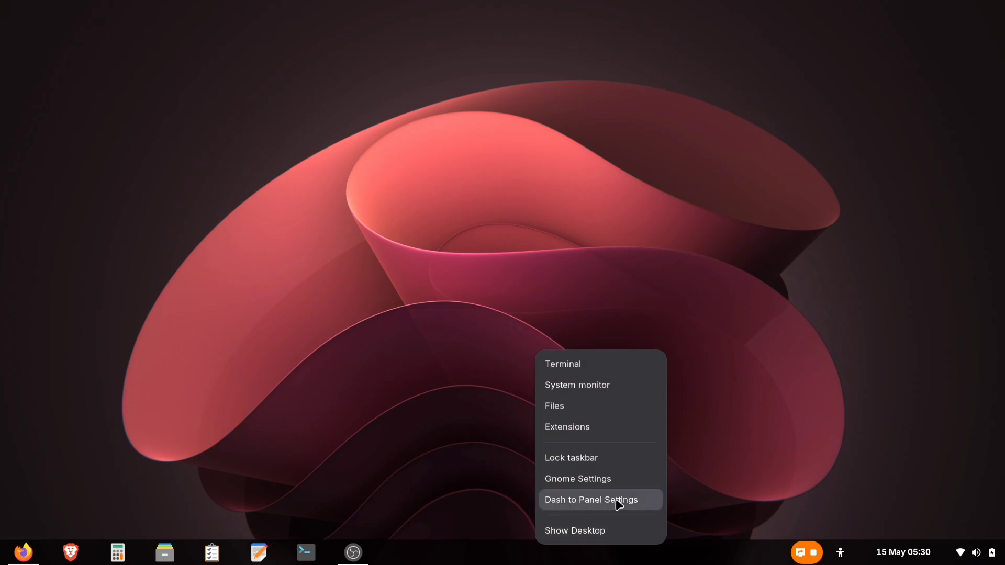
{"action": "left_click", "coordinate": [591, 499]}
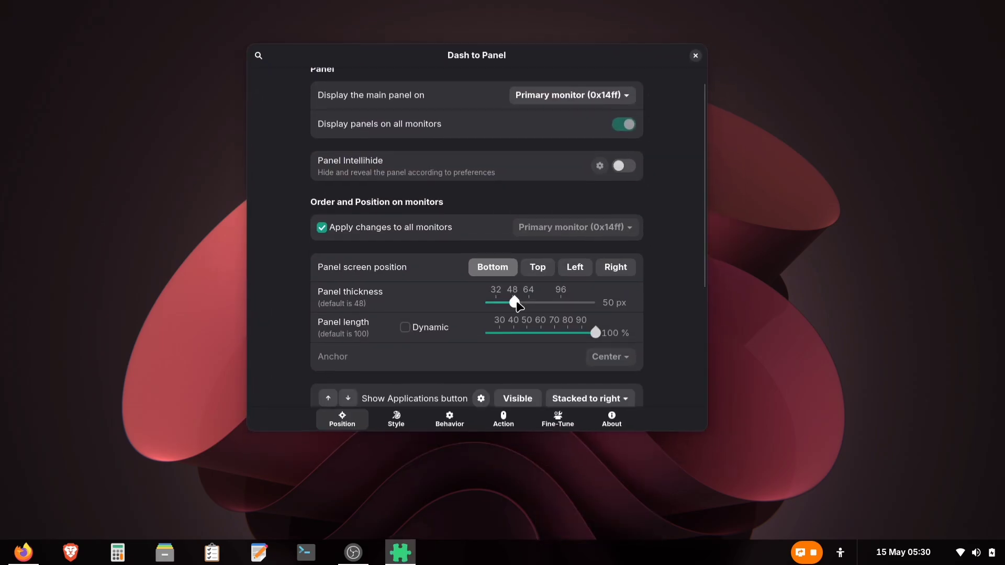
{"action": "left_click_drag", "start_coordinate": [513, 303], "coordinate": [570, 303]}
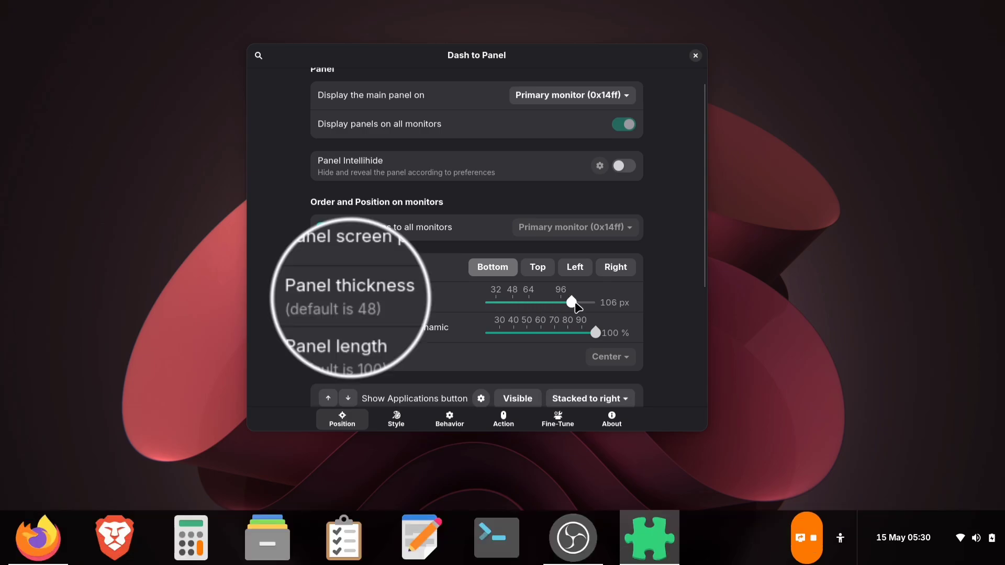
{"action": "left_click_drag", "start_coordinate": [572, 302], "coordinate": [513, 302]}
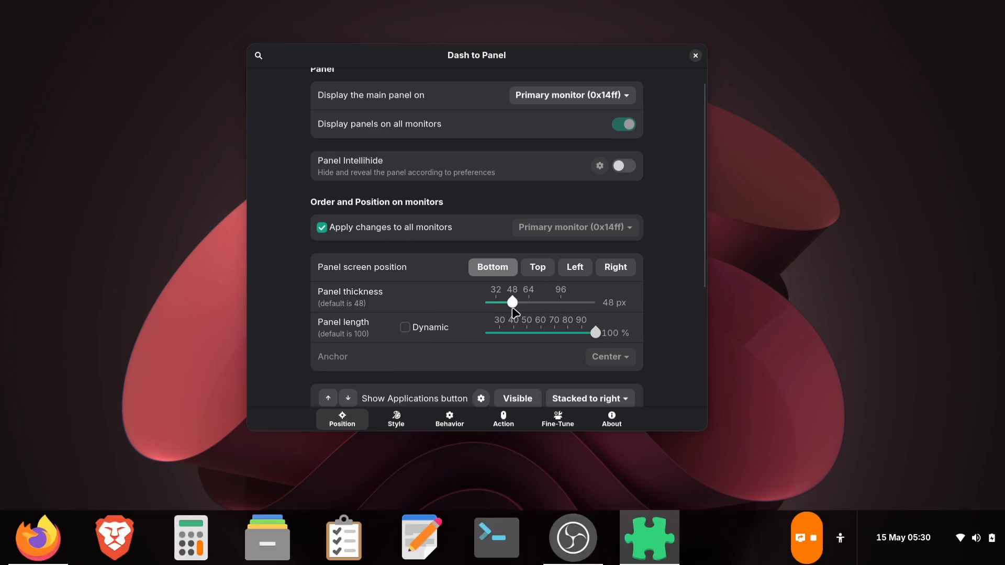
{"action": "left_click_drag", "start_coordinate": [512, 303], "coordinate": [518, 322]}
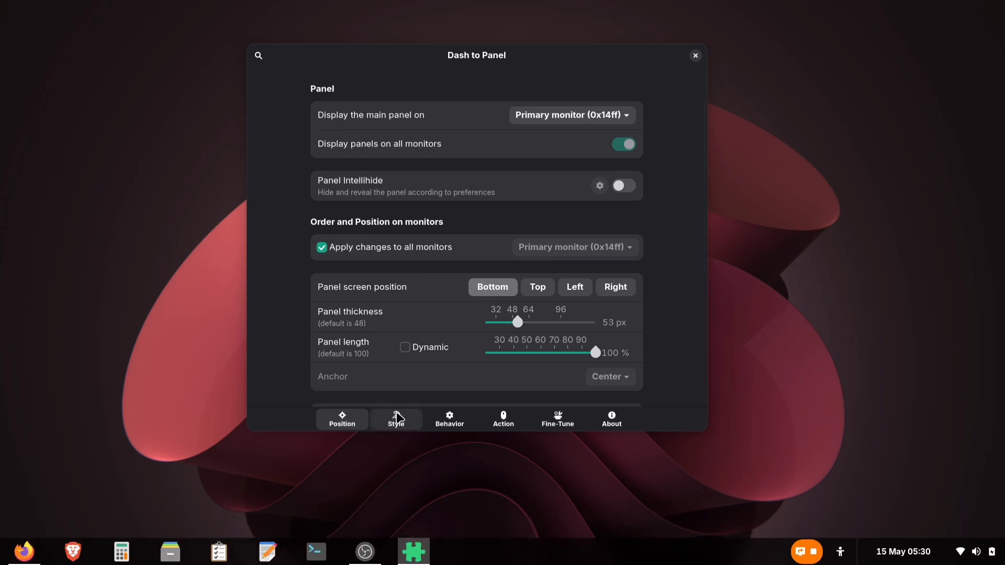
On the Style page, set focused and unfocused running indicators to Dots
{"action": "left_click", "coordinate": [396, 419]}
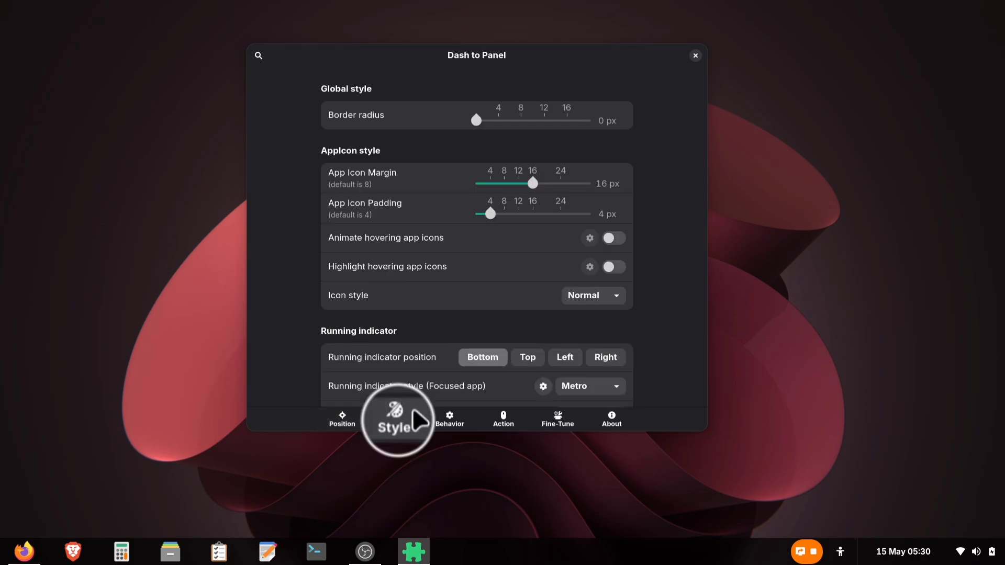
{"action": "scroll", "scroll_direction": "down", "scroll_amount": 3}
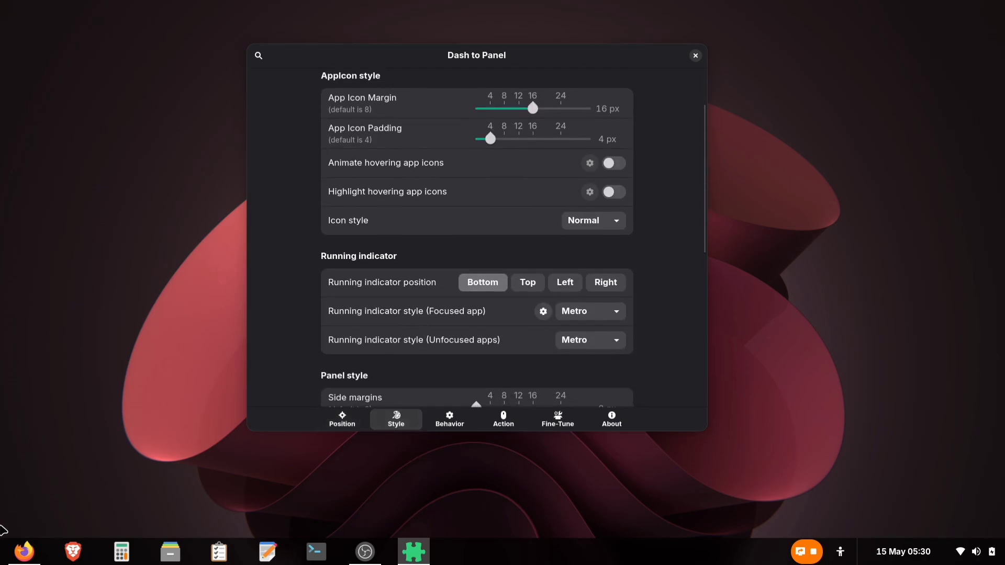
{"action": "mouse_move", "coordinate": [154, 362]}
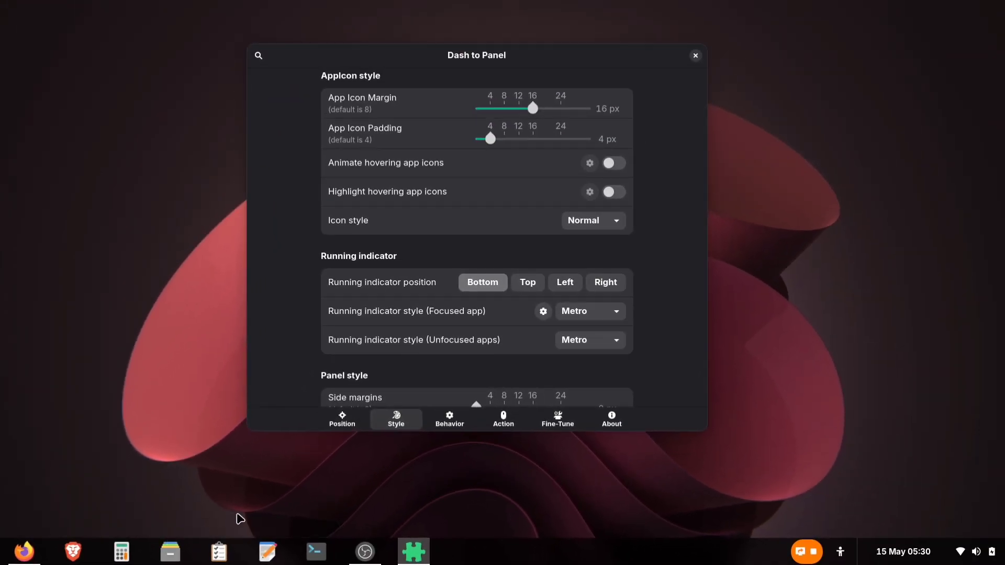
{"action": "mouse_move", "coordinate": [243, 437]}
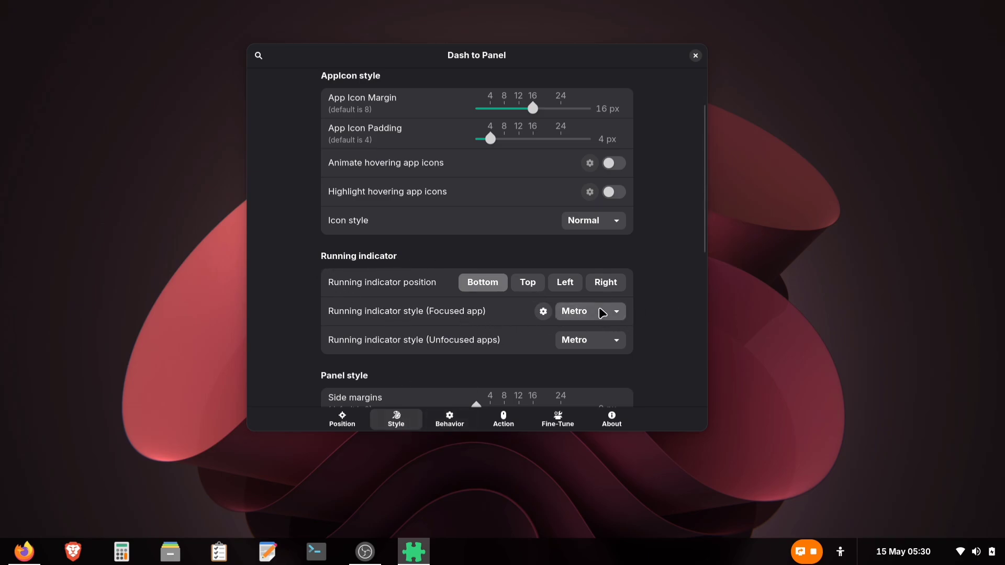
{"action": "left_click", "coordinate": [588, 311]}
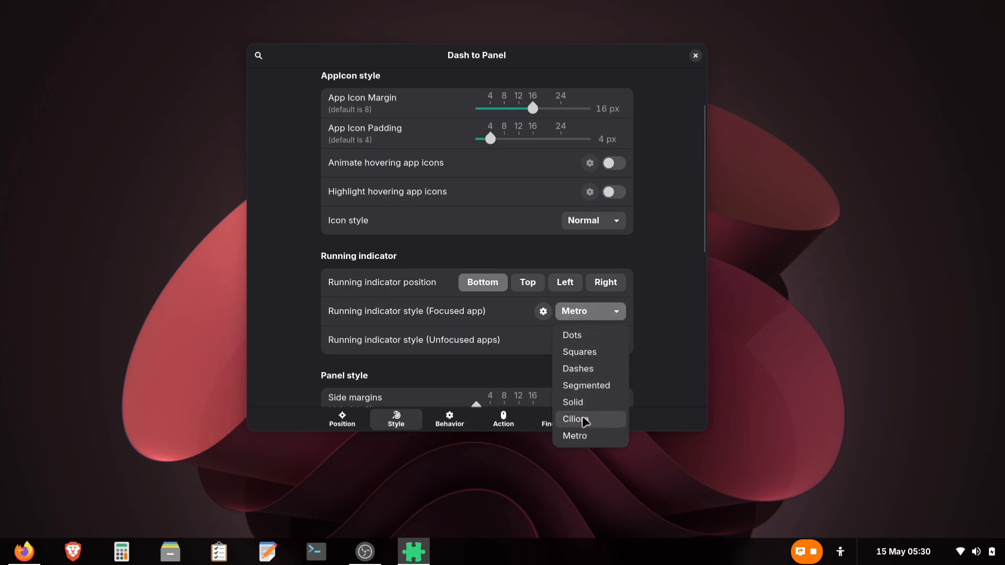
{"action": "left_click", "coordinate": [571, 335]}
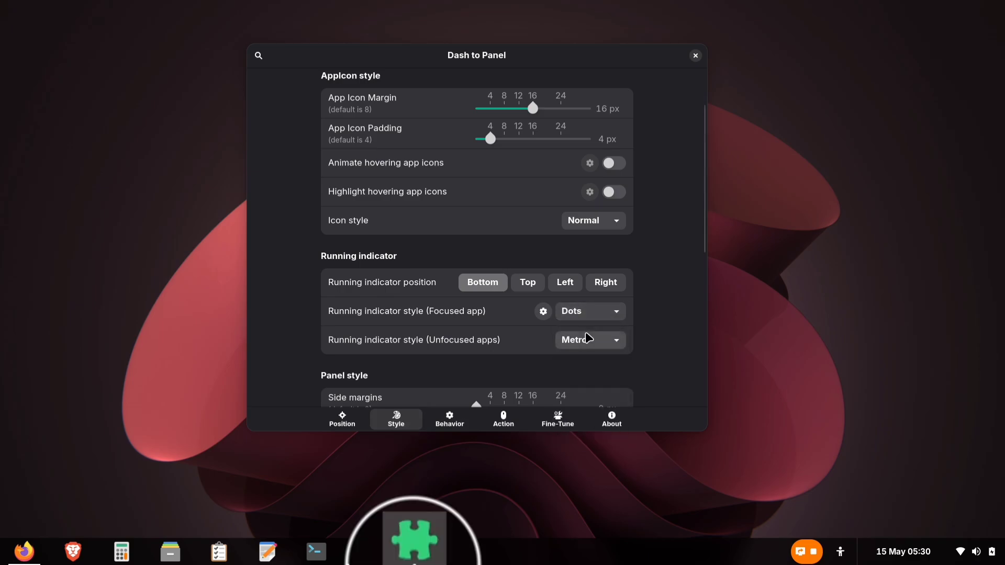
{"action": "left_click", "coordinate": [589, 339]}
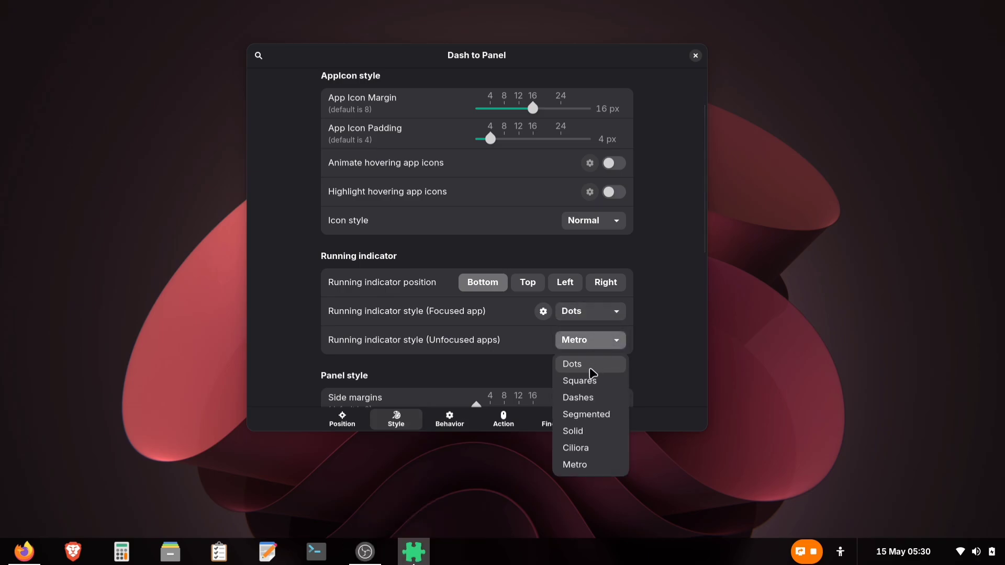
{"action": "left_click", "coordinate": [571, 365]}
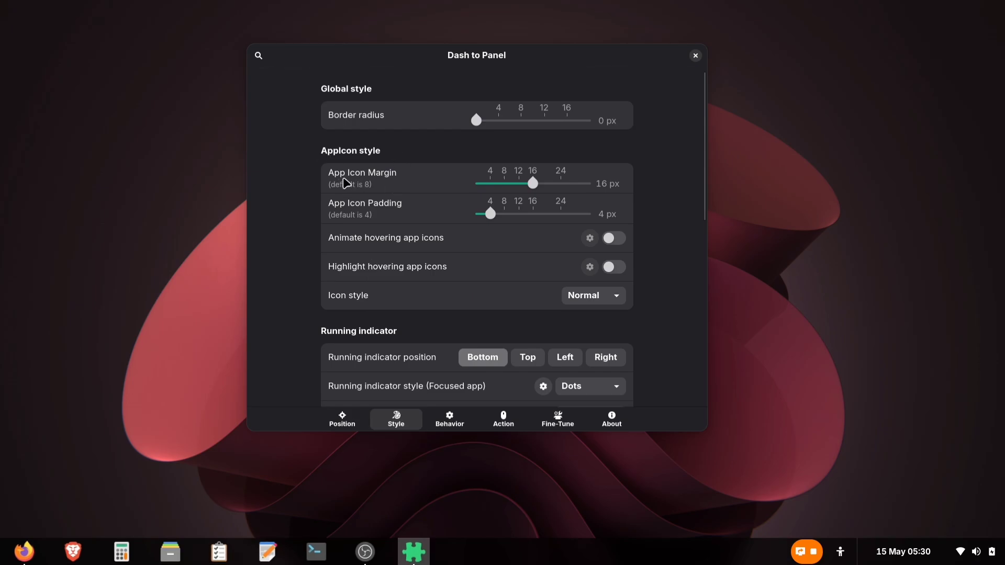
Drag App Icon Margin down to 3 px and adjust App Icon Padding
{"action": "left_click_drag", "start_coordinate": [534, 183], "coordinate": [526, 183]}
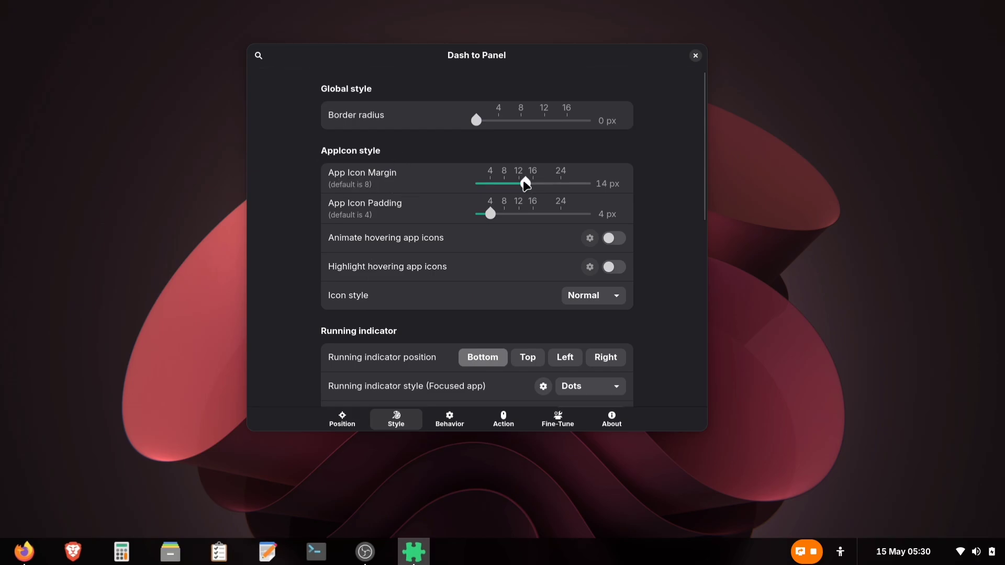
{"action": "left_click_drag", "start_coordinate": [525, 184], "coordinate": [503, 183]}
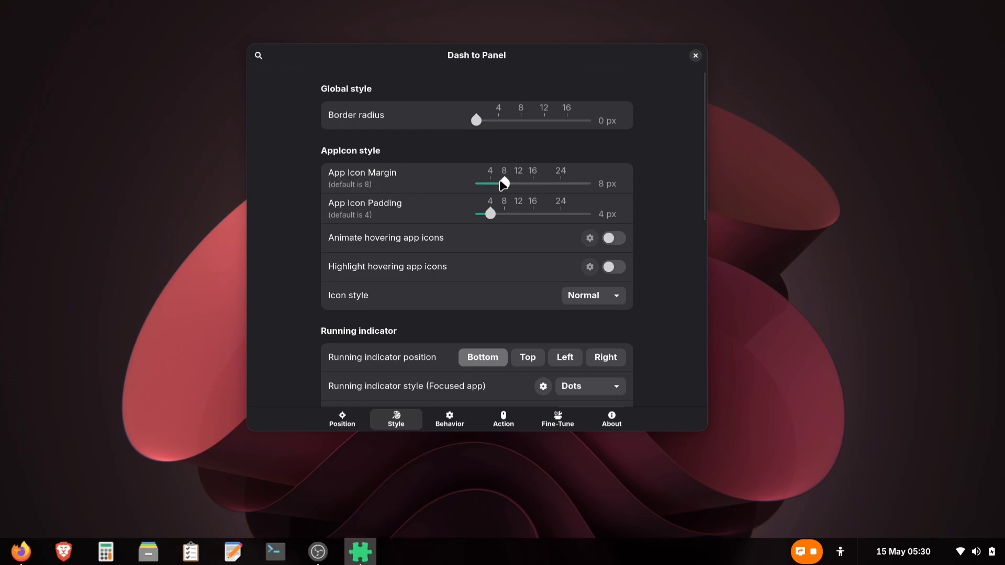
{"action": "left_click_drag", "start_coordinate": [503, 183], "coordinate": [485, 183]}
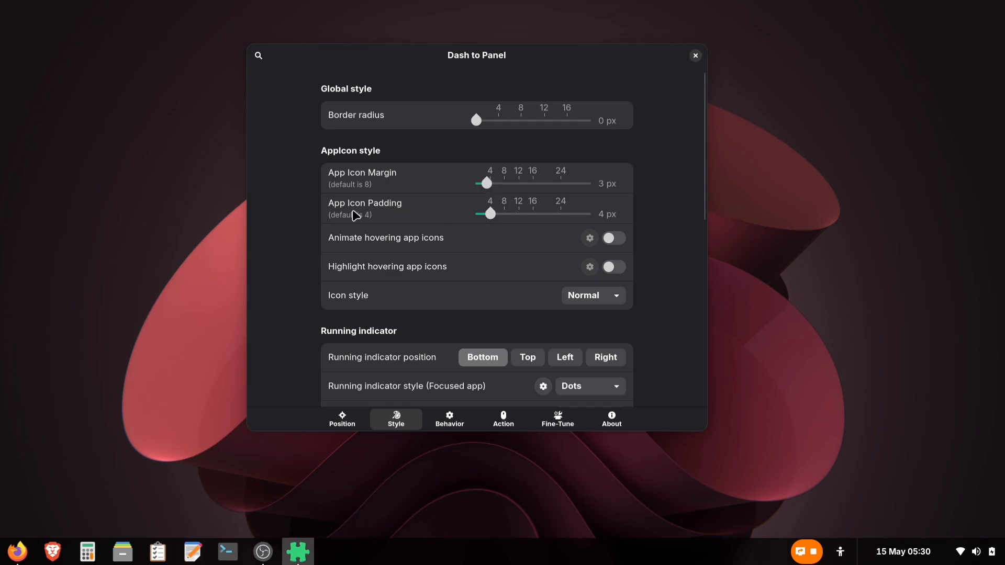
{"action": "left_click_drag", "start_coordinate": [491, 214], "coordinate": [526, 213]}
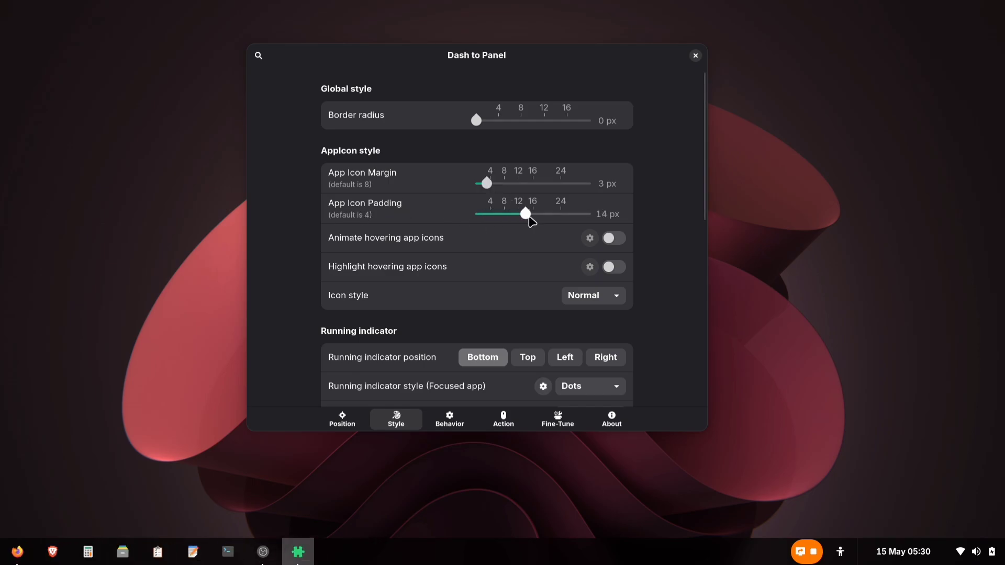
{"action": "left_click_drag", "start_coordinate": [526, 214], "coordinate": [489, 213]}
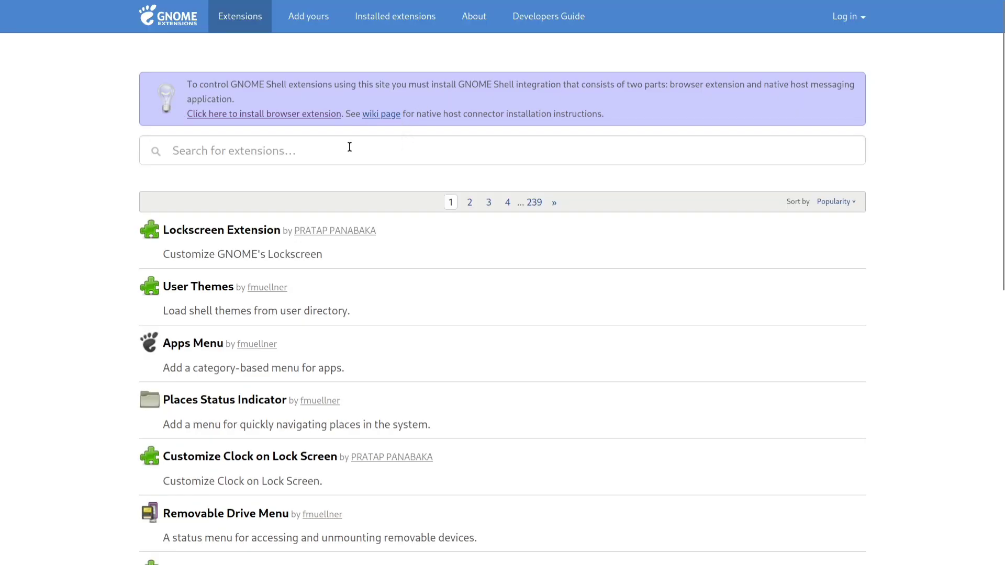
Search the site for 'arch', open ArcMenu, and confirm its installation
{"action": "type", "text": "archmenu"}
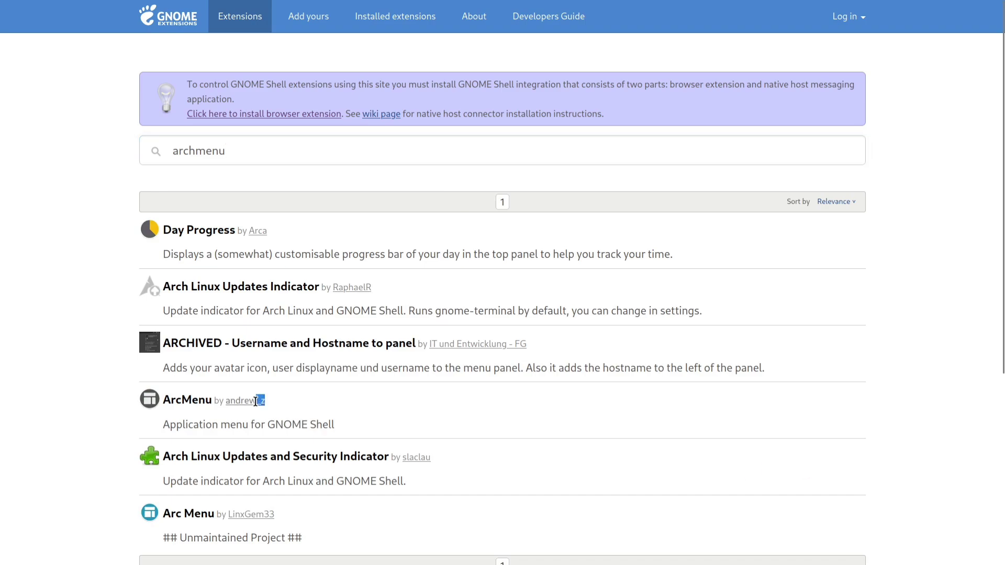
{"action": "double_click", "coordinate": [243, 400]}
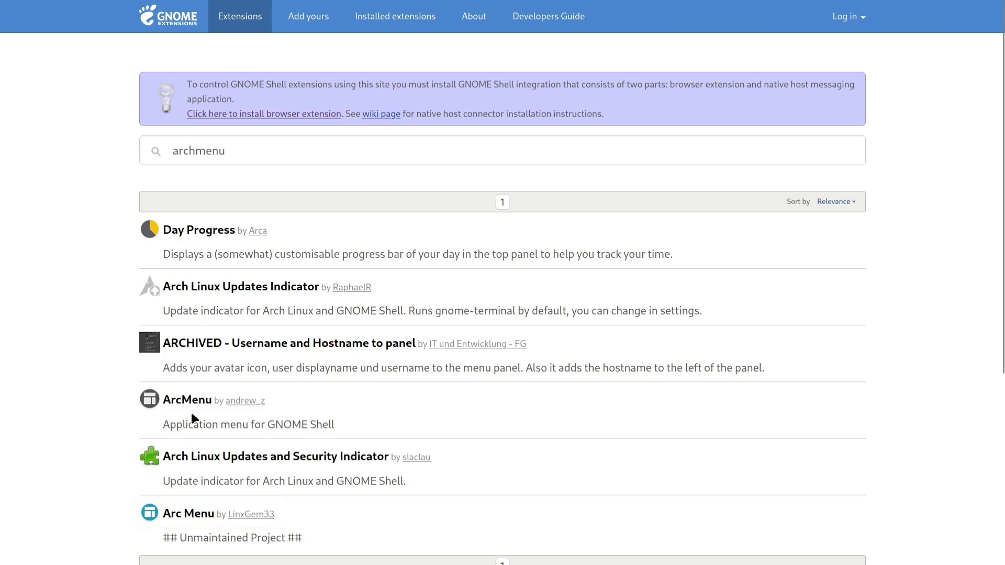
{"action": "left_click", "coordinate": [187, 399]}
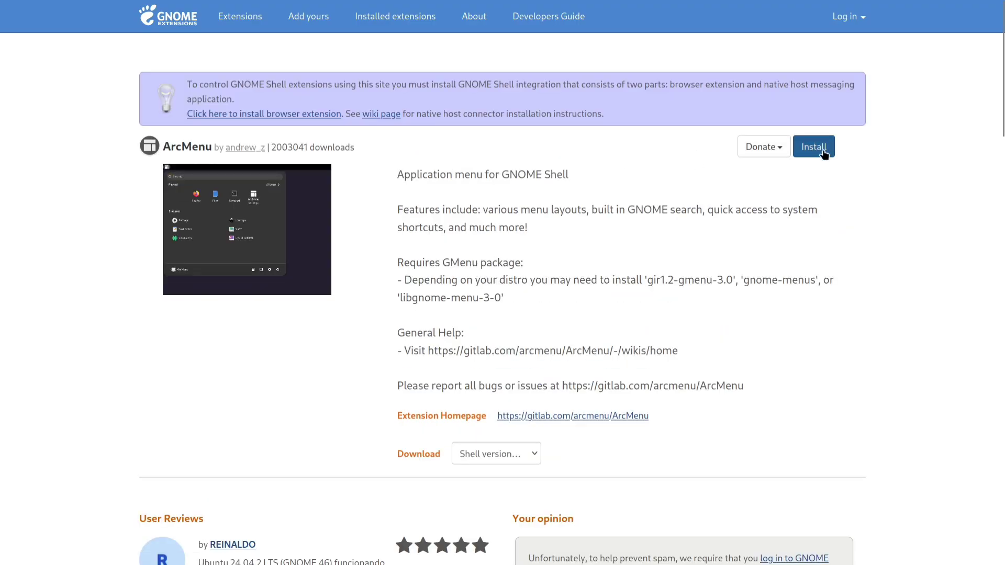
{"action": "left_click", "coordinate": [814, 146]}
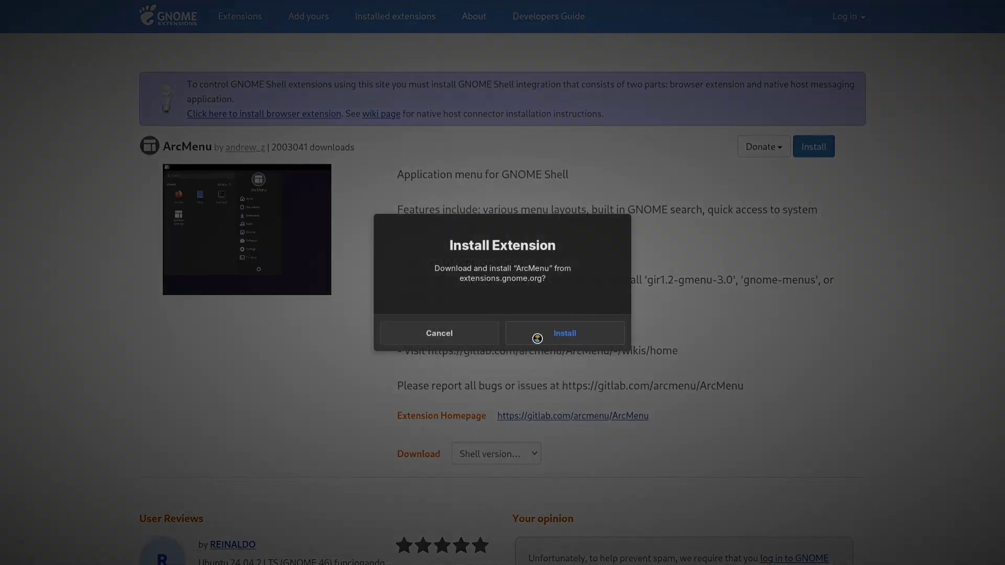
{"action": "left_click", "coordinate": [563, 333]}
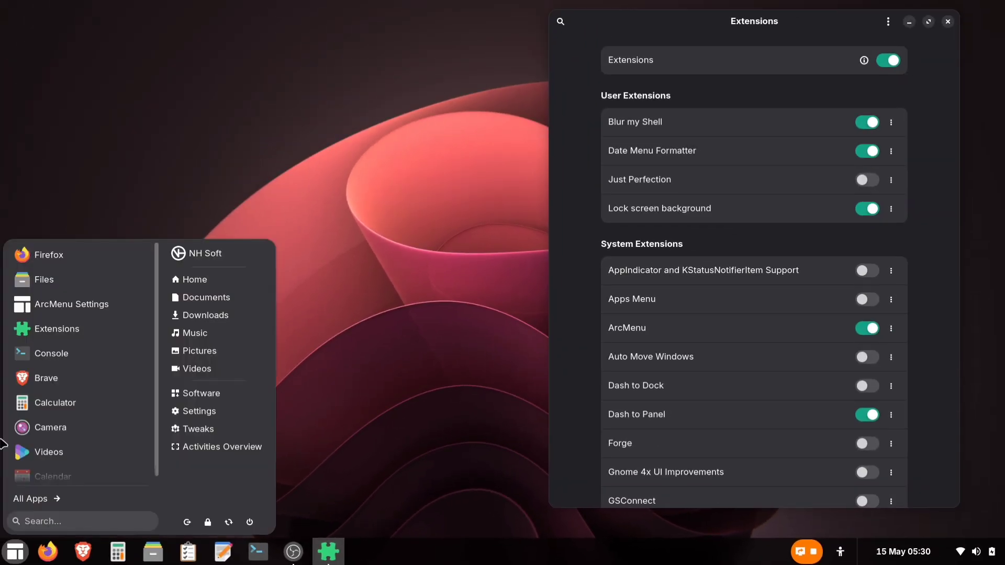
{"action": "mouse_move", "coordinate": [64, 397]}
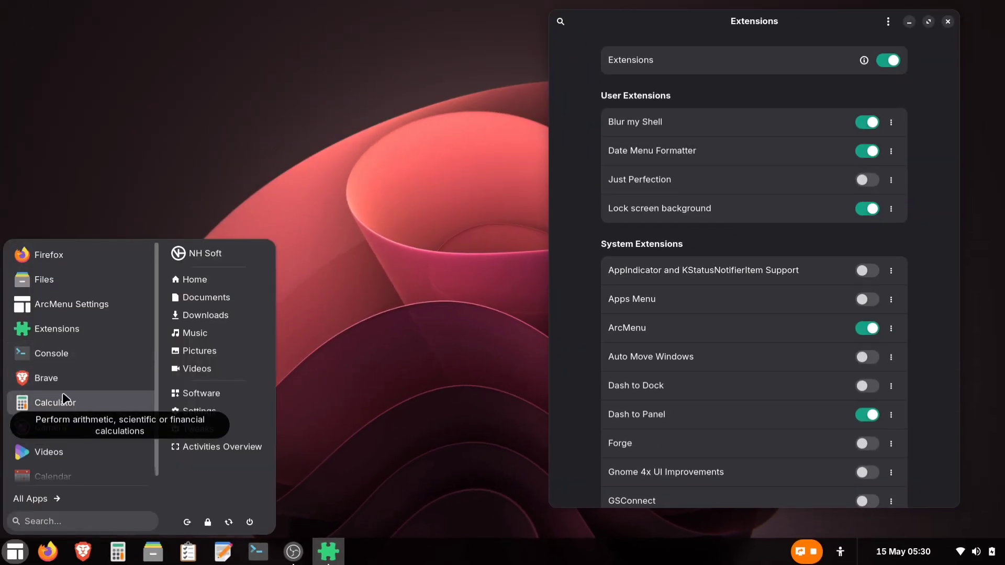
Close the ArcMenu menu and Extensions window, then right-click the ArcMenu button
{"action": "left_click", "coordinate": [377, 400]}
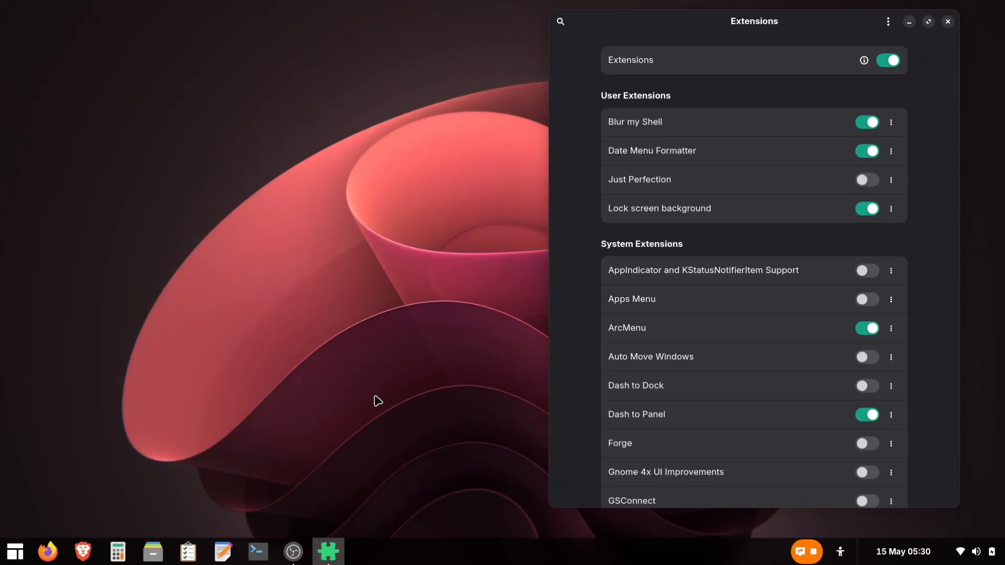
{"action": "left_click", "coordinate": [947, 21]}
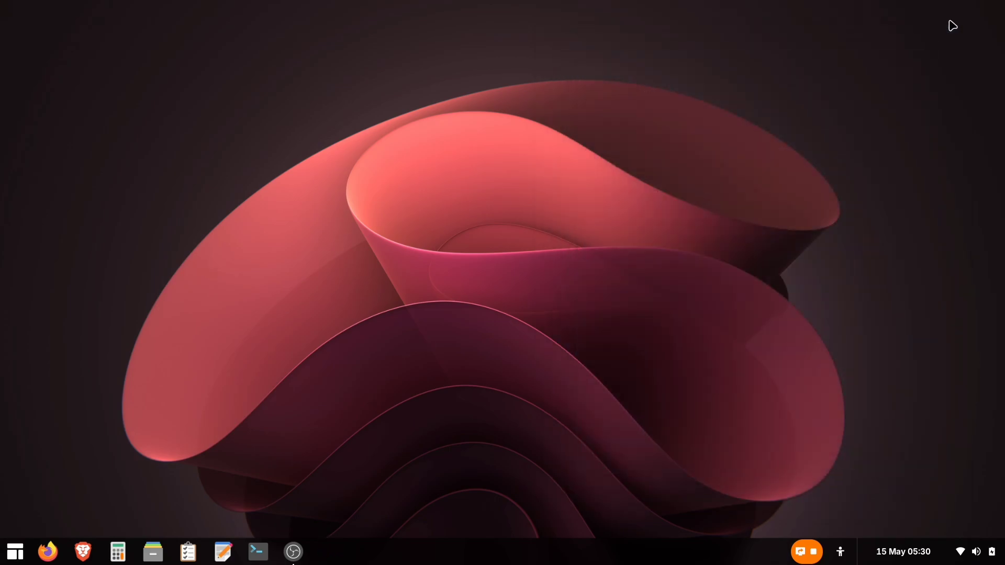
{"action": "right_click", "coordinate": [14, 551]}
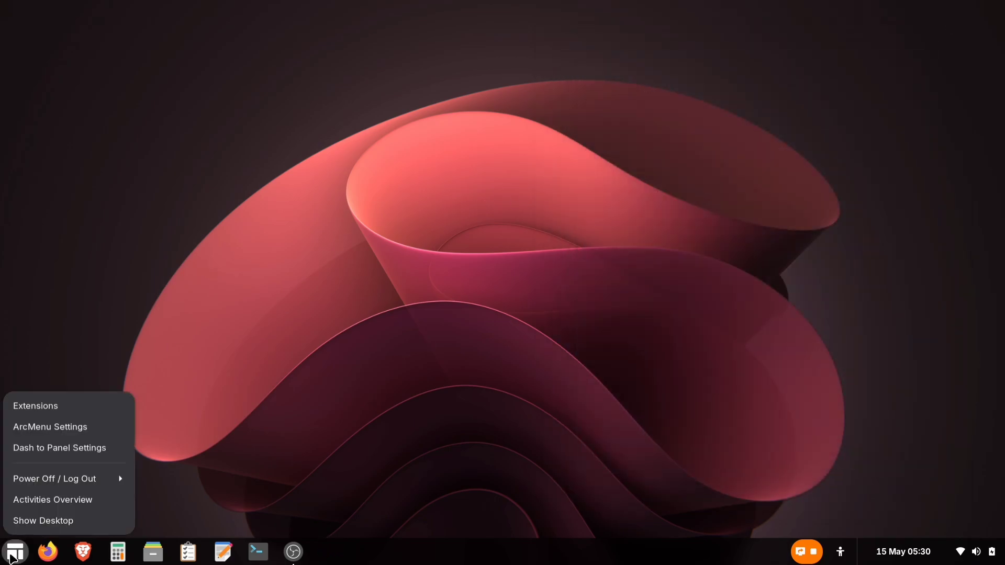
{"action": "mouse_move", "coordinate": [50, 427]}
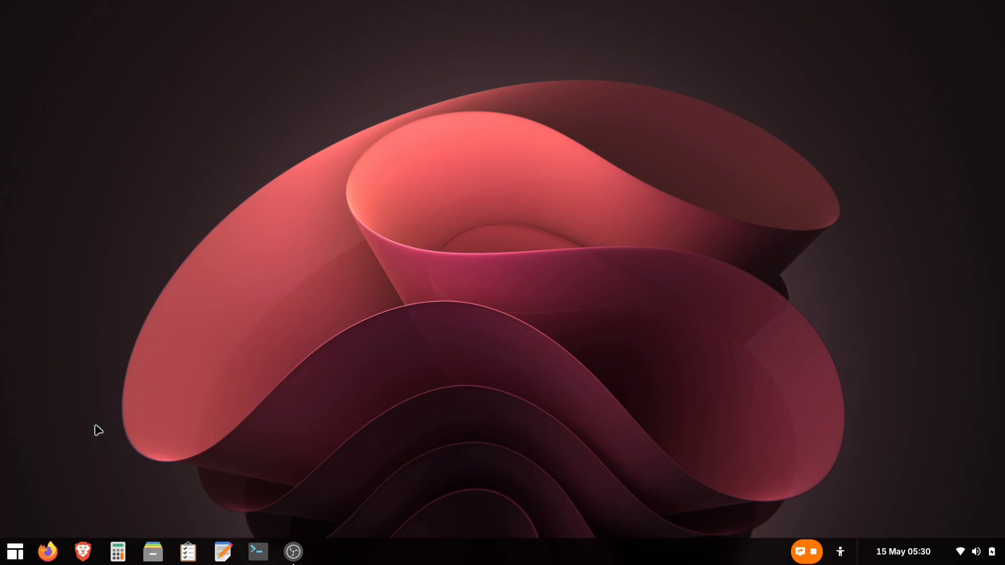
Preview the Windows layout, then choose the '11' Modern Menu Layout and close ArcMenu Settings
{"action": "left_click", "coordinate": [327, 551]}
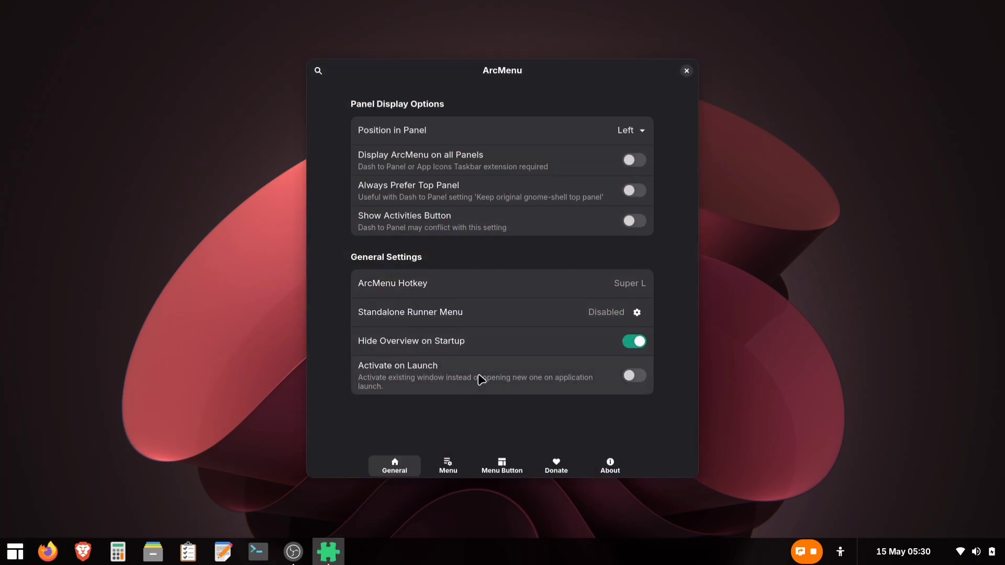
{"action": "left_click", "coordinate": [448, 465]}
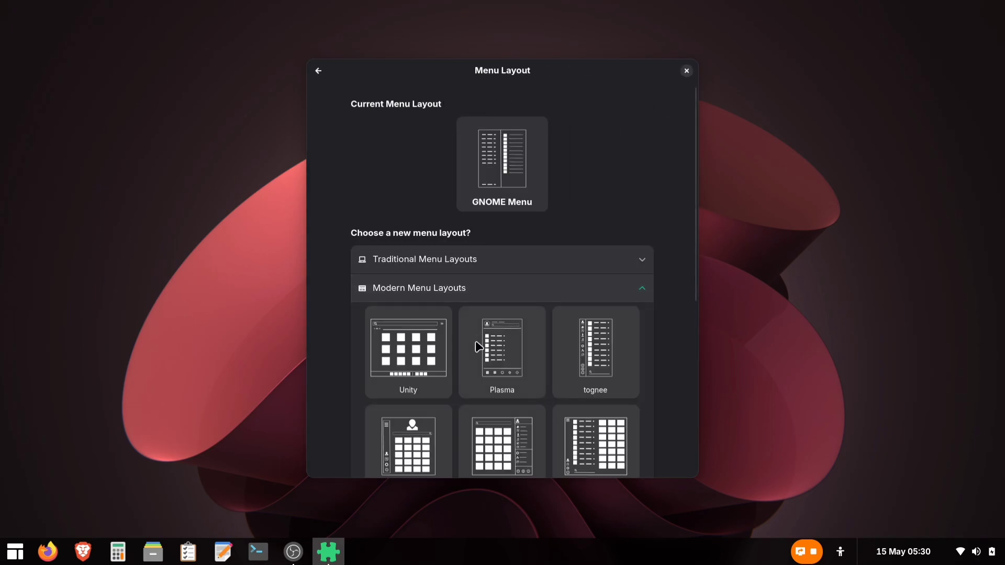
{"action": "scroll", "scroll_direction": "down", "scroll_amount": 3}
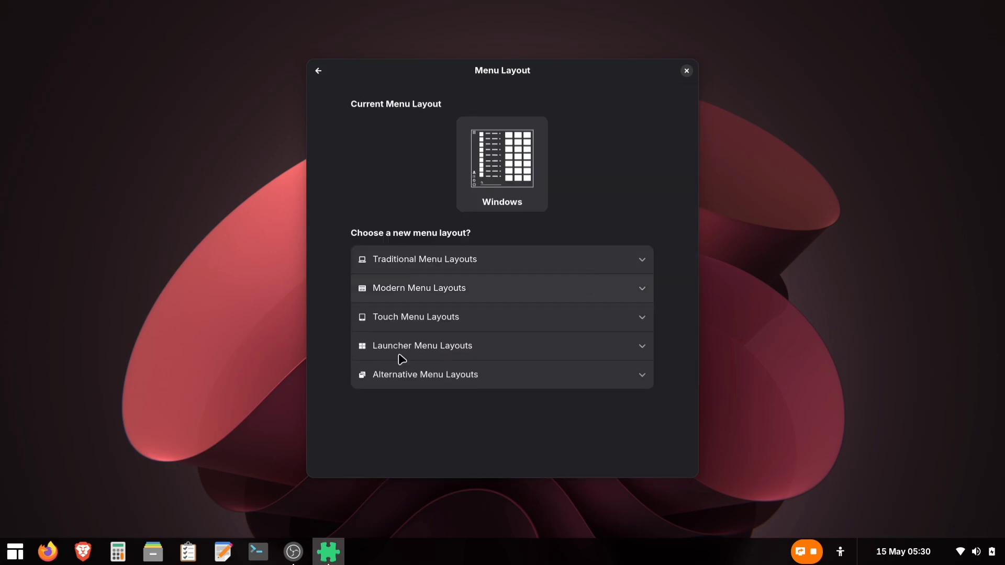
{"action": "left_click", "coordinate": [14, 551]}
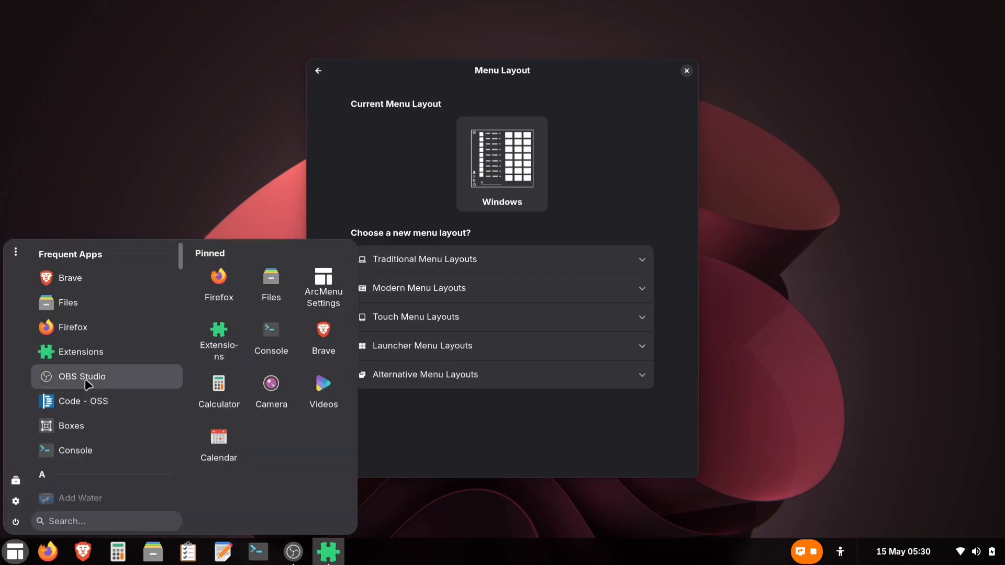
{"action": "scroll", "scroll_direction": "down", "scroll_amount": 3}
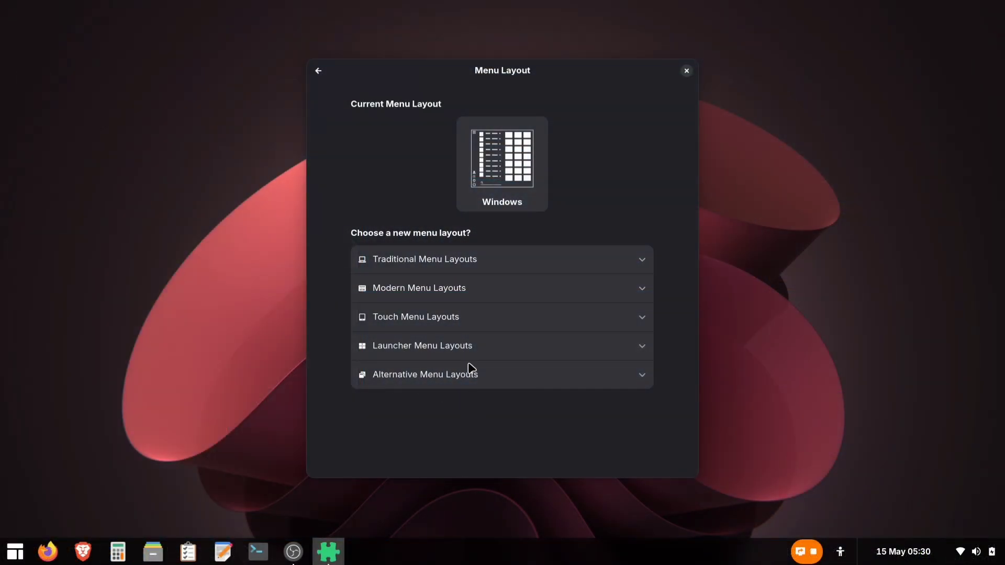
{"action": "left_click", "coordinate": [419, 288]}
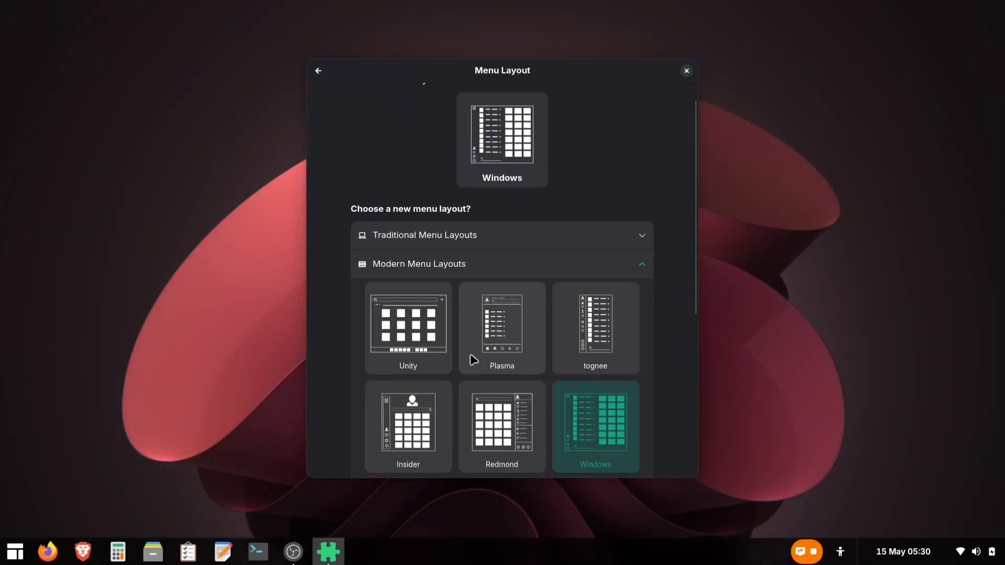
{"action": "scroll", "scroll_direction": "down", "scroll_amount": 3}
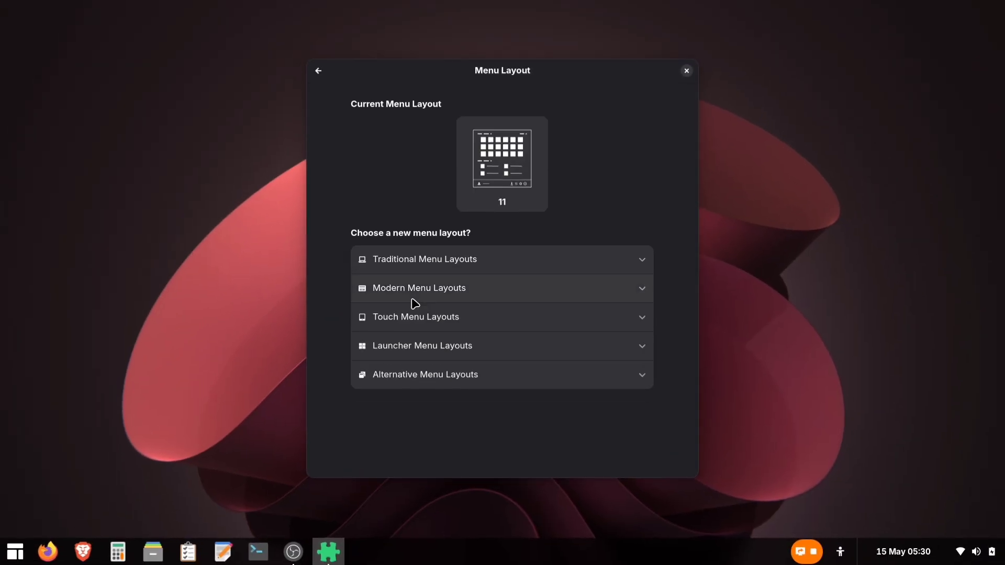
{"action": "mouse_move", "coordinate": [318, 70]}
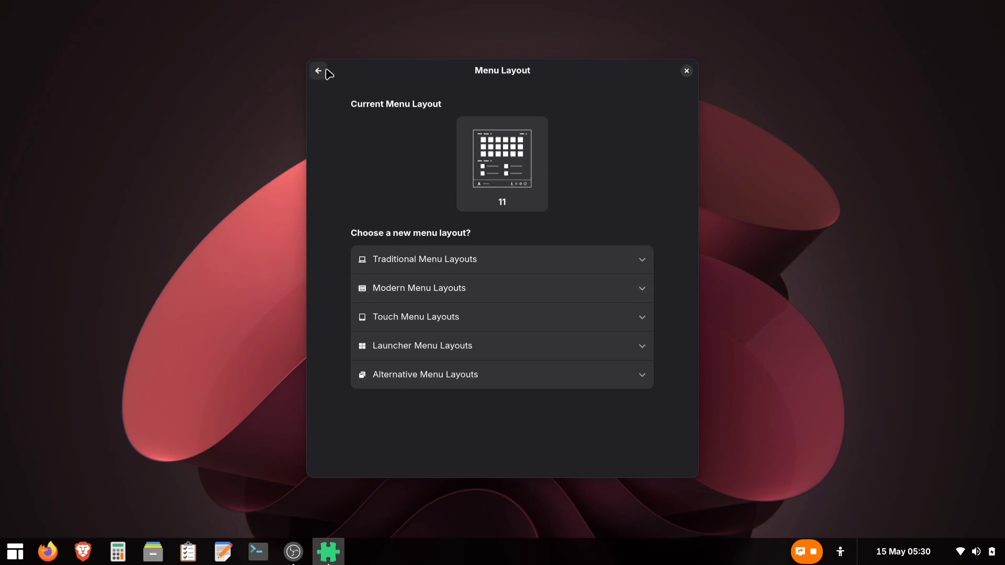
{"action": "left_click", "coordinate": [686, 71]}
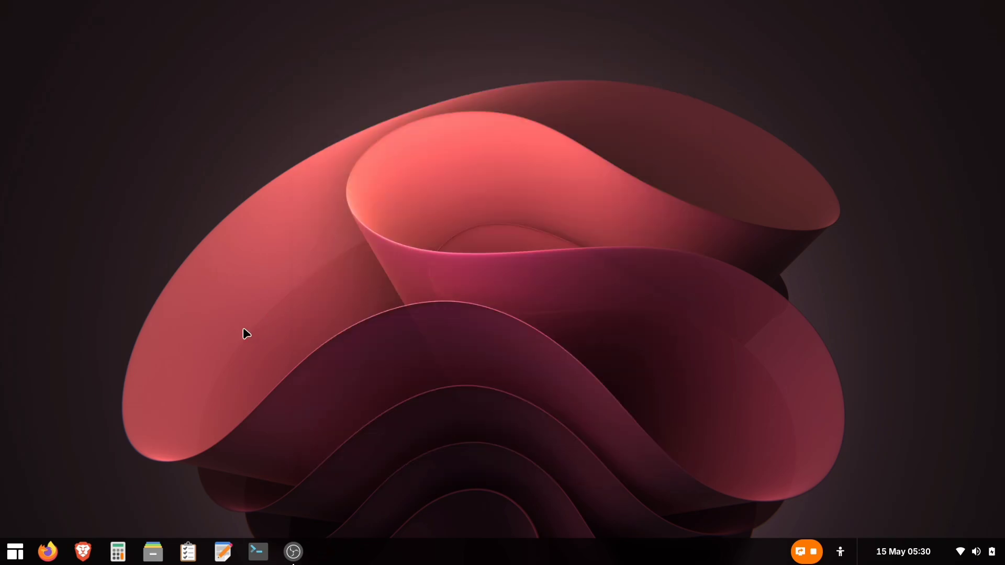
Open the new 11-layout ArcMenu to preview it, then close it
{"action": "left_click", "coordinate": [14, 551]}
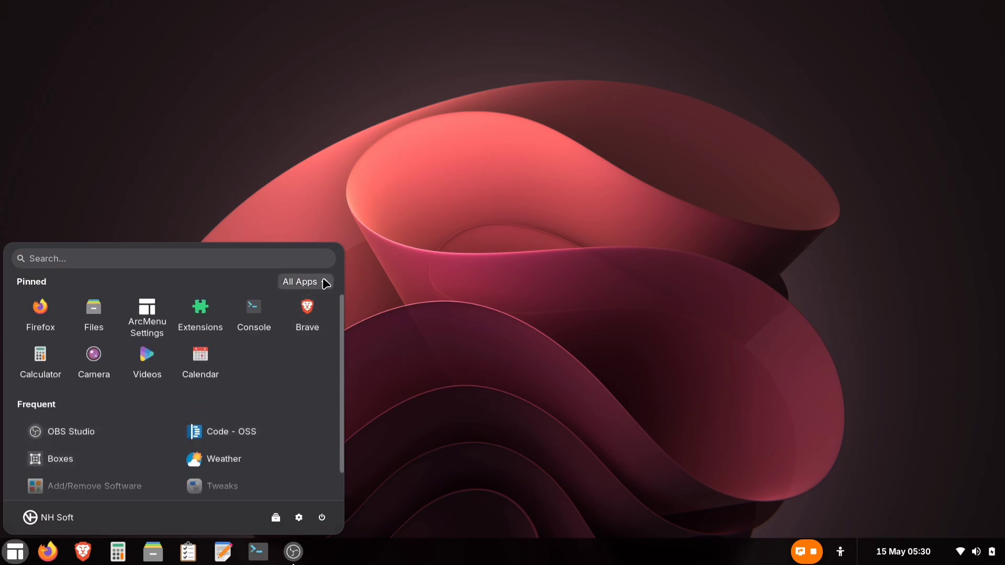
{"action": "left_click", "coordinate": [300, 282]}
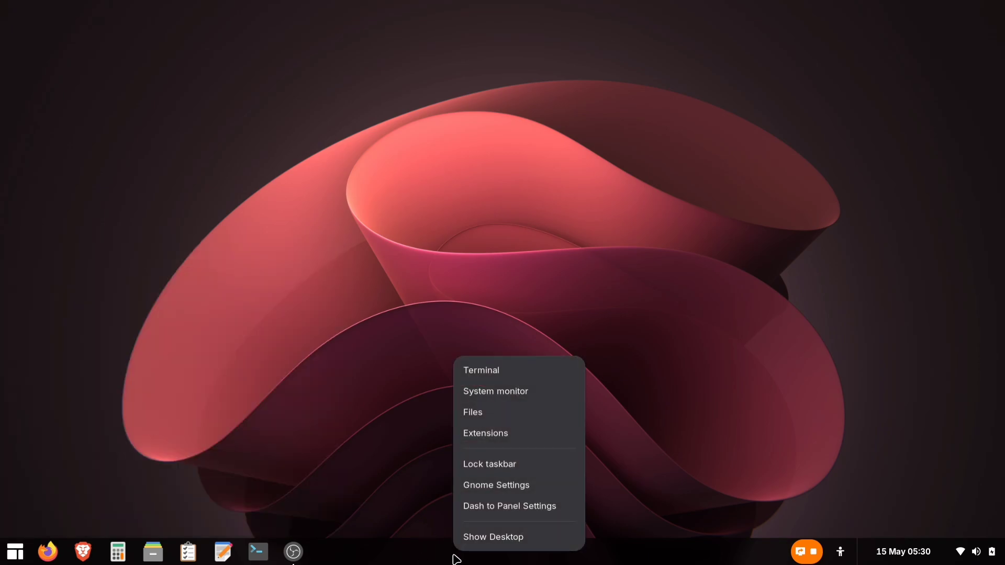
{"action": "mouse_move", "coordinate": [509, 506]}
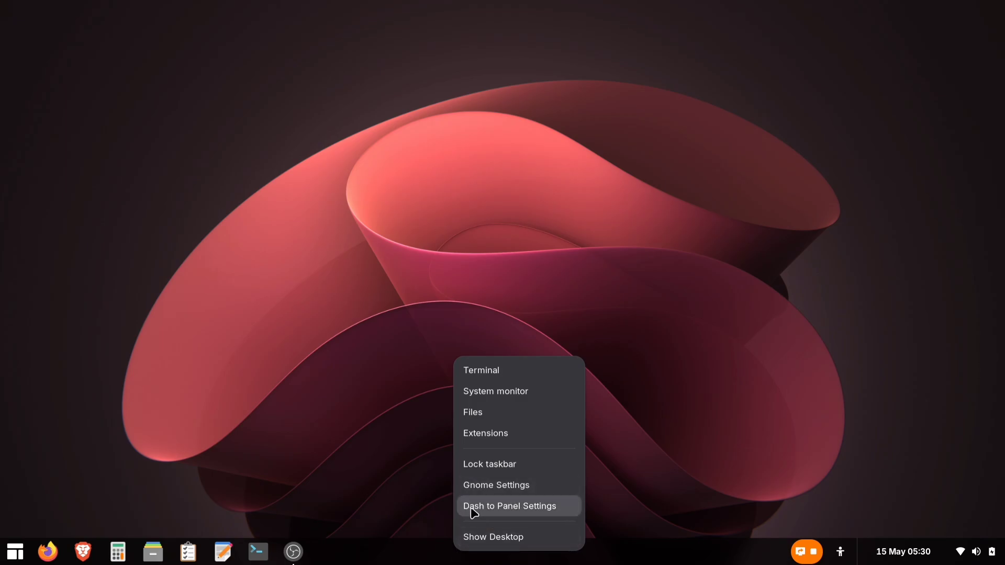
In Dash to Panel Settings, set Taskbar to Monitor Center and Left box to Centered
{"action": "left_click", "coordinate": [508, 506]}
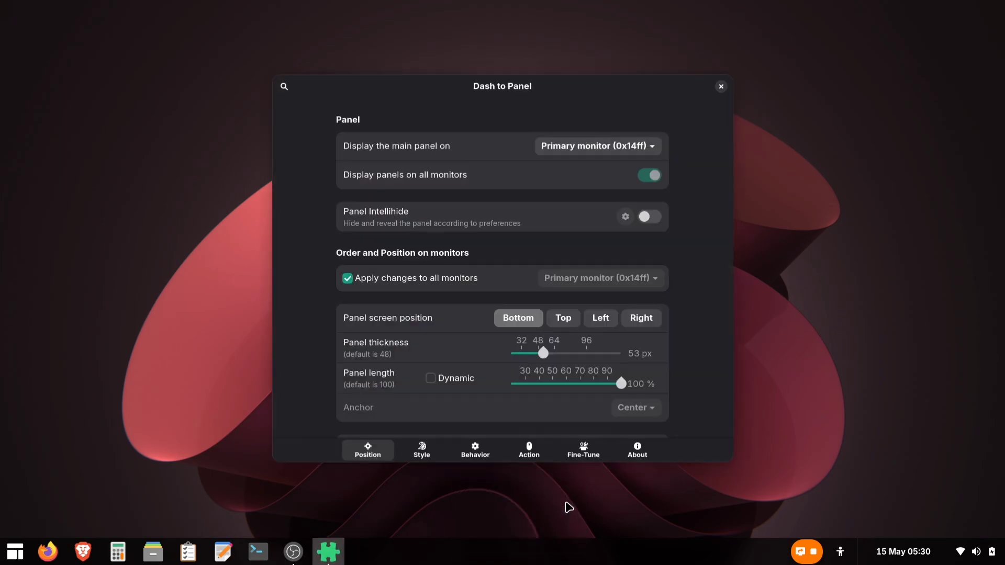
{"action": "scroll", "scroll_direction": "down", "scroll_amount": 3}
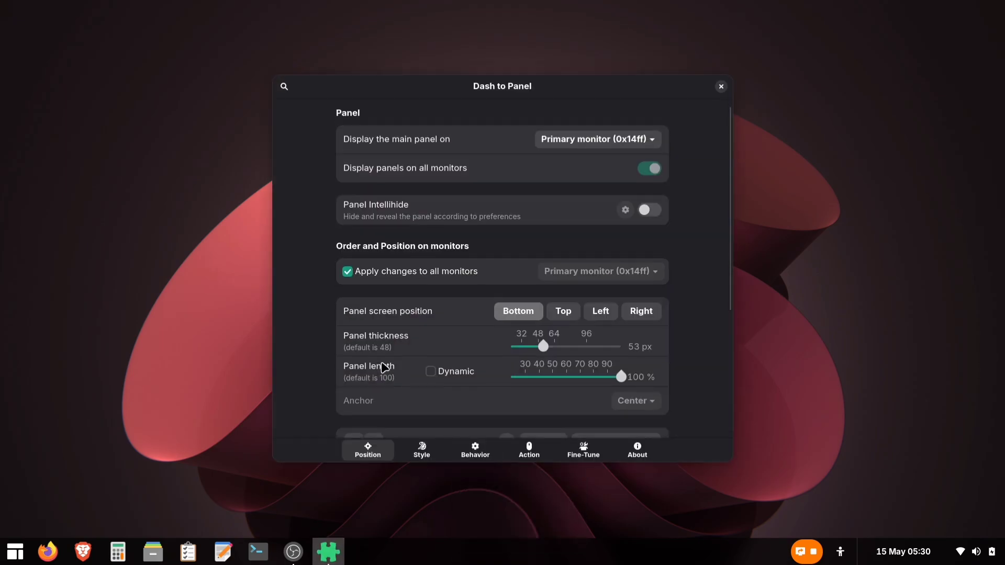
{"action": "scroll", "scroll_direction": "down", "scroll_amount": 3}
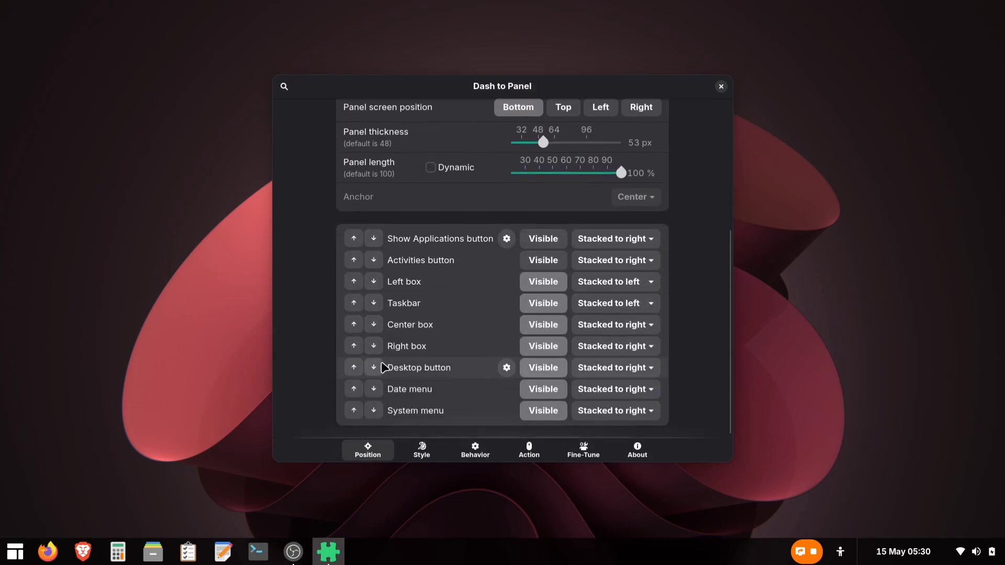
{"action": "mouse_move", "coordinate": [522, 297]}
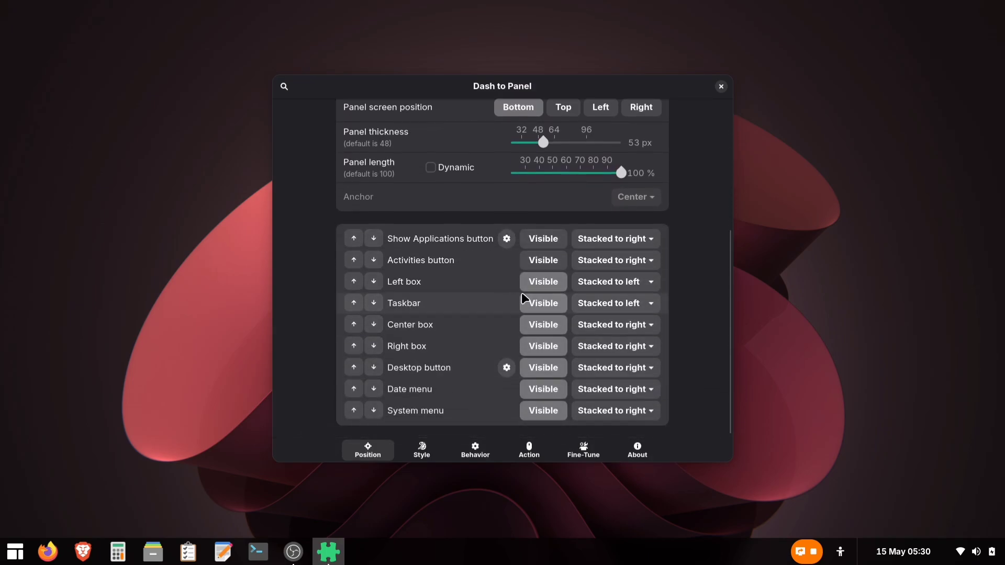
{"action": "left_click", "coordinate": [614, 303]}
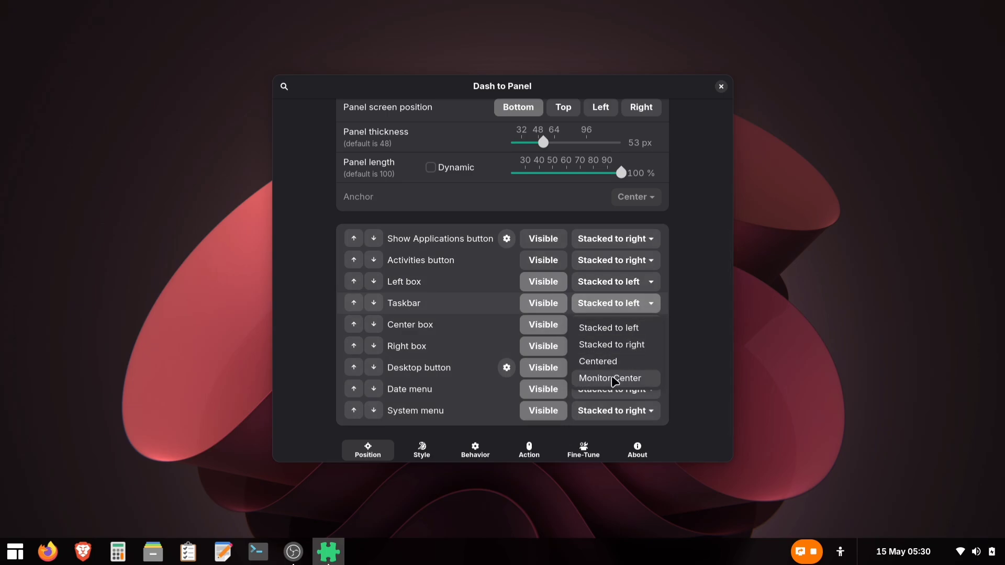
{"action": "left_click", "coordinate": [609, 378]}
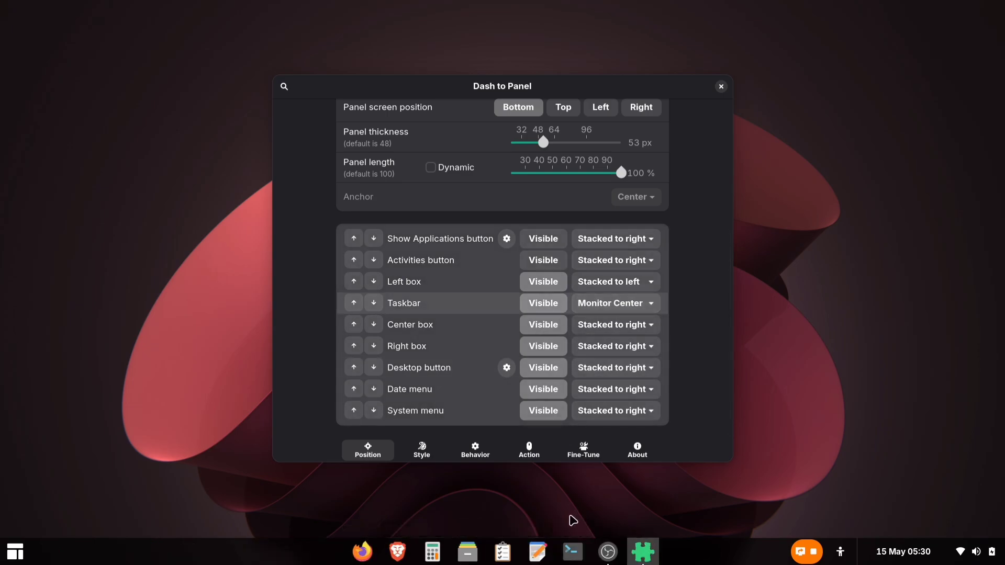
{"action": "mouse_move", "coordinate": [494, 286]}
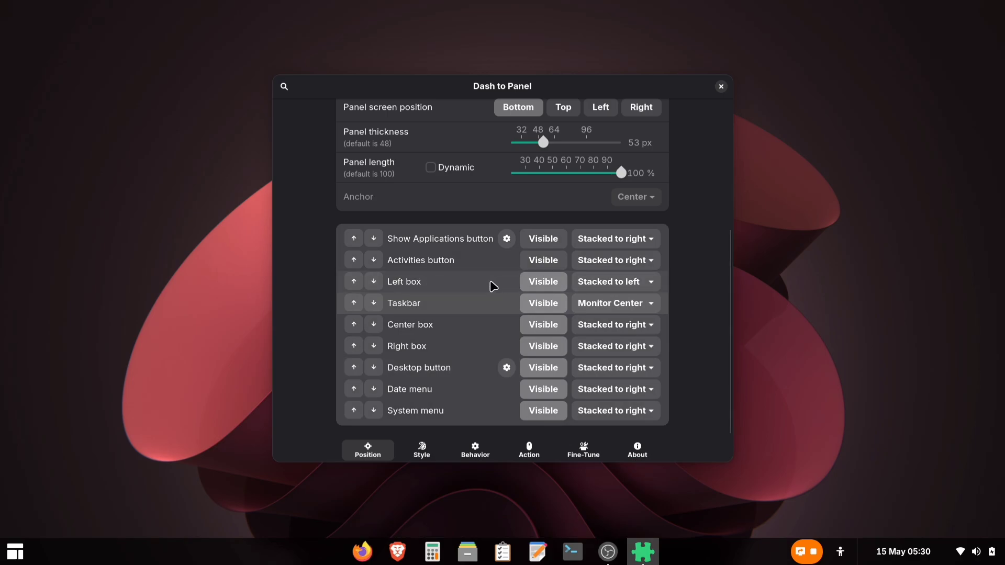
{"action": "left_click", "coordinate": [614, 282]}
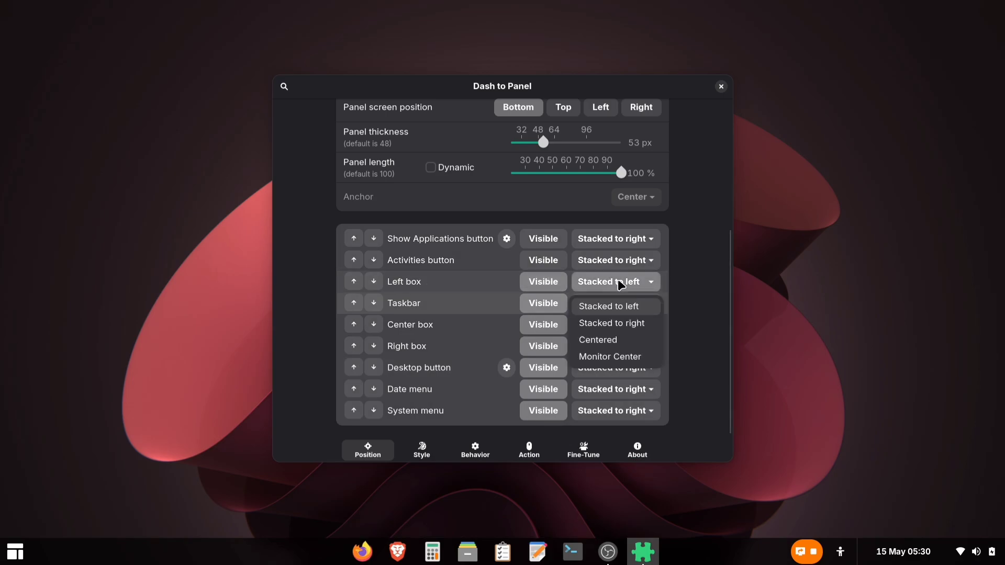
{"action": "left_click", "coordinate": [597, 340]}
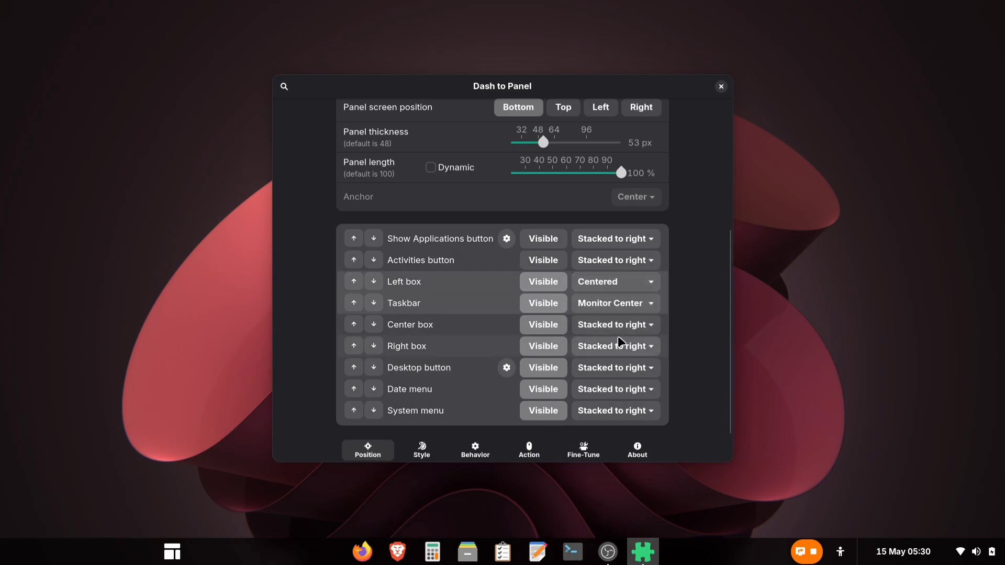
{"action": "left_click", "coordinate": [613, 304]}
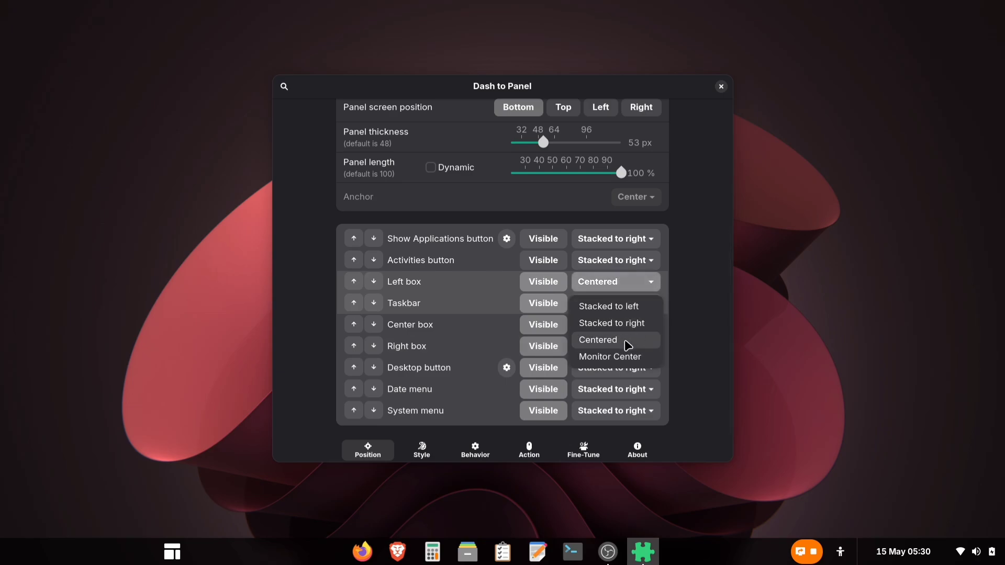
{"action": "left_click", "coordinate": [609, 356]}
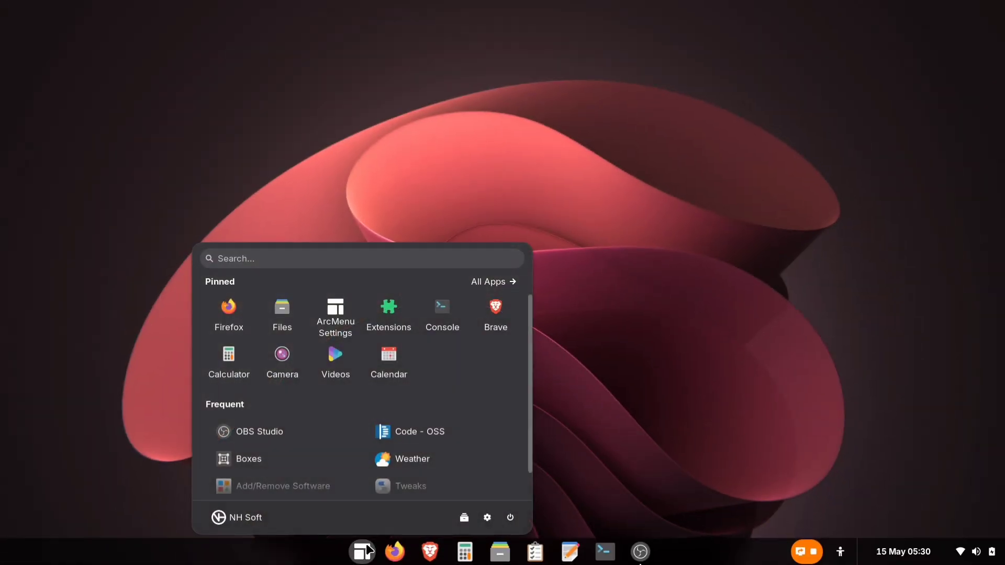
{"action": "mouse_move", "coordinate": [389, 356]}
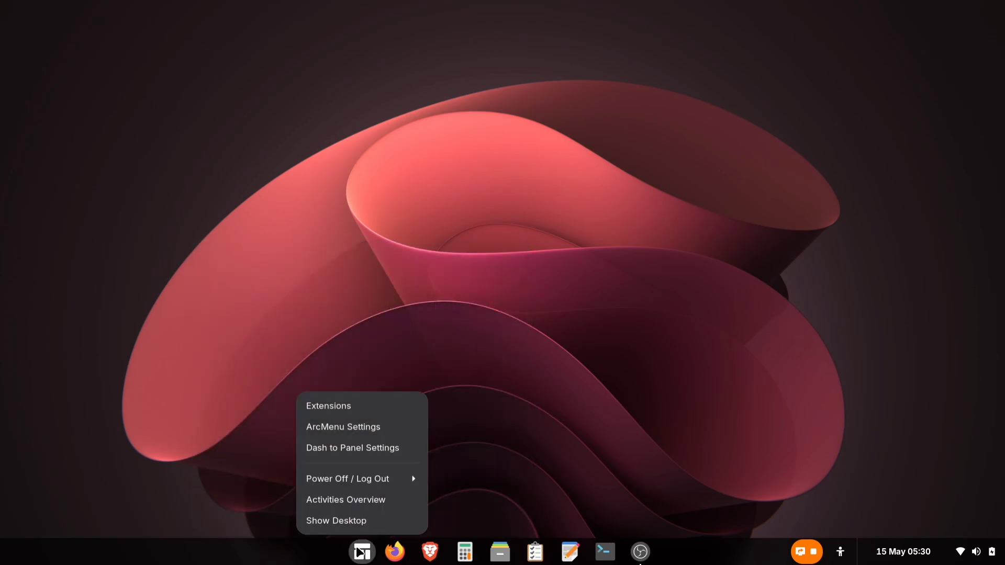
{"action": "mouse_move", "coordinate": [362, 427]}
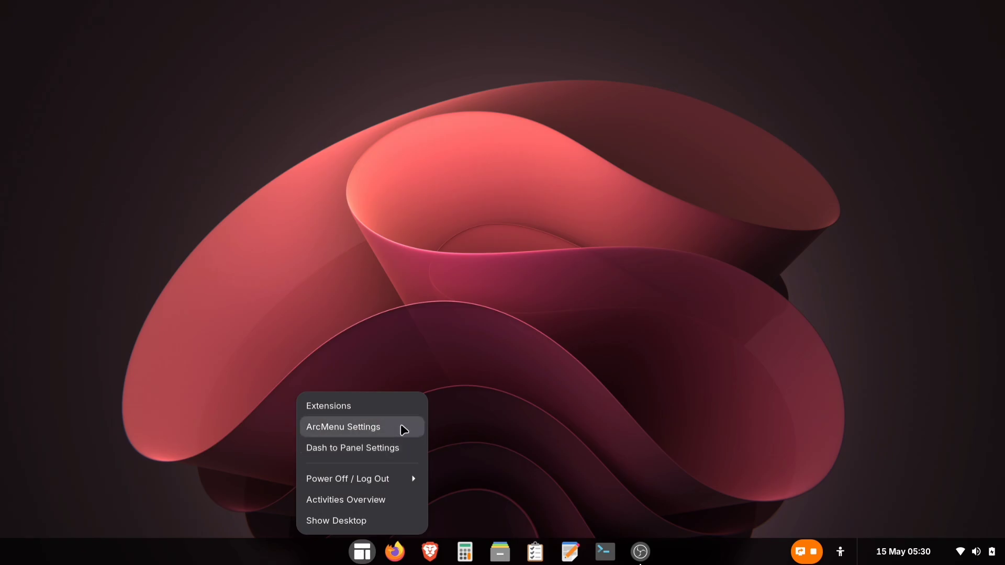
Set ArcMenu's Override Menu Location to Bottom Centered and preview the menu's placement
{"action": "left_click", "coordinate": [343, 427]}
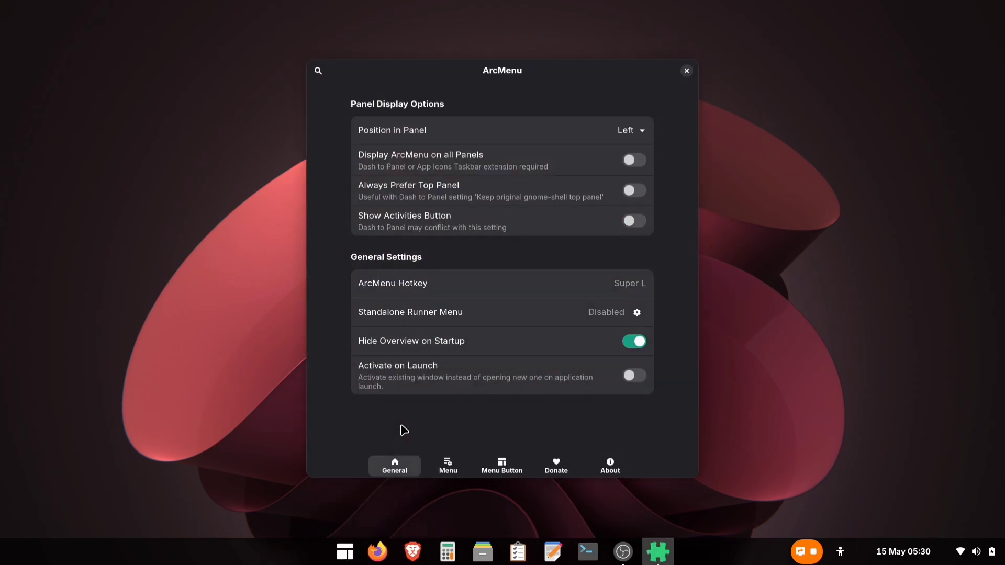
{"action": "left_click", "coordinate": [448, 465]}
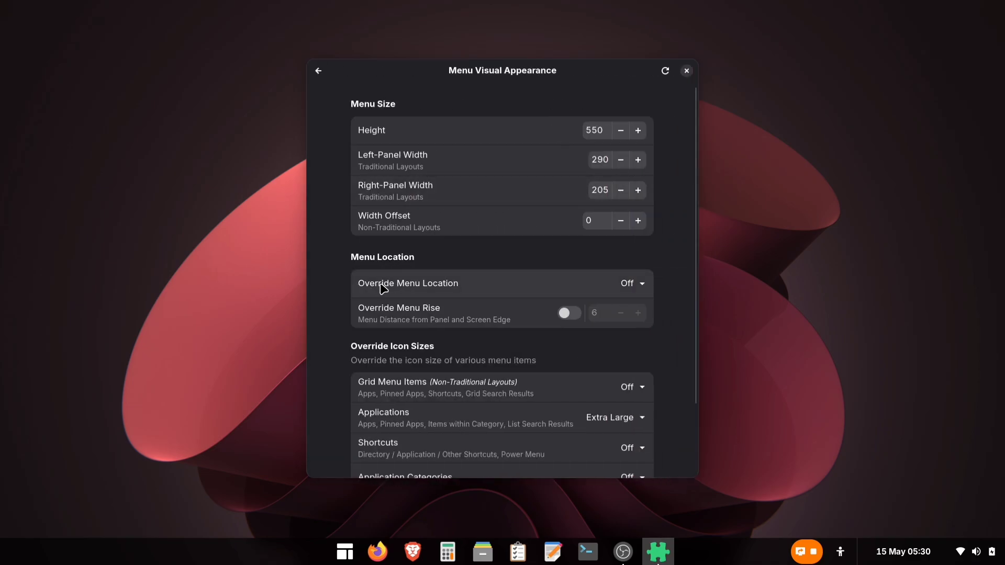
{"action": "left_click", "coordinate": [632, 283]}
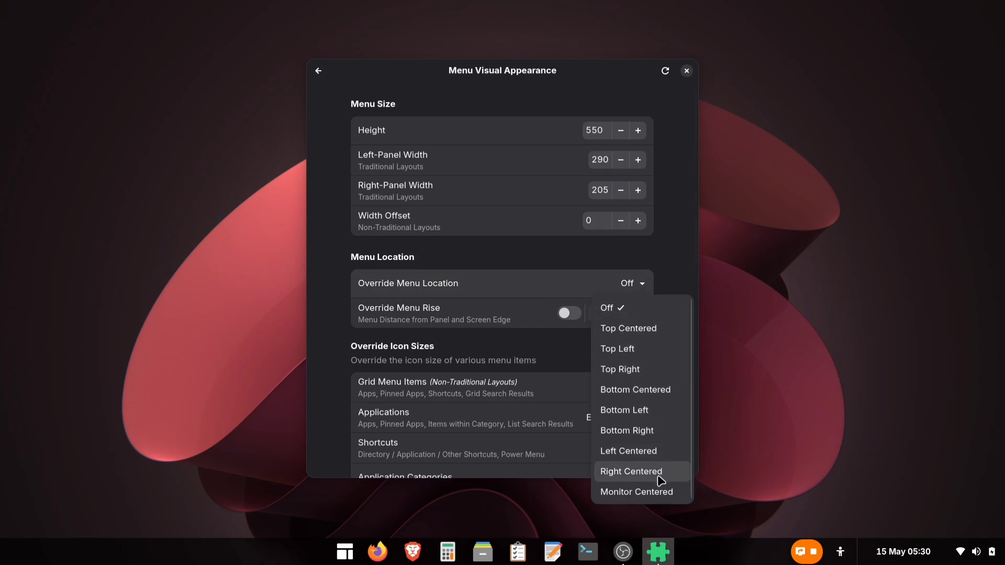
{"action": "left_click", "coordinate": [636, 492]}
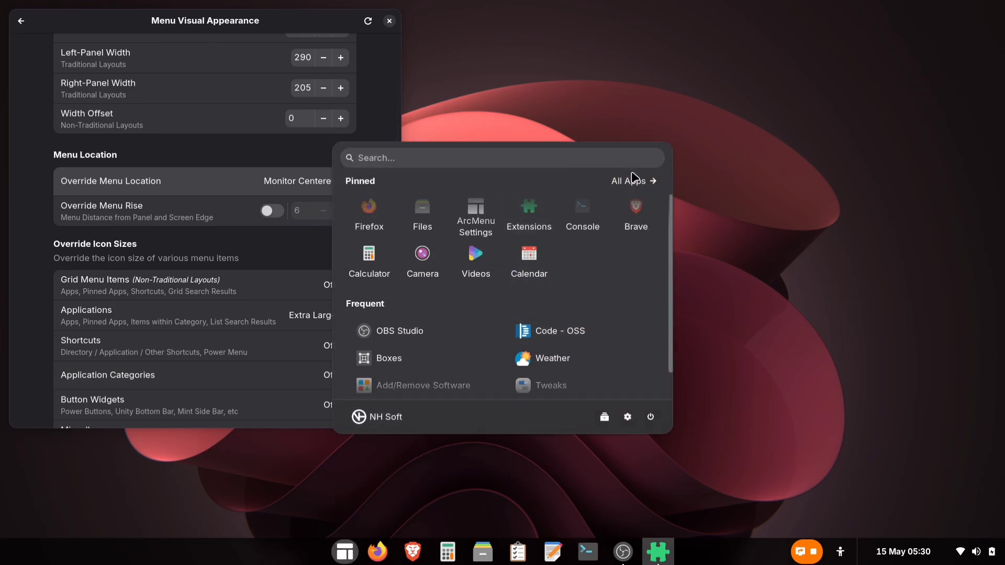
{"action": "left_click", "coordinate": [628, 180]}
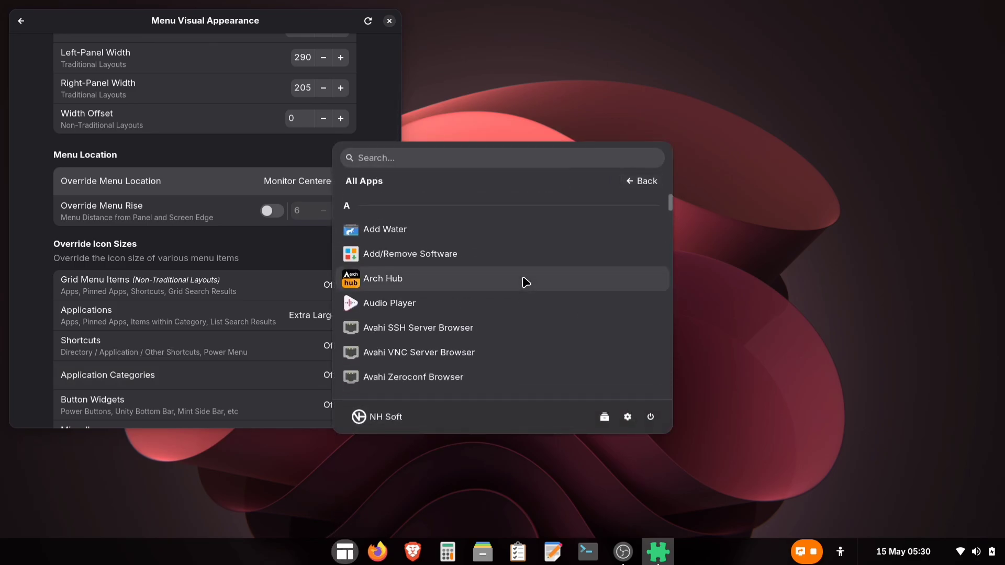
{"action": "left_click", "coordinate": [641, 180]}
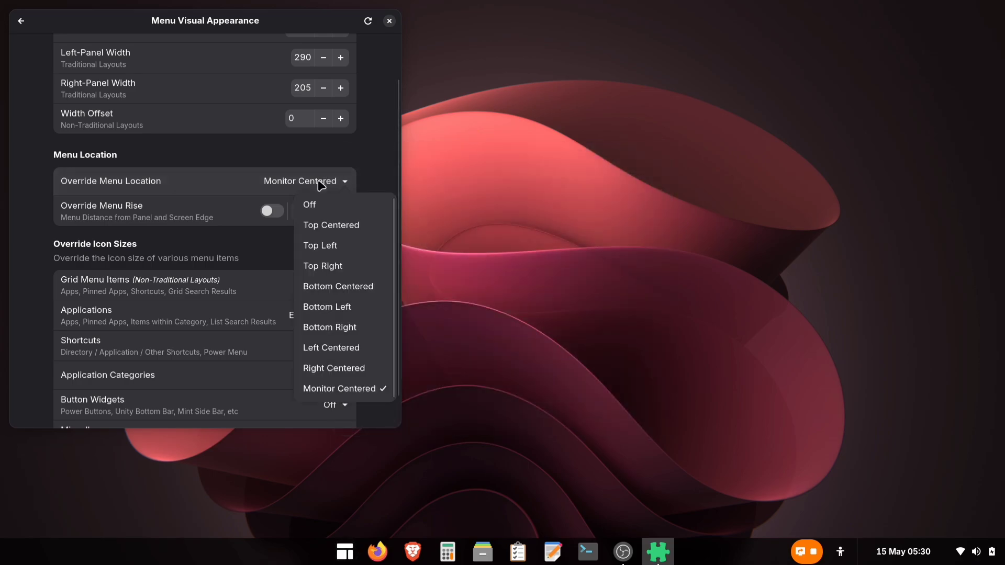
{"action": "mouse_move", "coordinate": [338, 287]}
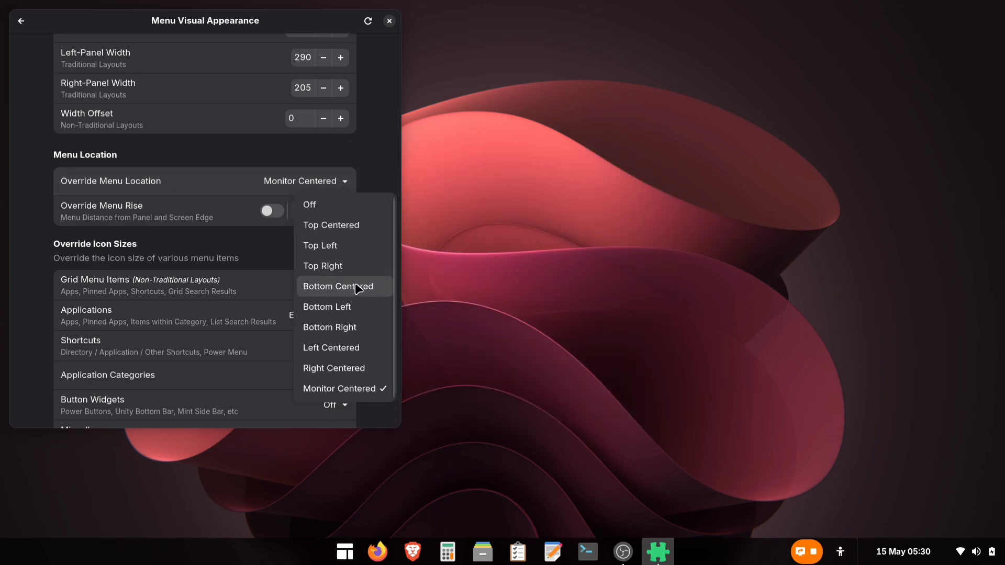
{"action": "left_click", "coordinate": [337, 287]}
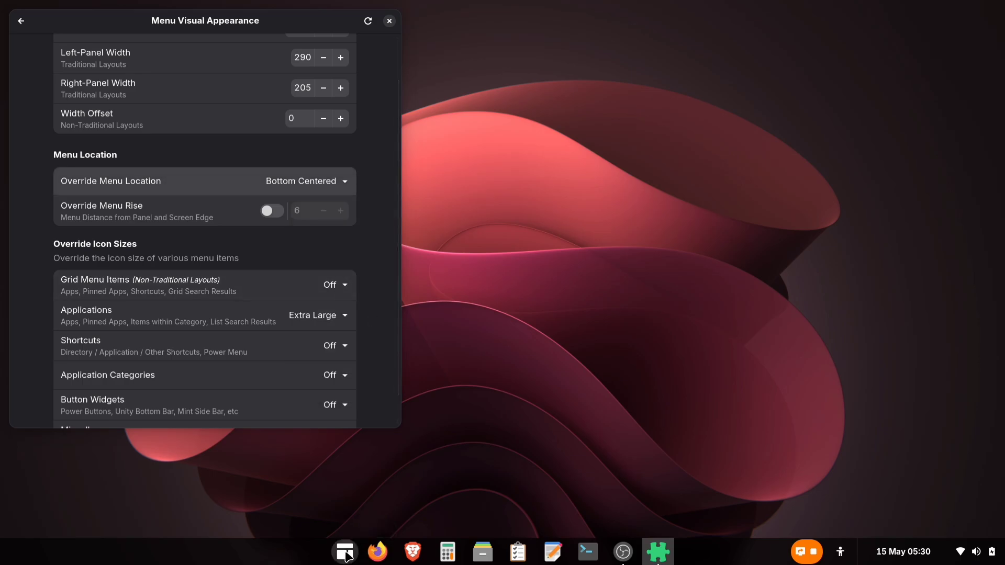
{"action": "left_click", "coordinate": [344, 551]}
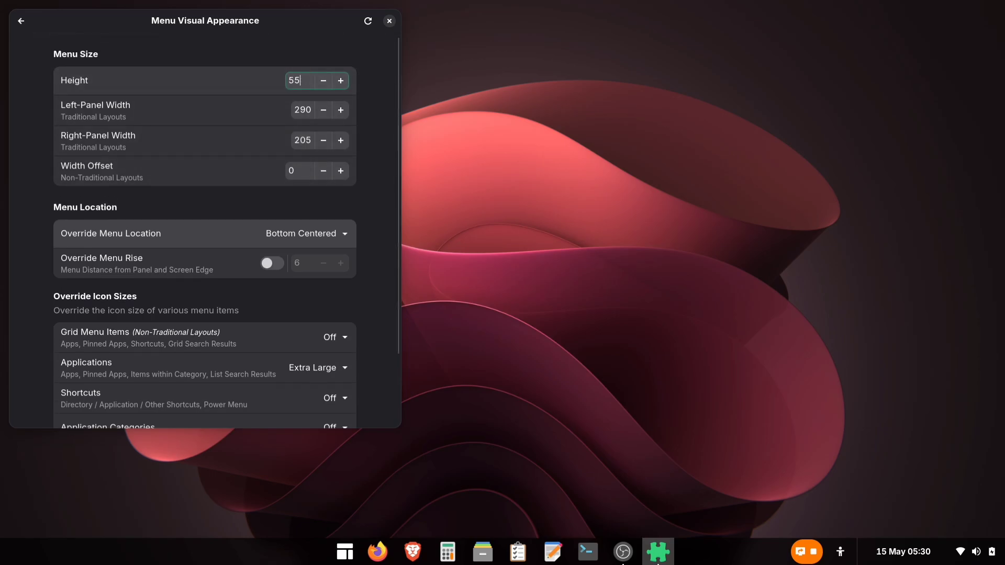
Set the ArcMenu height to 620, preview All Apps, and return to the Menu settings page
{"action": "type", "text": "620"}
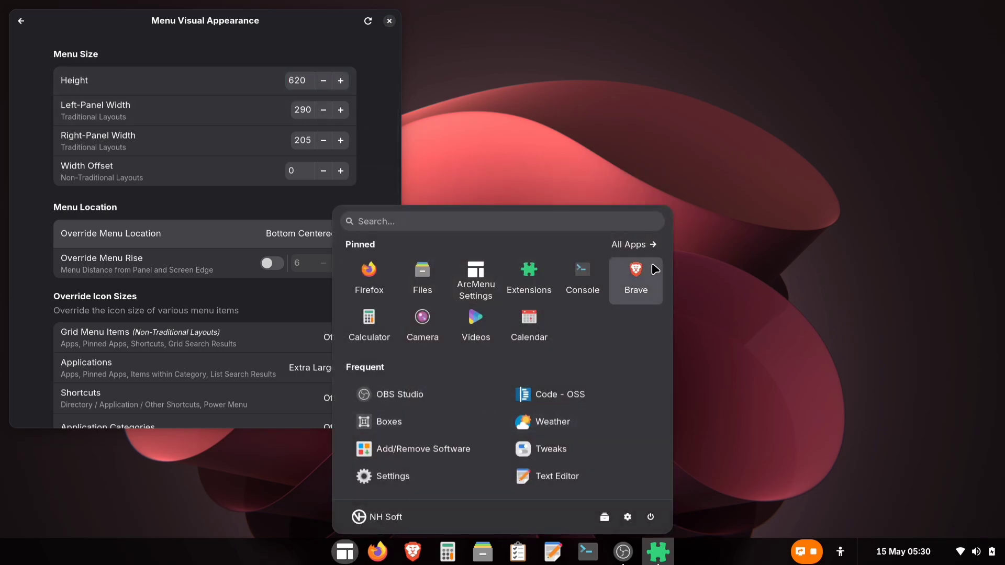
{"action": "left_click", "coordinate": [629, 244]}
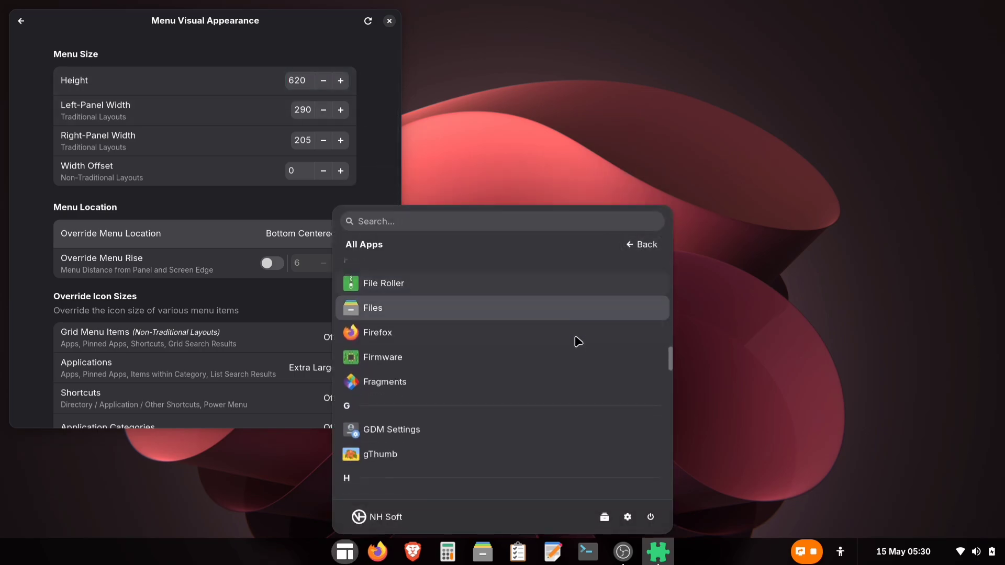
{"action": "left_click", "coordinate": [640, 244]}
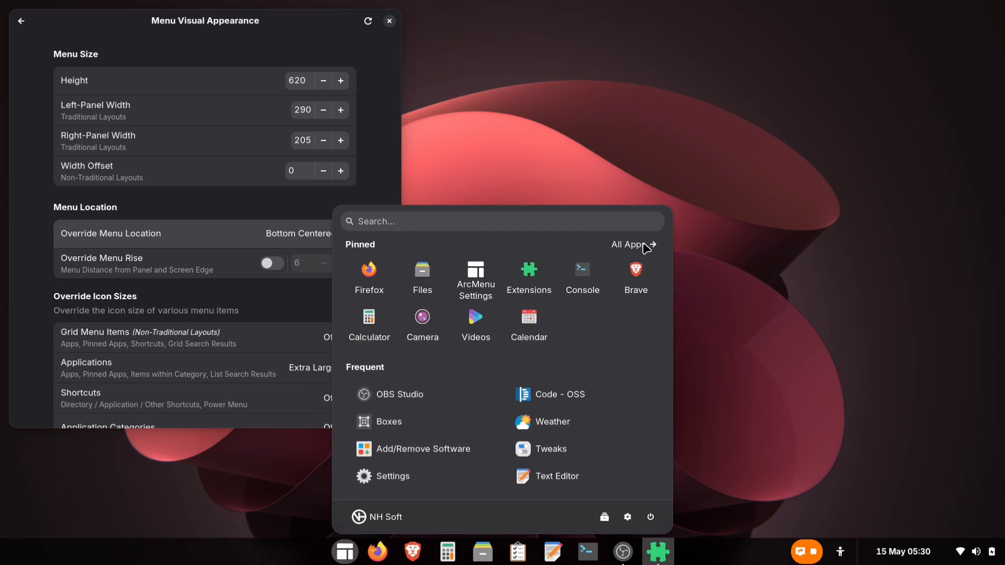
{"action": "left_click", "coordinate": [19, 20]}
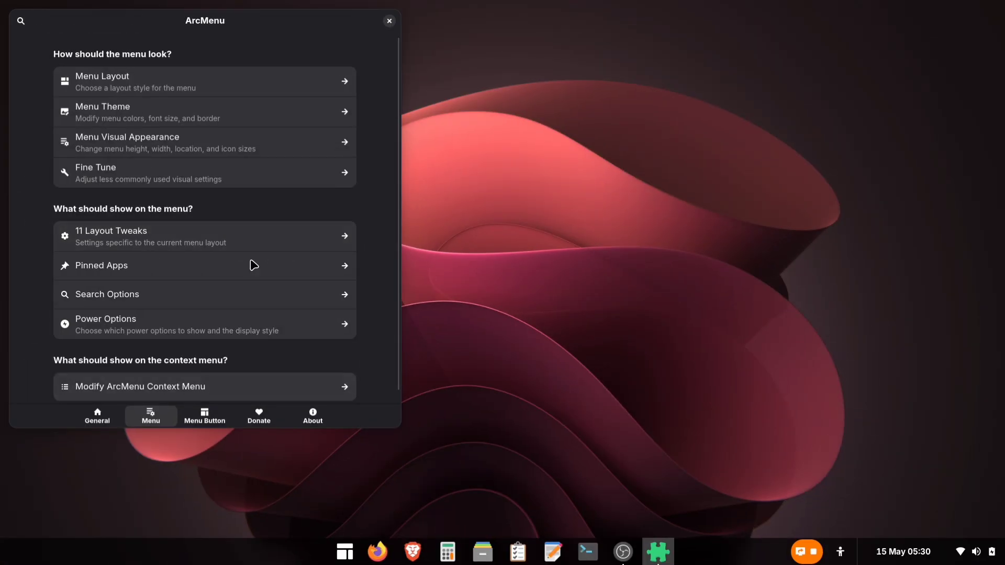
{"action": "mouse_move", "coordinate": [164, 130]}
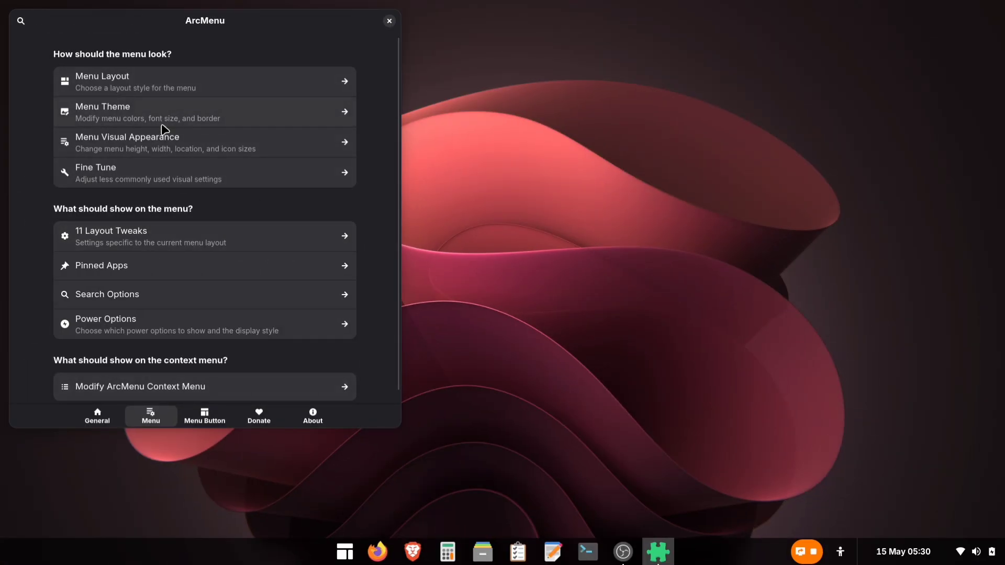
Switch on ArcMenu's Override Theme, review the styling rows, and close the settings window
{"action": "left_click", "coordinate": [205, 112]}
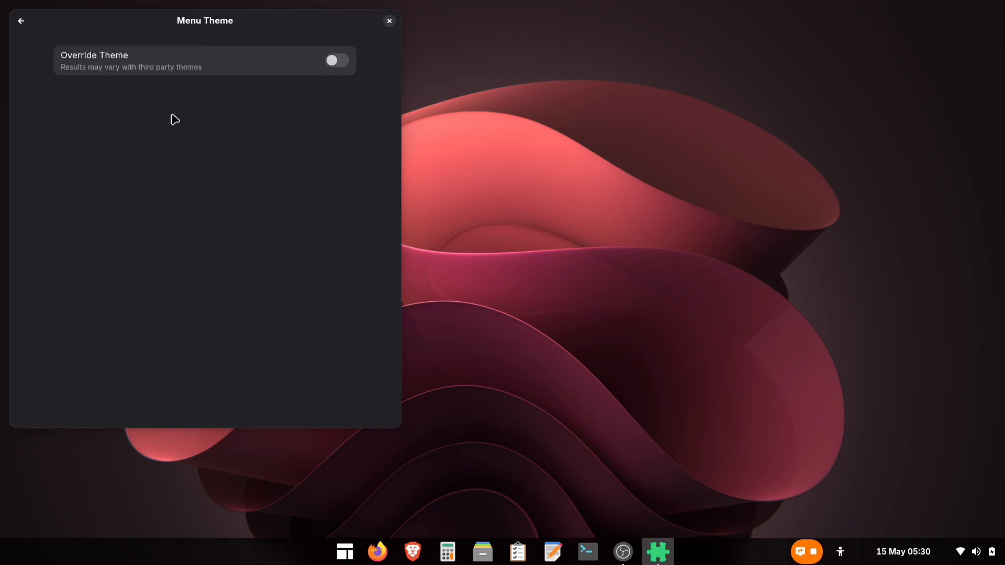
{"action": "left_click", "coordinate": [336, 60]}
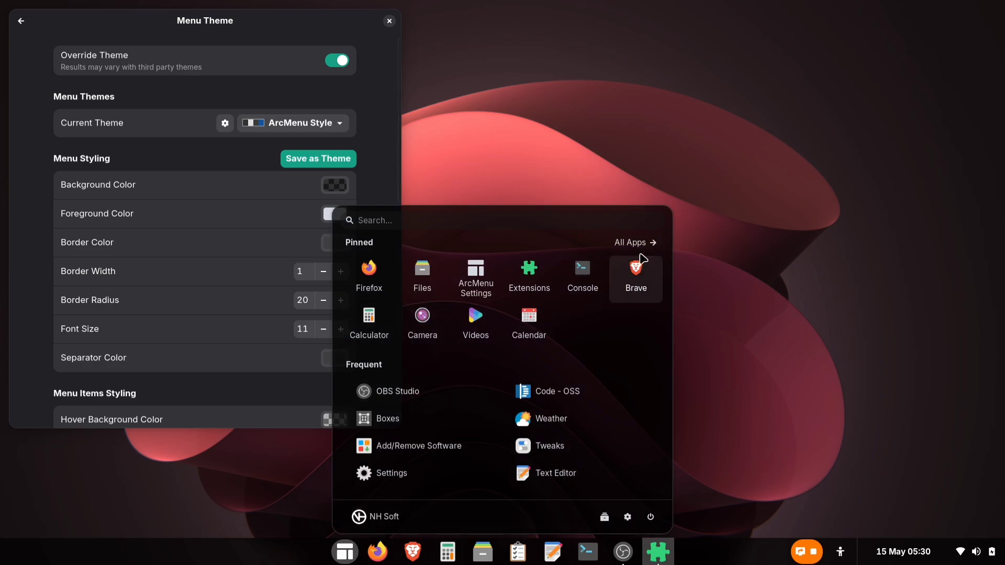
{"action": "left_click", "coordinate": [629, 242]}
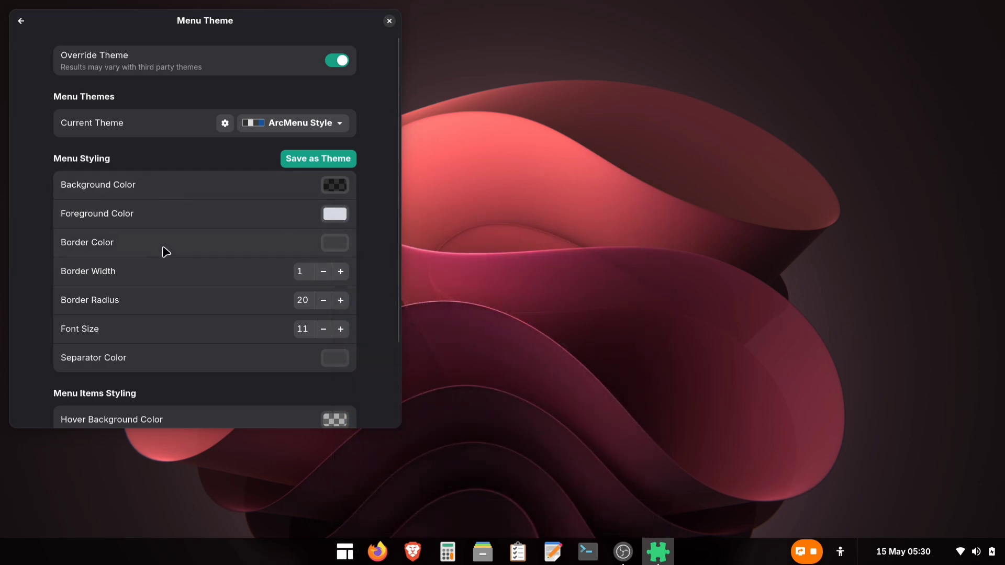
{"action": "mouse_move", "coordinate": [111, 336]}
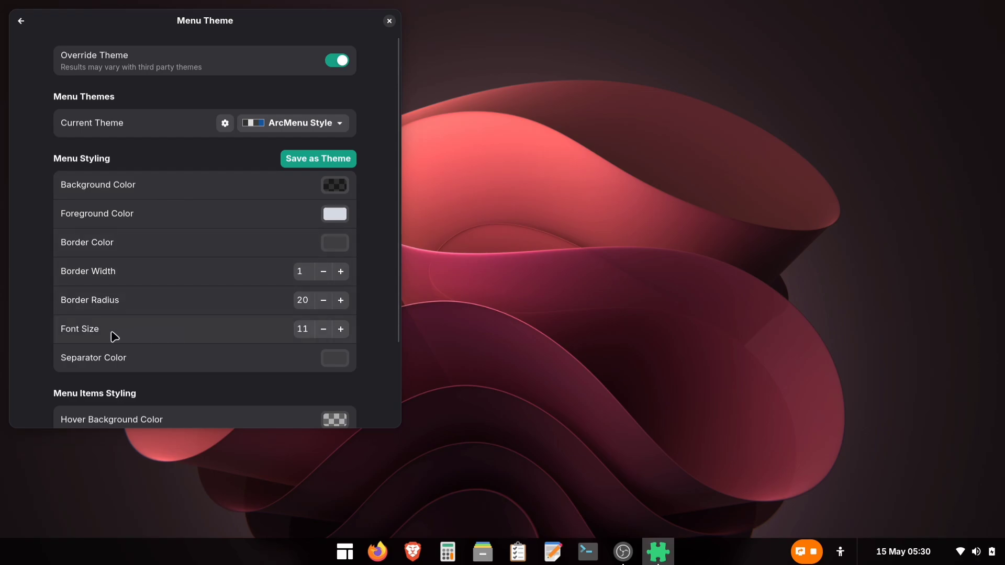
{"action": "scroll", "scroll_direction": "down", "scroll_amount": 3}
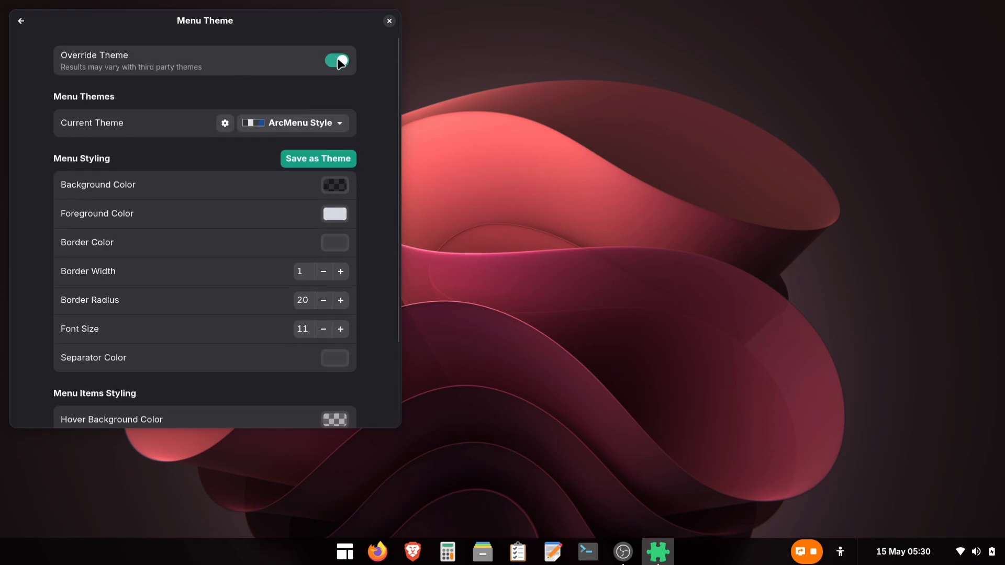
{"action": "left_click", "coordinate": [388, 20]}
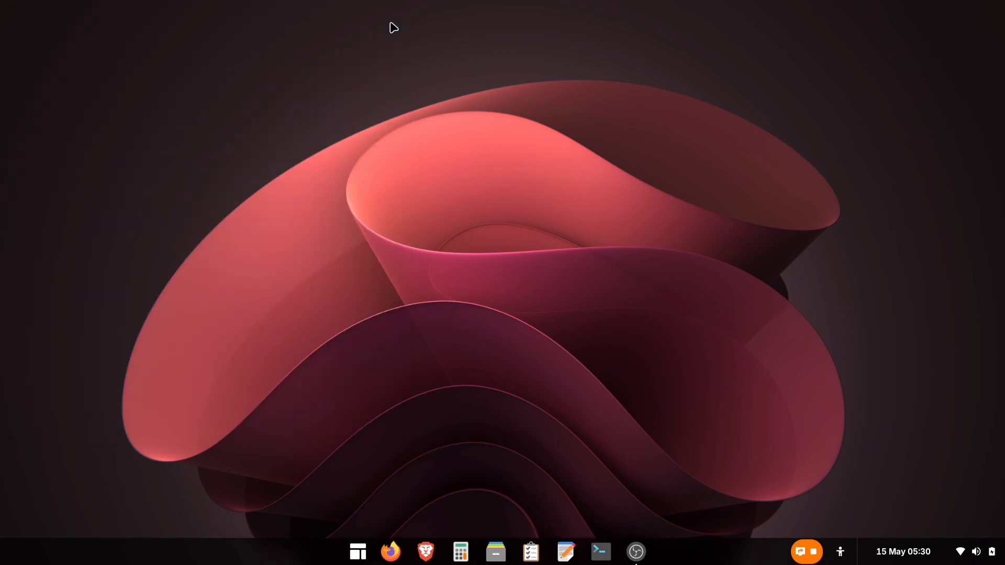
Open ArcMenu's Menu Button settings and try the Ubuntu and Arch distro logos as the icon
{"action": "left_click", "coordinate": [357, 551]}
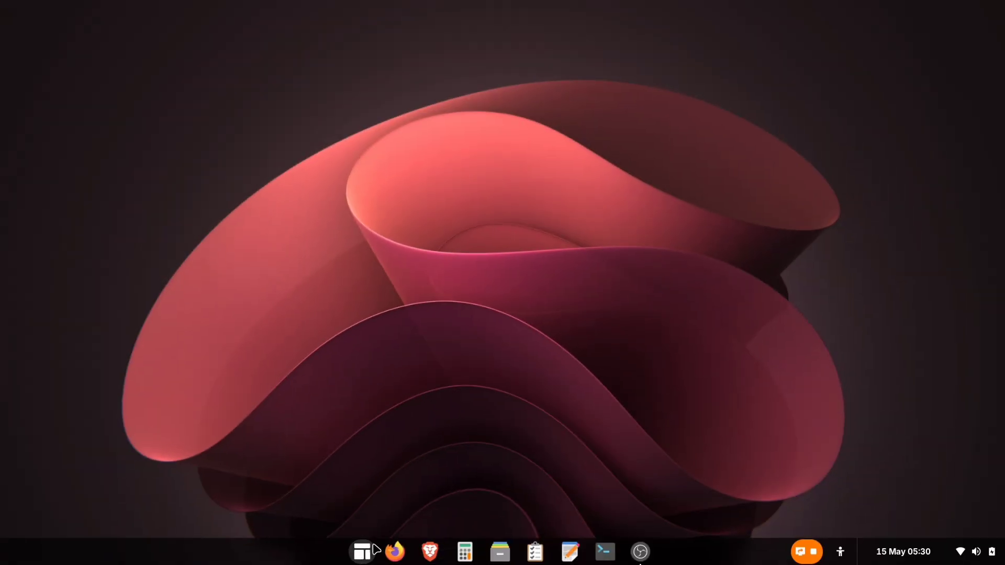
{"action": "right_click", "coordinate": [360, 551]}
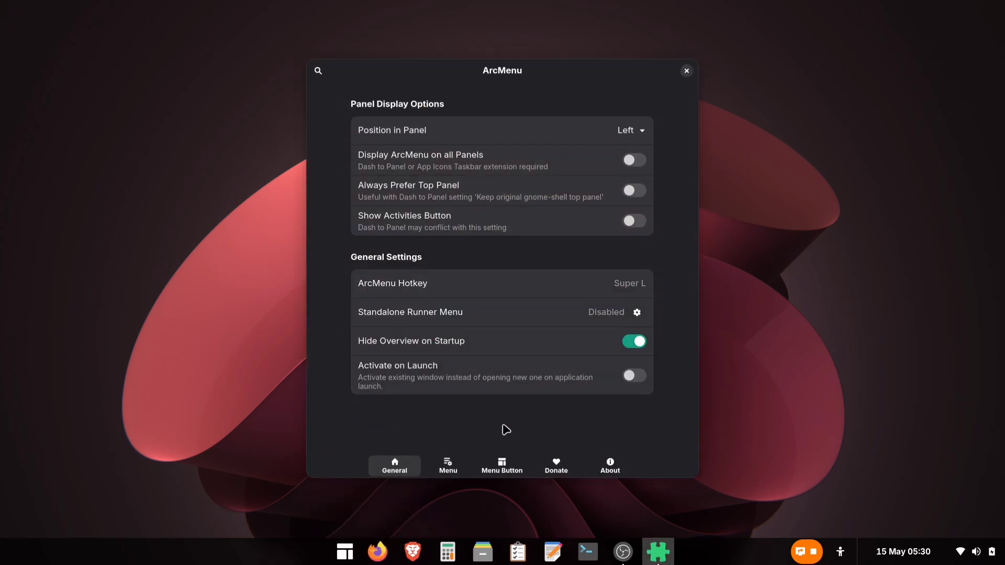
{"action": "left_click", "coordinate": [502, 466]}
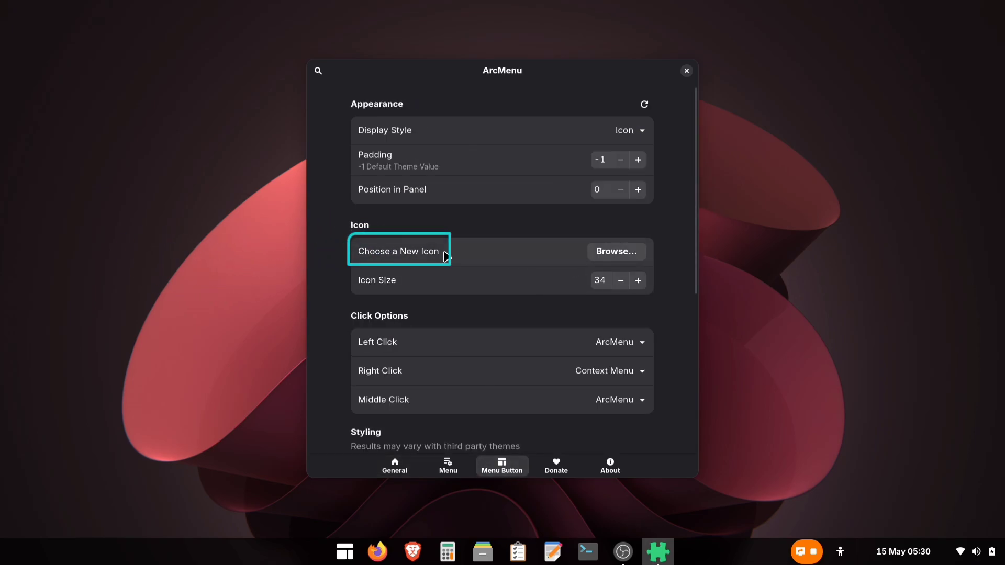
{"action": "left_click", "coordinate": [397, 251]}
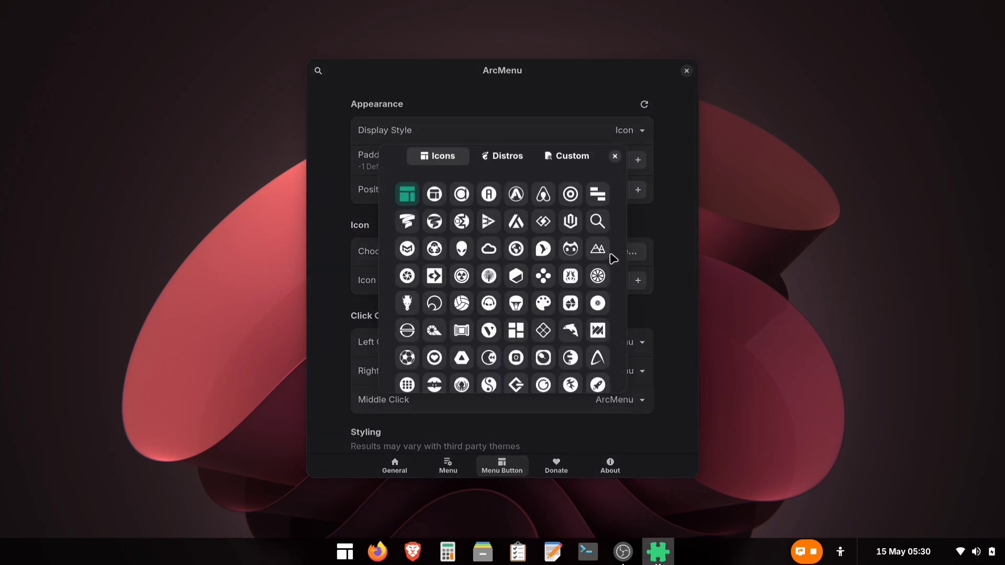
{"action": "scroll", "scroll_direction": "down", "scroll_amount": 3}
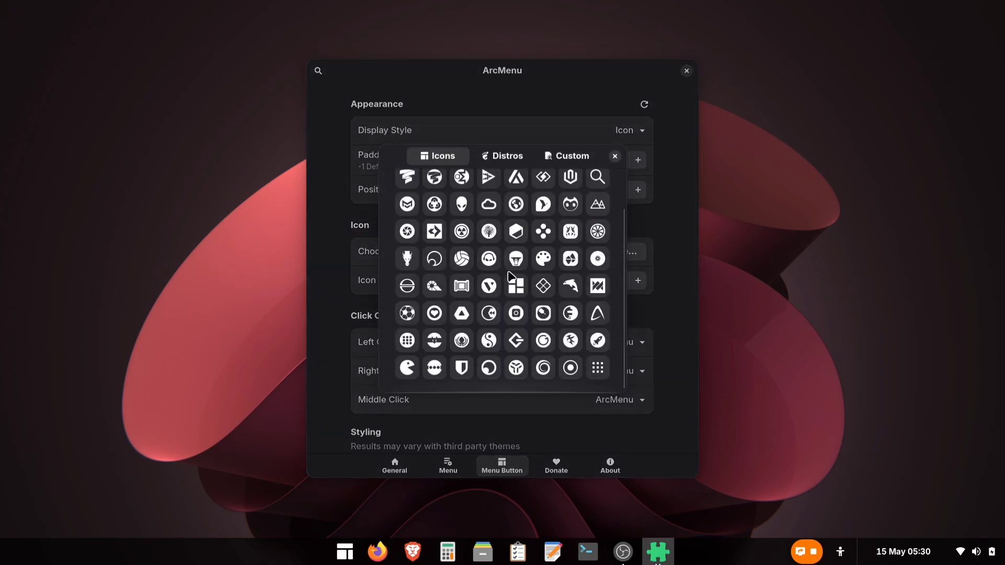
{"action": "left_click", "coordinate": [507, 156]}
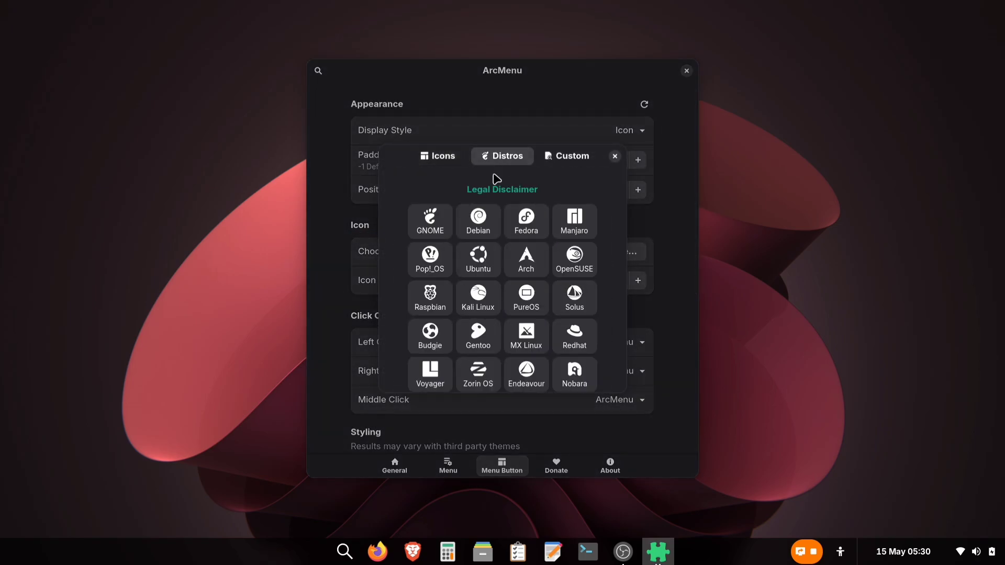
{"action": "left_click", "coordinate": [477, 260]}
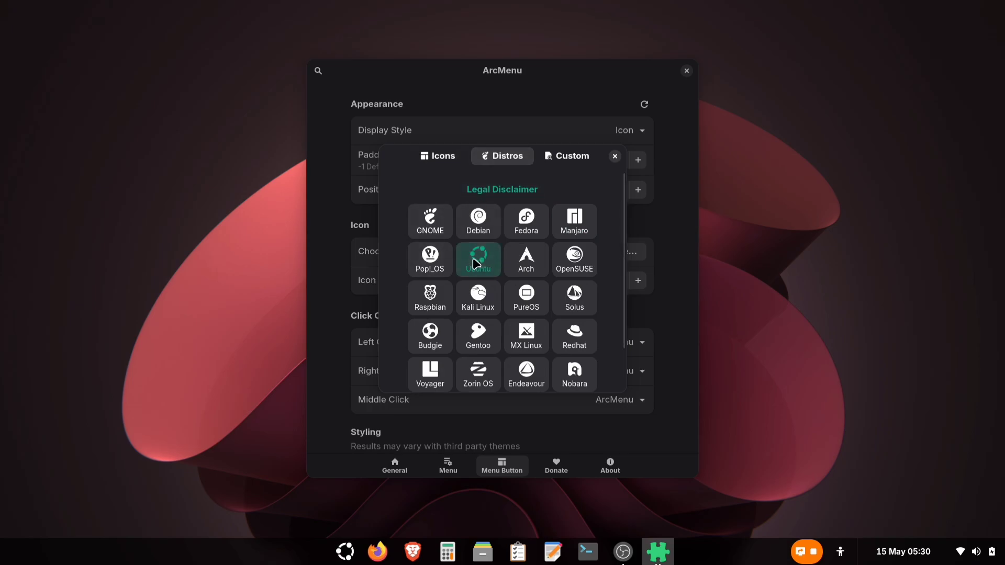
{"action": "left_click", "coordinate": [525, 260]}
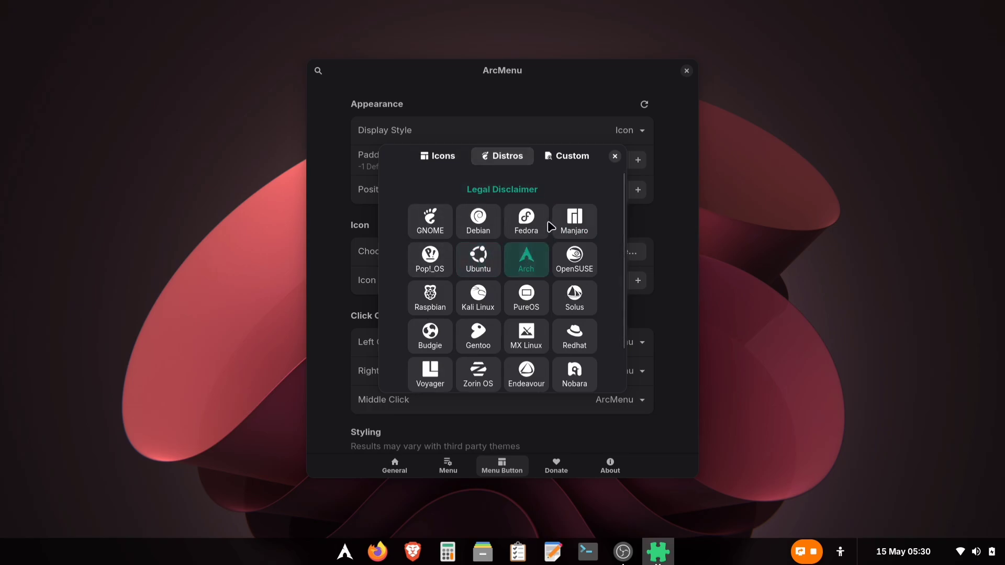
{"action": "left_click", "coordinate": [566, 156]}
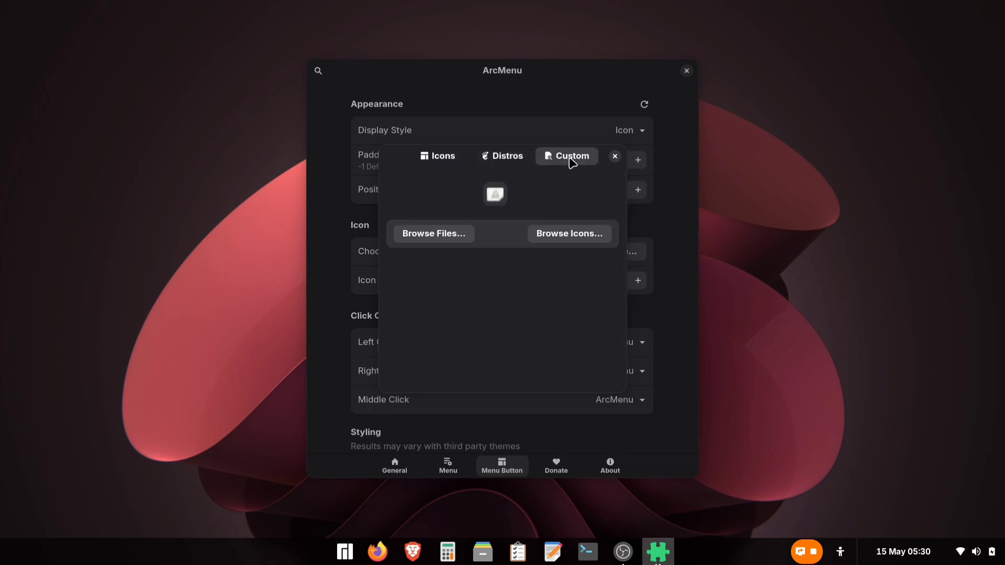
{"action": "mouse_move", "coordinate": [538, 200]}
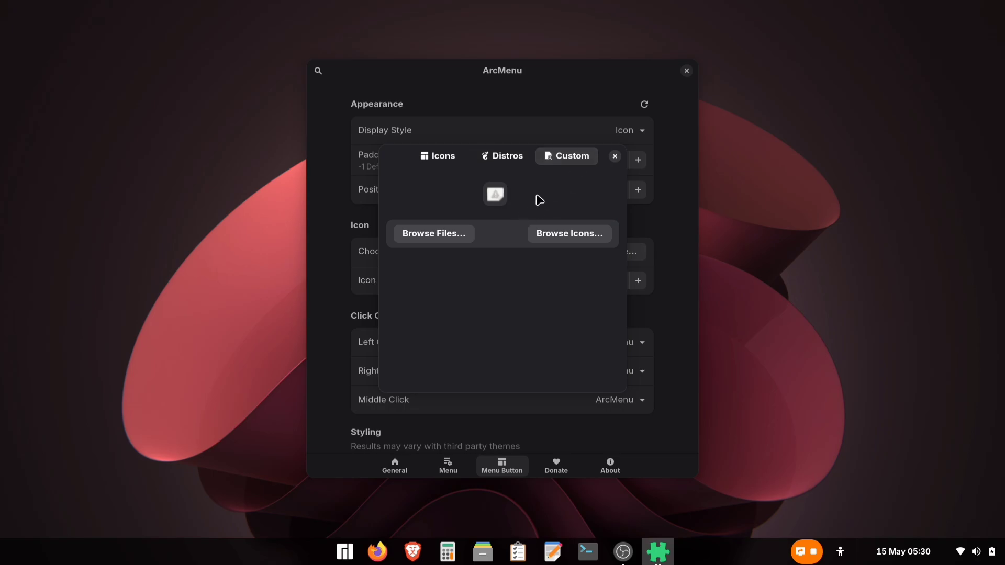
Use Windows11.png from Downloads/windows-icons as the custom menu button icon
{"action": "left_click", "coordinate": [434, 234]}
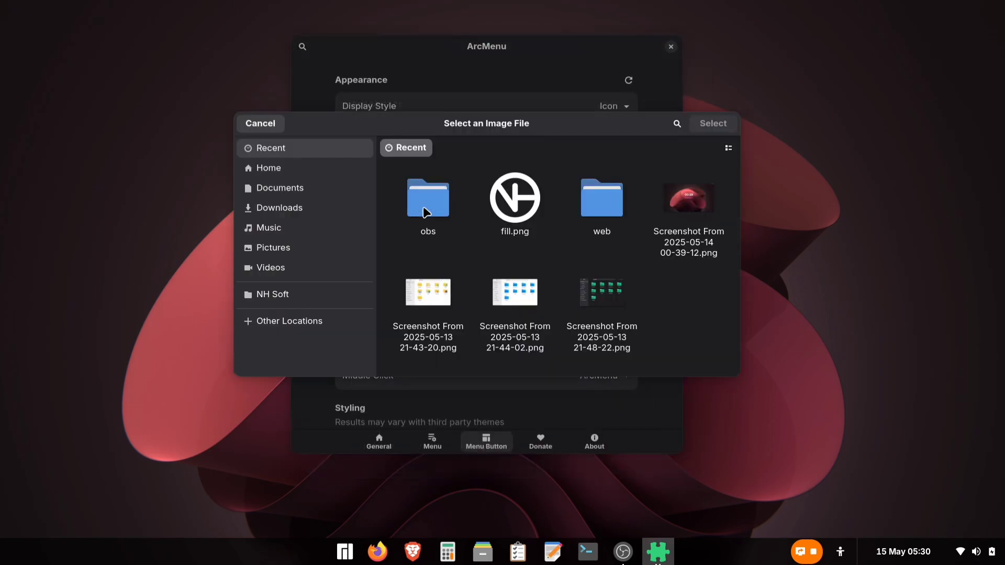
{"action": "left_click", "coordinate": [280, 208]}
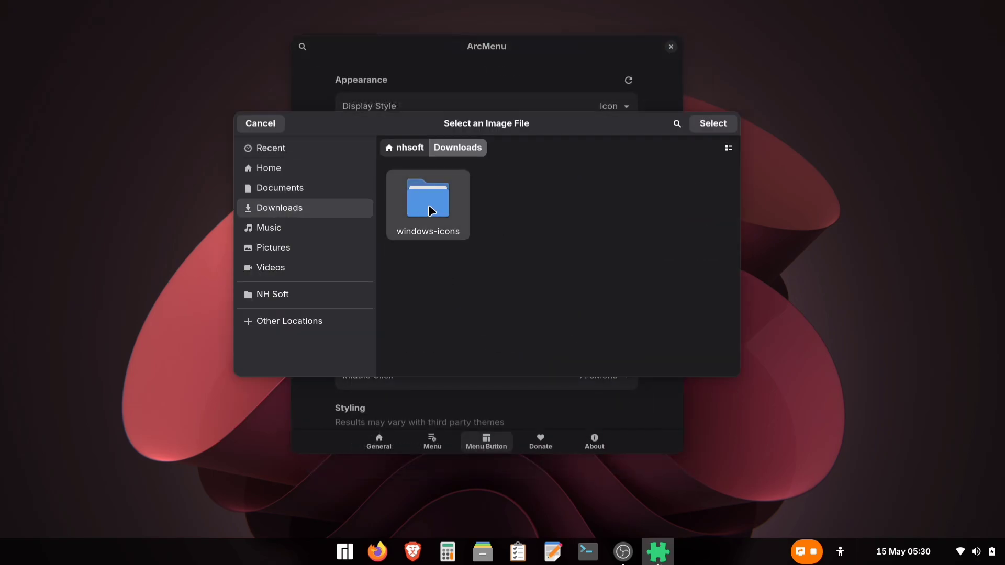
{"action": "double_click", "coordinate": [428, 204]}
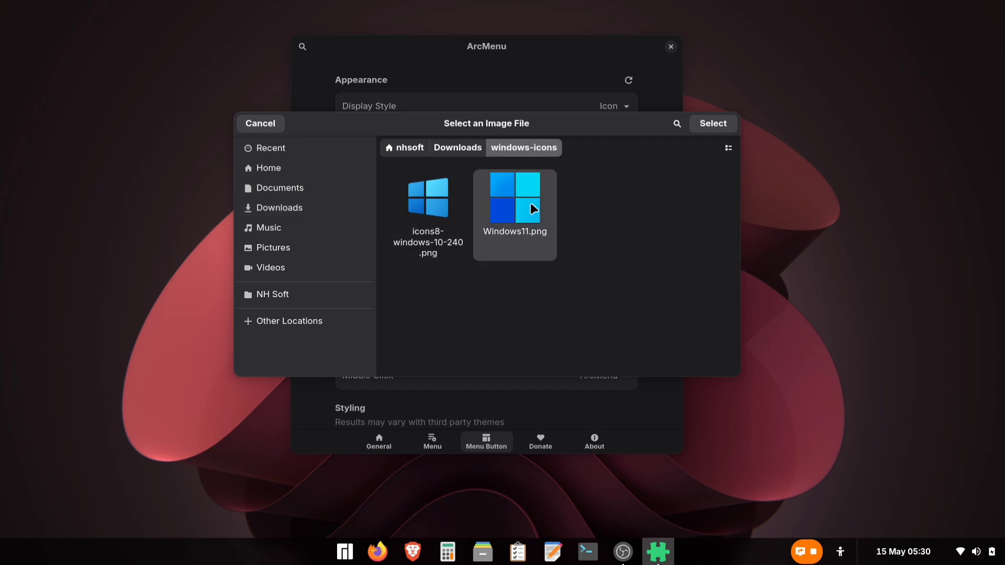
{"action": "left_click", "coordinate": [712, 123]}
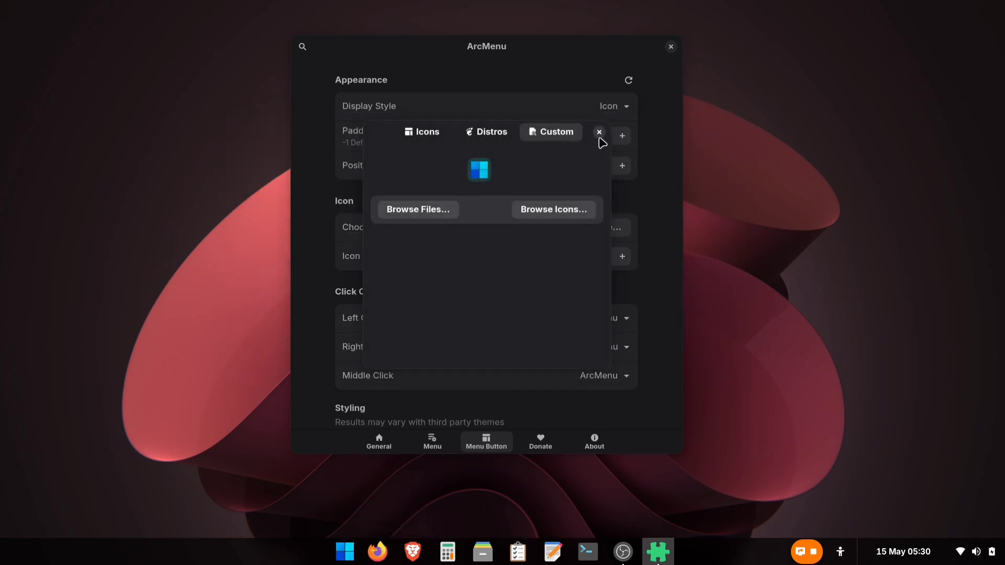
{"action": "left_click", "coordinate": [599, 132]}
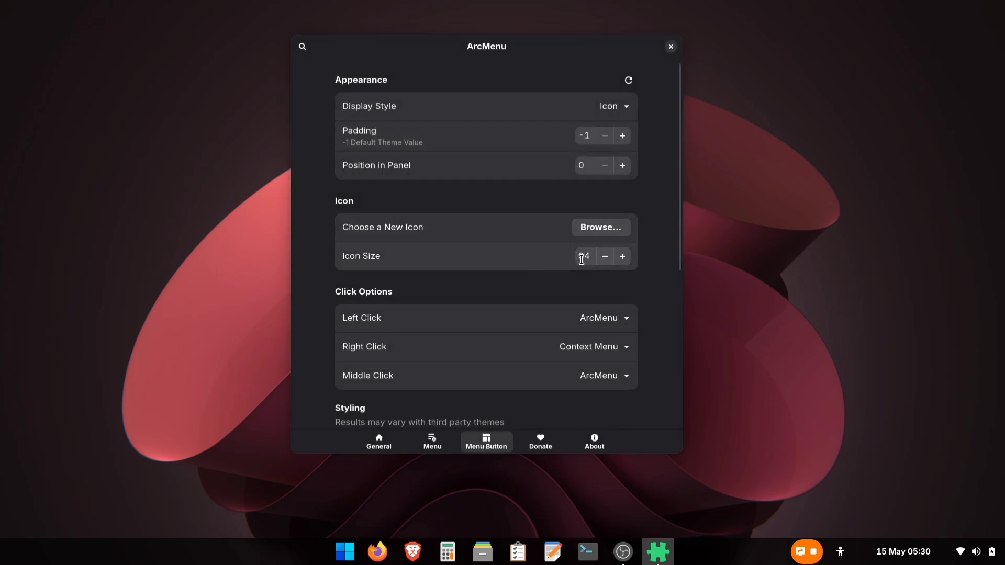
Reduce the menu button icon size to 36 and close ArcMenu settings
{"action": "left_click", "coordinate": [621, 256]}
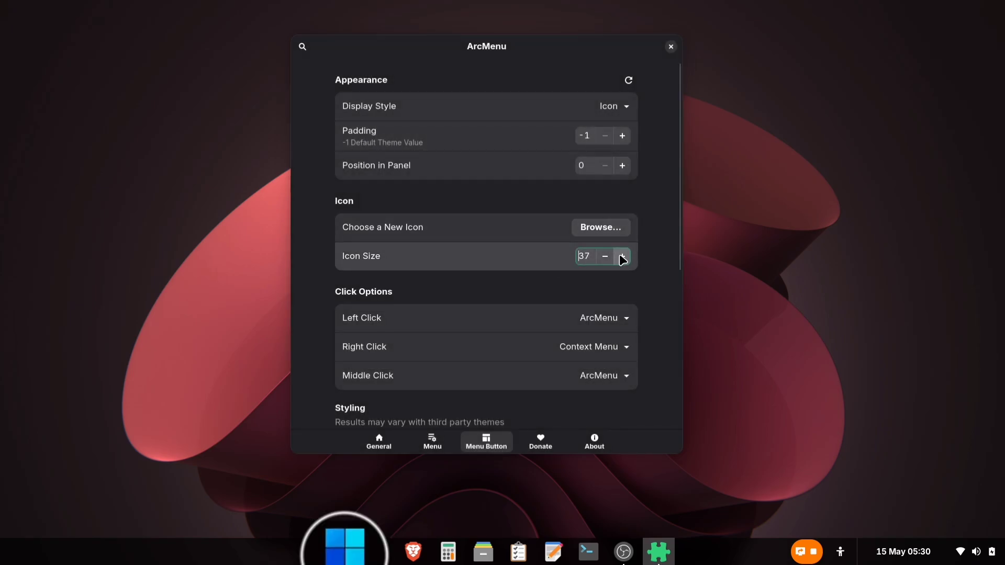
{"action": "left_click", "coordinate": [622, 256]}
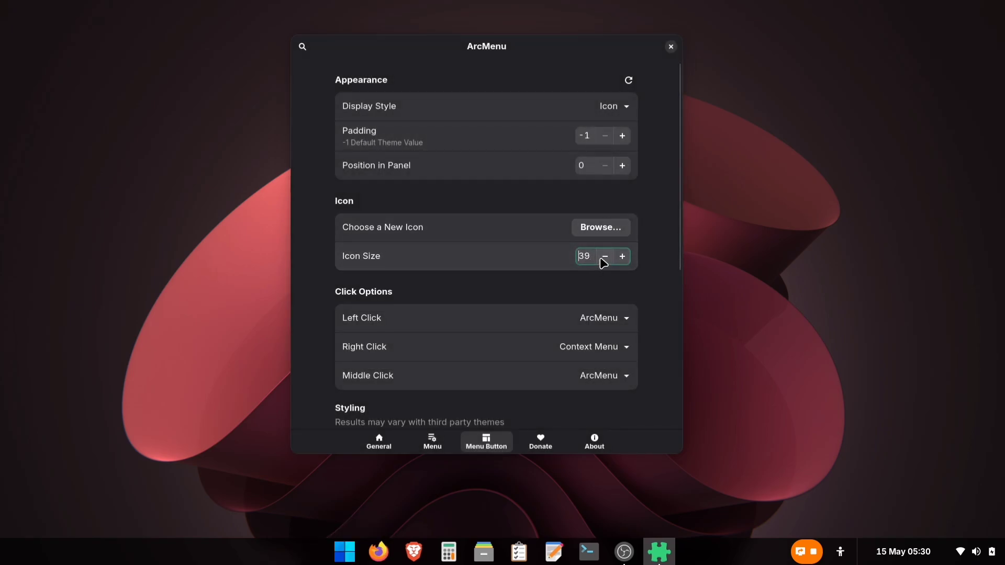
{"action": "left_click", "coordinate": [605, 256]}
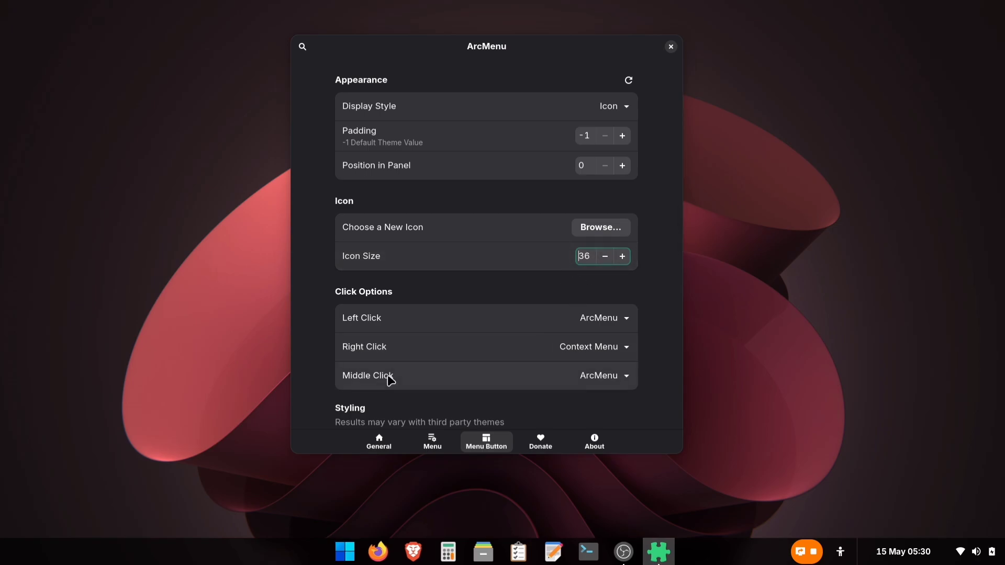
{"action": "left_click", "coordinate": [670, 46]}
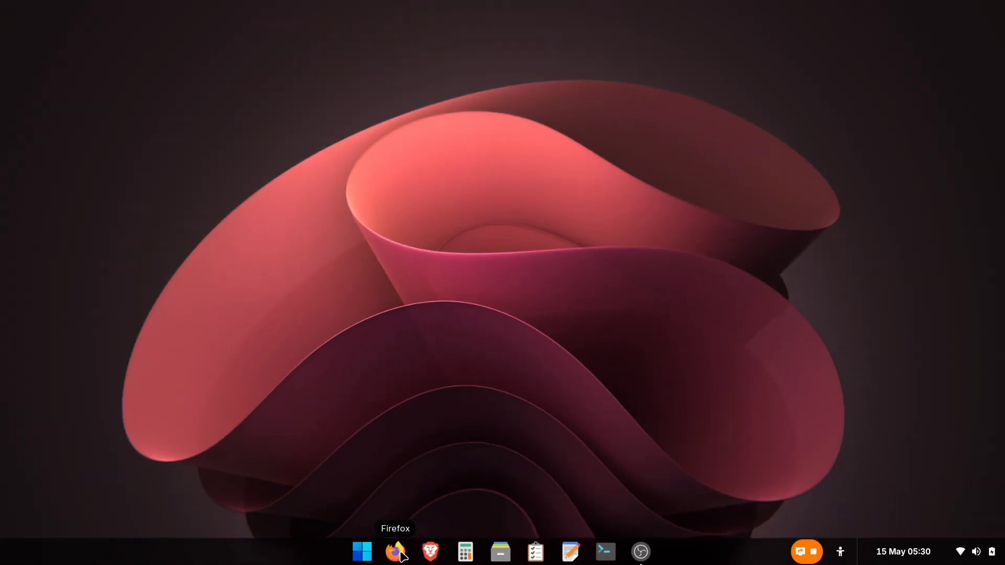
In Firefox, download We10X-blue.tar.xz (6.54 MB) from its gnome-look.org page and show it in its folder
{"action": "left_click", "coordinate": [396, 551]}
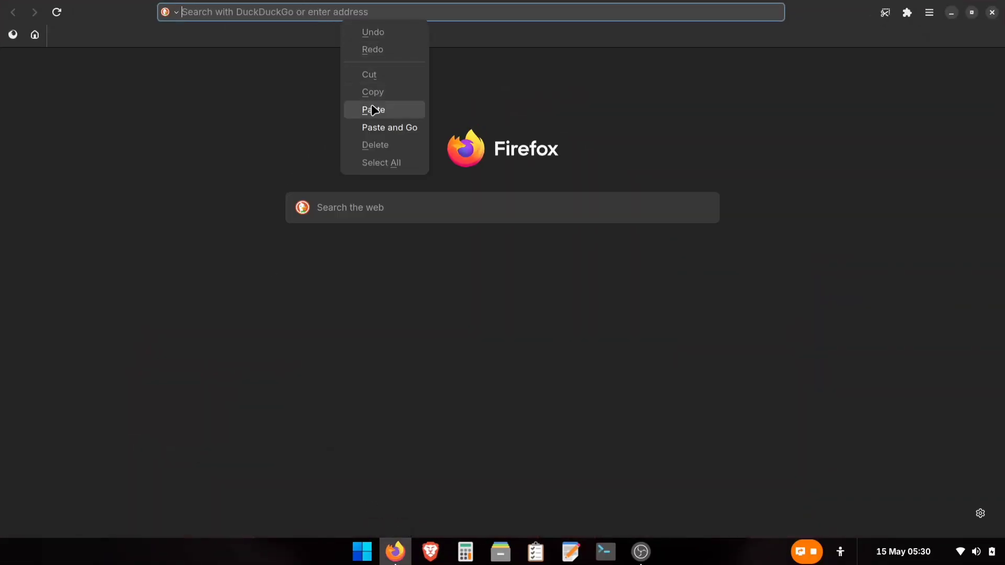
{"action": "left_click", "coordinate": [389, 127]}
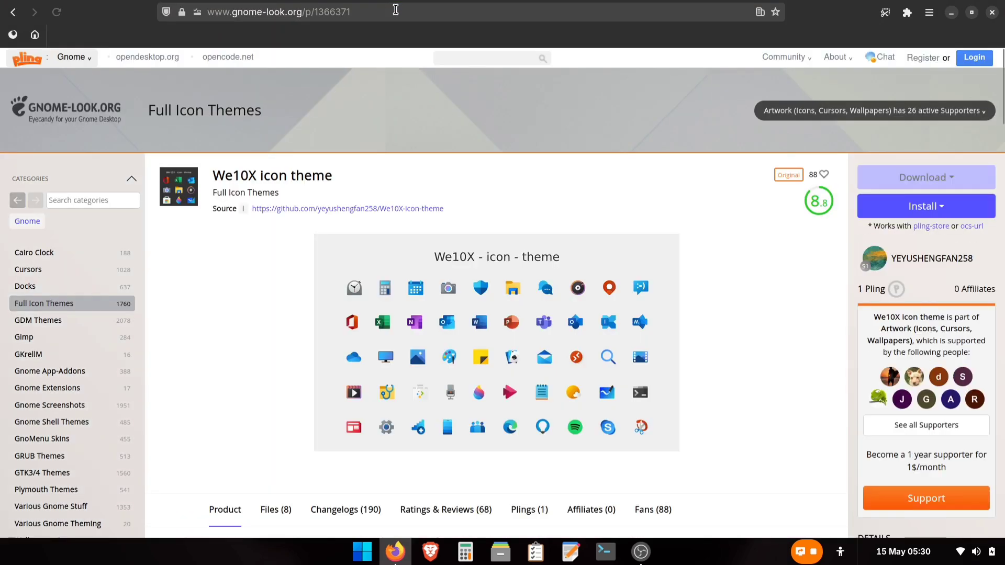
{"action": "scroll", "scroll_direction": "down", "scroll_amount": 3}
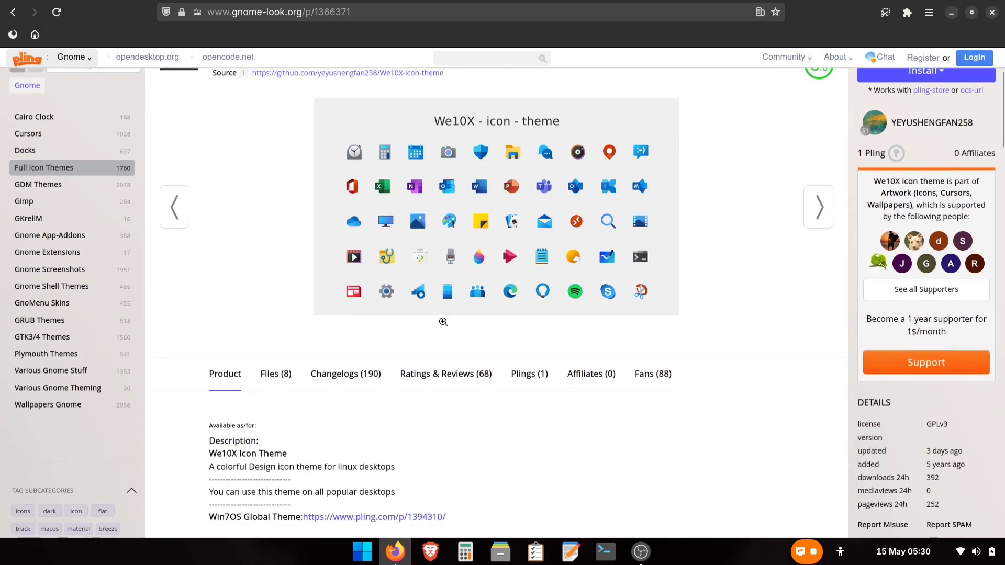
{"action": "scroll", "scroll_direction": "down", "scroll_amount": 3}
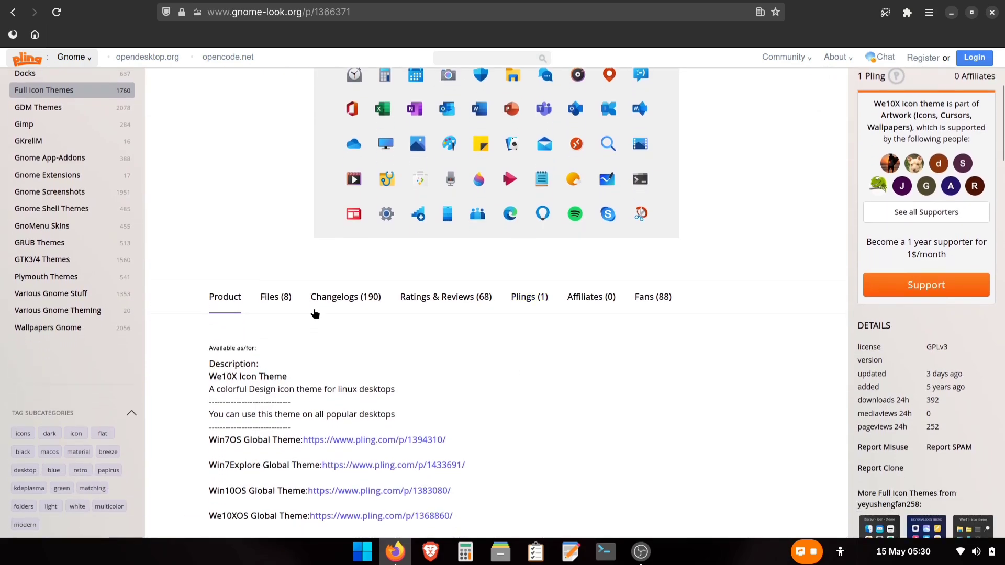
{"action": "left_click", "coordinate": [275, 296]}
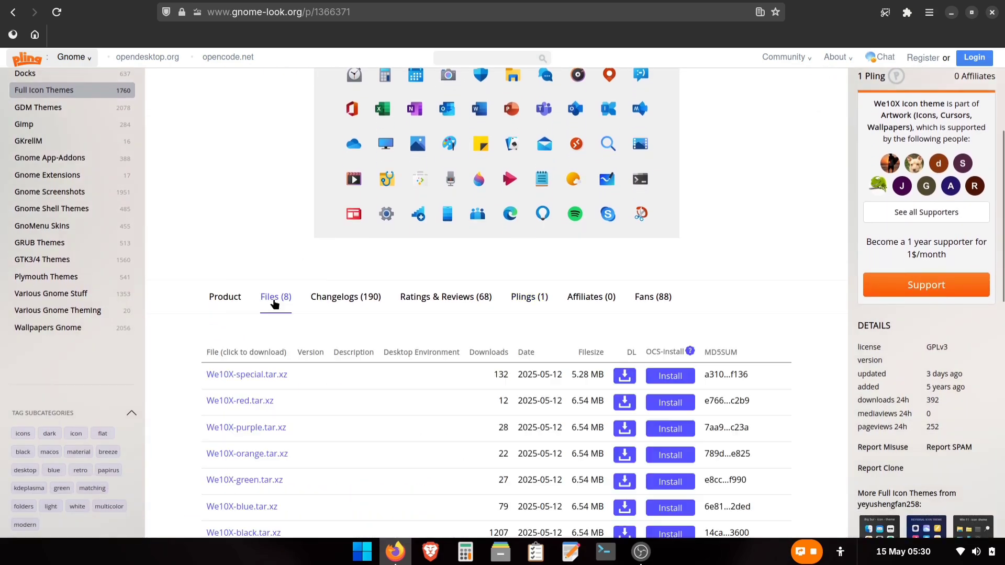
{"action": "scroll", "scroll_direction": "down", "scroll_amount": 3}
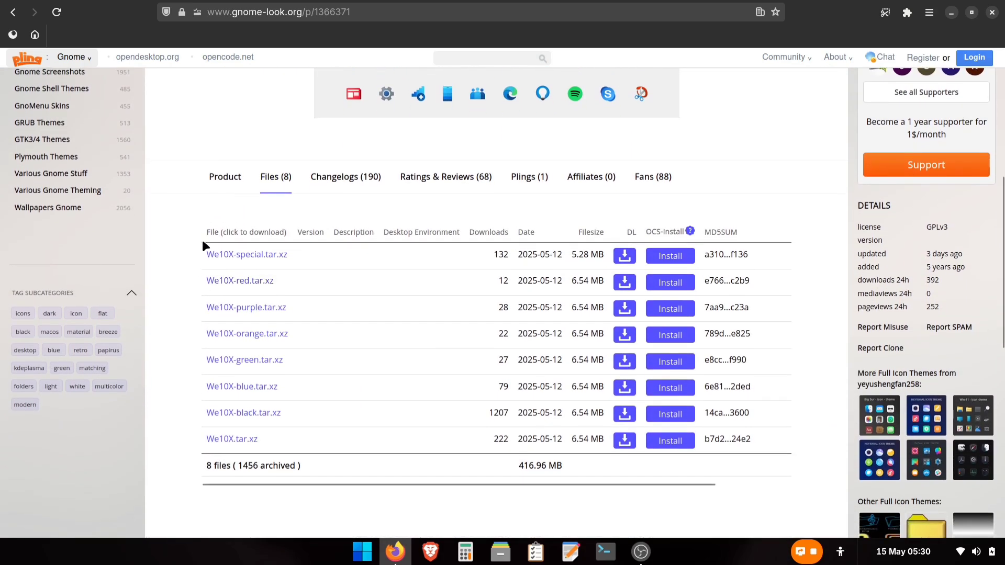
{"action": "mouse_move", "coordinate": [264, 437]}
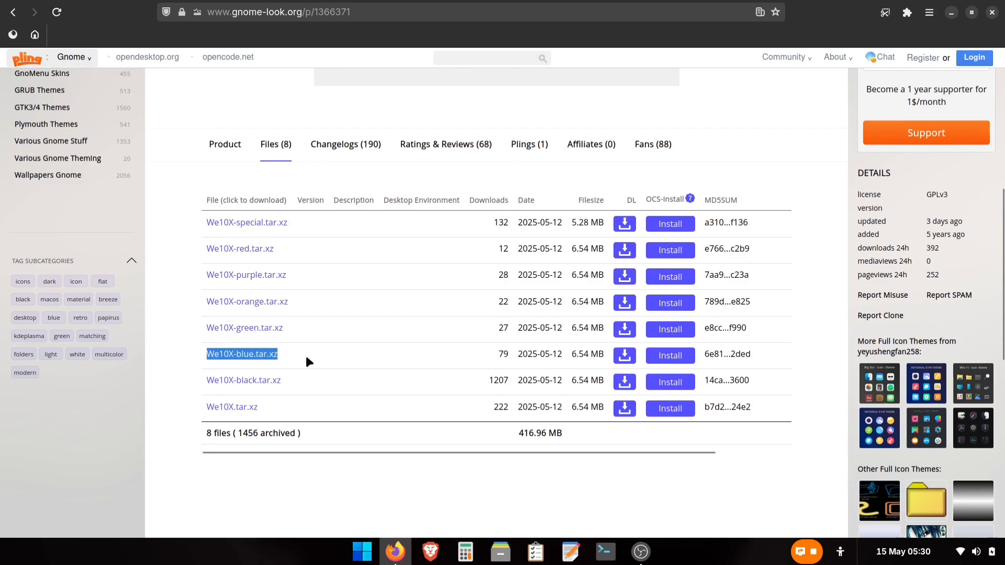
{"action": "left_click", "coordinate": [624, 355]}
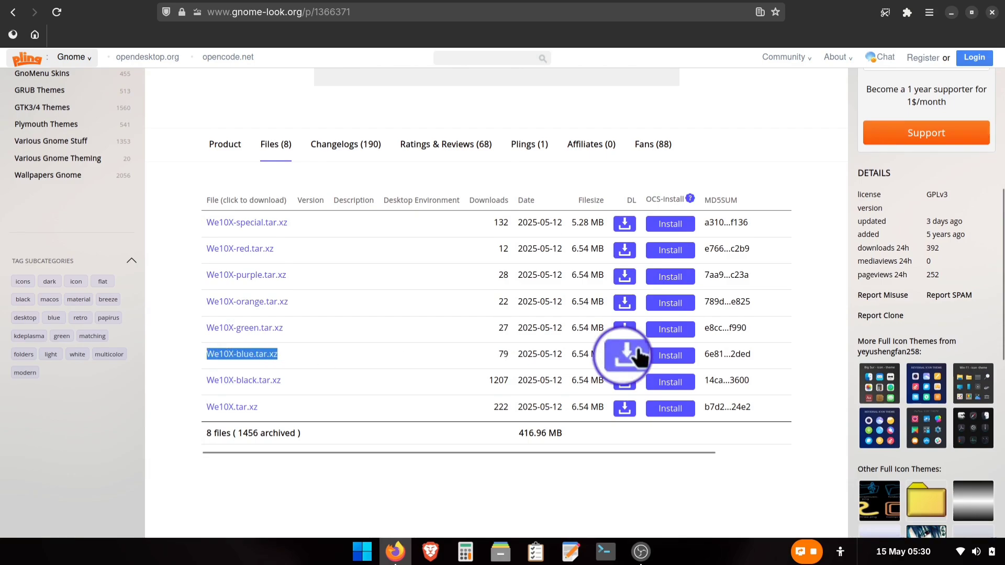
{"action": "left_click", "coordinate": [624, 355]}
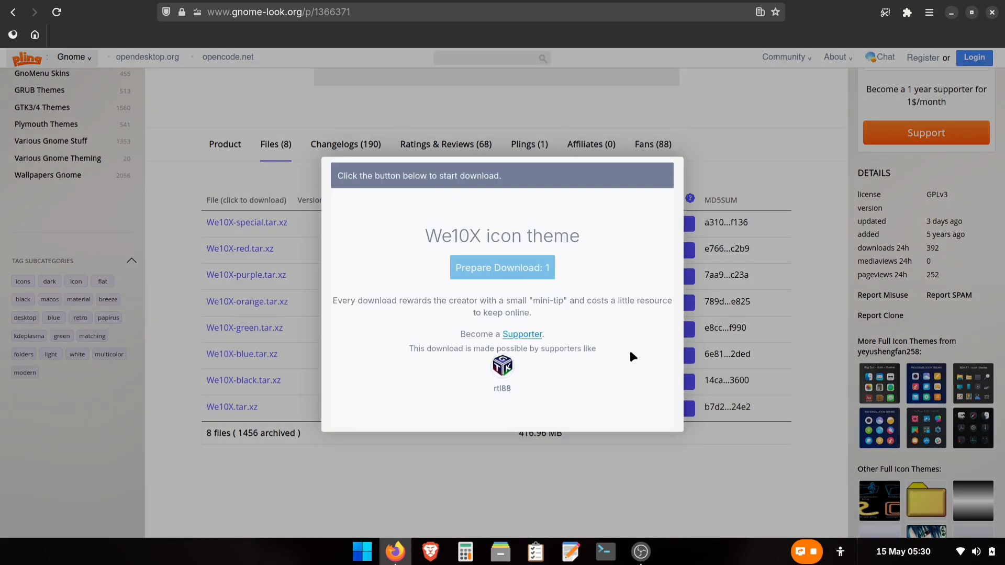
{"action": "left_click", "coordinate": [502, 267]}
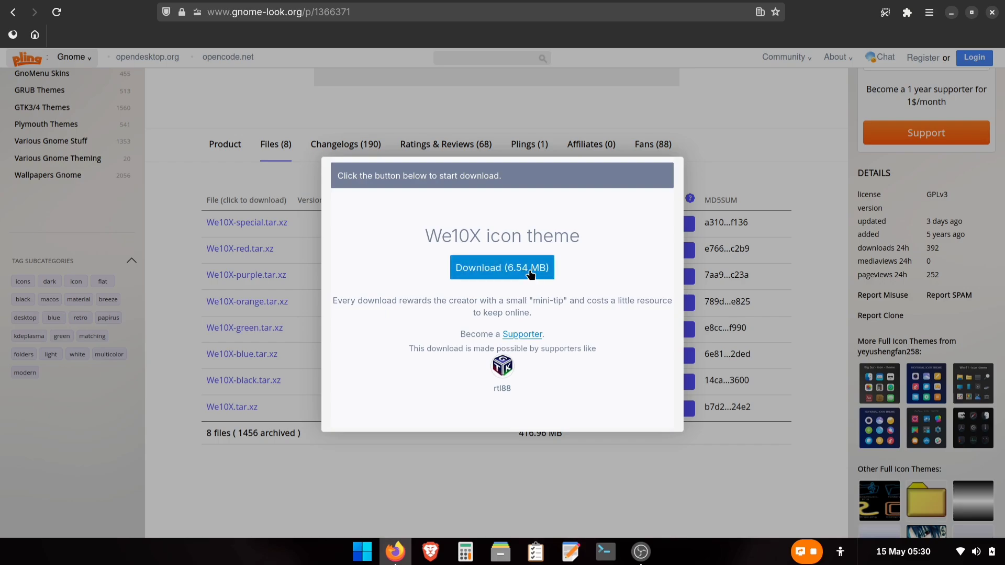
{"action": "left_click", "coordinate": [502, 267]}
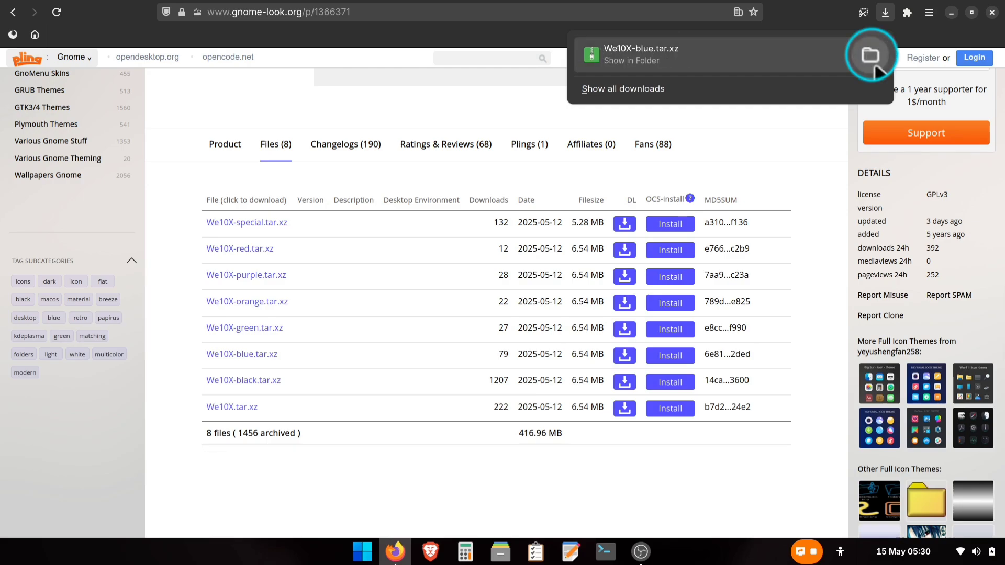
{"action": "left_click", "coordinate": [870, 54]}
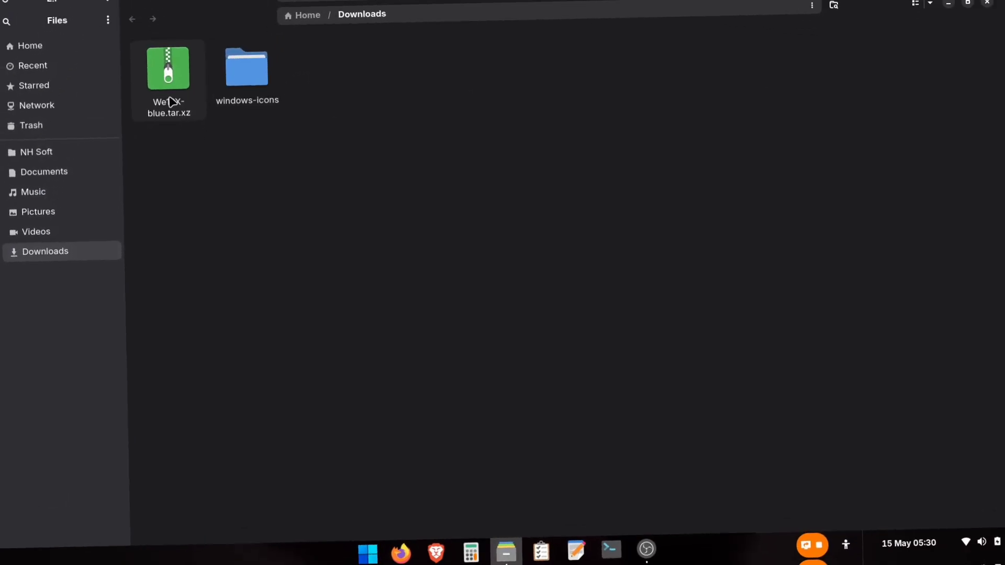
Extract We10X-blue.tar.xz in Downloads and copy the We10X-blue and We10X-blue-dark folders
{"action": "right_click", "coordinate": [168, 68]}
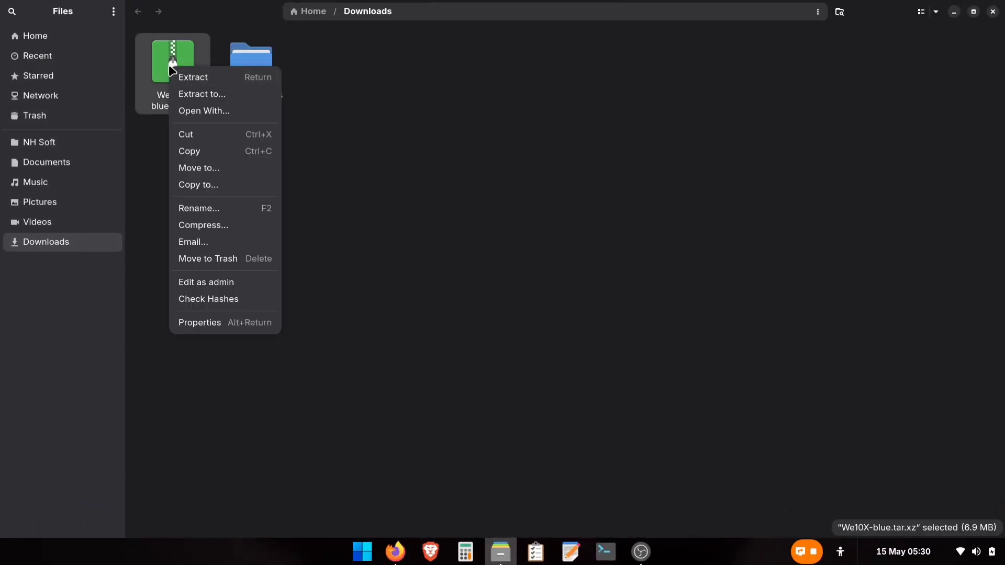
{"action": "left_click", "coordinate": [194, 77]}
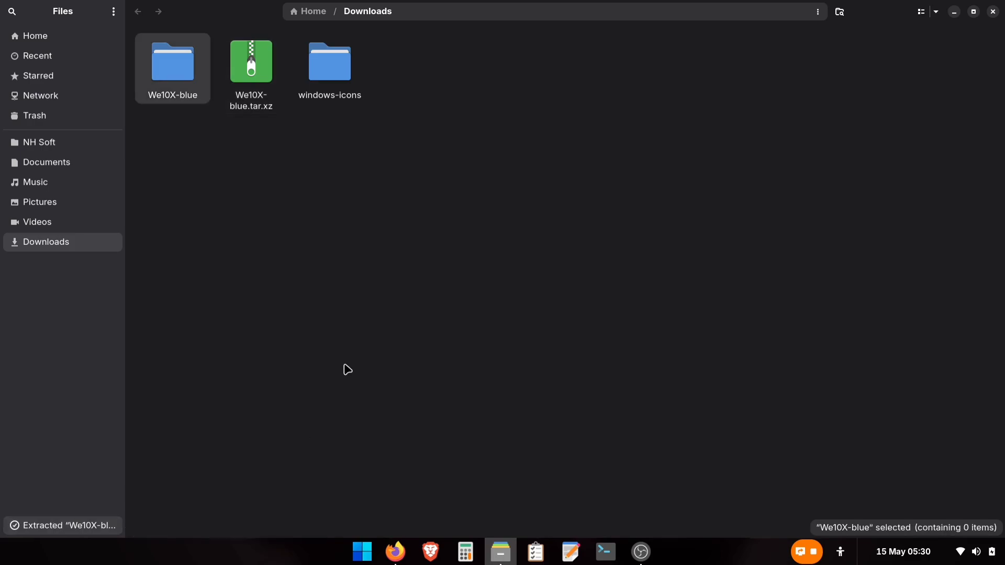
{"action": "mouse_move", "coordinate": [182, 131]}
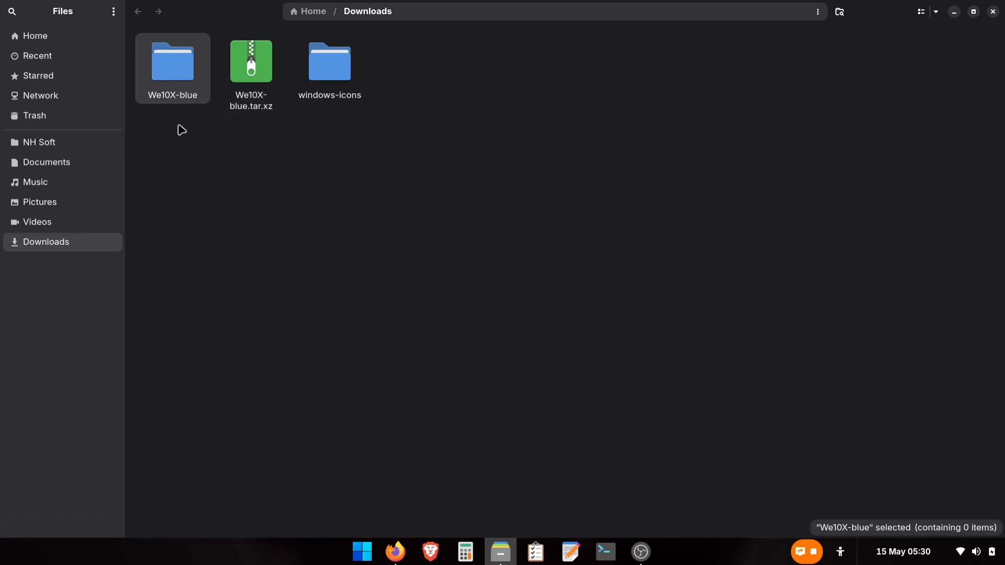
{"action": "double_click", "coordinate": [172, 62]}
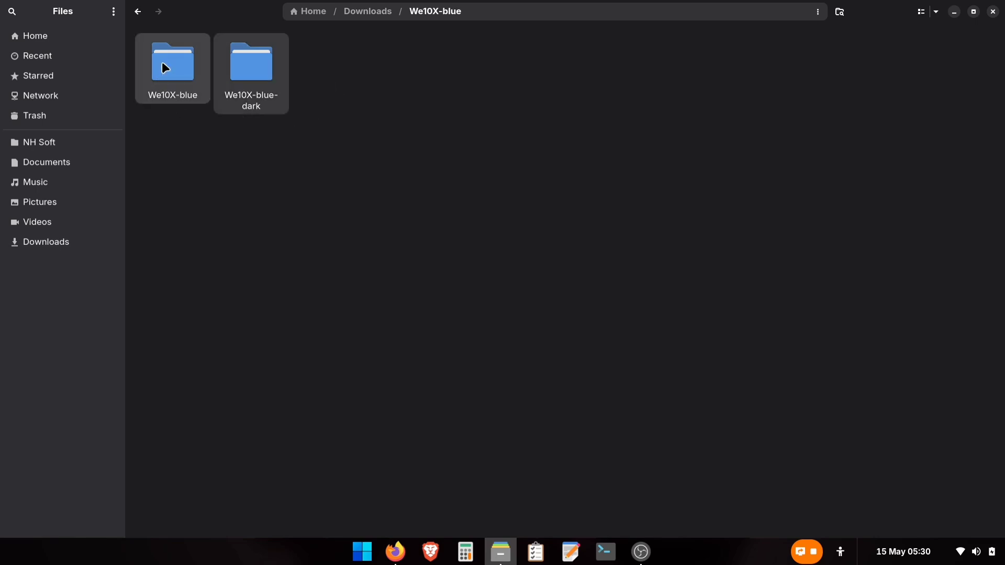
{"action": "right_click", "coordinate": [250, 64]}
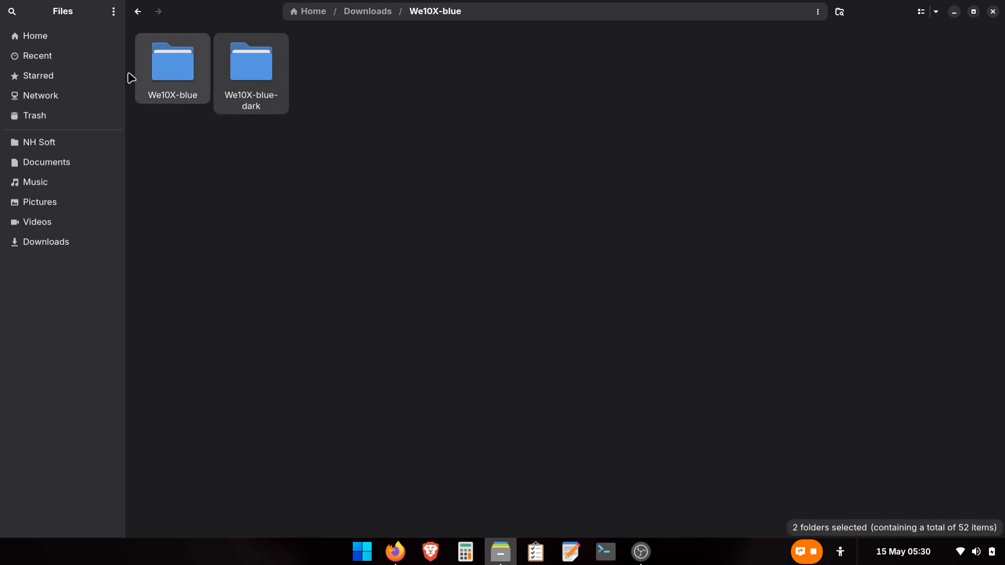
{"action": "left_click", "coordinate": [35, 37]}
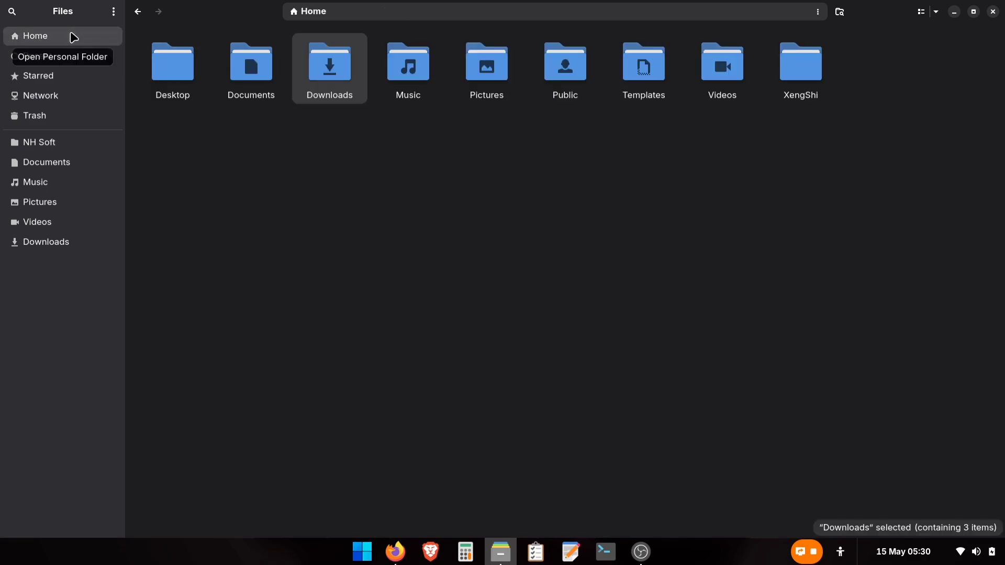
Create ~/.local/share/icons, paste both We10X-blue theme folders into it, and close Files
{"action": "key", "text": "ctrl+h"}
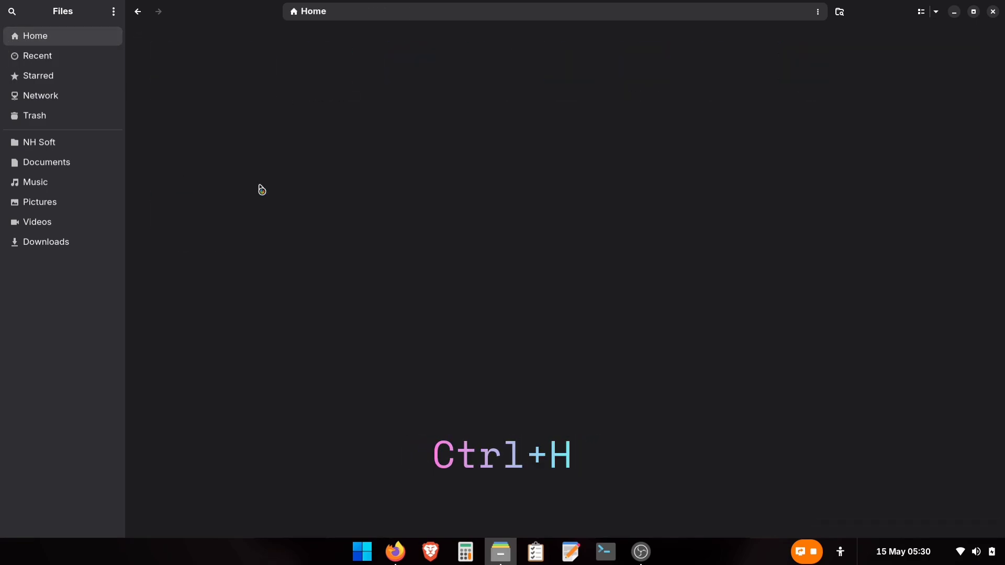
{"action": "key", "text": "ctrl+h"}
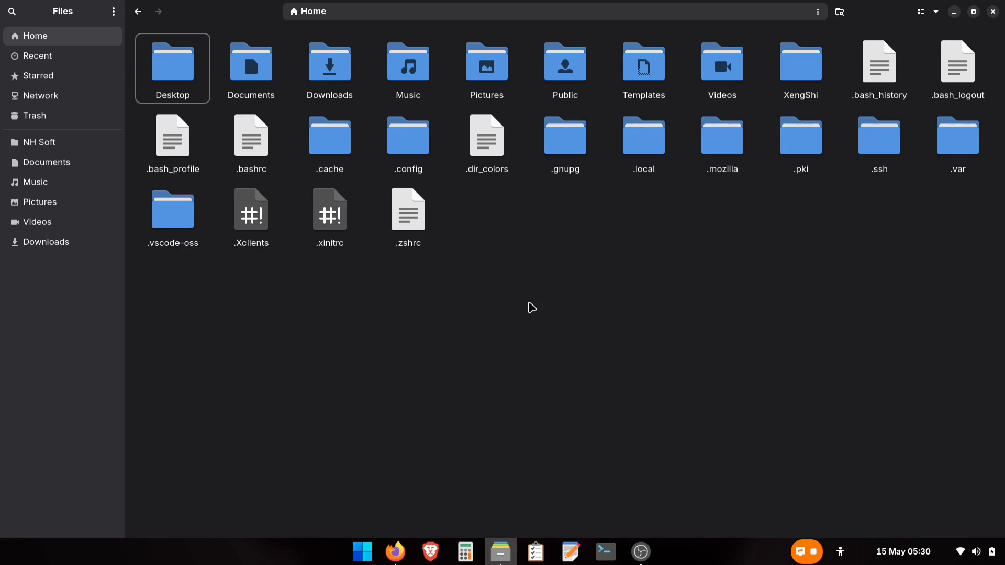
{"action": "double_click", "coordinate": [642, 135]}
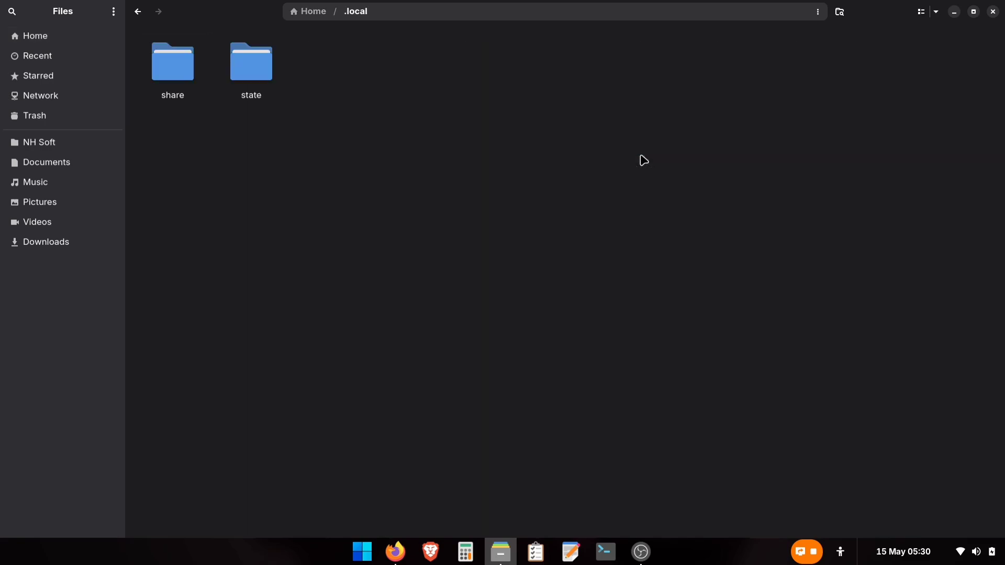
{"action": "left_click", "coordinate": [172, 62]}
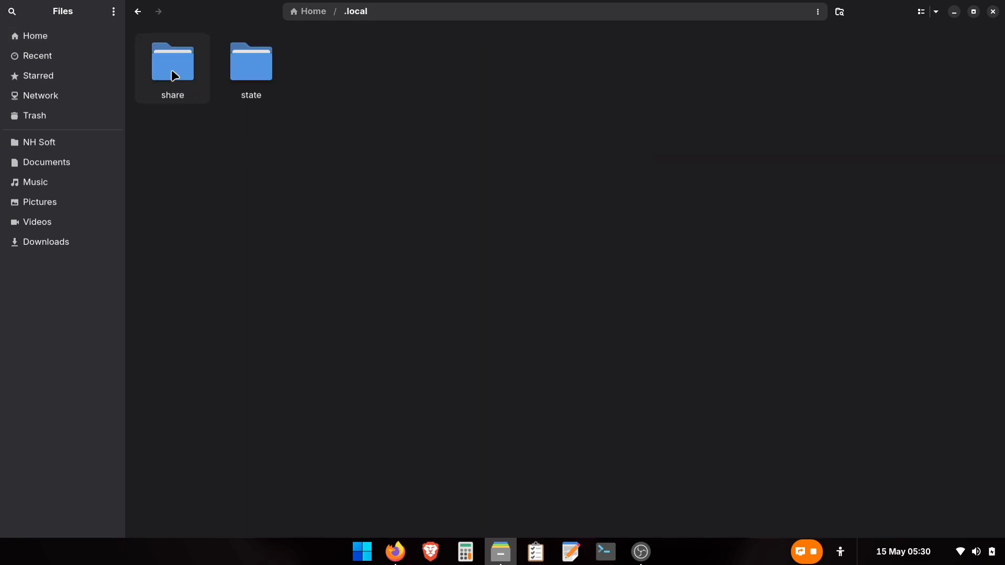
{"action": "double_click", "coordinate": [172, 60]}
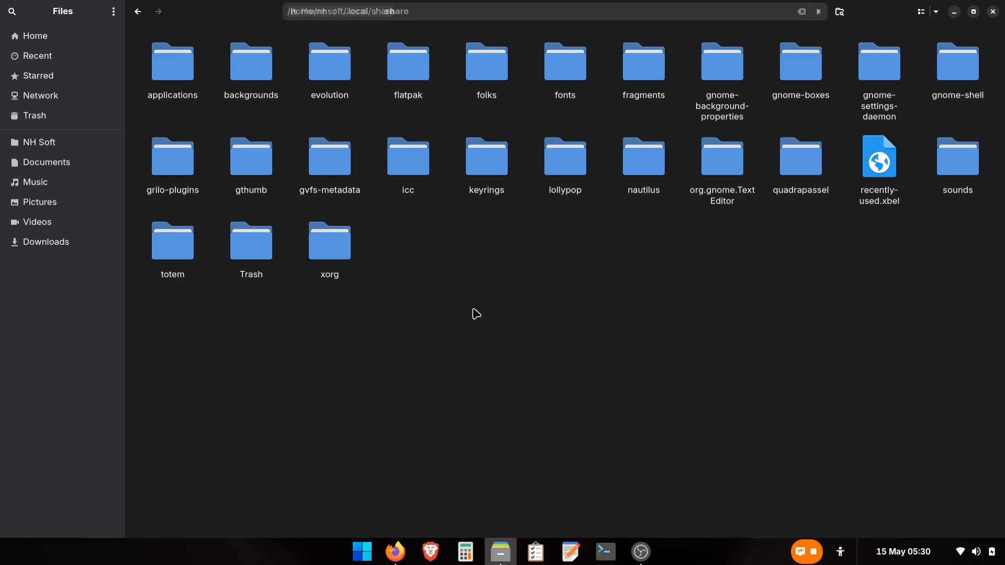
{"action": "right_click", "coordinate": [477, 313]}
{"action": "type", "text": "icons"}
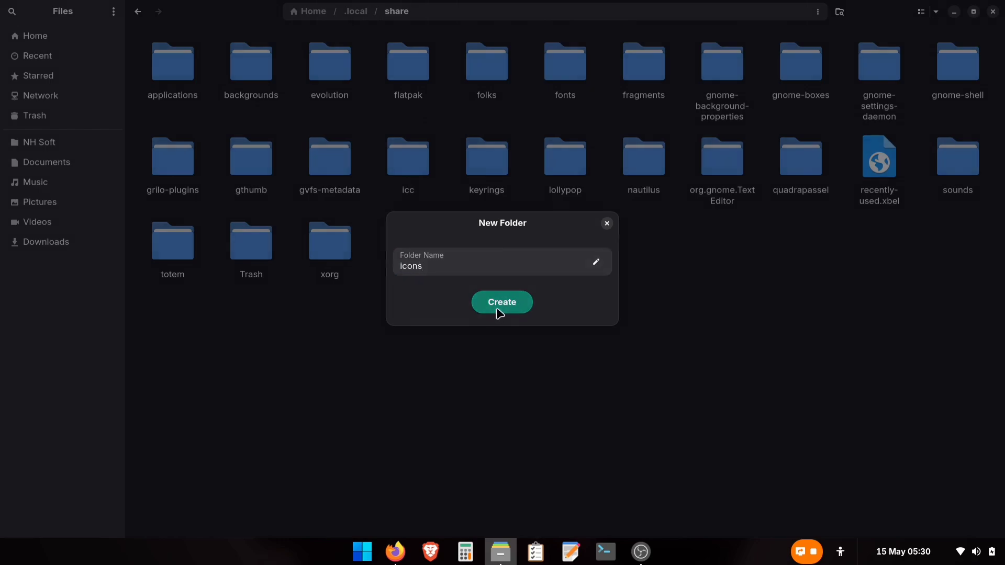
{"action": "left_click", "coordinate": [502, 302]}
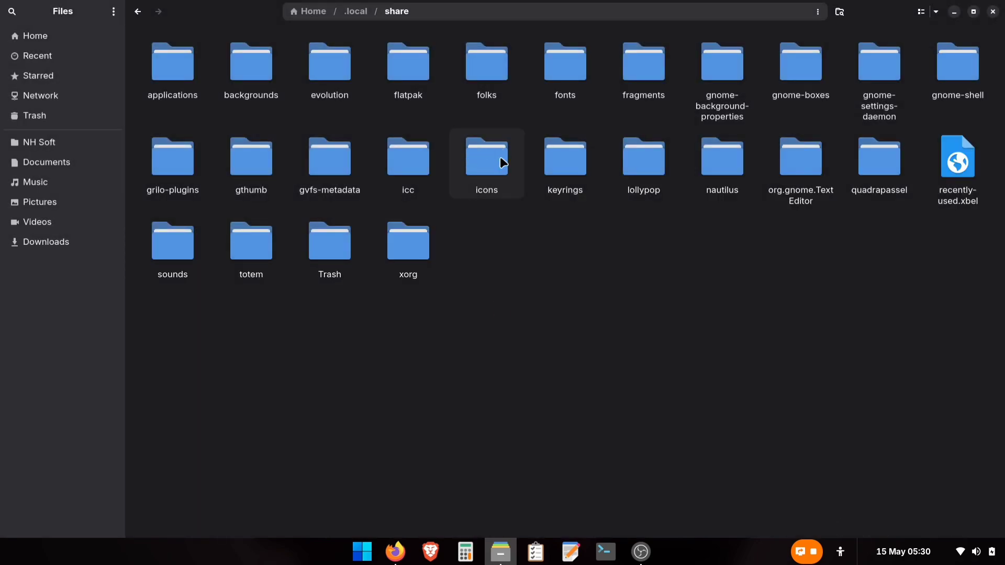
{"action": "double_click", "coordinate": [486, 157]}
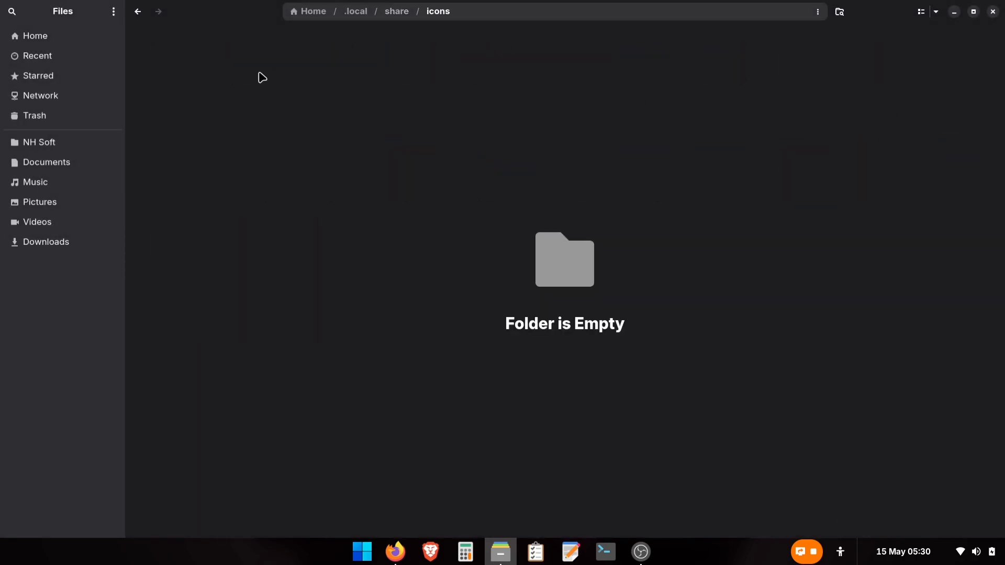
{"action": "right_click", "coordinate": [260, 77]}
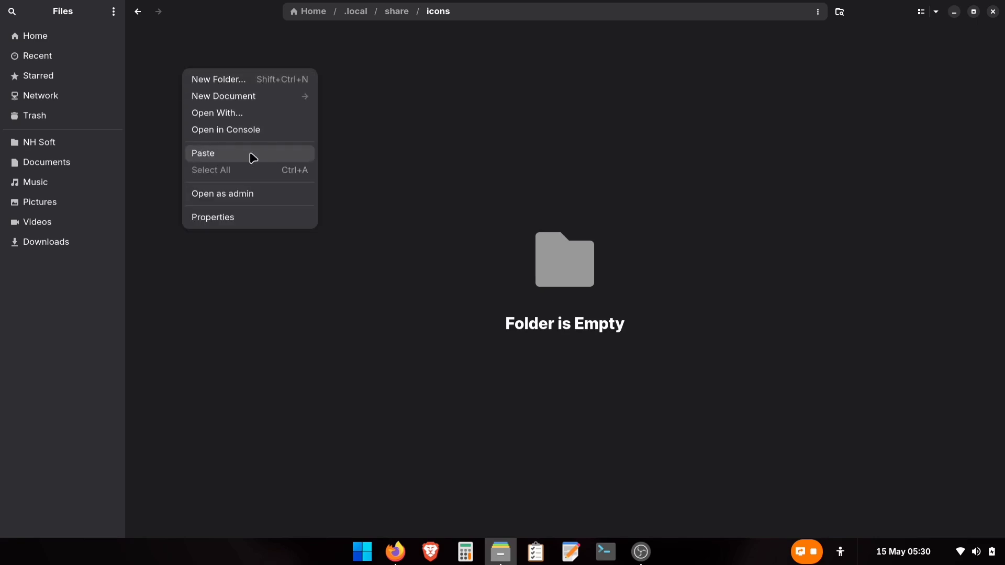
{"action": "left_click", "coordinate": [203, 153]}
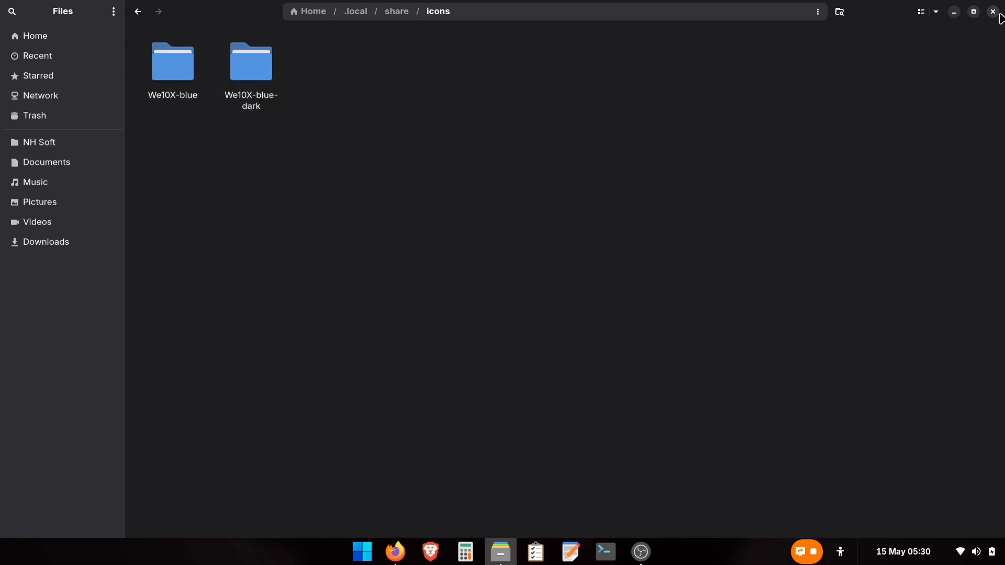
{"action": "left_click", "coordinate": [994, 11]}
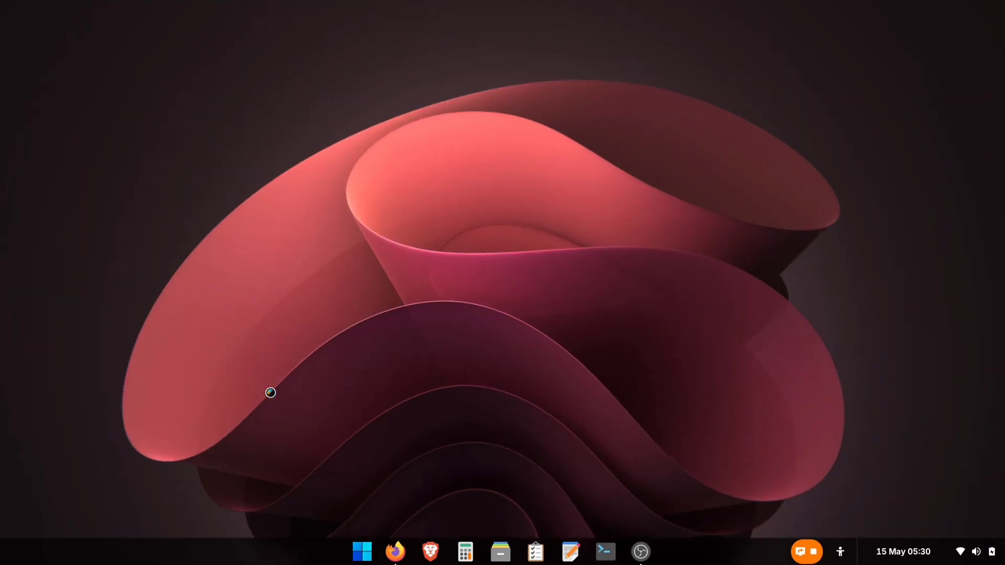
Apply the We10X-blue-dark icon theme from Tweaks' Appearance page, then close Tweaks
{"action": "left_click", "coordinate": [658, 552]}
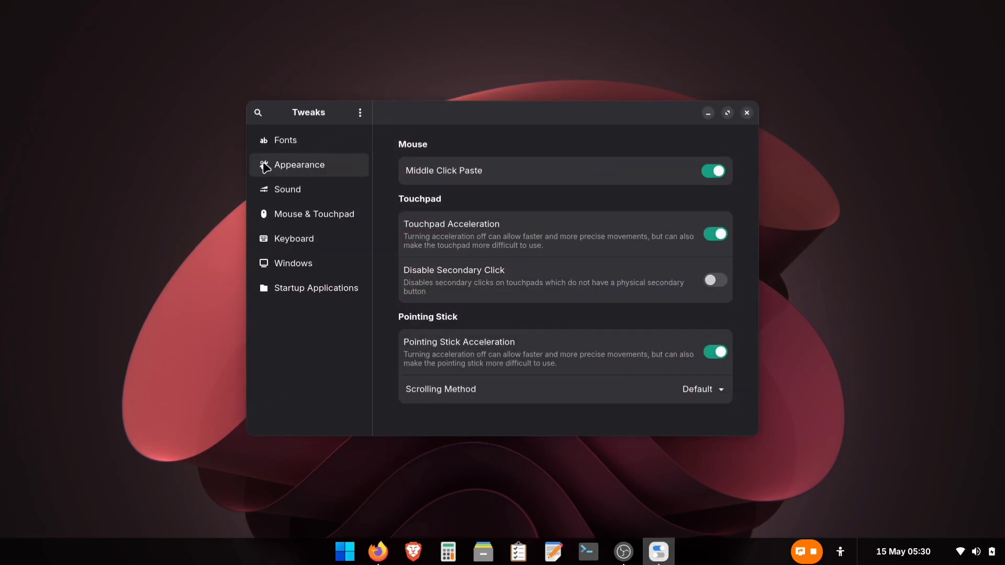
{"action": "left_click", "coordinate": [299, 165]}
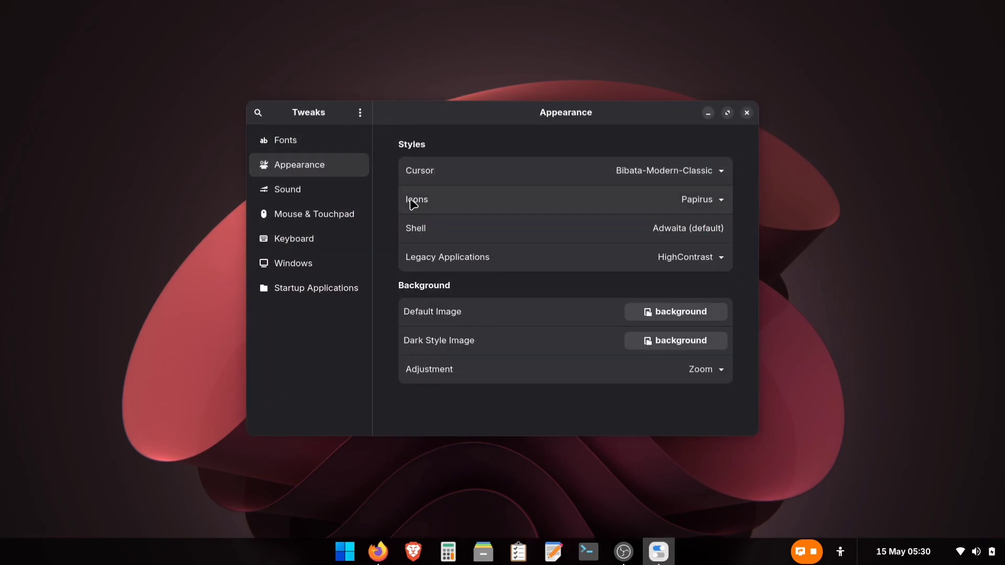
{"action": "left_click", "coordinate": [702, 199]}
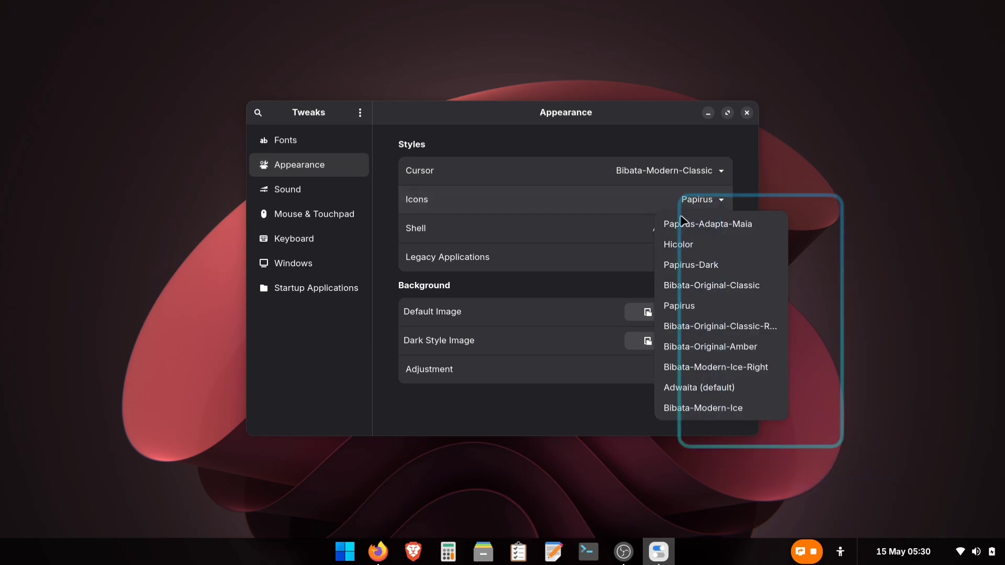
{"action": "scroll", "scroll_direction": "down", "scroll_amount": 3}
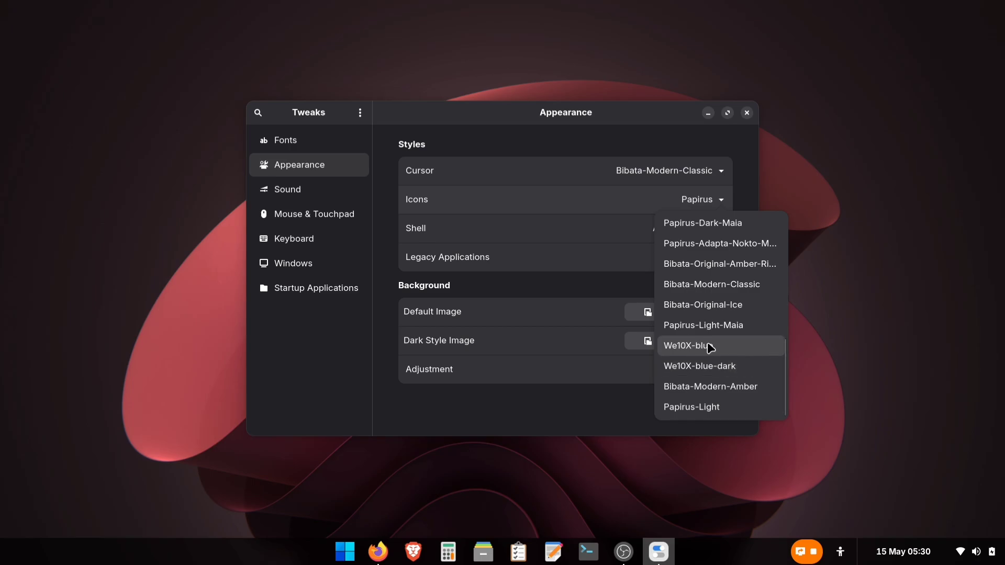
{"action": "mouse_move", "coordinate": [699, 366]}
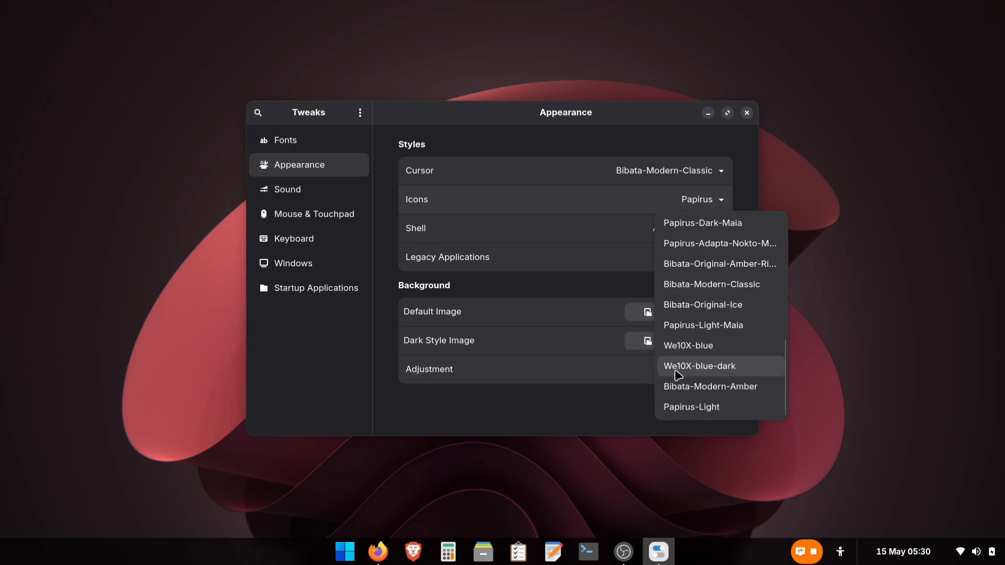
{"action": "left_click", "coordinate": [700, 366]}
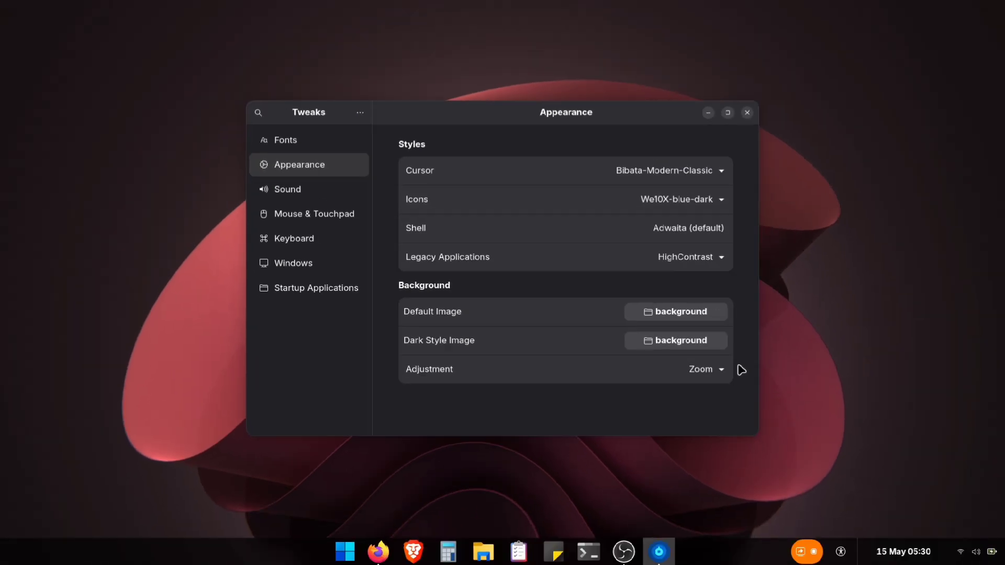
{"action": "mouse_move", "coordinate": [734, 169]}
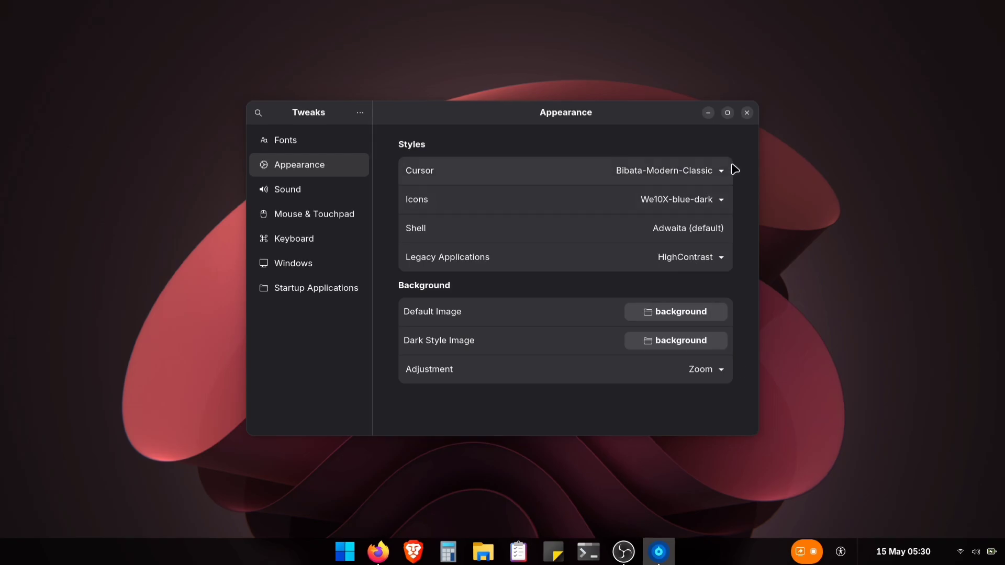
{"action": "left_click", "coordinate": [746, 112]}
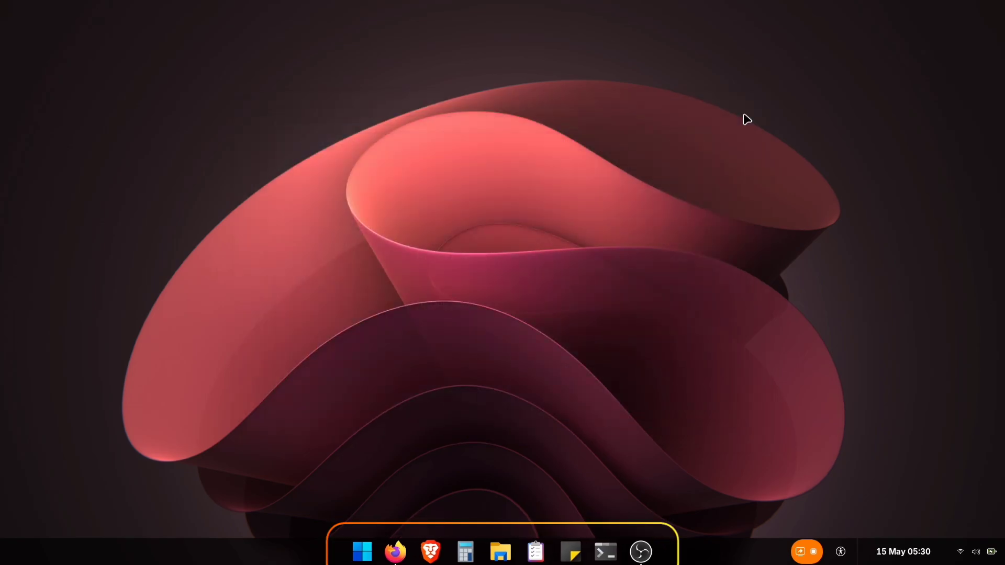
{"action": "left_click", "coordinate": [500, 551]}
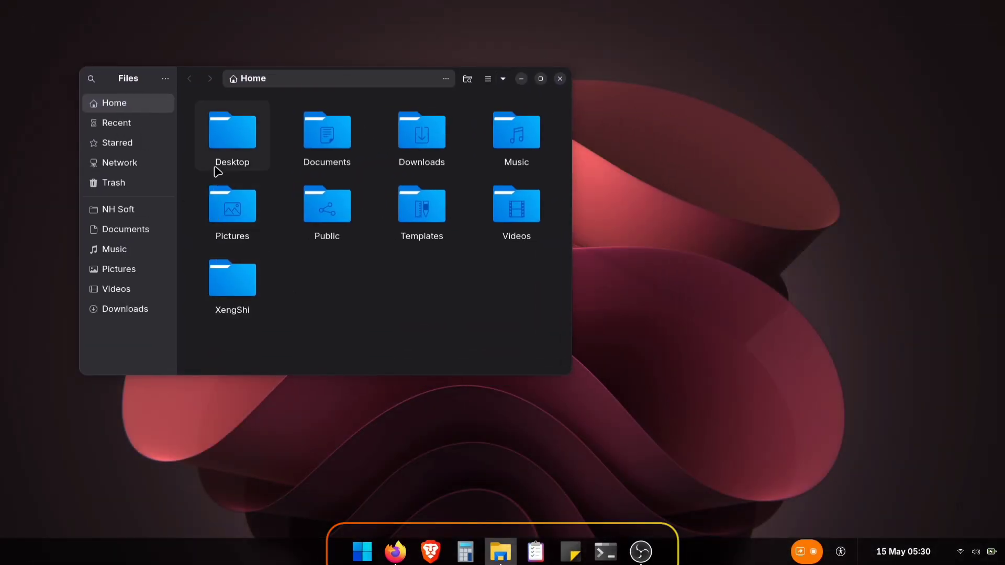
{"action": "left_click", "coordinate": [559, 78]}
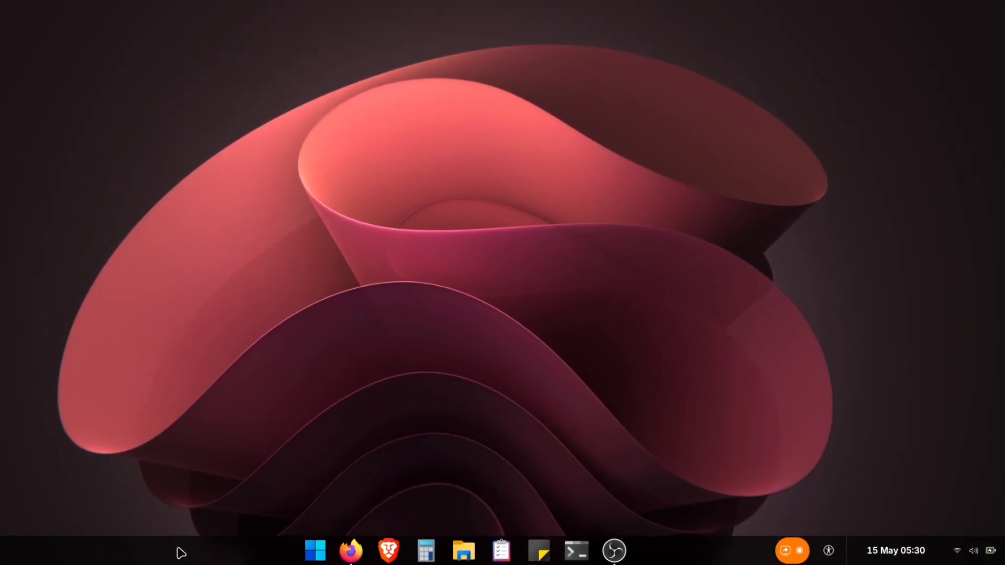
Raise the Tray Font Size slider on Dash to Panel's Fine-Tune page to 26 px
{"action": "right_click", "coordinate": [614, 550]}
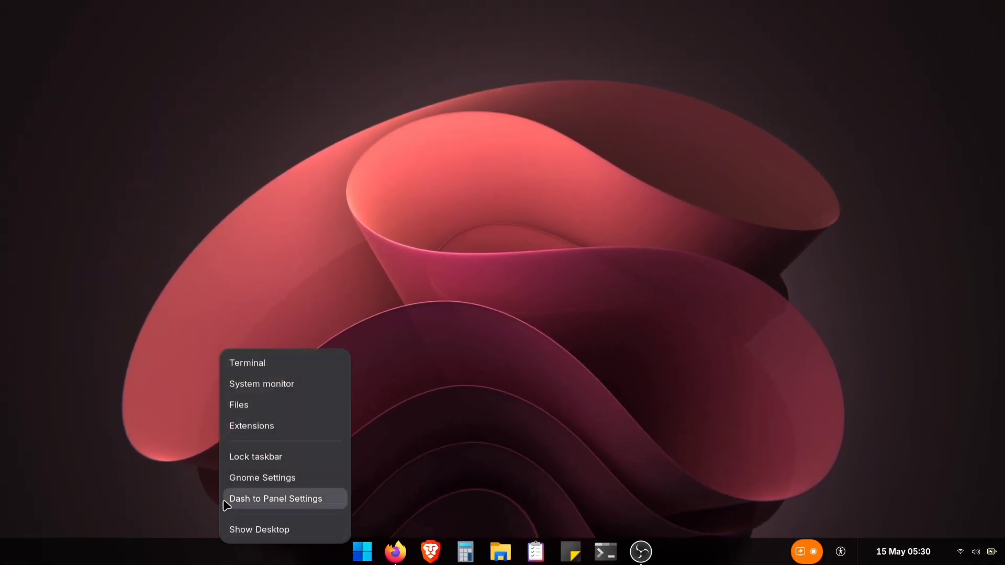
{"action": "left_click", "coordinate": [275, 499]}
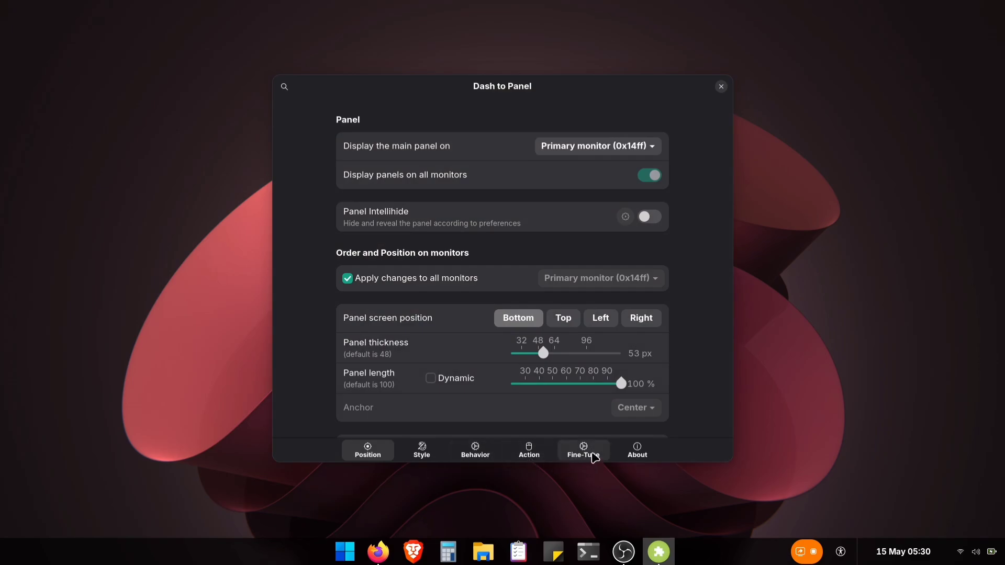
{"action": "left_click", "coordinate": [583, 450]}
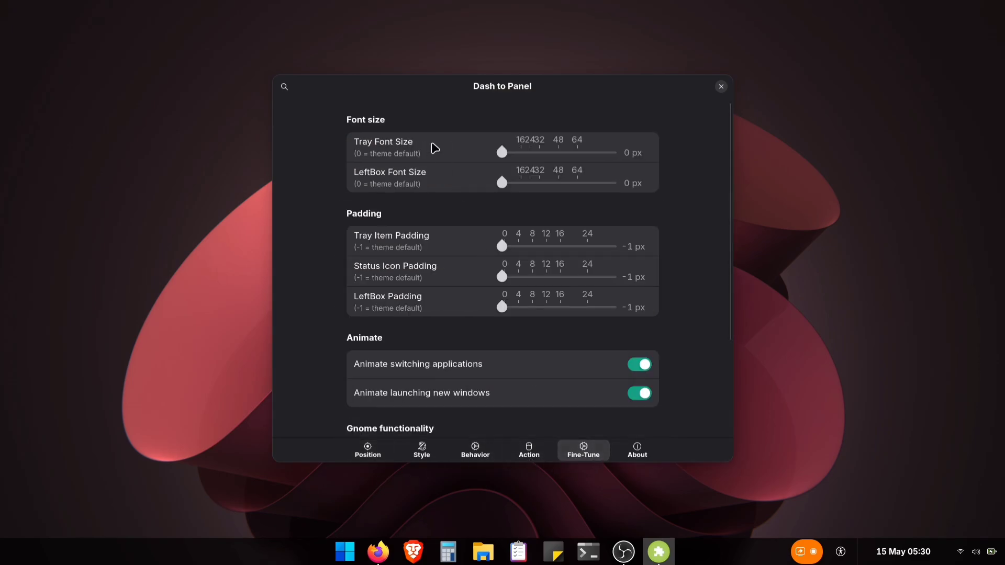
{"action": "mouse_move", "coordinate": [418, 152]}
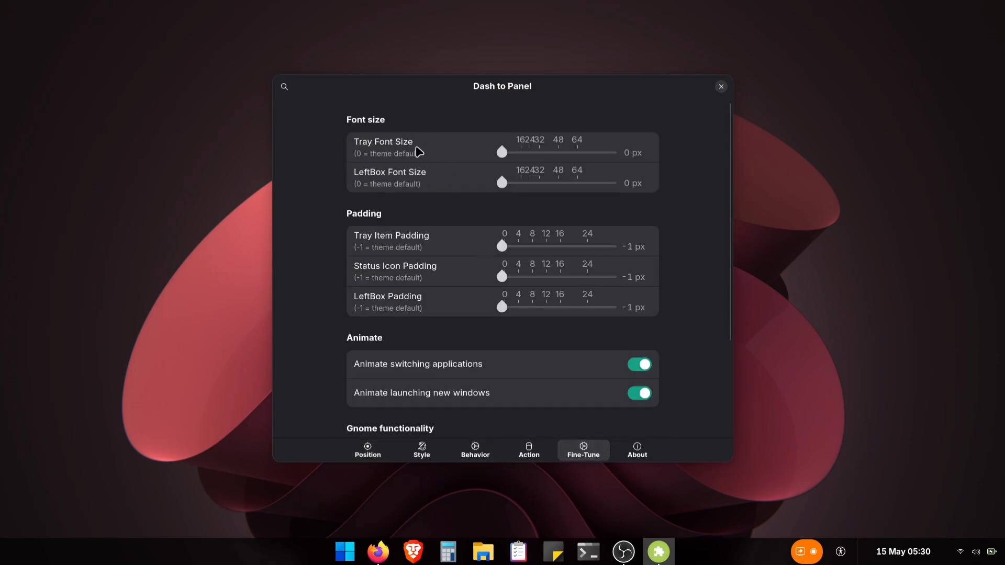
{"action": "left_click_drag", "start_coordinate": [502, 152], "coordinate": [521, 152]}
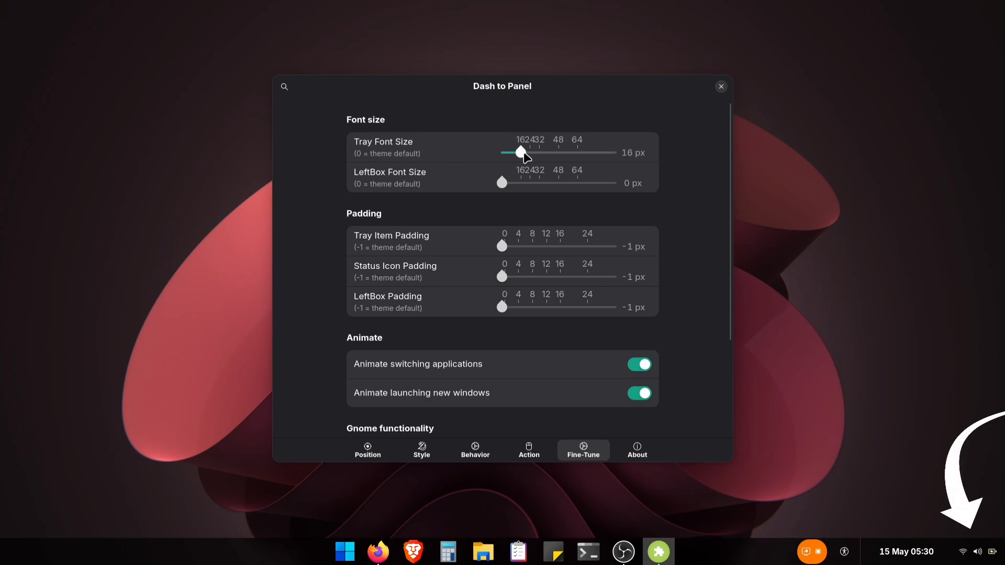
{"action": "left_click_drag", "start_coordinate": [520, 153], "coordinate": [534, 152]}
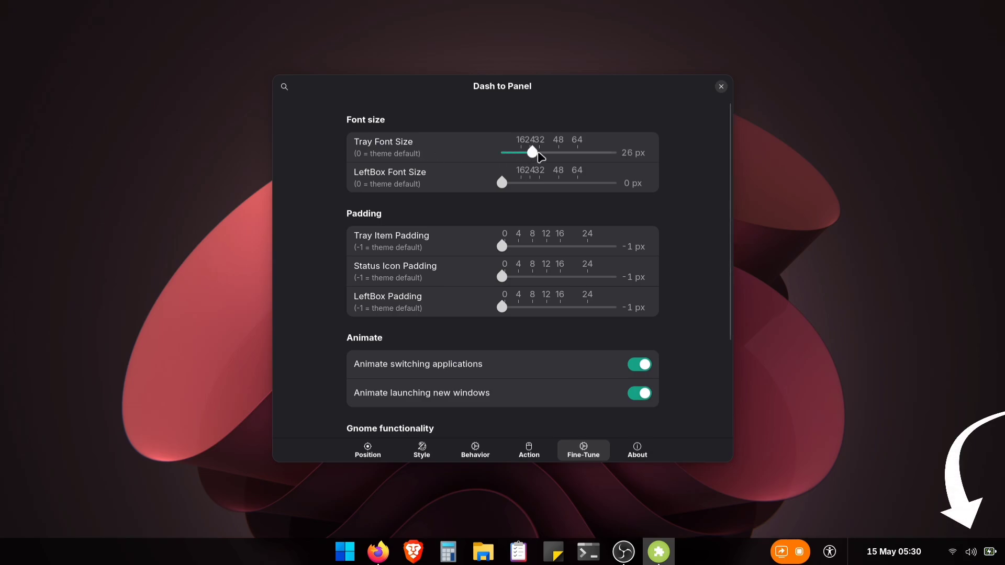
{"action": "mouse_move", "coordinate": [915, 459]}
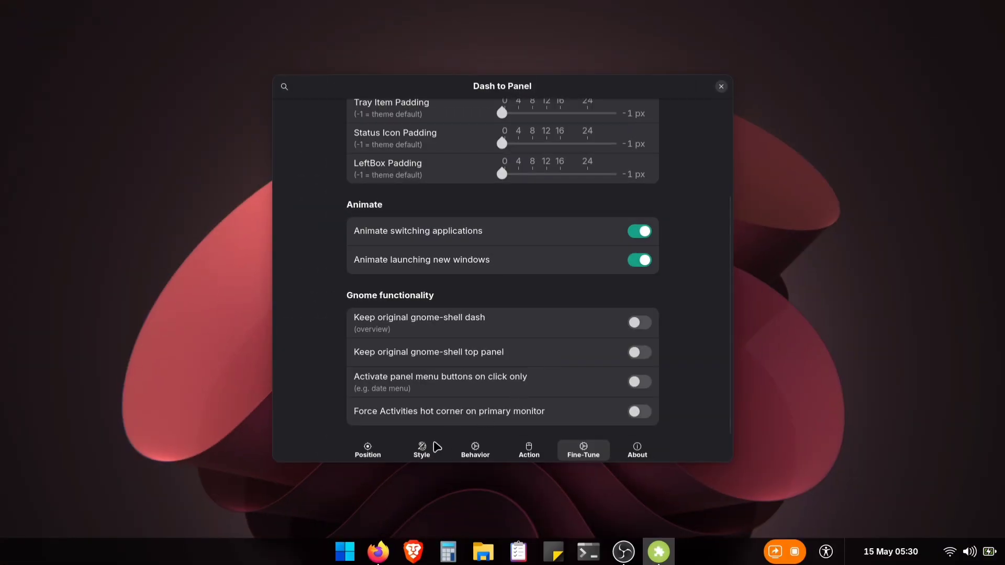
Enable Animate hovering app icons under Style, close the settings, and open ArcMenu
{"action": "left_click", "coordinate": [422, 450]}
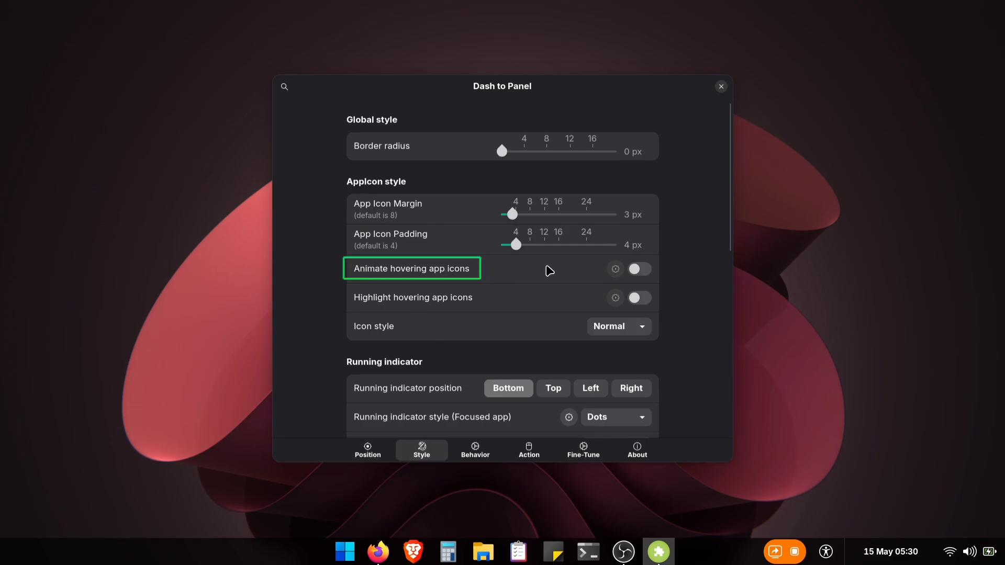
{"action": "left_click", "coordinate": [638, 269]}
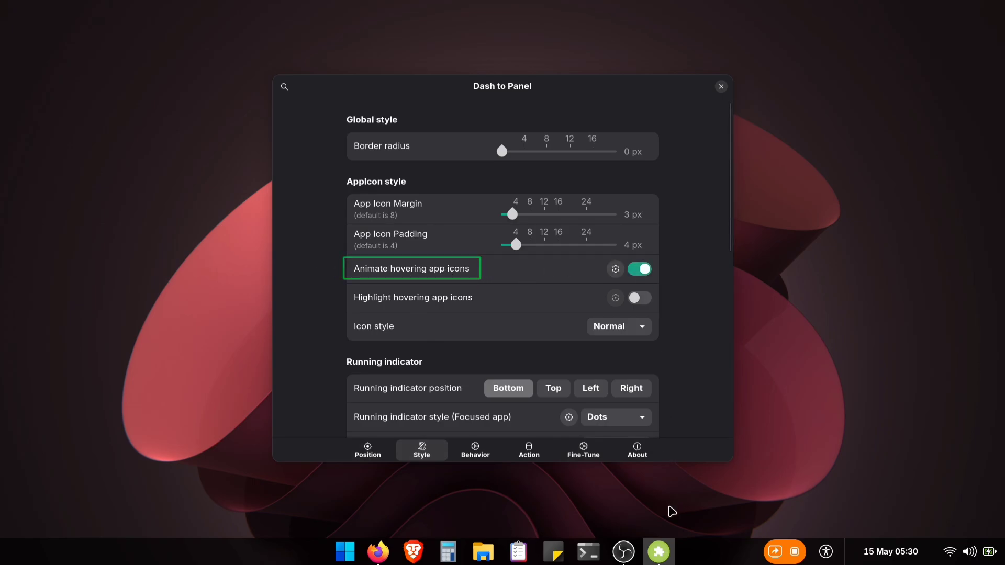
{"action": "mouse_move", "coordinate": [447, 552]}
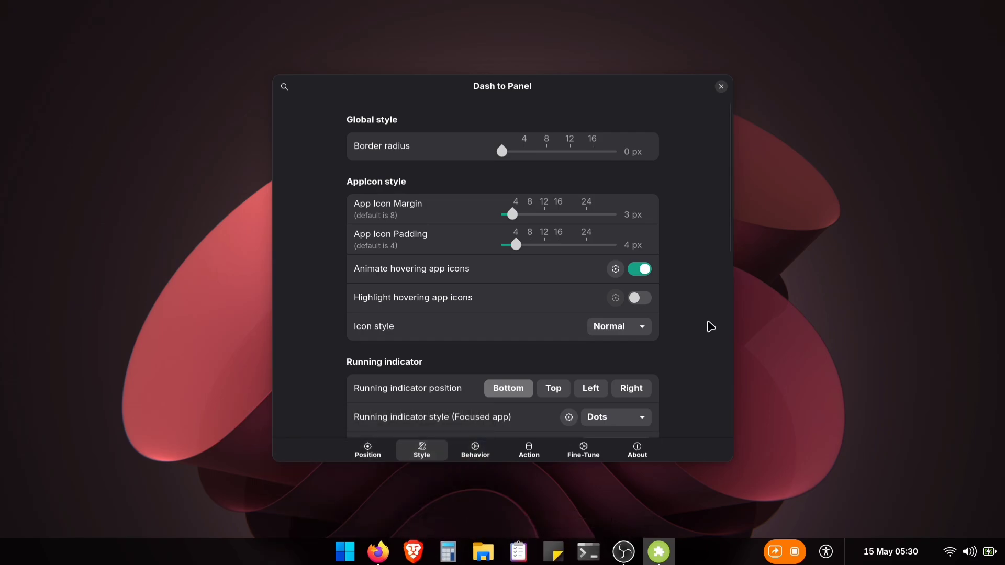
{"action": "mouse_move", "coordinate": [722, 98]}
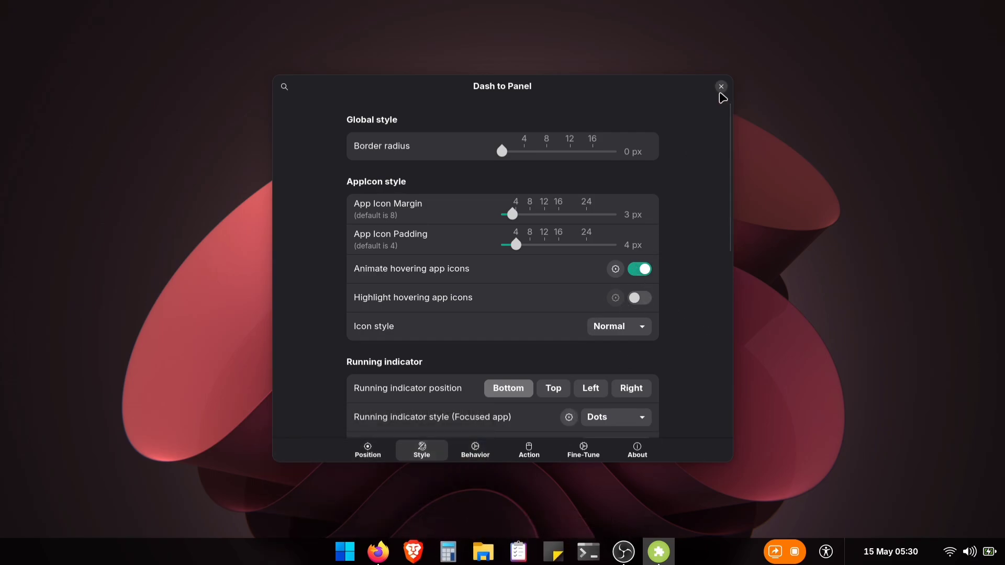
{"action": "left_click", "coordinate": [719, 86]}
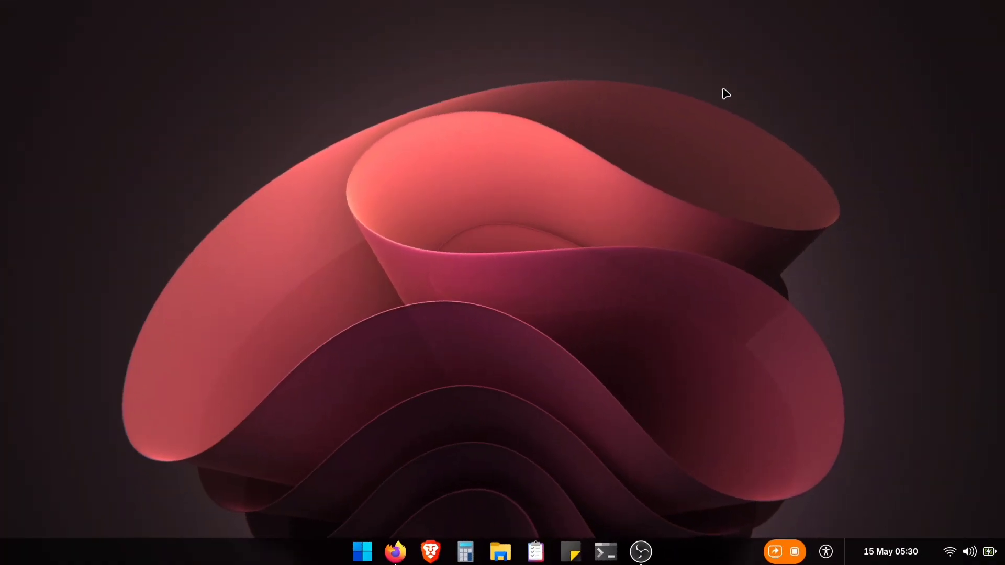
{"action": "left_click", "coordinate": [362, 551]}
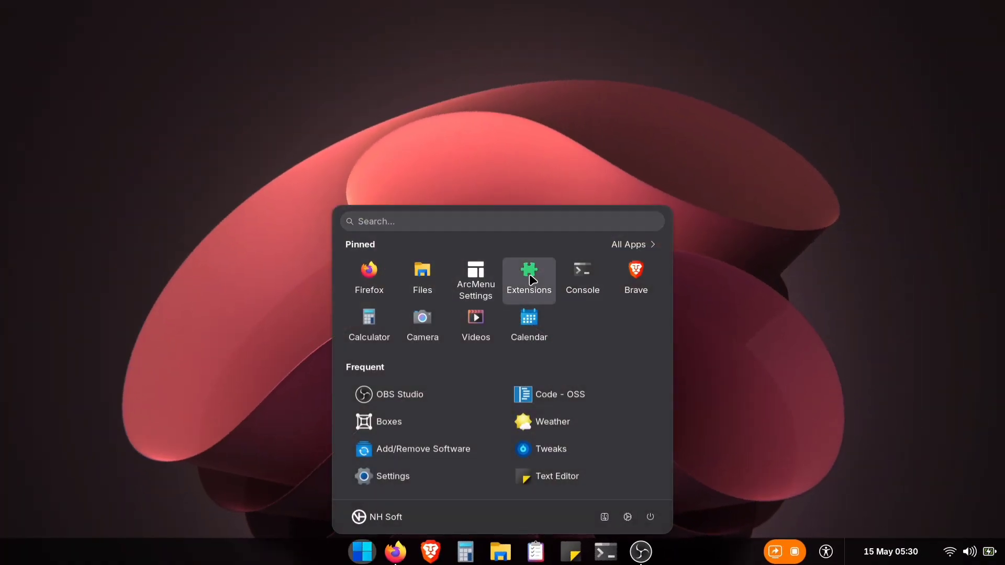
Open Date Menu Formatter preferences in Extensions and keep SimpleDateFormat as the formatter
{"action": "left_click", "coordinate": [529, 270]}
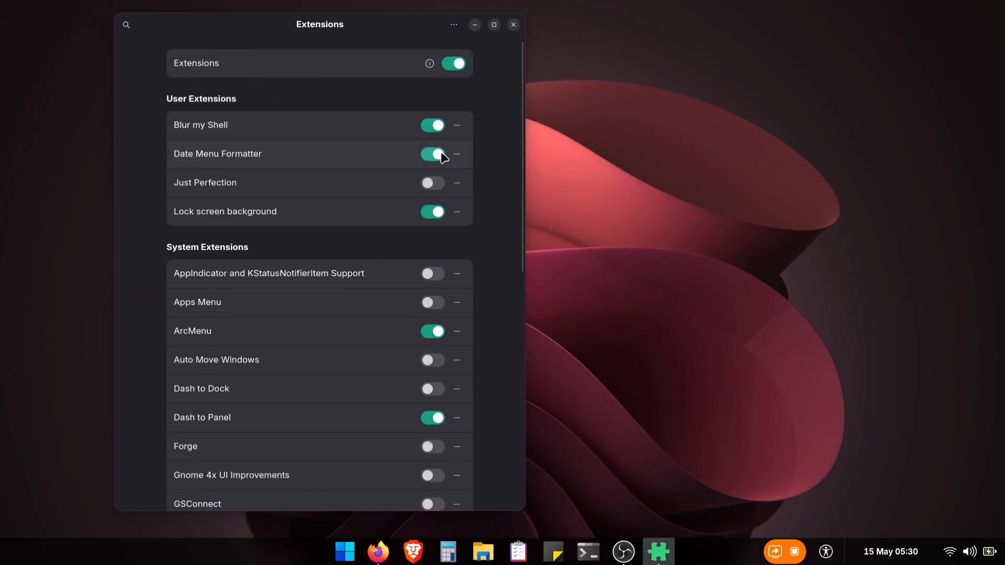
{"action": "mouse_move", "coordinate": [457, 154]}
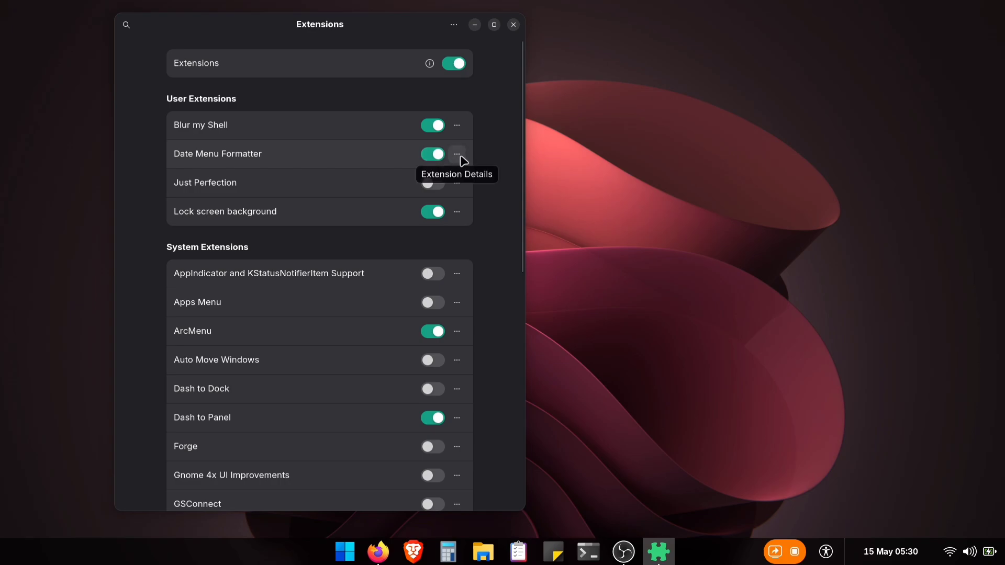
{"action": "left_click", "coordinate": [457, 154]}
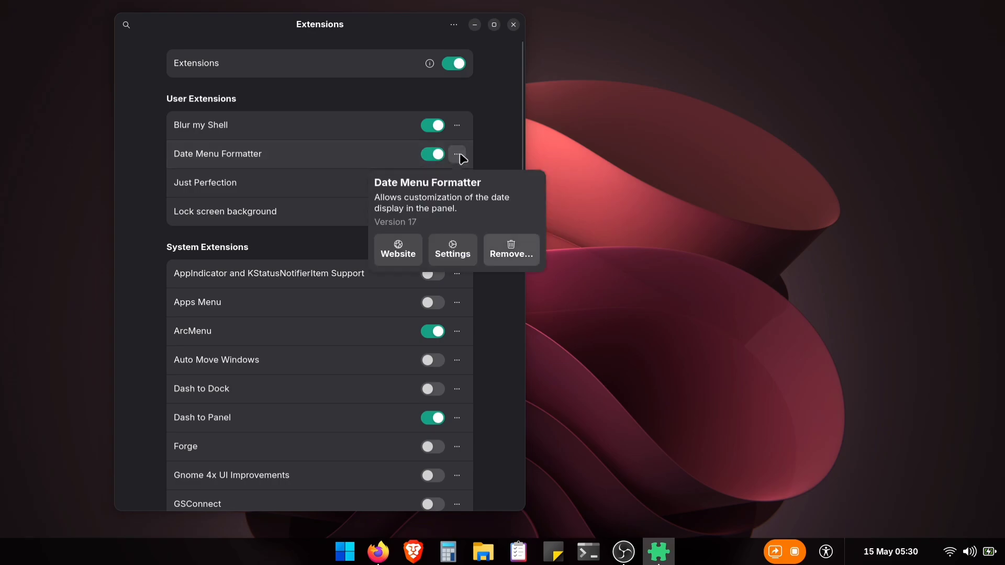
{"action": "left_click", "coordinate": [452, 249]}
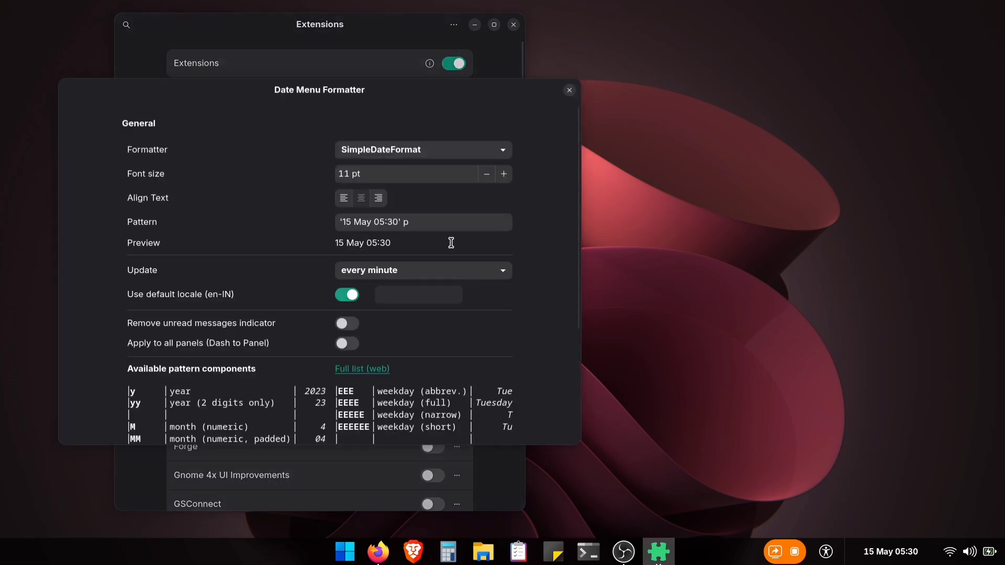
{"action": "scroll", "scroll_direction": "down", "scroll_amount": 3}
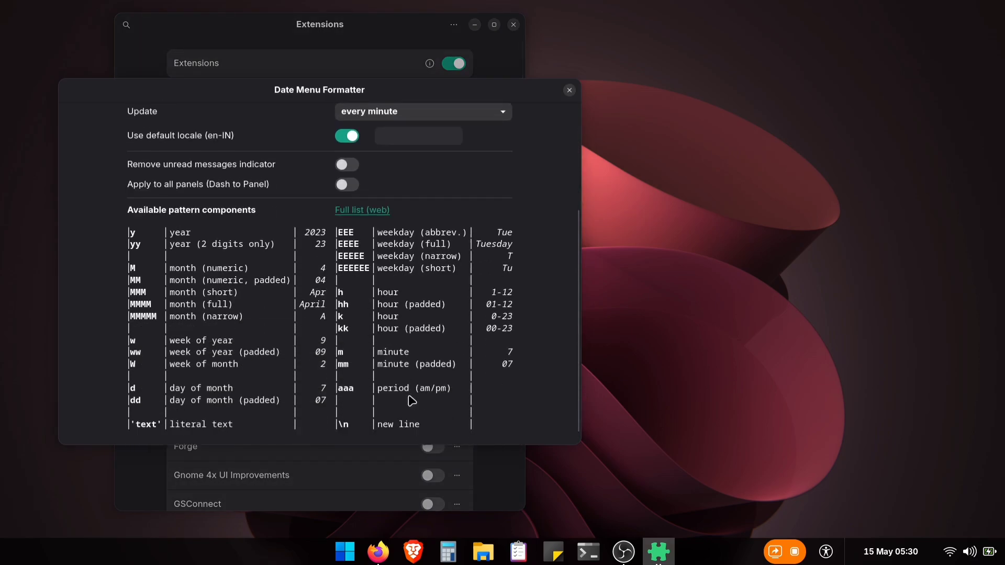
{"action": "left_click", "coordinate": [422, 150]}
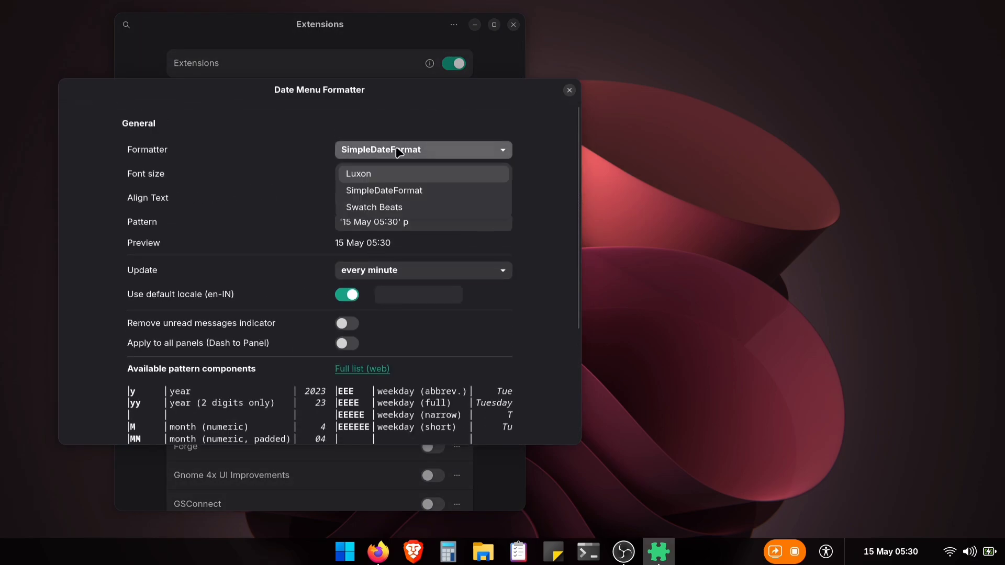
{"action": "left_click", "coordinate": [384, 190]}
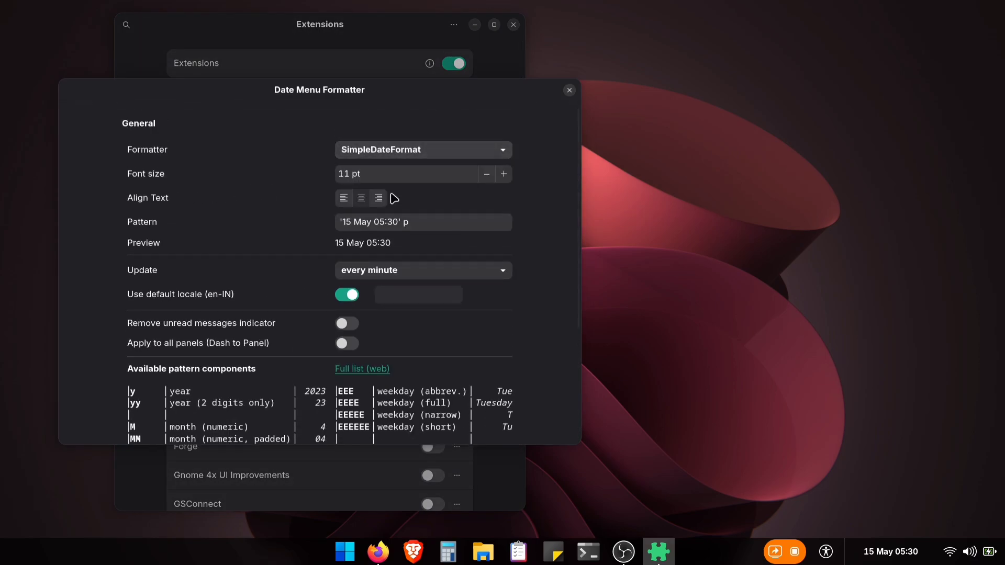
Set pattern hh:mm\nd/MM/y, centred text, per-second updates, then close Extensions
{"action": "scroll", "scroll_direction": "down", "scroll_amount": 3}
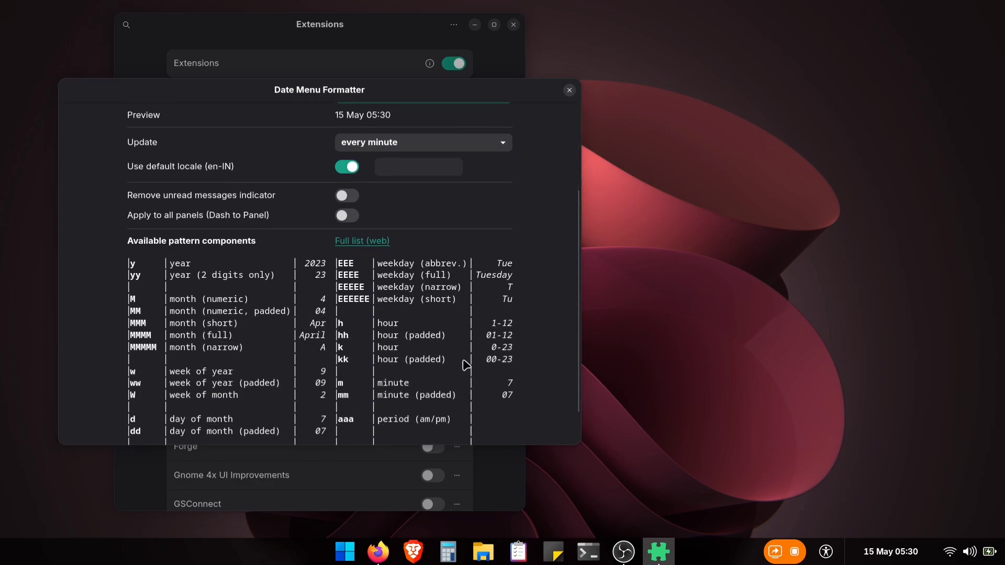
{"action": "scroll", "scroll_direction": "down", "scroll_amount": 3}
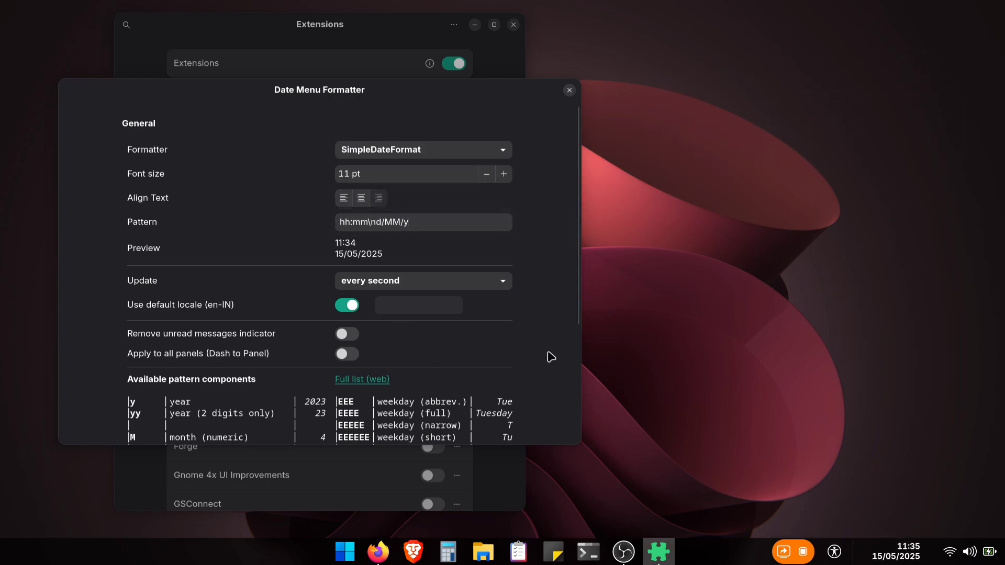
{"action": "left_click", "coordinate": [343, 198]}
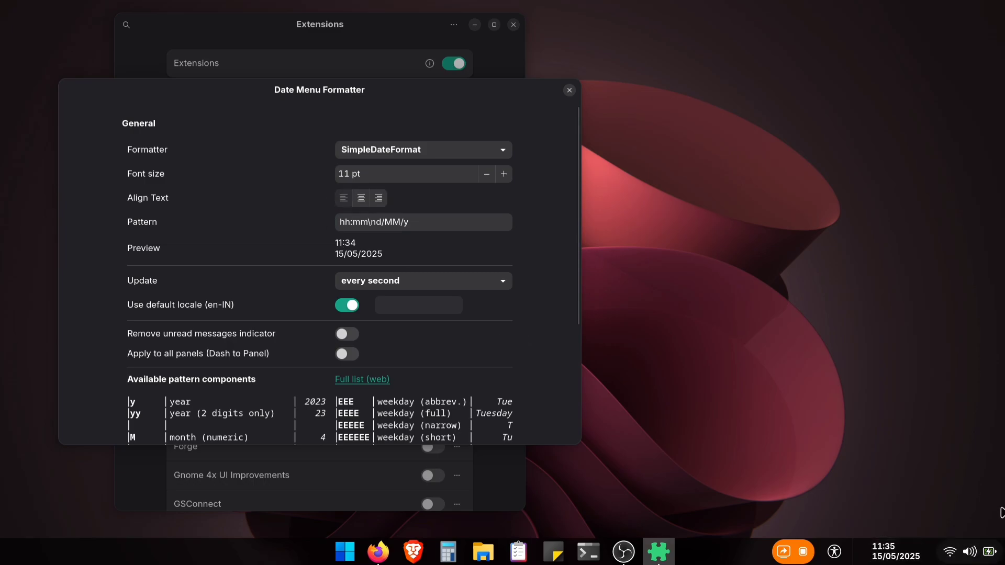
{"action": "left_click", "coordinate": [568, 89]}
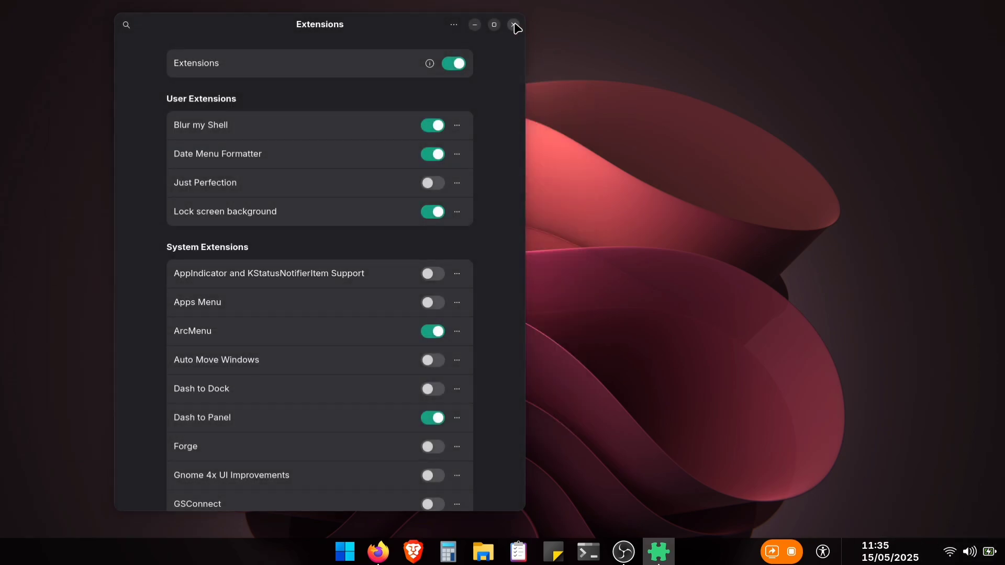
{"action": "left_click", "coordinate": [514, 24]}
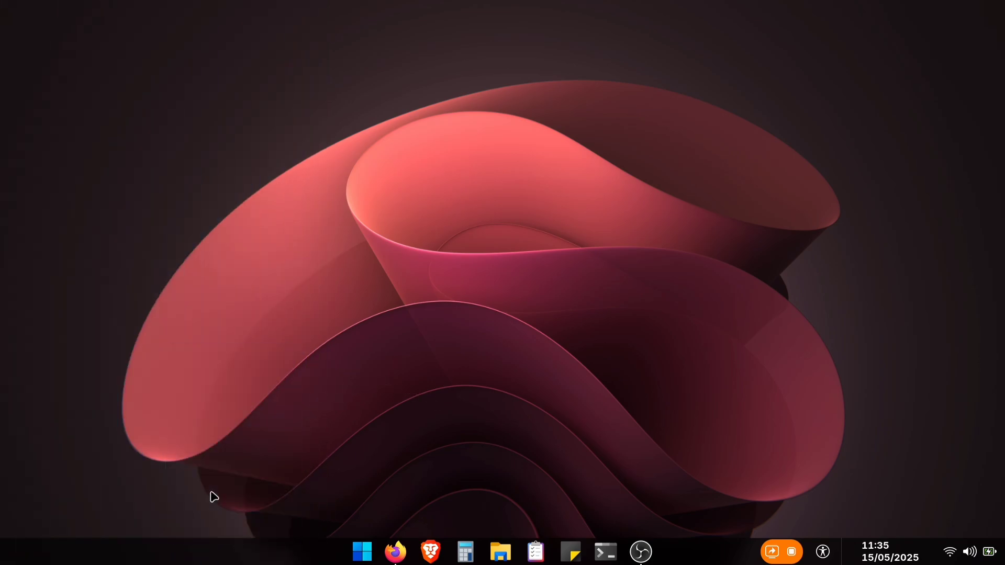
Move Date menu below System menu in Dash to Panel's element order and reopen Extensions
{"action": "left_click", "coordinate": [657, 552]}
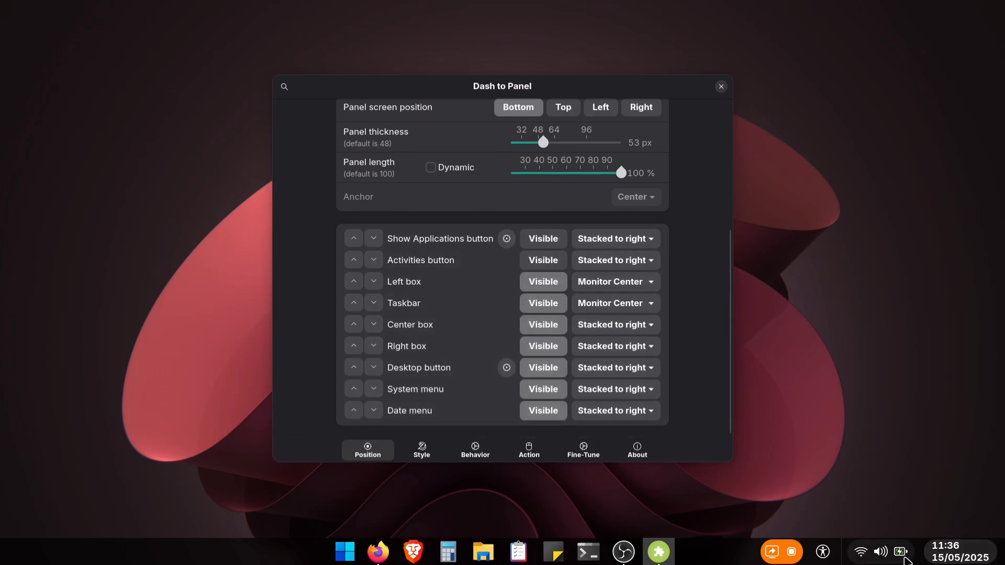
{"action": "left_click", "coordinate": [901, 551]}
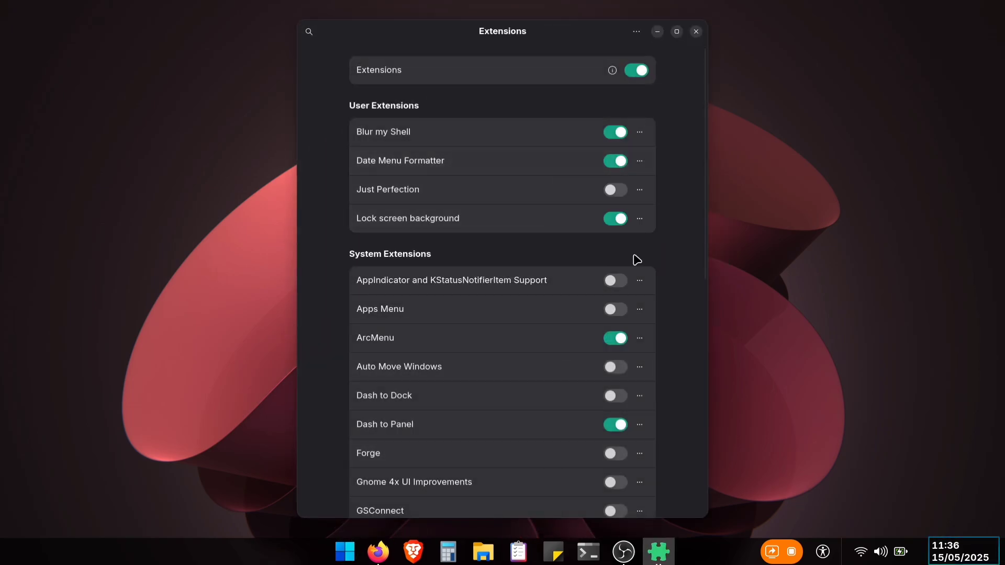
Set the Date Menu Formatter clock font to 13 pt, adjust text alignment, and close
{"action": "left_click", "coordinate": [639, 161]}
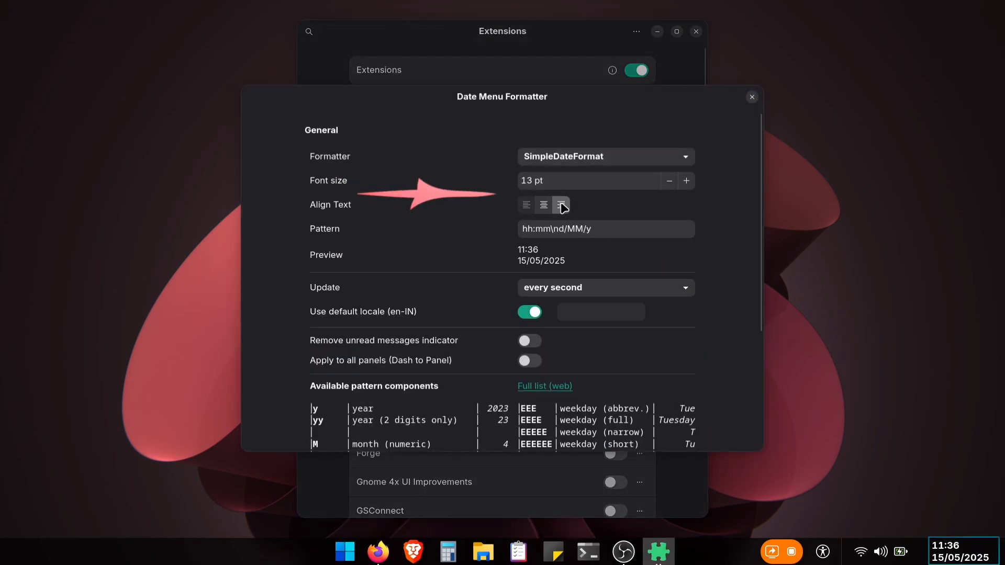
{"action": "left_click", "coordinate": [525, 205]}
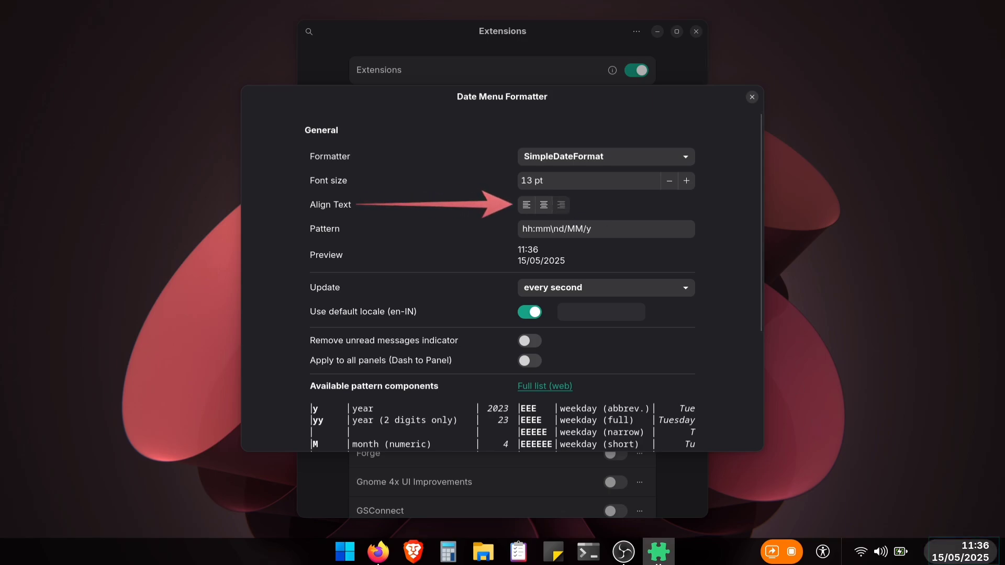
{"action": "mouse_move", "coordinate": [902, 459]}
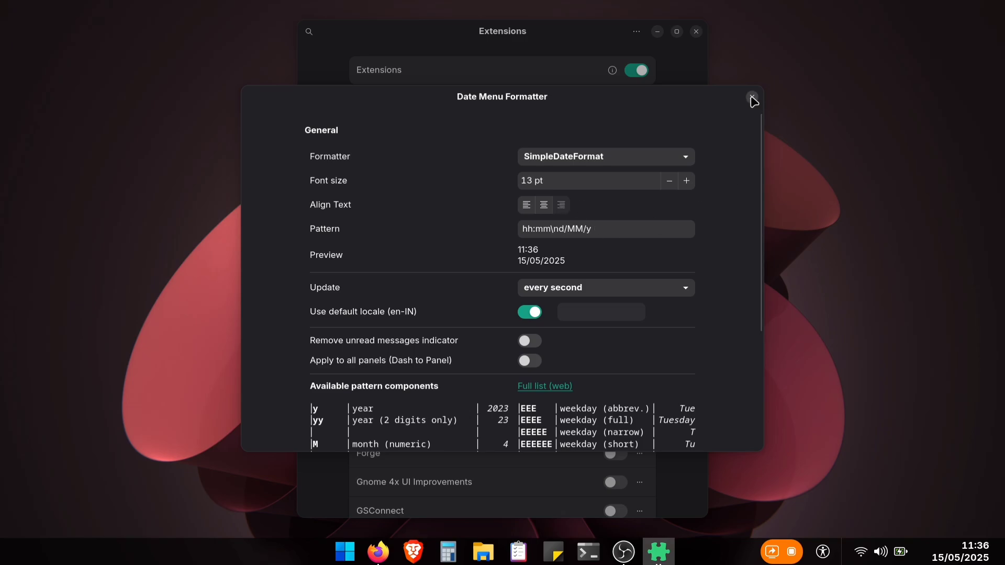
{"action": "left_click", "coordinate": [753, 101]}
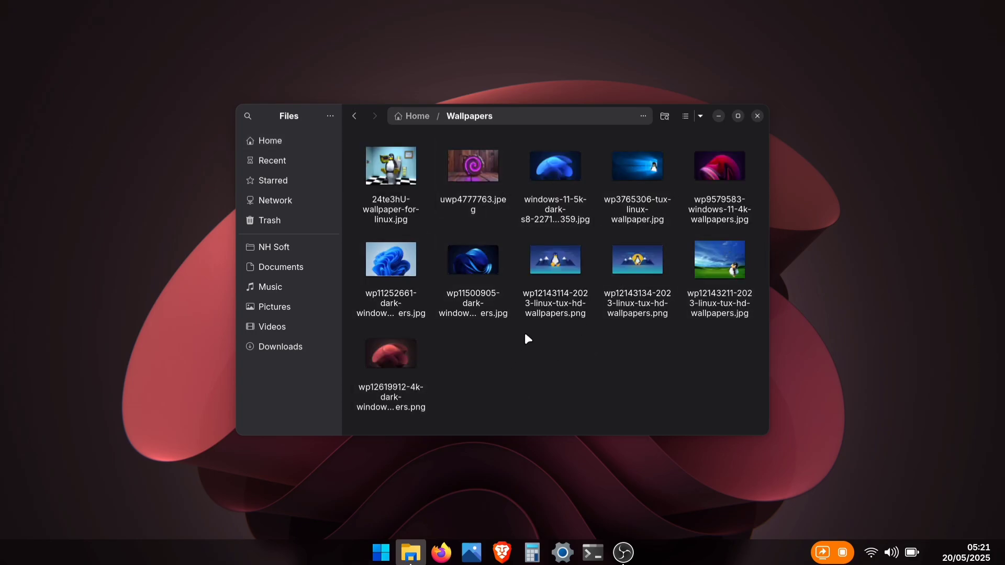
Set windows-11-5k-dark as the desktop background, close Files, and briefly open ArcMenu
{"action": "right_click", "coordinate": [555, 165]}
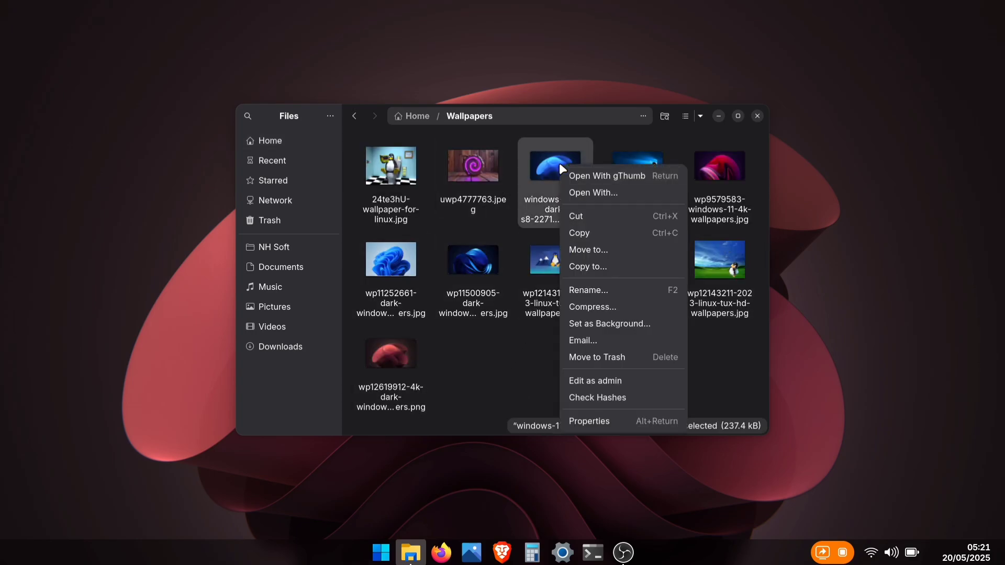
{"action": "left_click", "coordinate": [609, 324]}
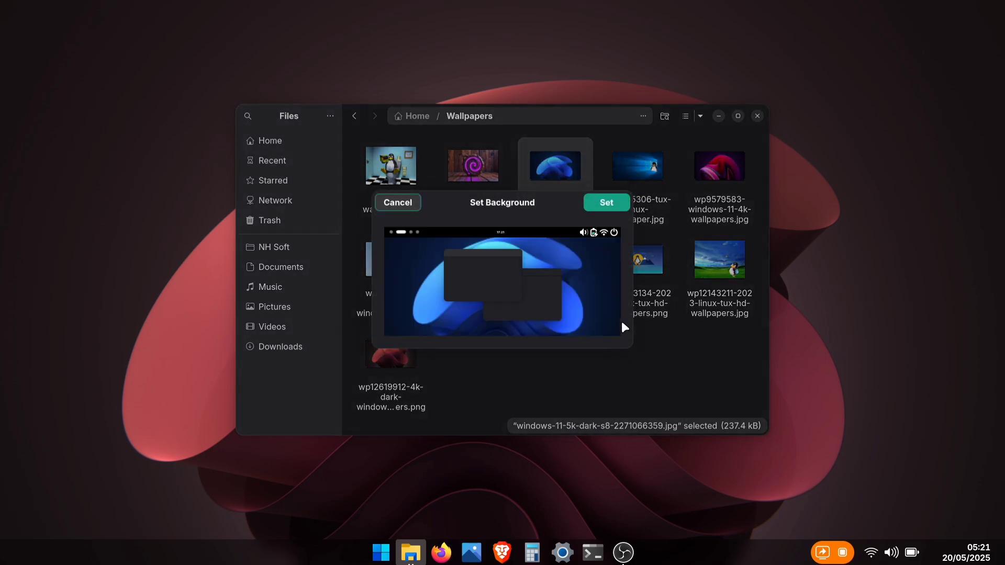
{"action": "left_click", "coordinate": [605, 202]}
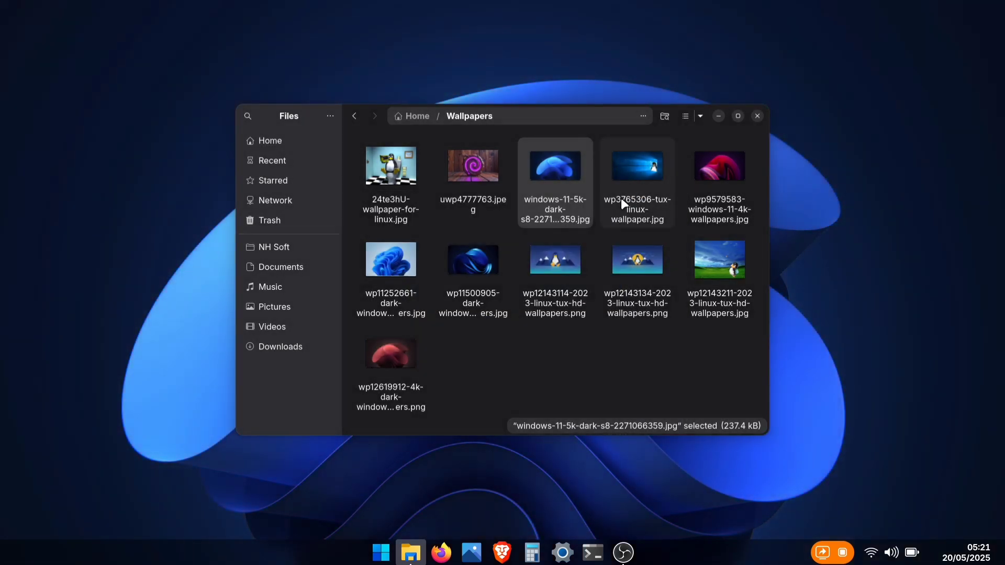
{"action": "left_click", "coordinate": [757, 116]}
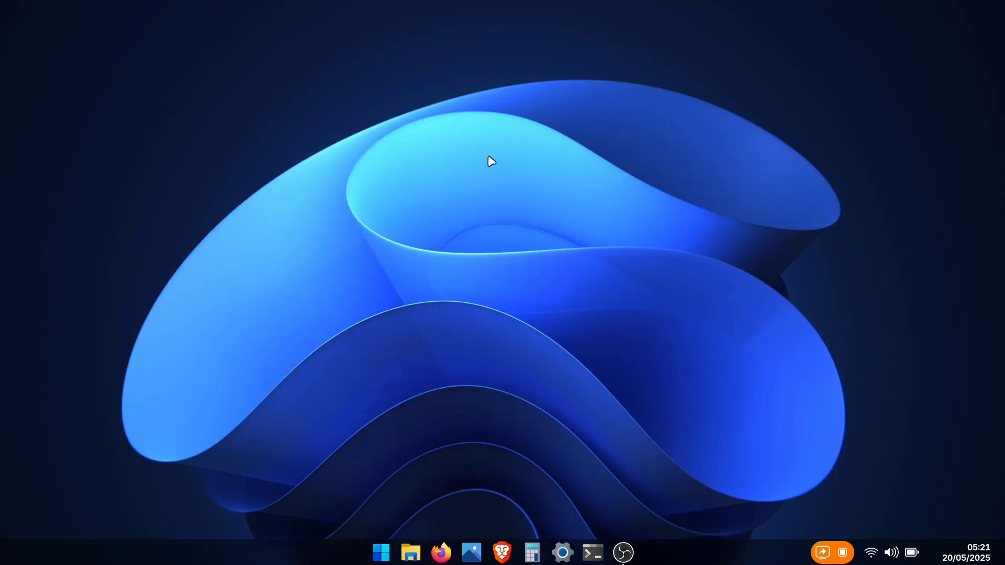
{"action": "left_click", "coordinate": [380, 552]}
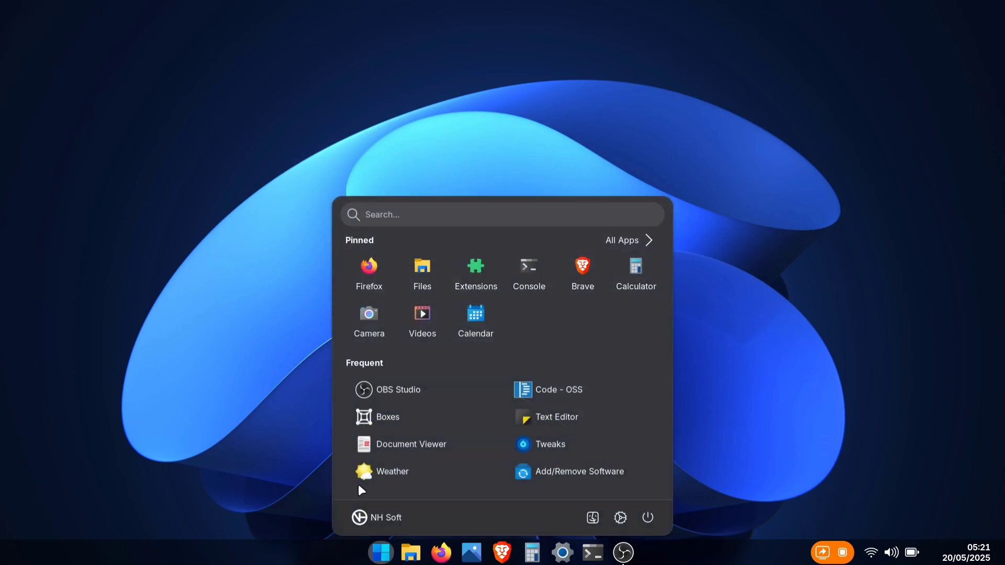
{"action": "mouse_move", "coordinate": [582, 276]}
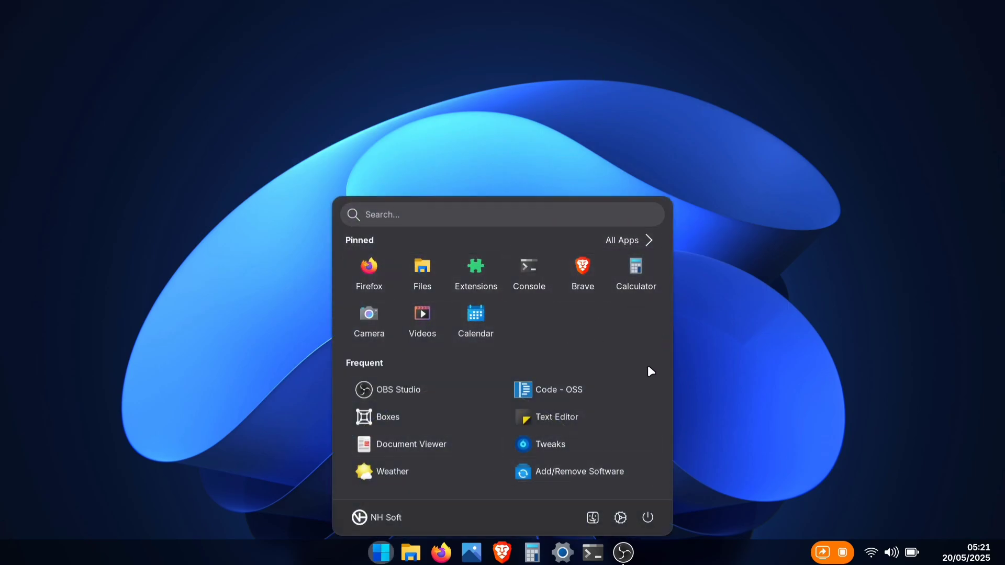
{"action": "left_click", "coordinate": [379, 552]}
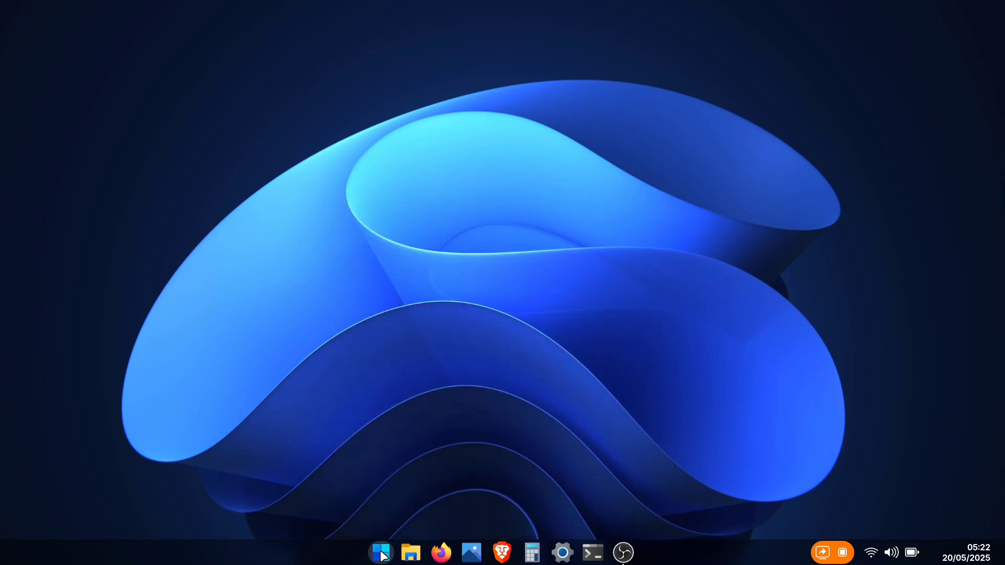
Open ArcMenu Settings from the start button and go to Menu > Menu Theme
{"action": "right_click", "coordinate": [381, 552]}
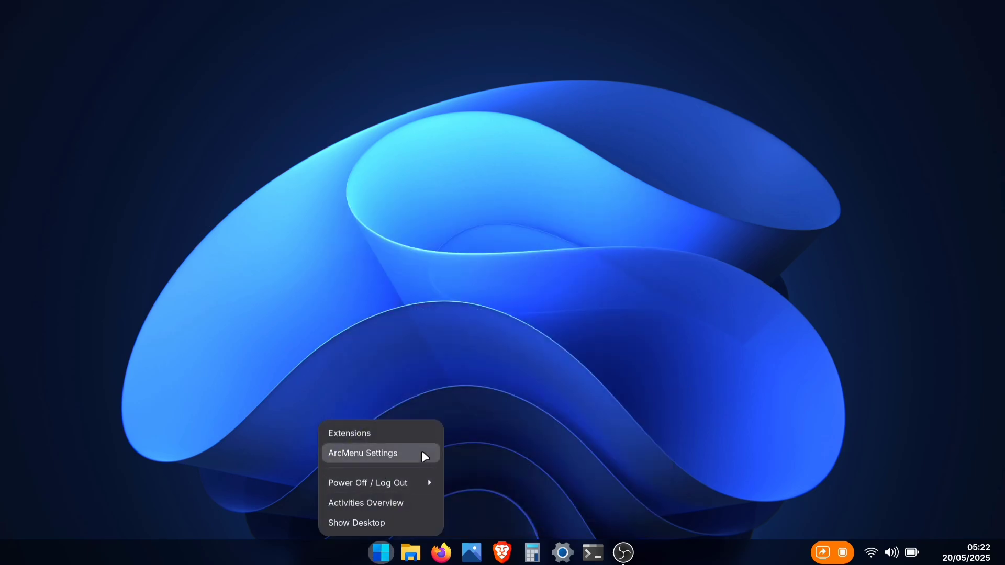
{"action": "left_click", "coordinate": [362, 453]}
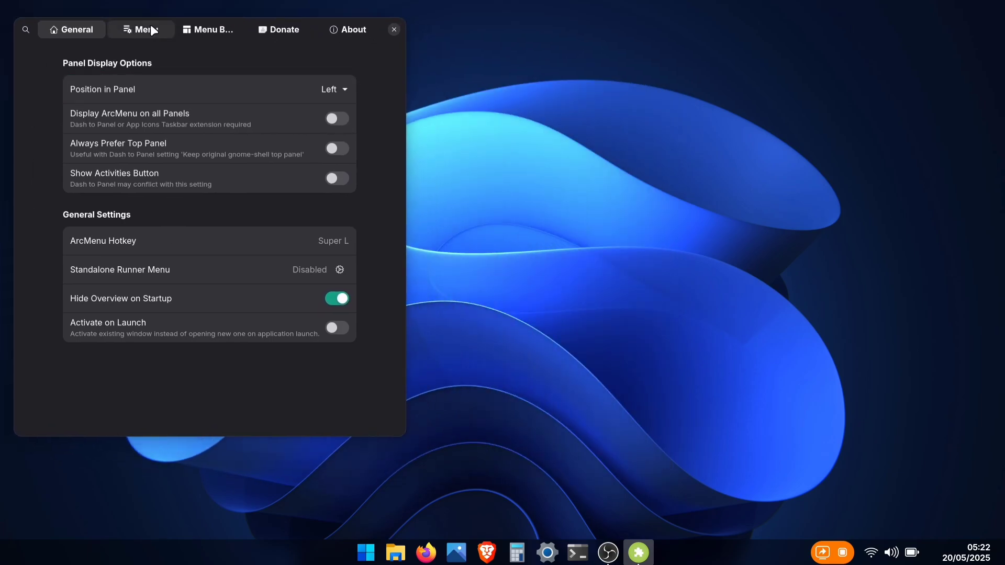
{"action": "left_click", "coordinate": [140, 29]}
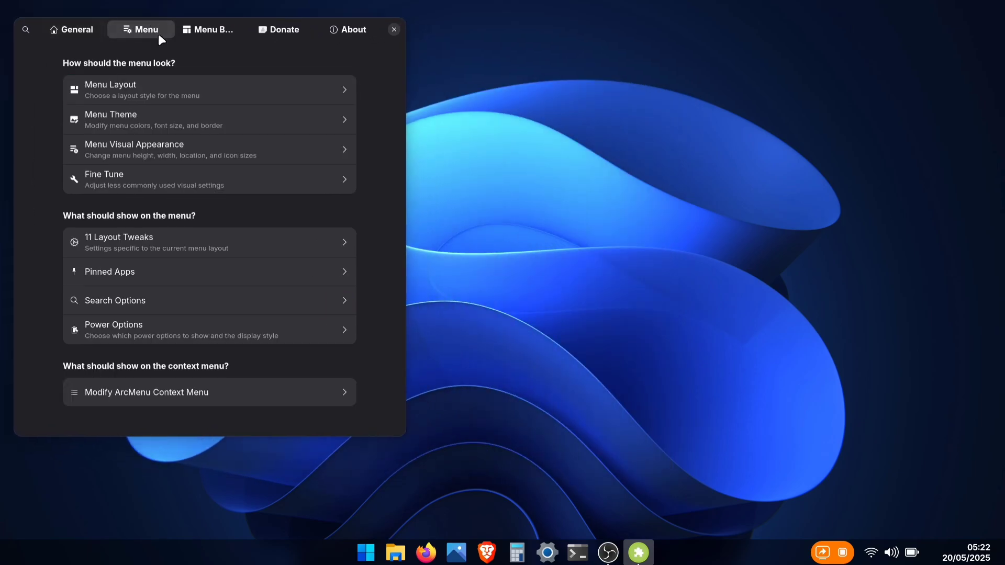
{"action": "left_click", "coordinate": [110, 120]}
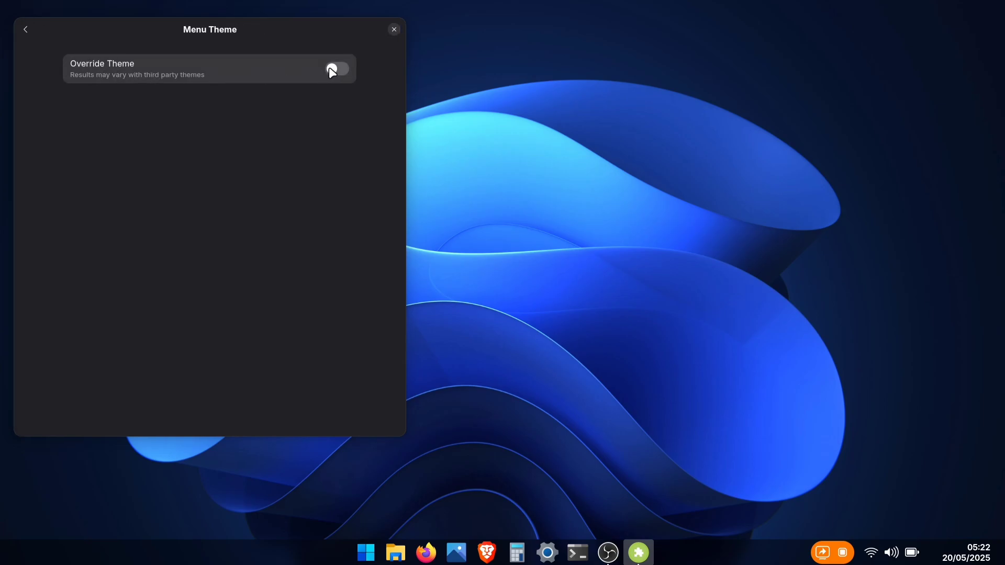
Enable Override Theme and open the colour chooser for the menu background
{"action": "left_click", "coordinate": [338, 69]}
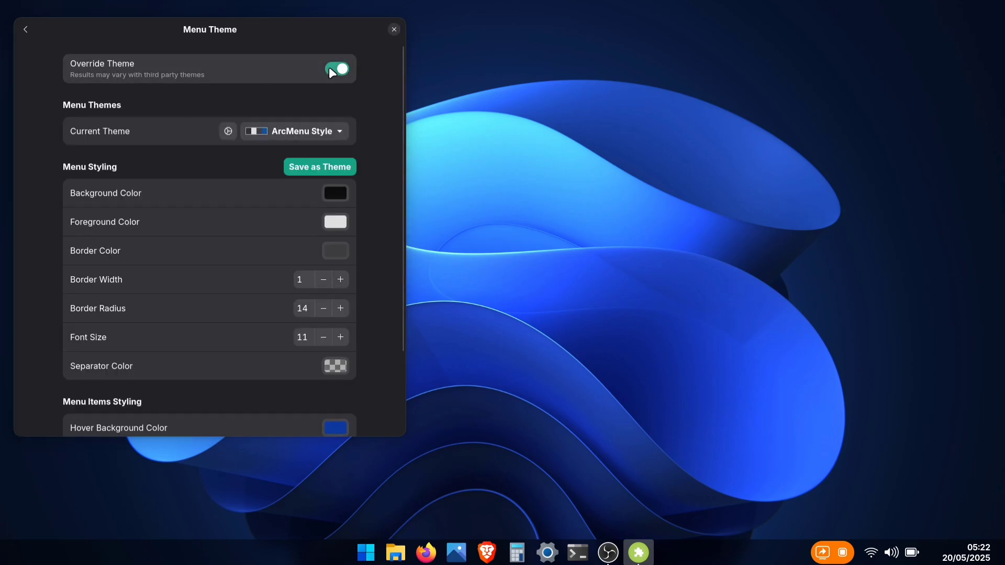
{"action": "left_click", "coordinate": [365, 552]}
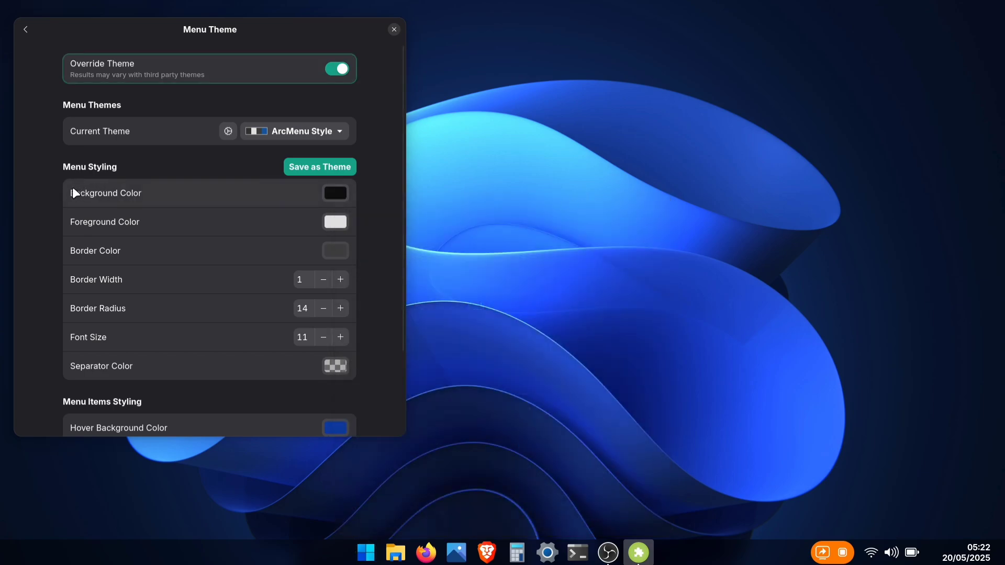
{"action": "left_click", "coordinate": [335, 193]}
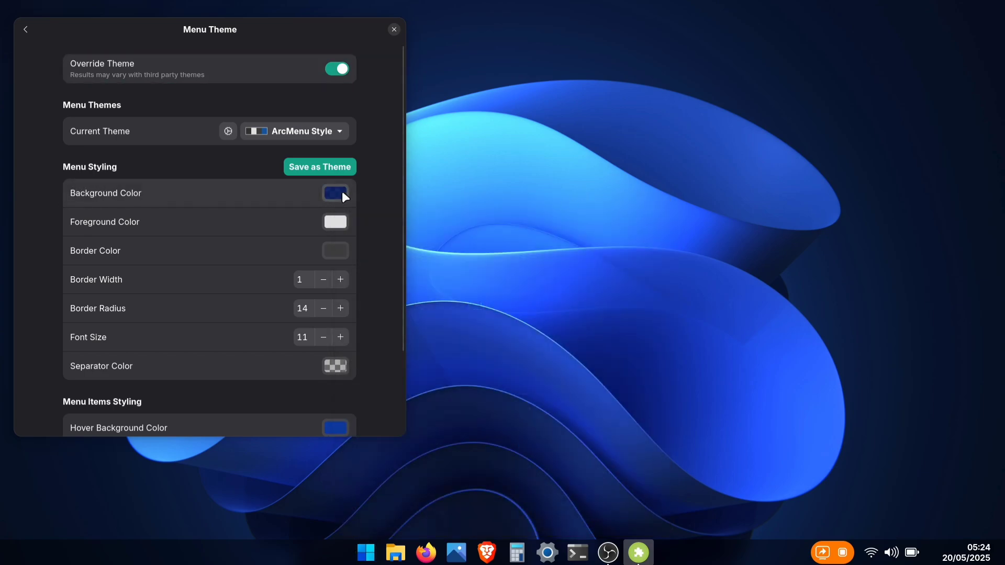
{"action": "left_click", "coordinate": [335, 194]}
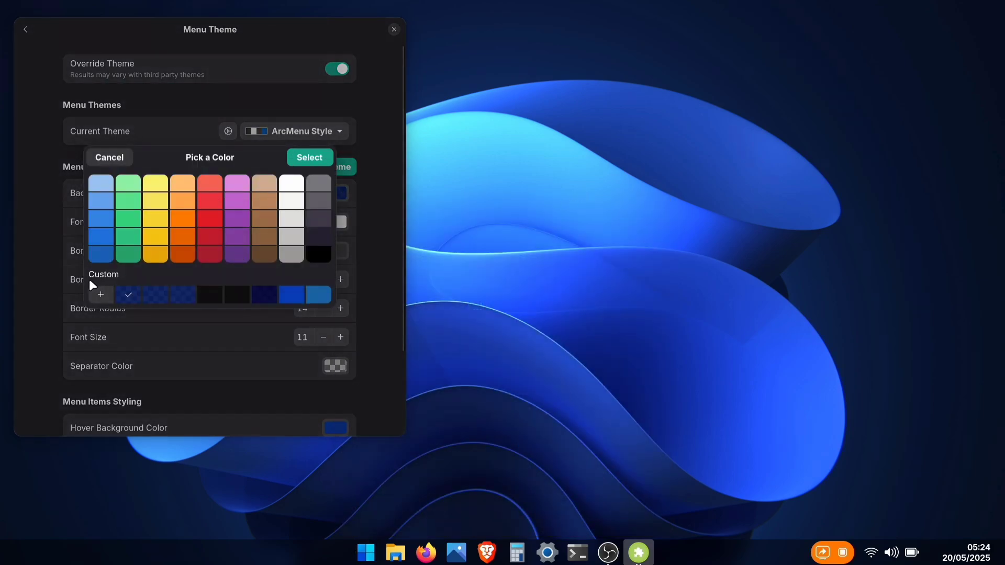
Pick a custom dark blue (#132E7B) menu background in the colour editor
{"action": "left_click", "coordinate": [100, 294]}
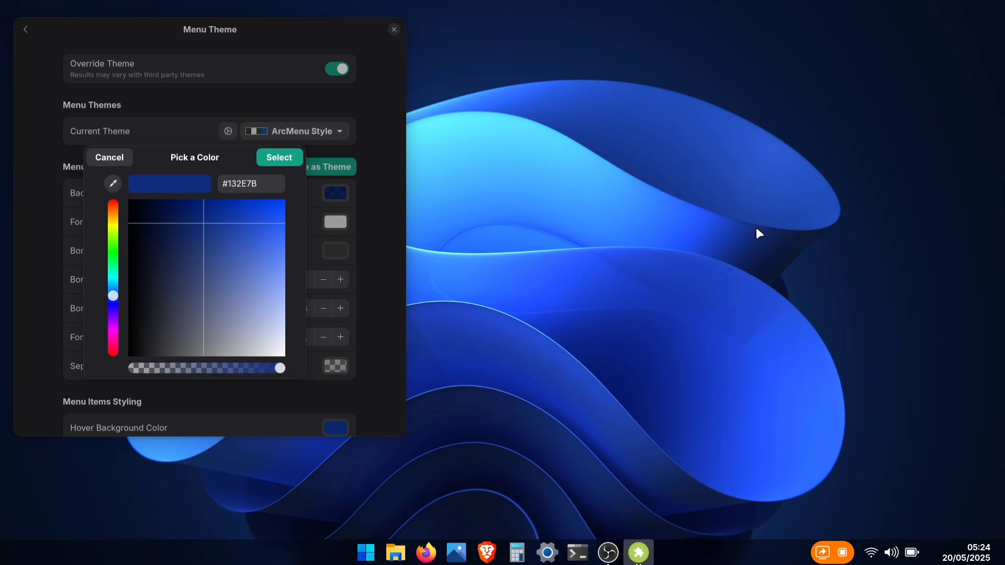
{"action": "mouse_move", "coordinate": [234, 255]}
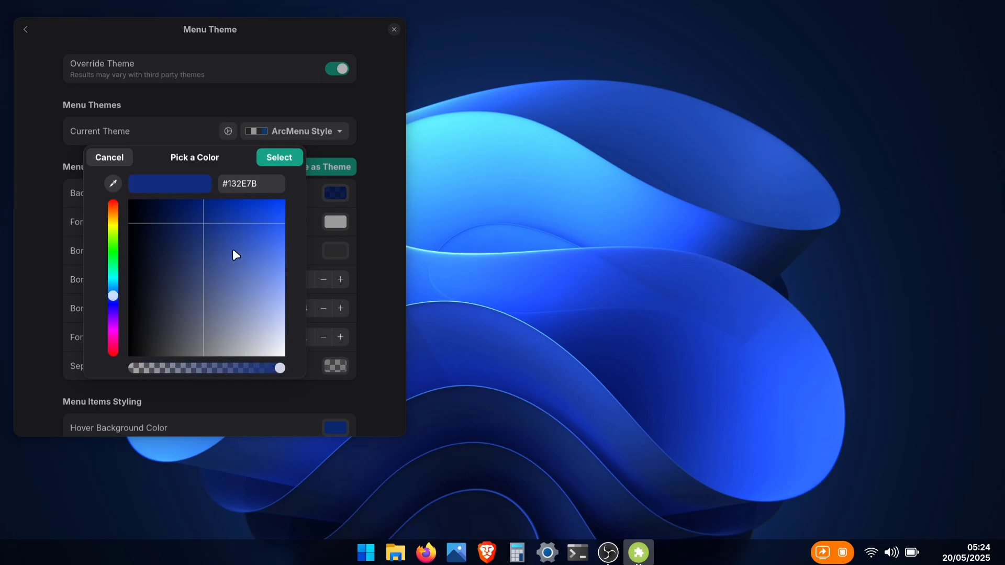
{"action": "left_click", "coordinate": [162, 208]}
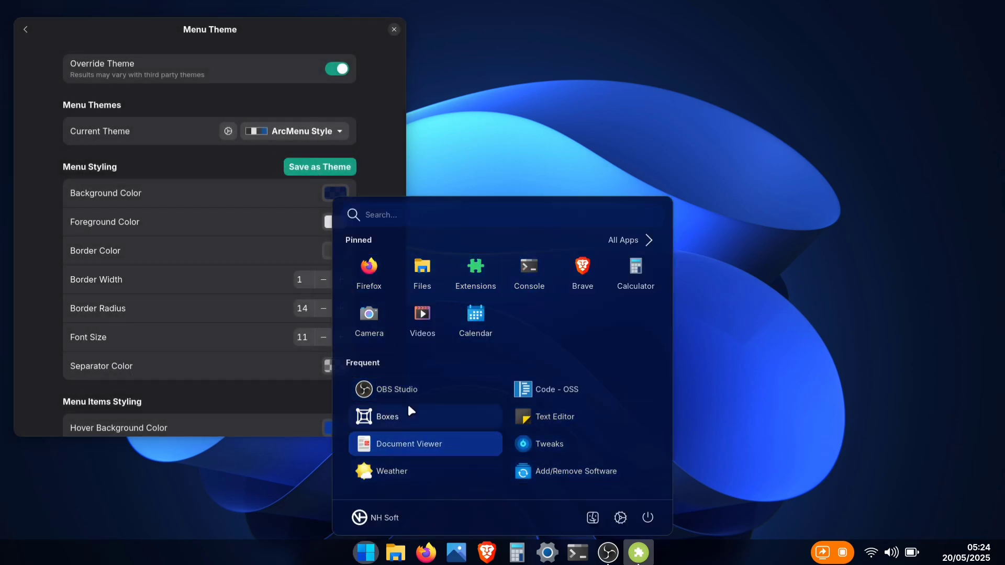
{"action": "mouse_move", "coordinate": [422, 269]}
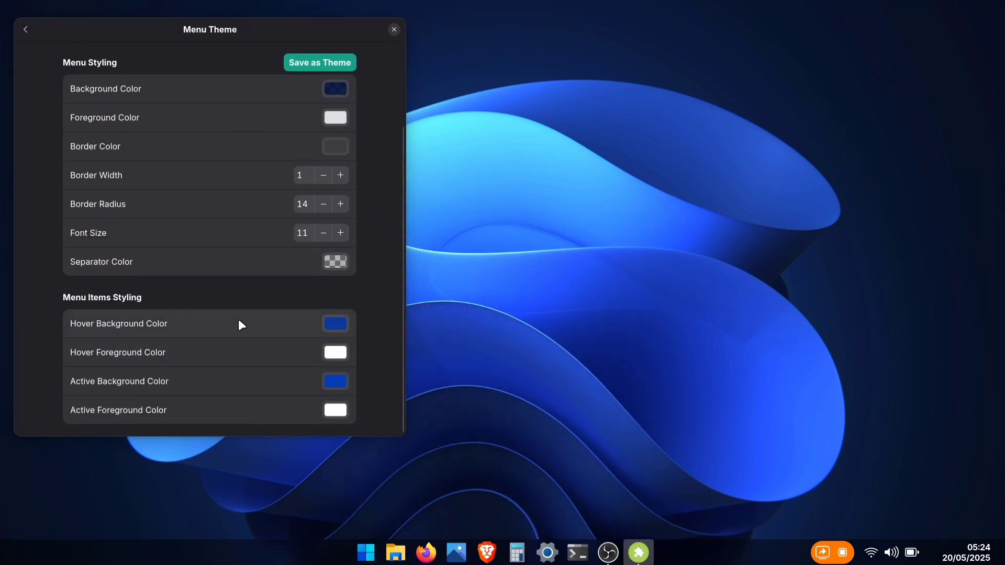
Open the ArcMenu to preview the red hover background colour
{"action": "left_click", "coordinate": [365, 552]}
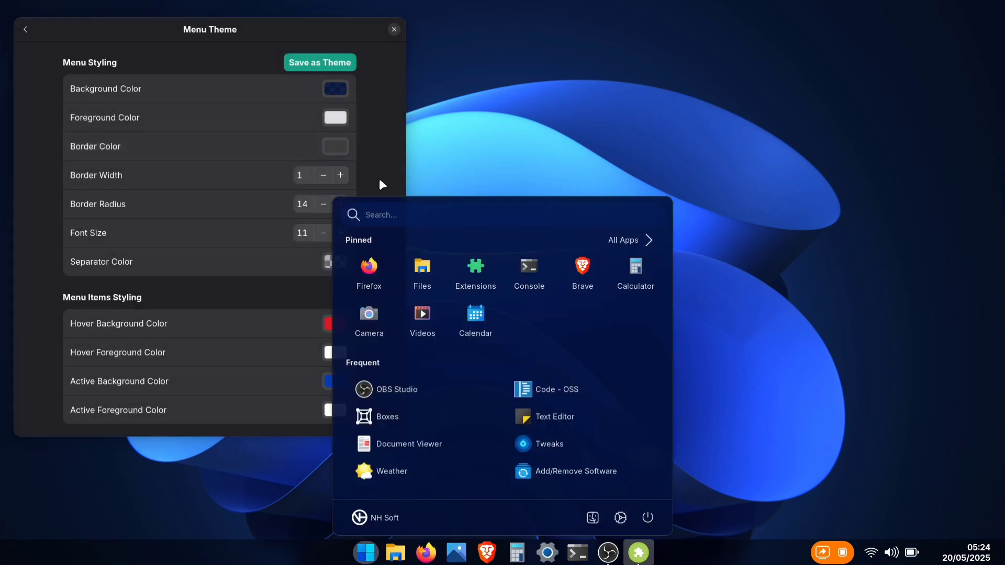
{"action": "mouse_move", "coordinate": [528, 272]}
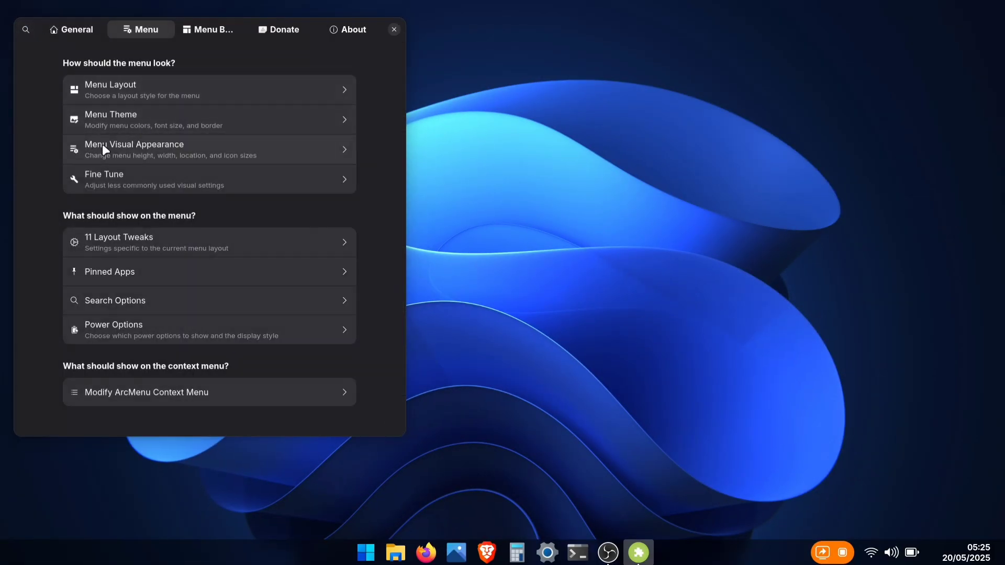
Show Menu Visual Appearance down to Override Icon Sizes and preview the ArcMenu
{"action": "left_click", "coordinate": [133, 149]}
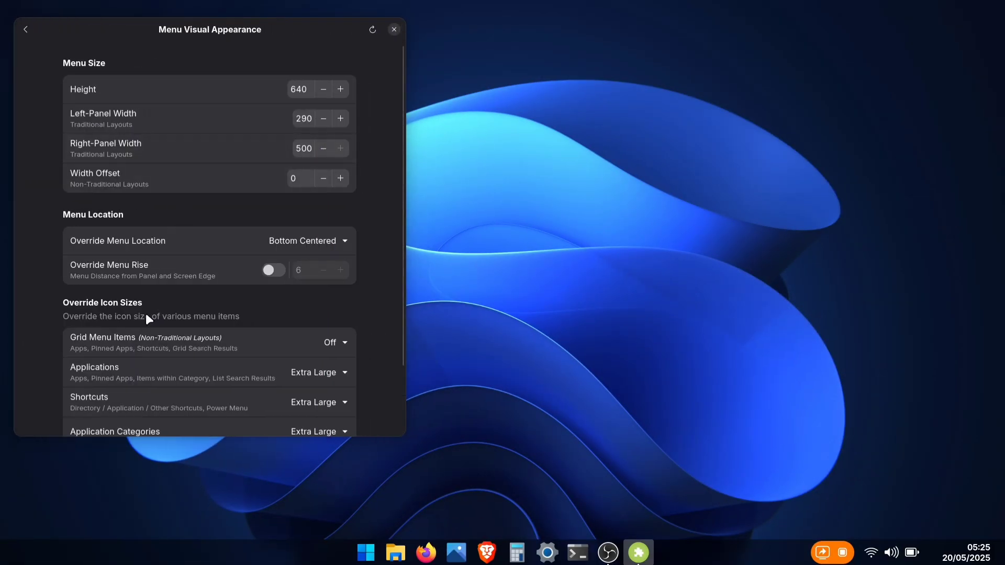
{"action": "scroll", "scroll_direction": "down", "scroll_amount": 3}
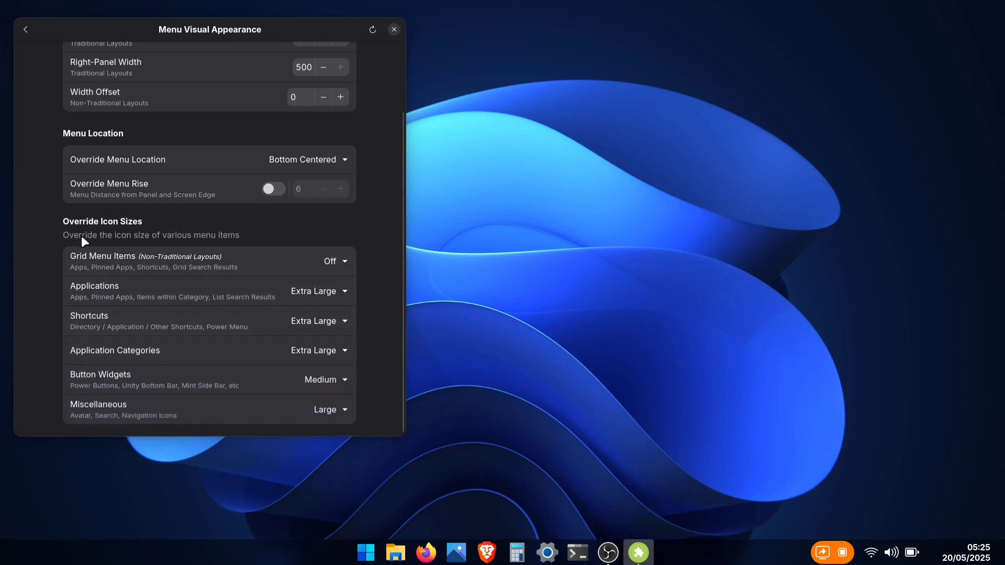
{"action": "mouse_move", "coordinate": [206, 412]}
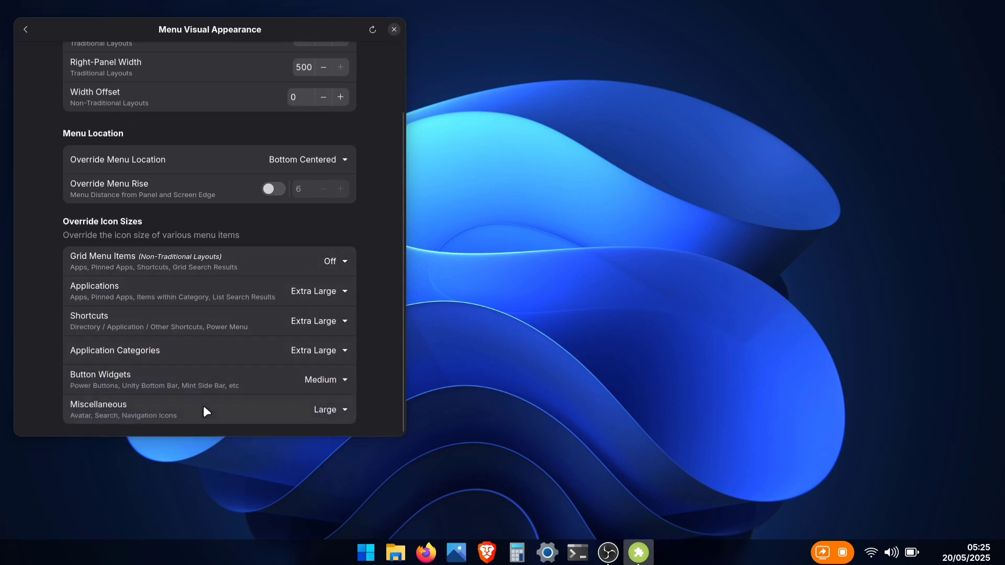
{"action": "mouse_move", "coordinate": [311, 351]}
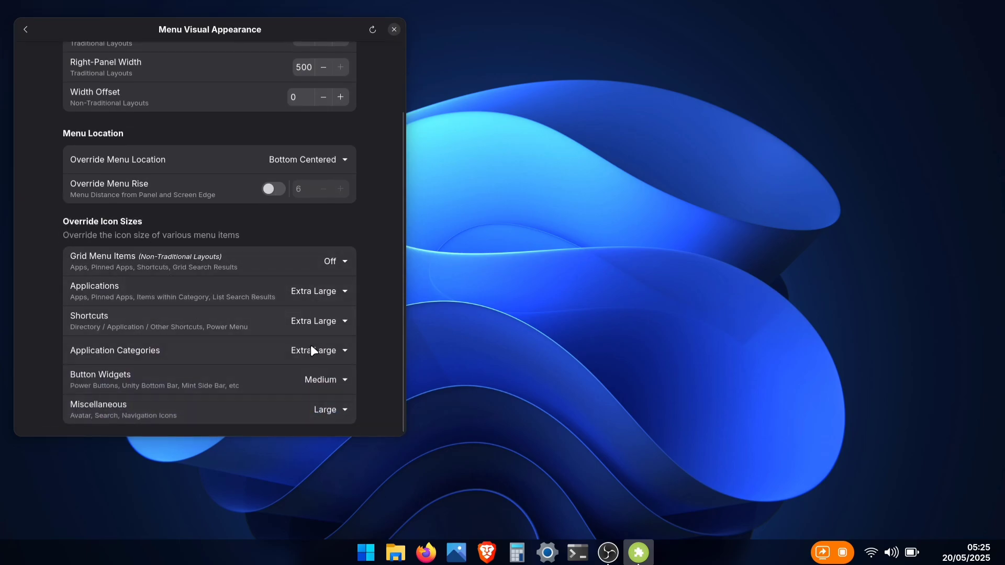
{"action": "left_click", "coordinate": [365, 551]}
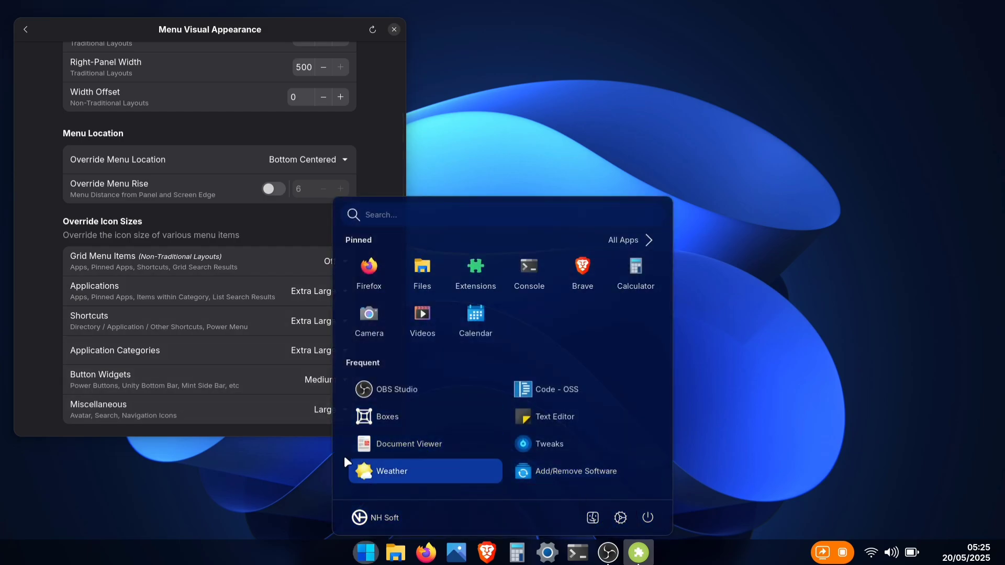
{"action": "mouse_move", "coordinate": [369, 318]}
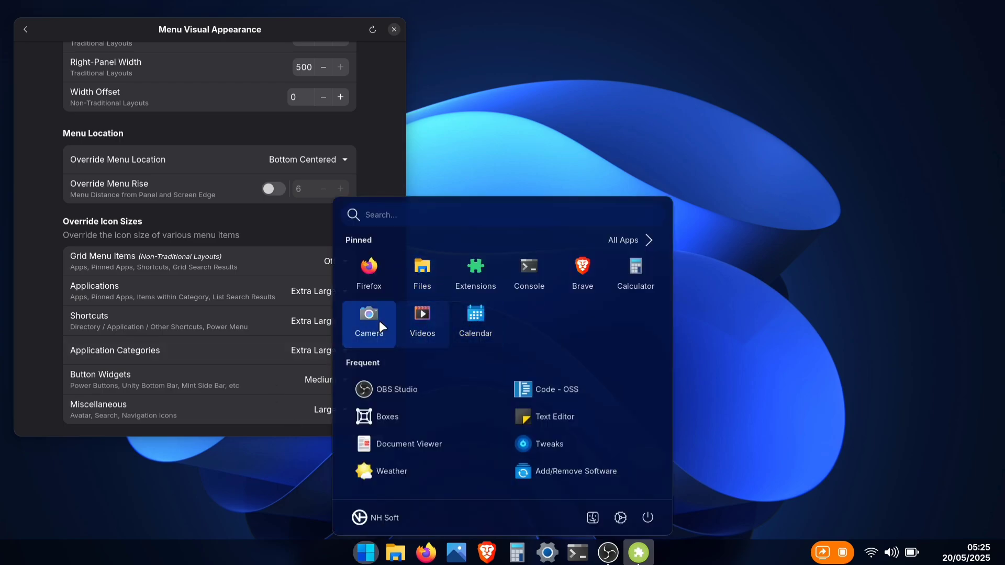
{"action": "mouse_move", "coordinate": [635, 277]}
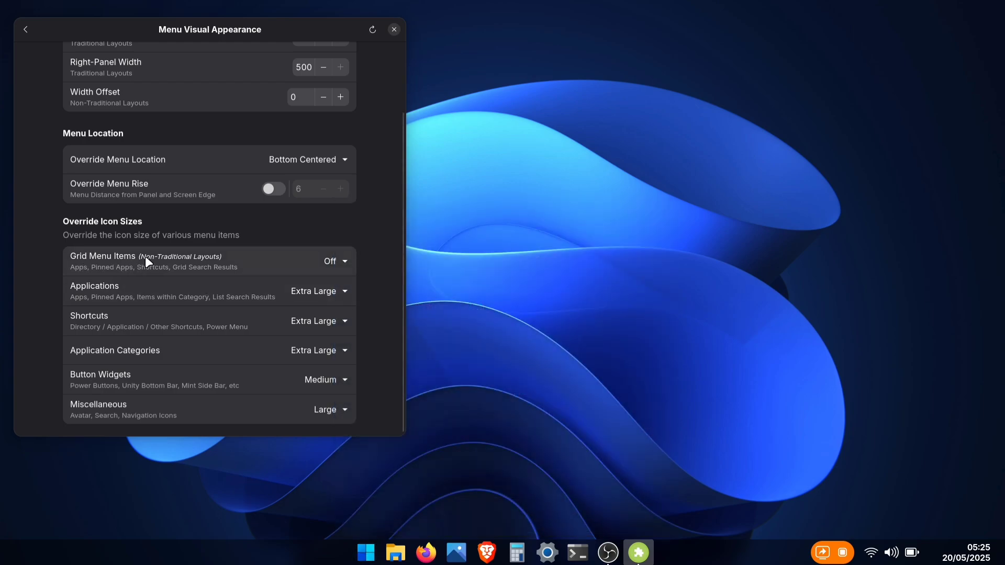
Set Grid Menu Items icons to Medium - Square and preview the menu
{"action": "left_click", "coordinate": [334, 260]}
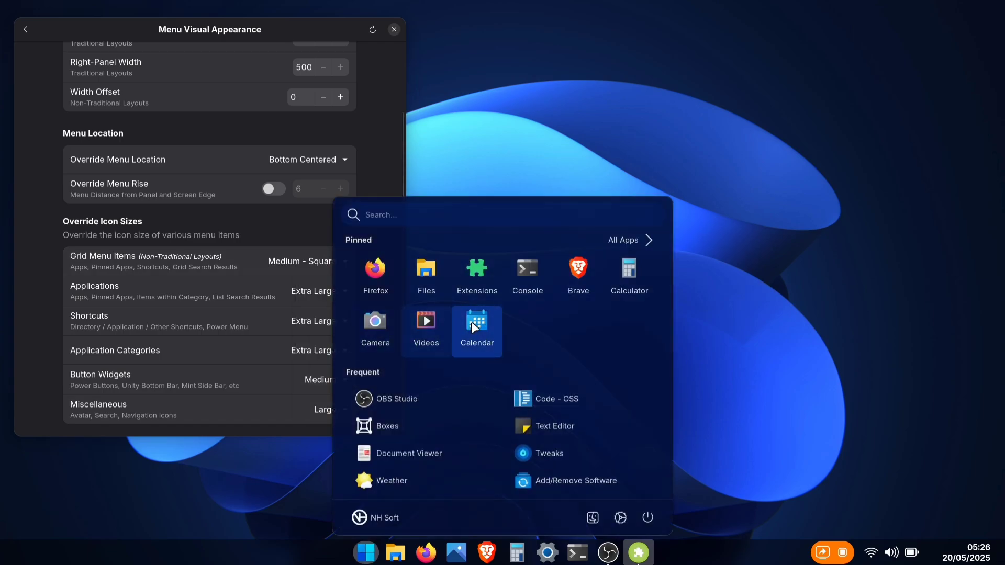
{"action": "mouse_move", "coordinate": [477, 278]}
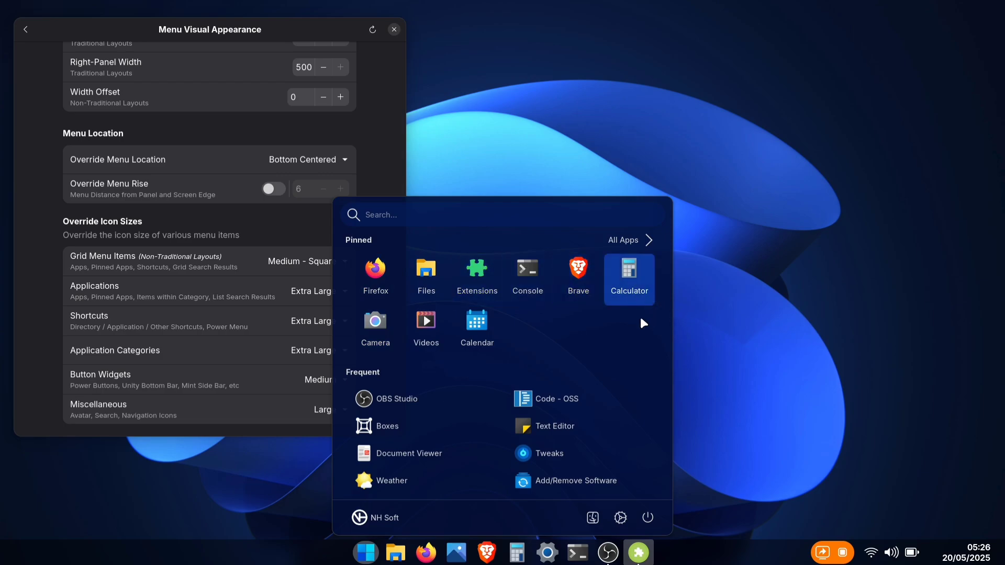
{"action": "left_click", "coordinate": [365, 551]}
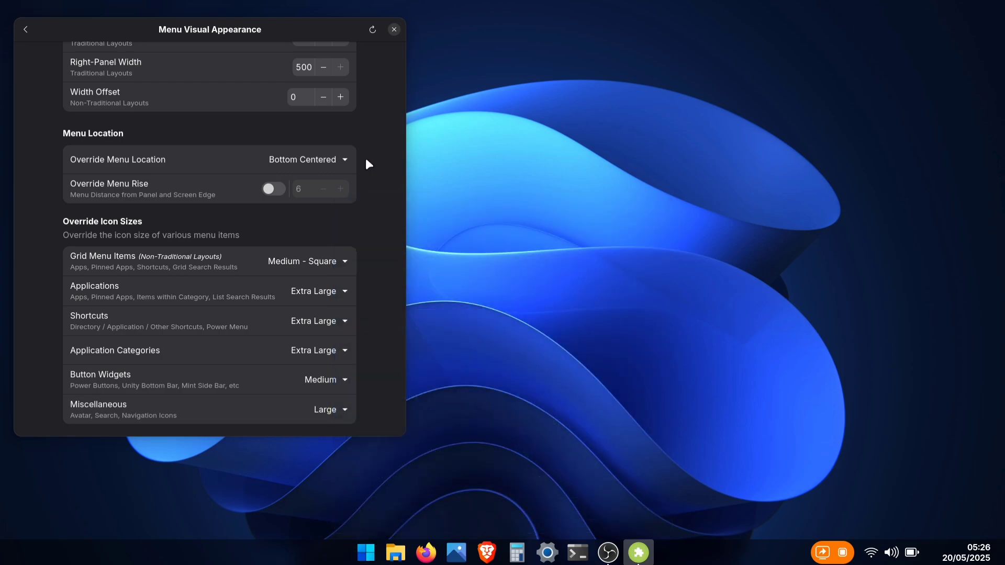
{"action": "left_click", "coordinate": [393, 29]}
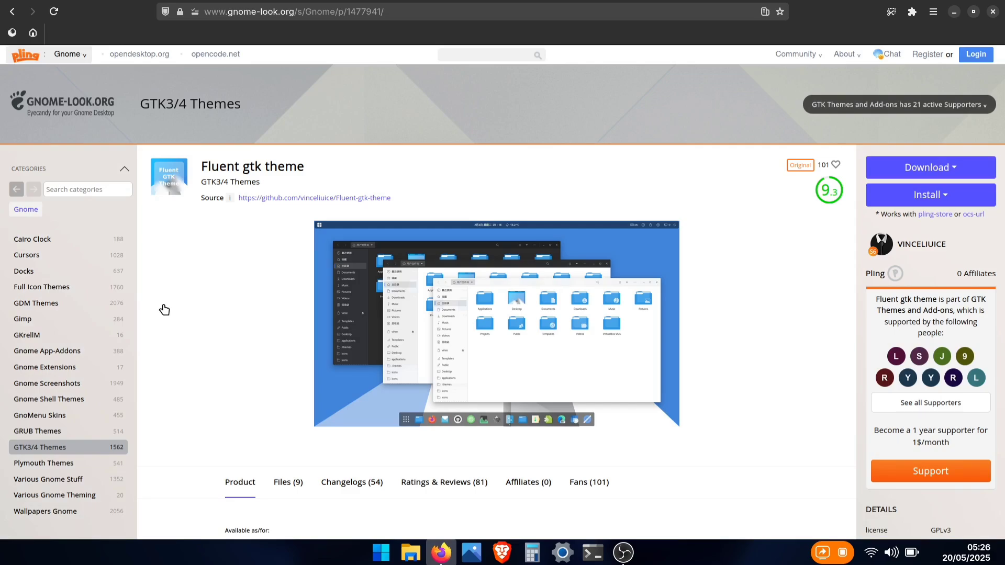
Show the Fluent gtk theme page's Files (9) list of downloads
{"action": "scroll", "scroll_direction": "down", "scroll_amount": 3}
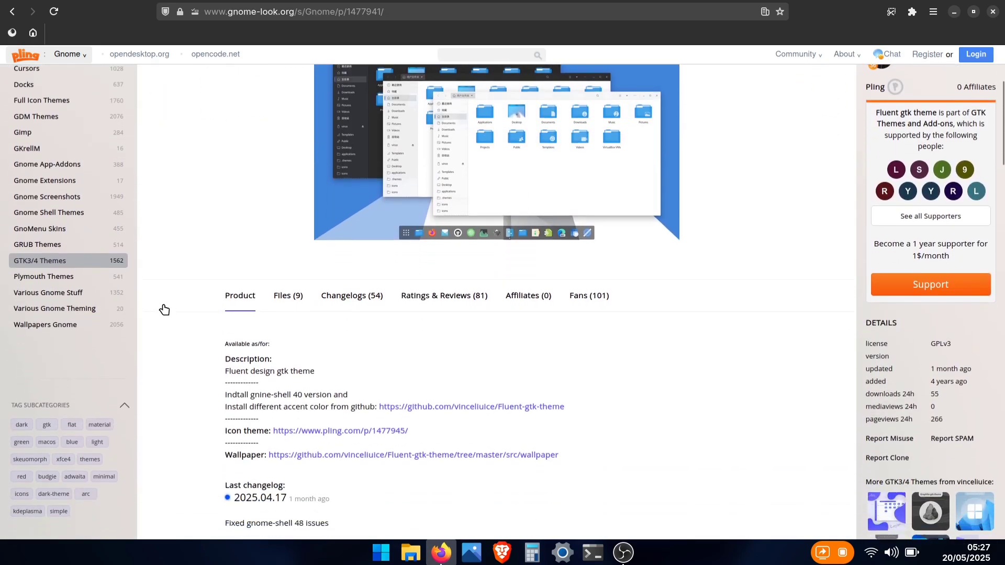
{"action": "scroll", "scroll_direction": "down", "scroll_amount": 3}
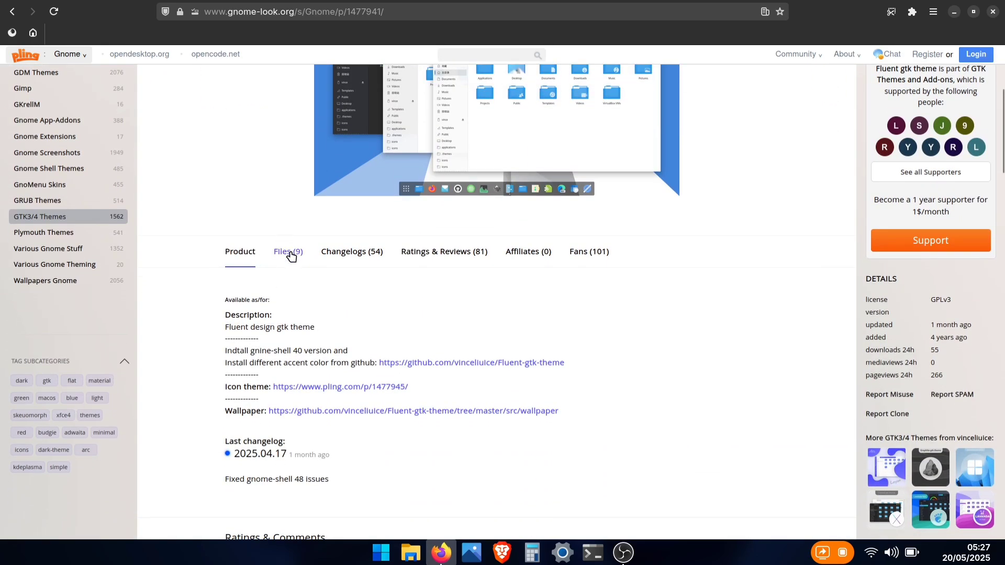
{"action": "left_click", "coordinate": [288, 252]}
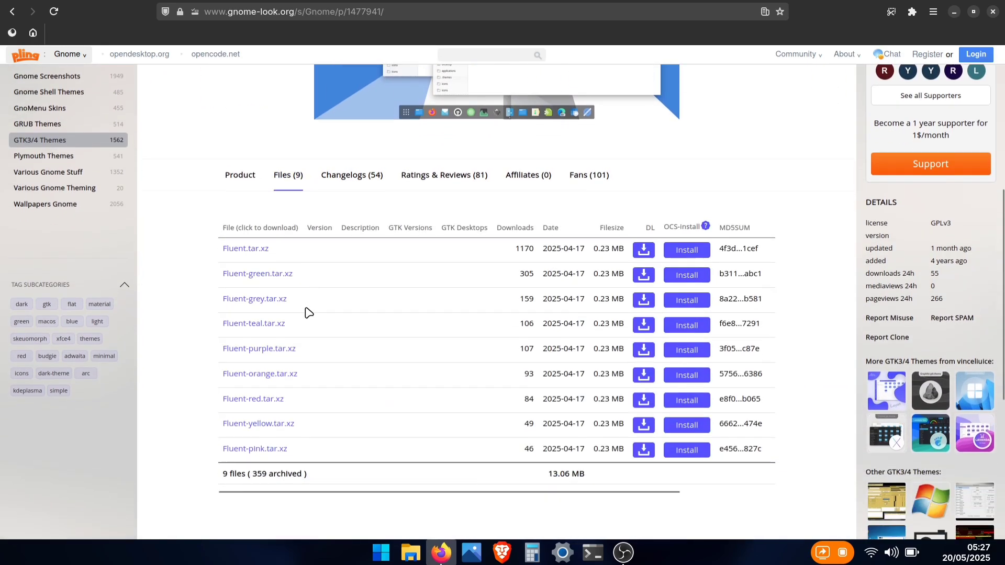
{"action": "scroll", "scroll_direction": "down", "scroll_amount": 3}
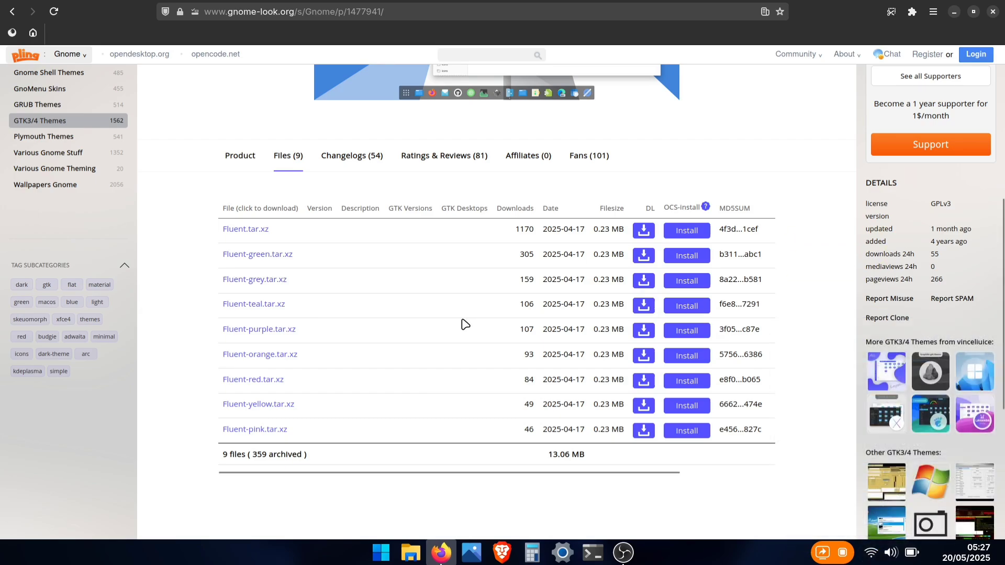
{"action": "mouse_move", "coordinate": [302, 240]}
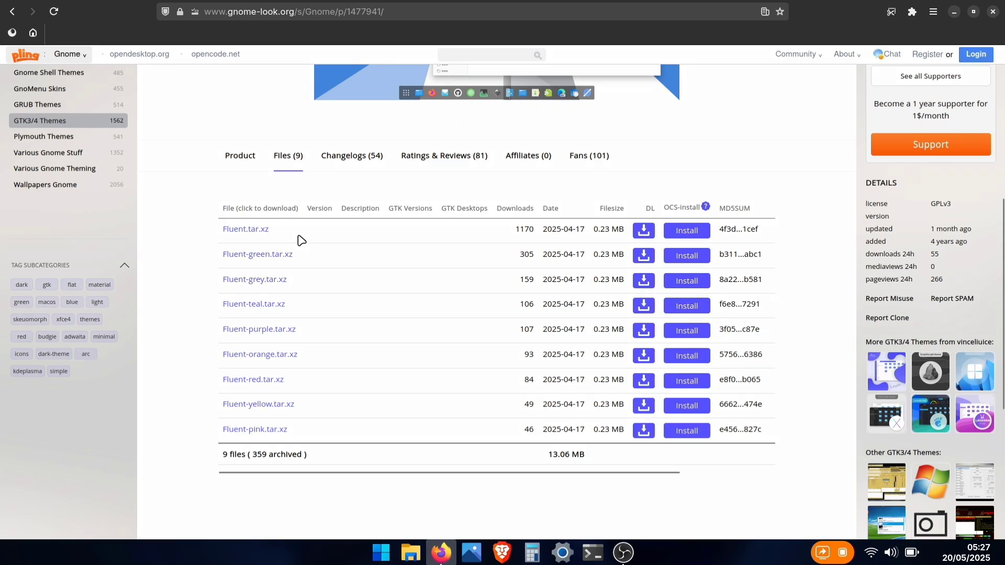
{"action": "mouse_move", "coordinate": [246, 229]}
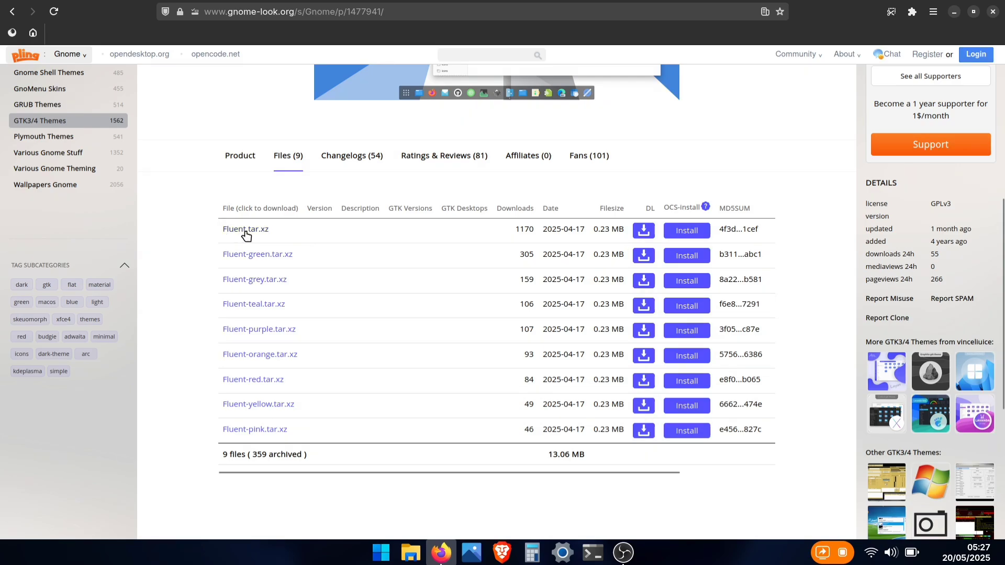
{"action": "mouse_move", "coordinate": [274, 236]}
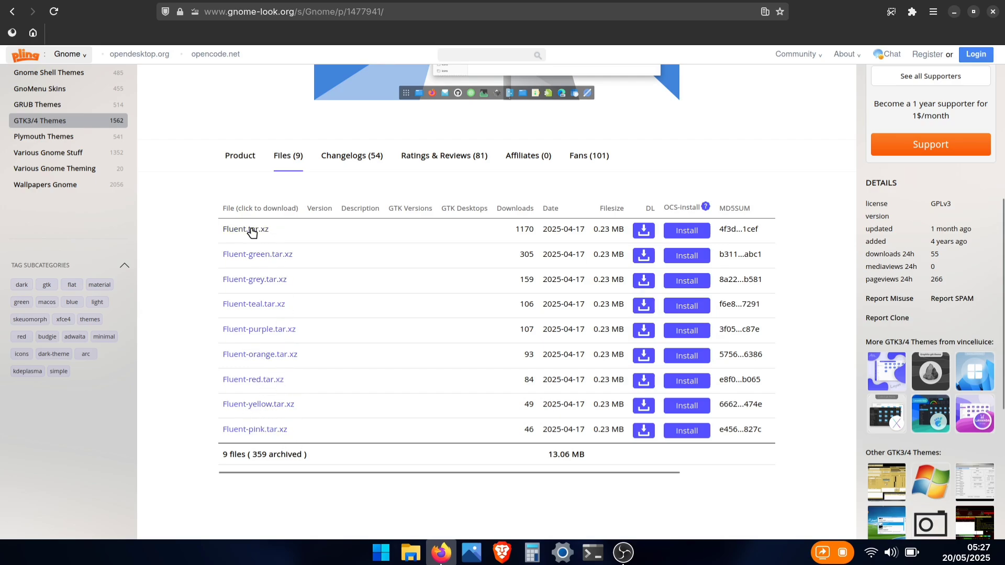
Download the Fluent.tar.xz archive (0.23 MB) and view it in Downloads
{"action": "left_click", "coordinate": [245, 229]}
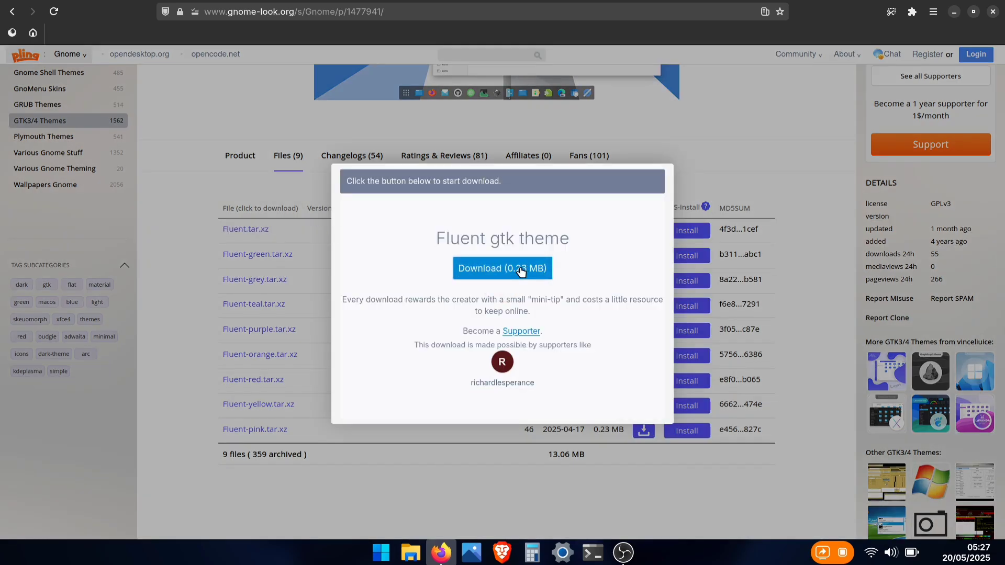
{"action": "left_click", "coordinate": [503, 268]}
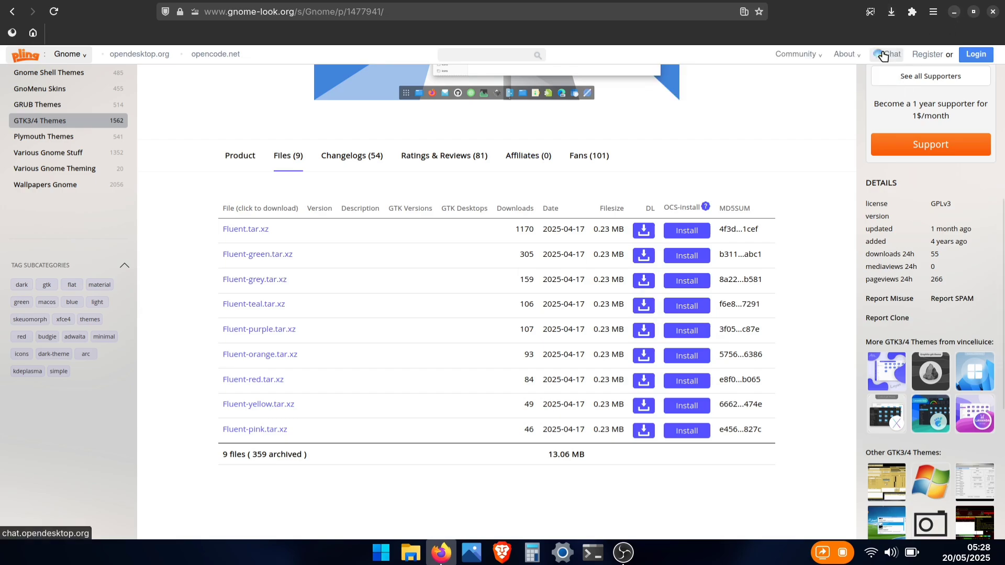
{"action": "left_click", "coordinate": [409, 551]}
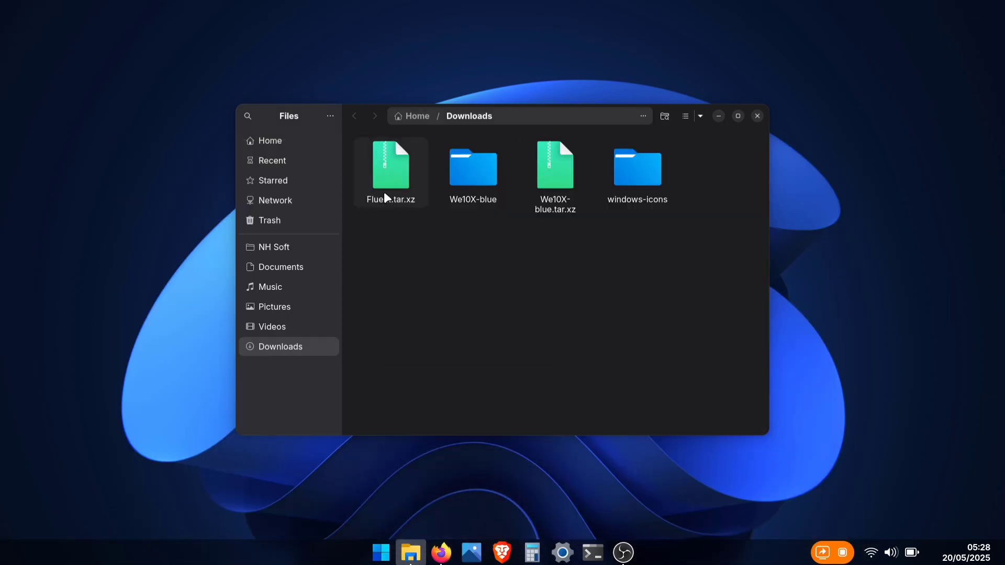
Extract Fluent.tar.xz, open the Fluent folder and select all six theme variants
{"action": "right_click", "coordinate": [390, 167]}
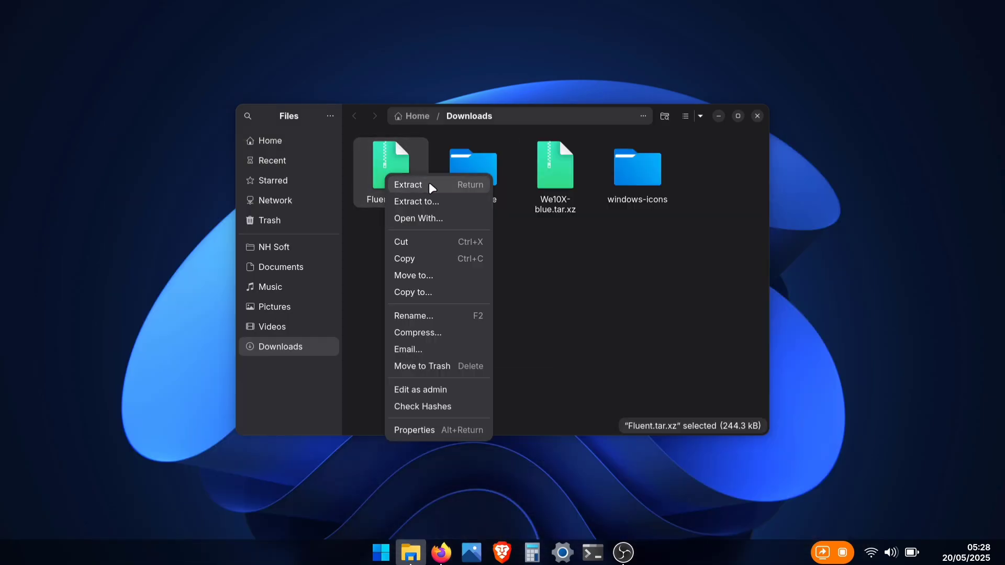
{"action": "left_click", "coordinate": [408, 185]}
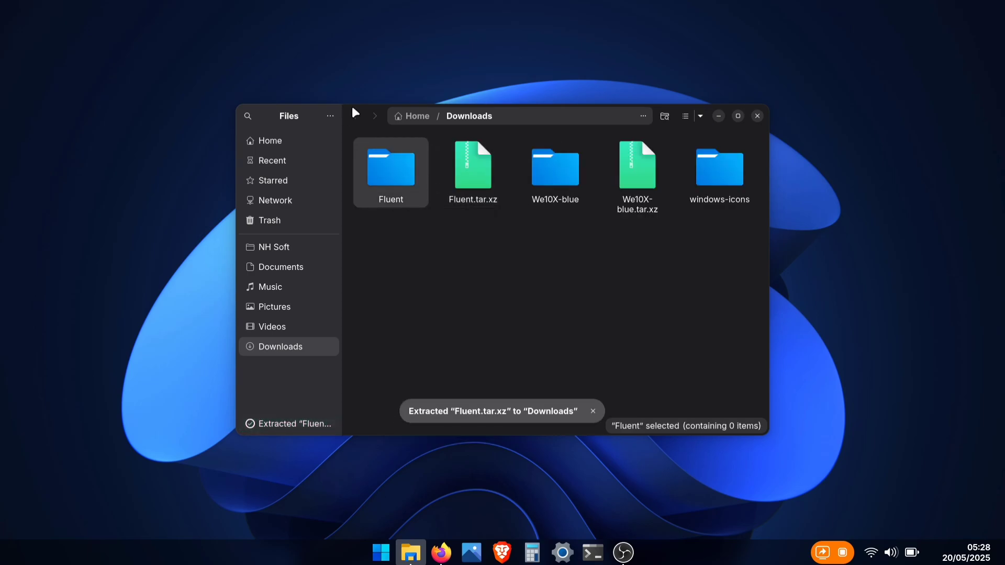
{"action": "double_click", "coordinate": [391, 169]}
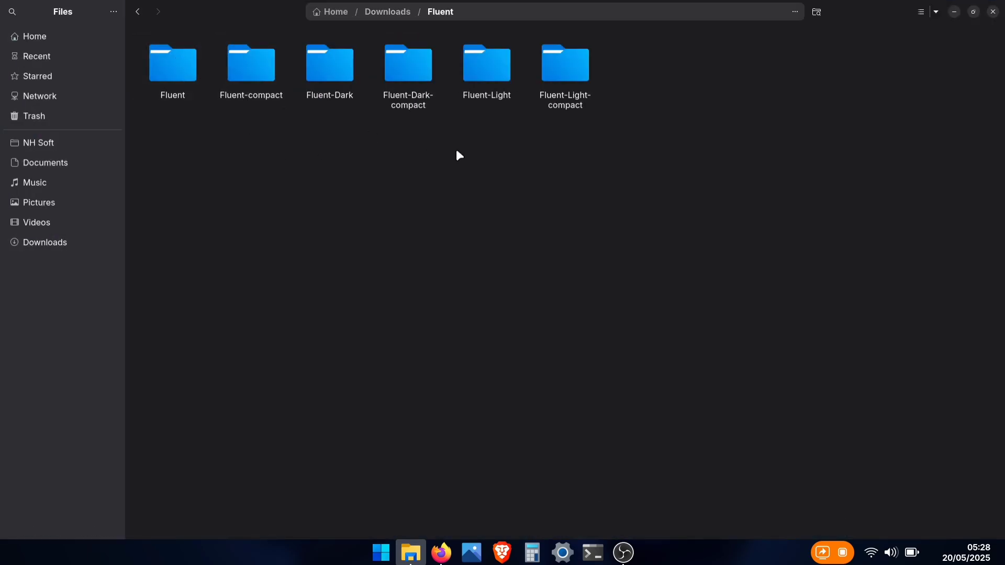
{"action": "key", "text": "ctrl+a"}
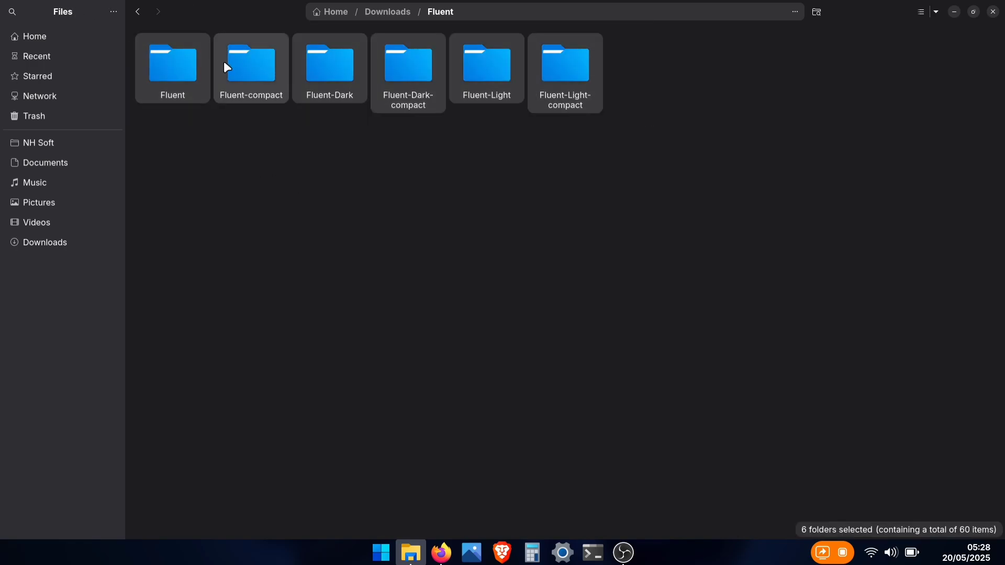
{"action": "right_click", "coordinate": [251, 64]}
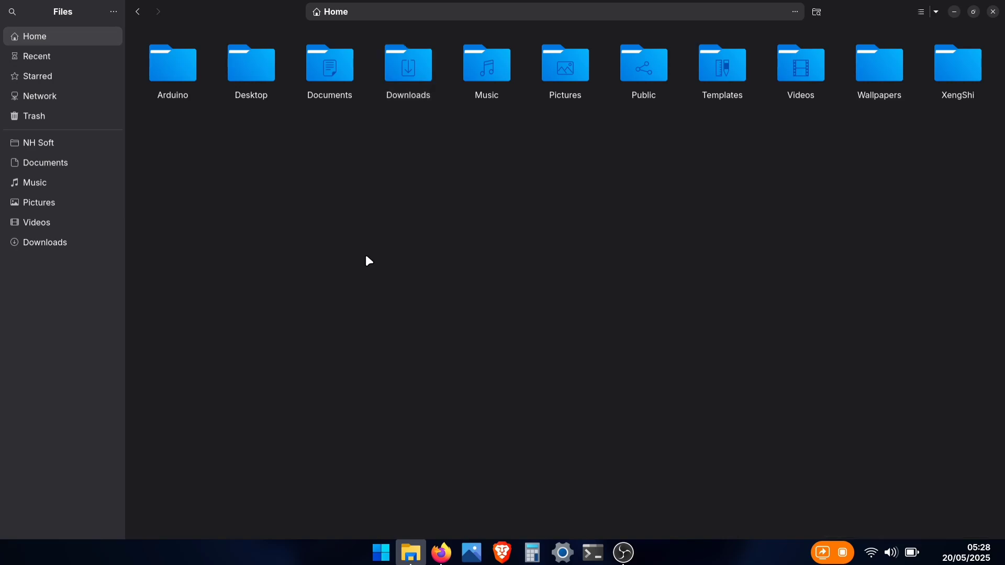
Show hidden files and create and open a themes folder in .local/share
{"action": "key", "text": "ctrl+h"}
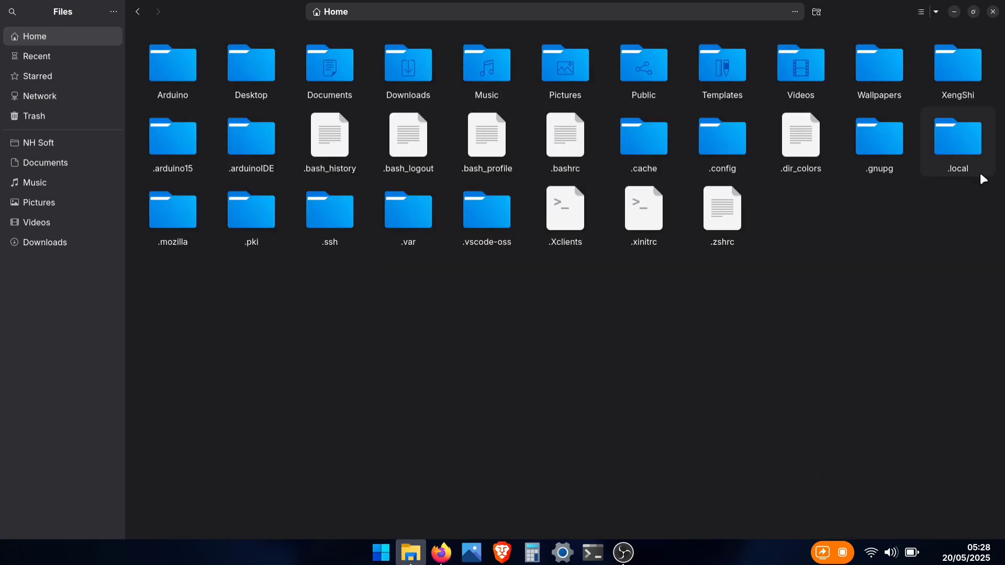
{"action": "double_click", "coordinate": [956, 136]}
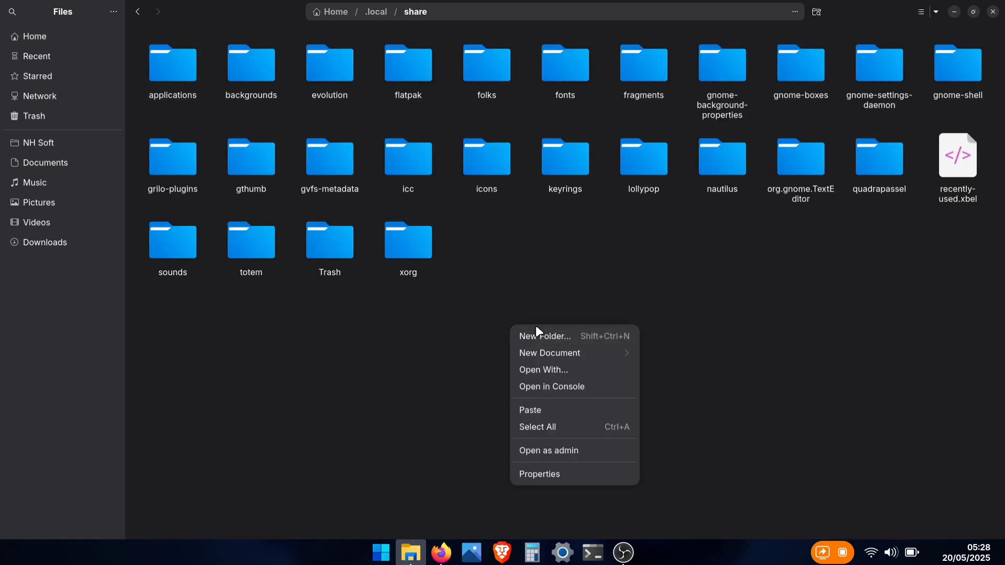
{"action": "left_click", "coordinate": [545, 336]}
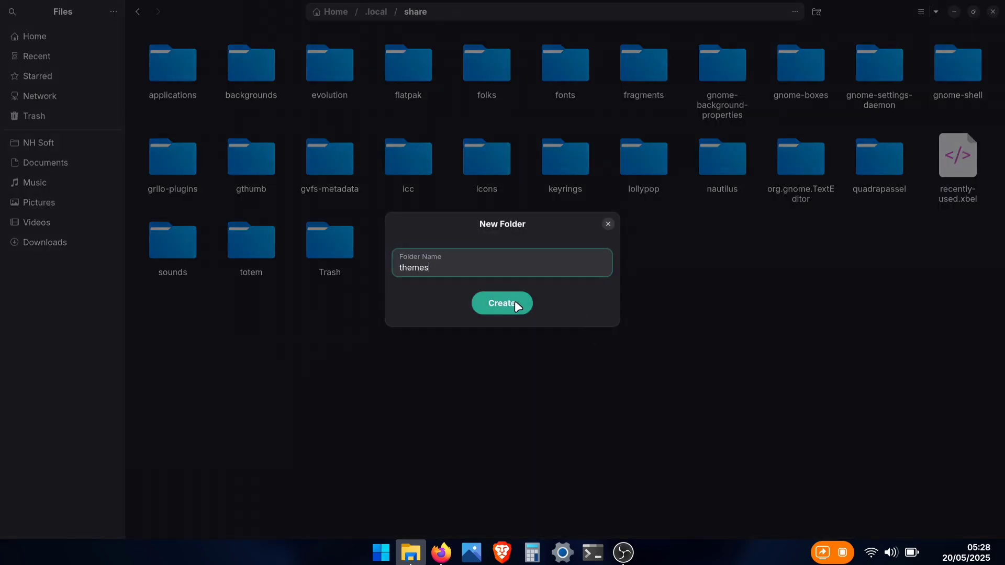
{"action": "left_click", "coordinate": [502, 303]}
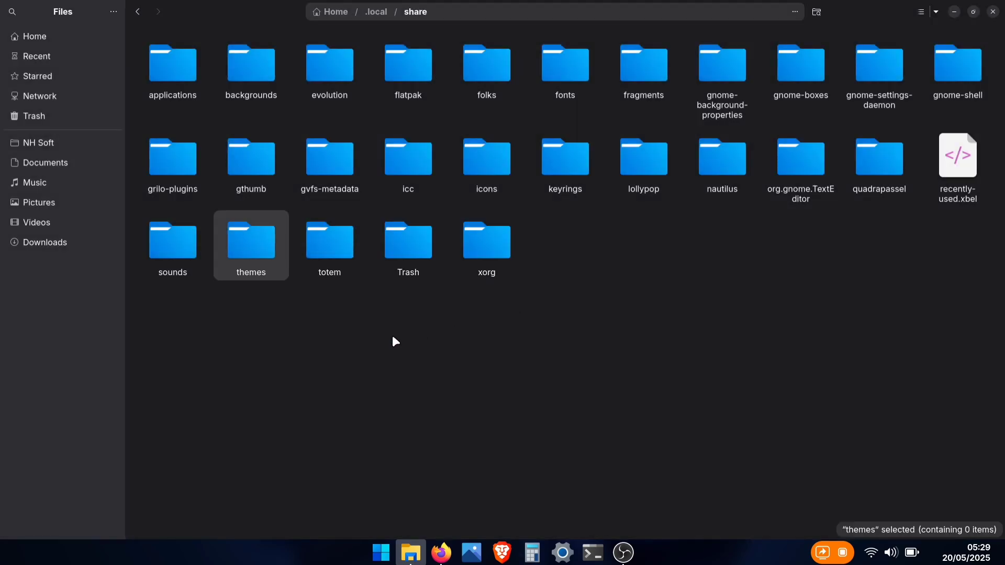
{"action": "mouse_move", "coordinate": [247, 239]}
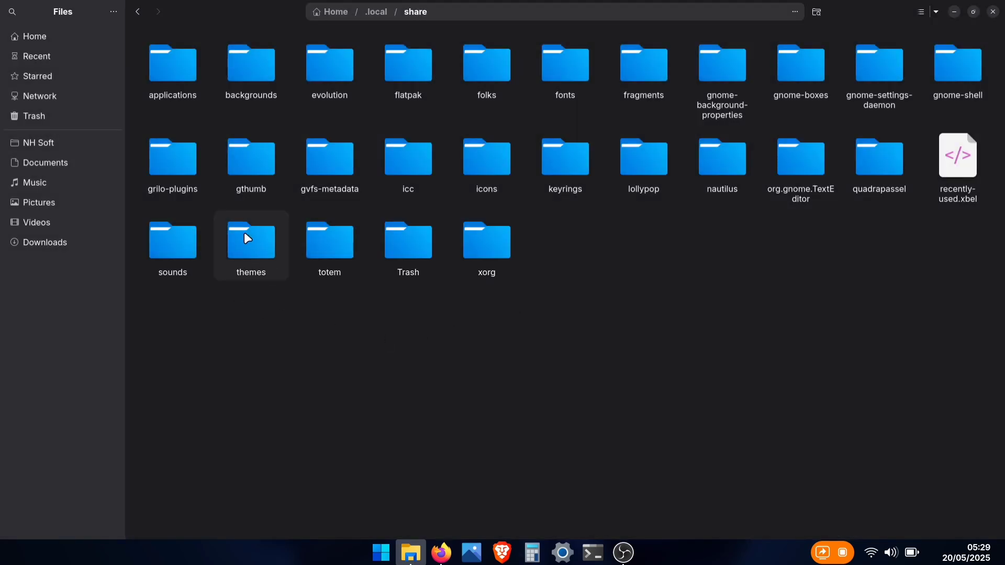
{"action": "double_click", "coordinate": [251, 240]}
{"action": "type", "text": "twe"}
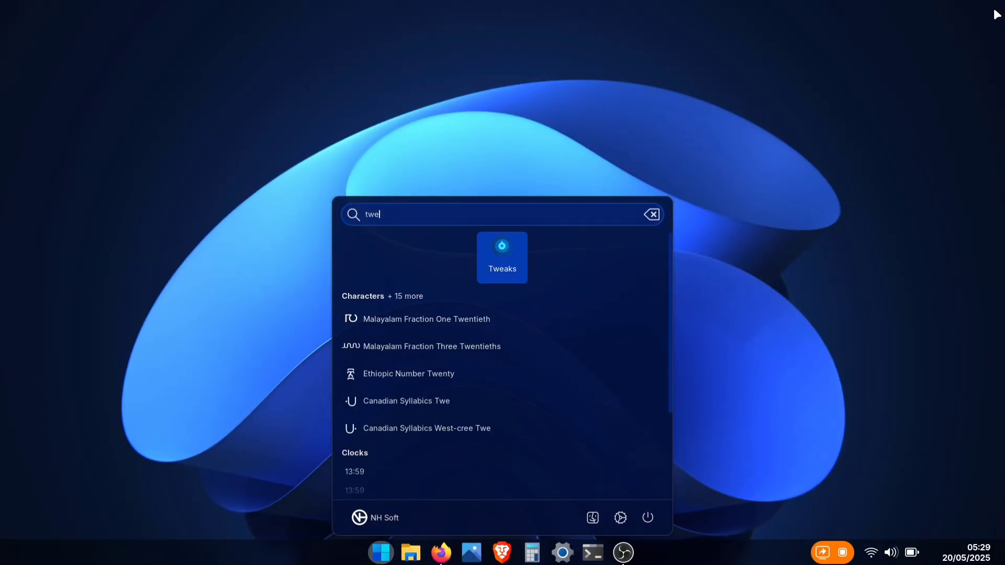
Launch GNOME Tweaks and go to its Appearance page
{"action": "left_click", "coordinate": [502, 257]}
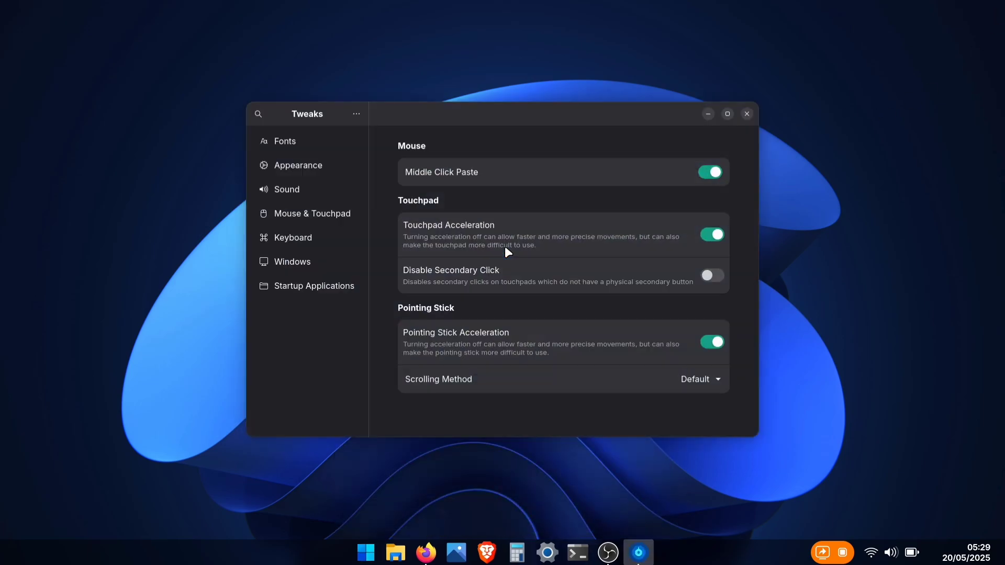
{"action": "left_click", "coordinate": [297, 165]}
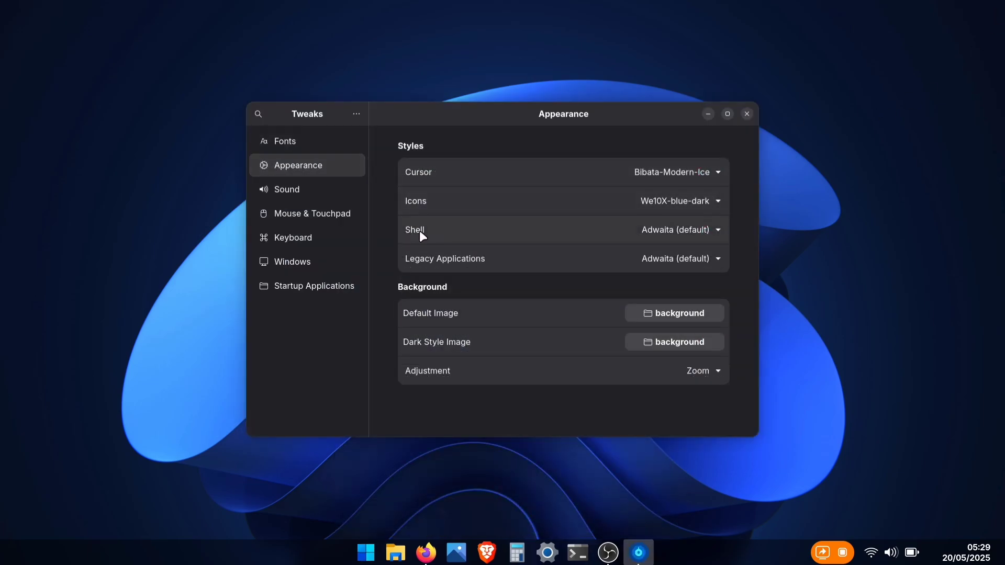
{"action": "mouse_move", "coordinate": [643, 241]}
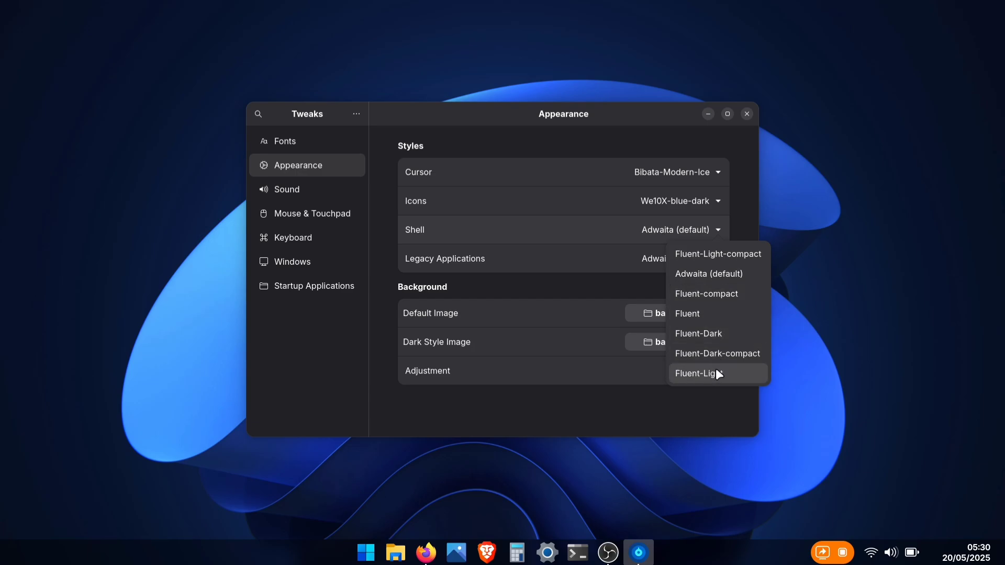
Try the Fluent-Light and Fluent-Dark shell themes, previewing quick settings
{"action": "left_click", "coordinate": [703, 374]}
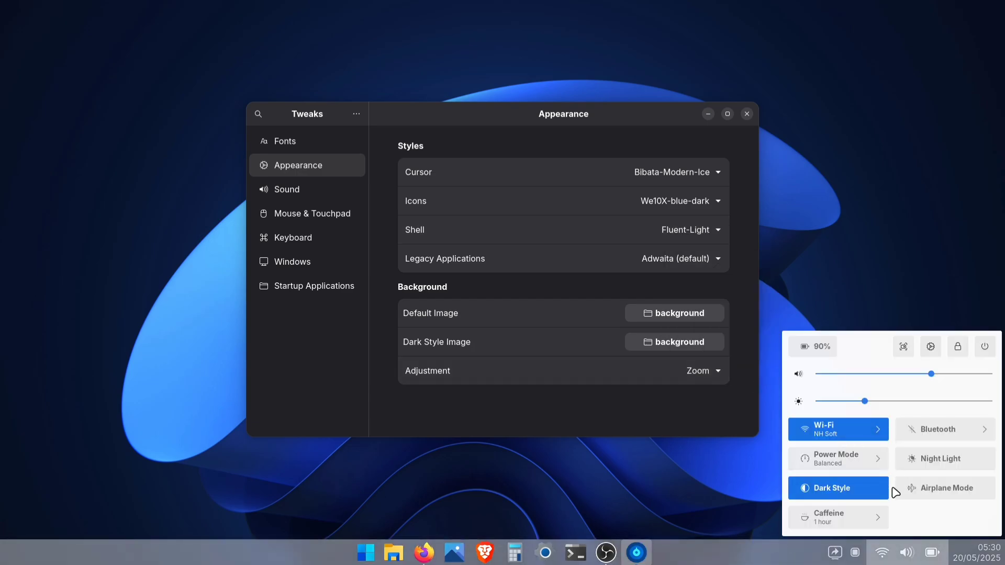
{"action": "left_click", "coordinate": [906, 551]}
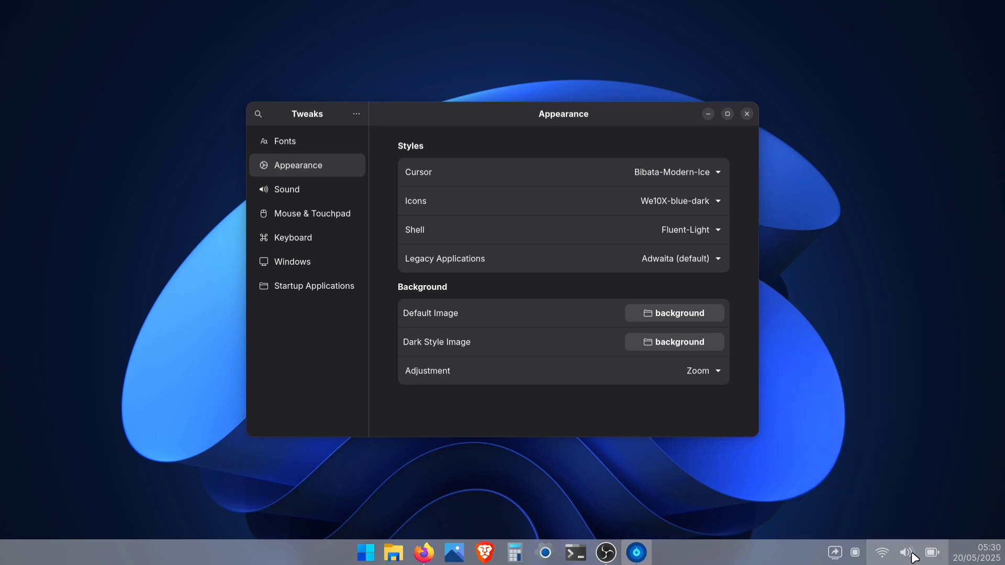
{"action": "left_click", "coordinate": [691, 229]}
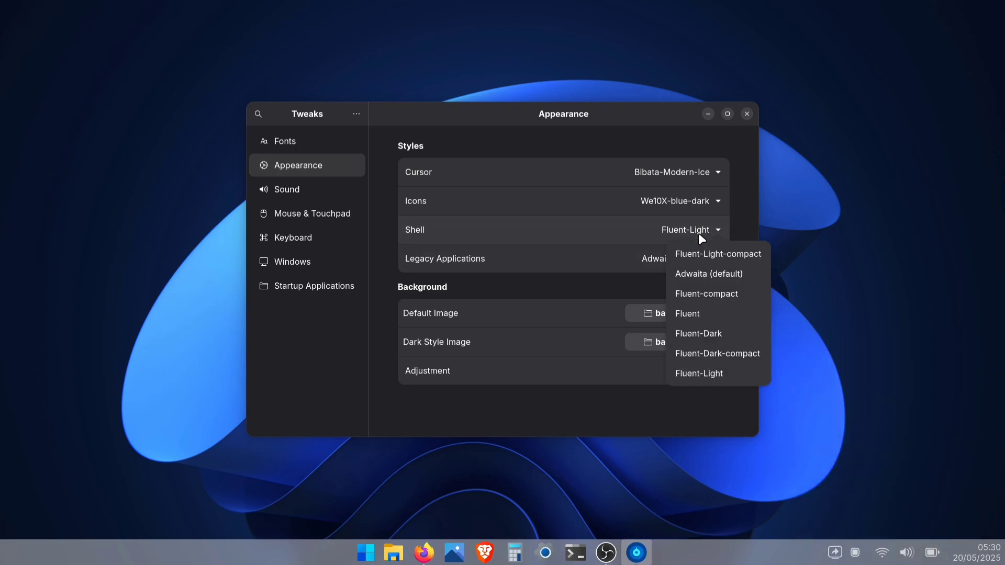
{"action": "mouse_move", "coordinate": [697, 333]}
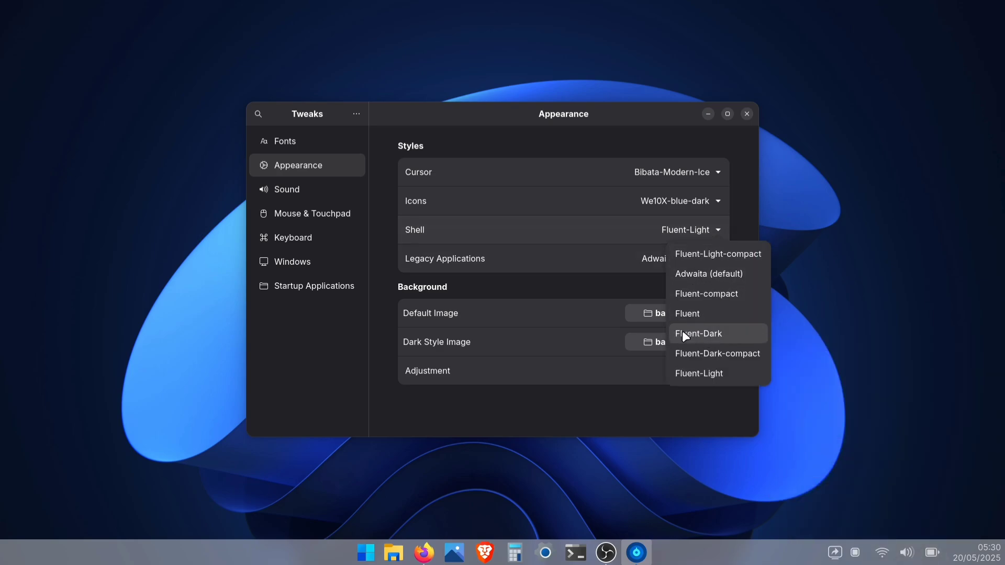
{"action": "left_click", "coordinate": [697, 333]}
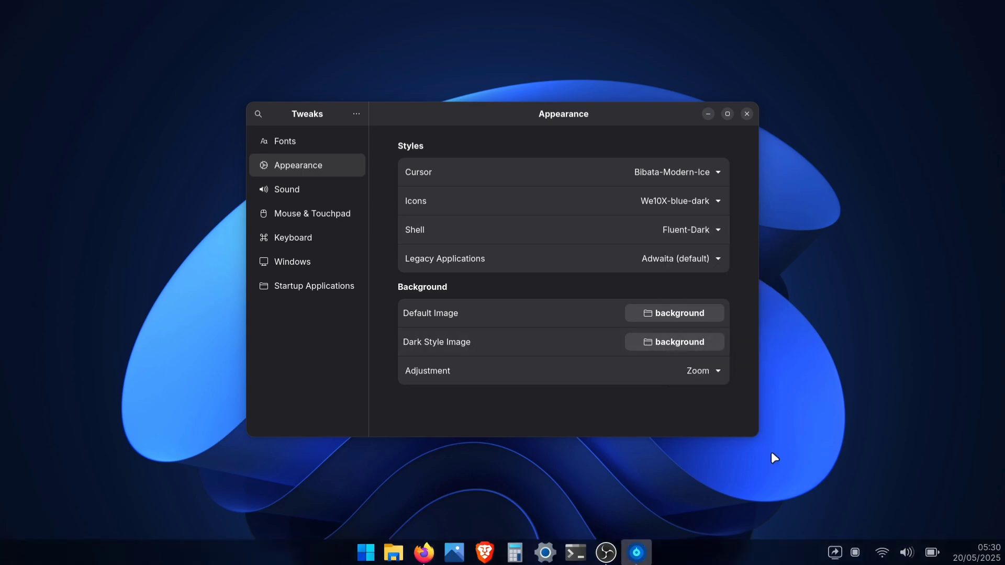
{"action": "left_click", "coordinate": [905, 552]}
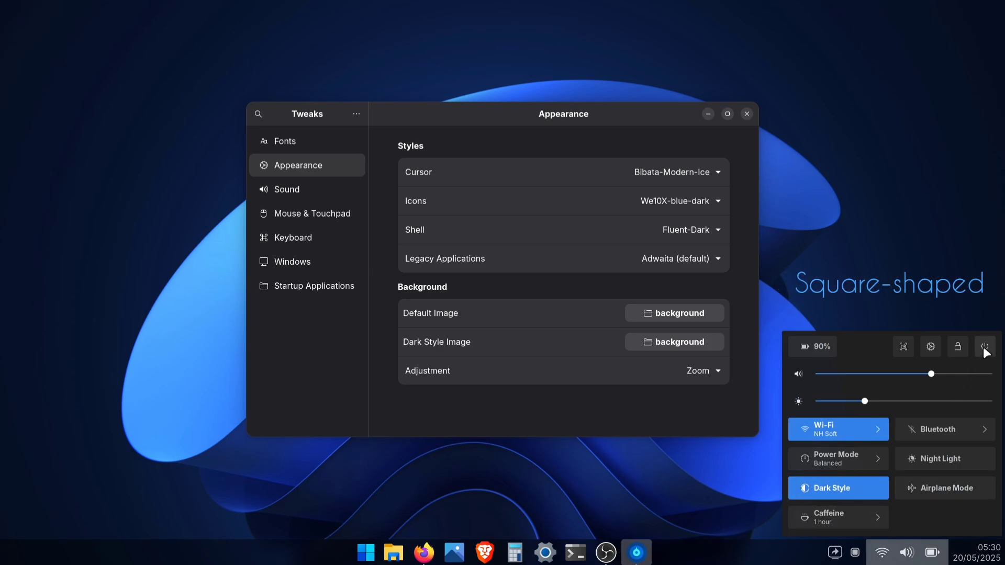
{"action": "left_click", "coordinate": [985, 346]}
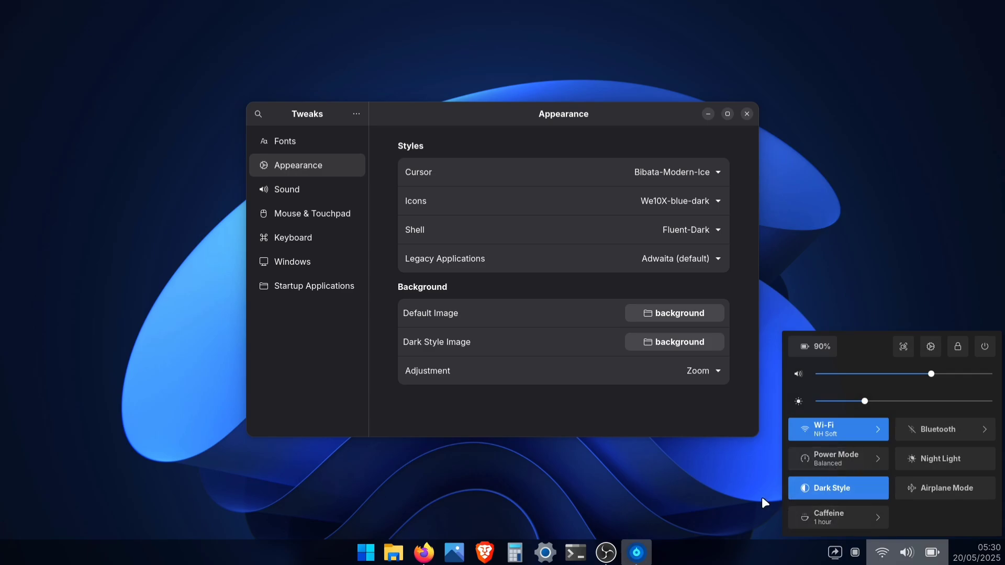
Try Fluent-Dark-compact, then settle on Fluent-Dark and close Tweaks
{"action": "left_click", "coordinate": [692, 230]}
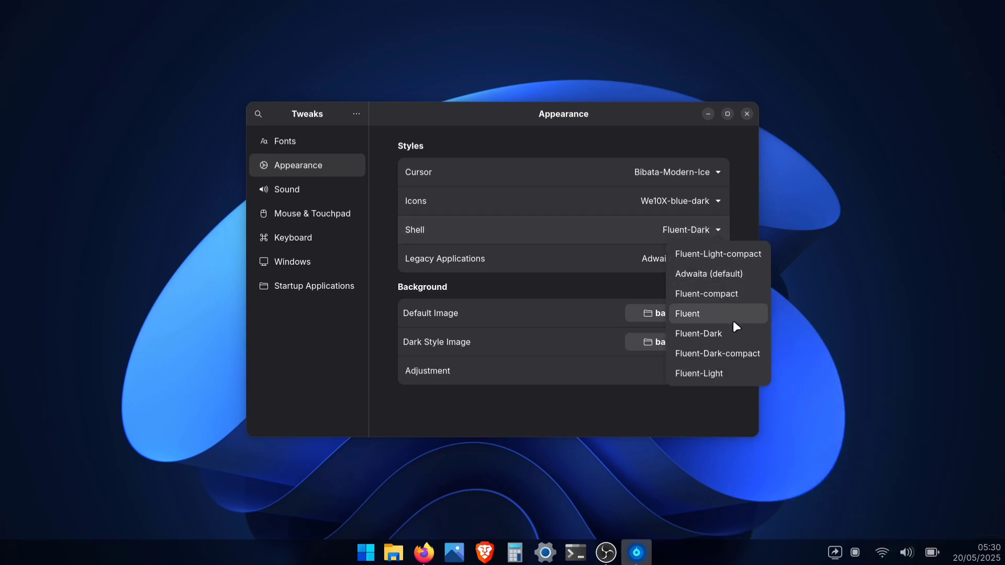
{"action": "mouse_move", "coordinate": [694, 354]}
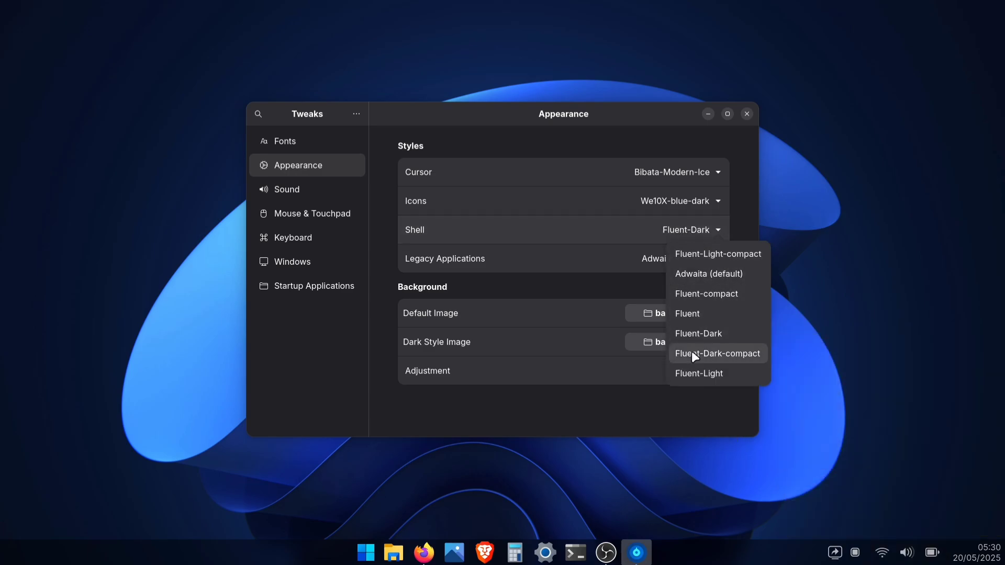
{"action": "left_click", "coordinate": [716, 354]}
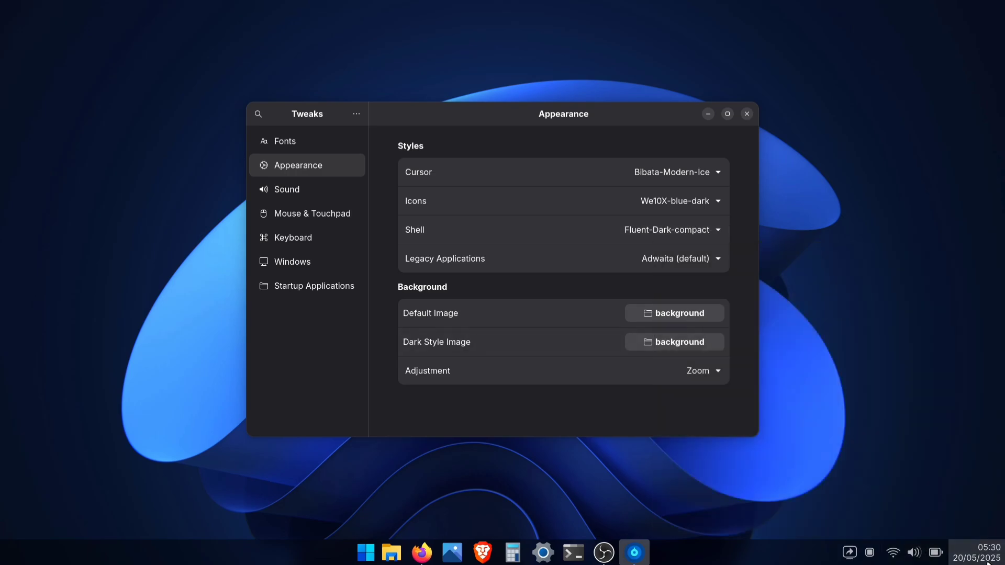
{"action": "left_click", "coordinate": [983, 552]}
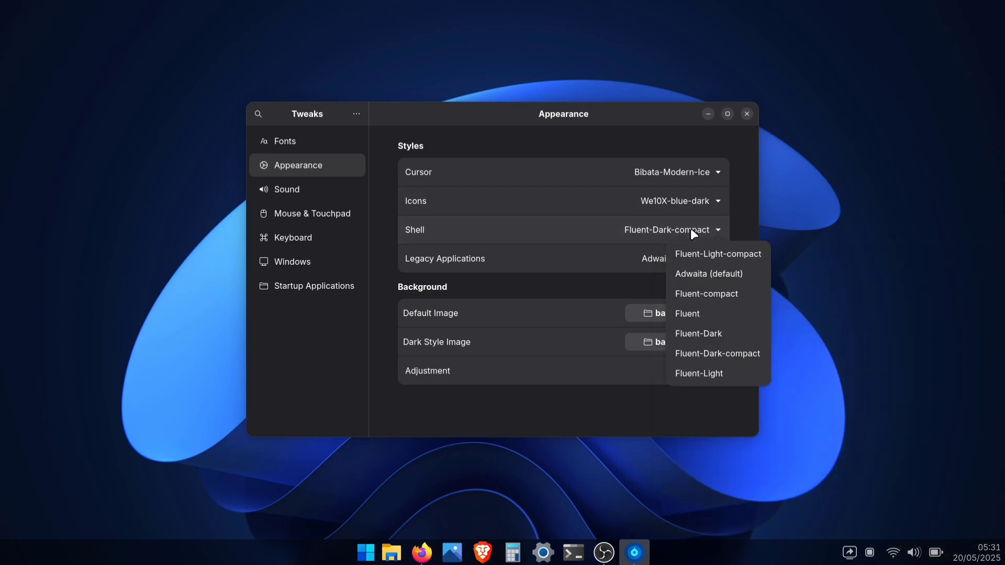
{"action": "left_click", "coordinate": [698, 334]}
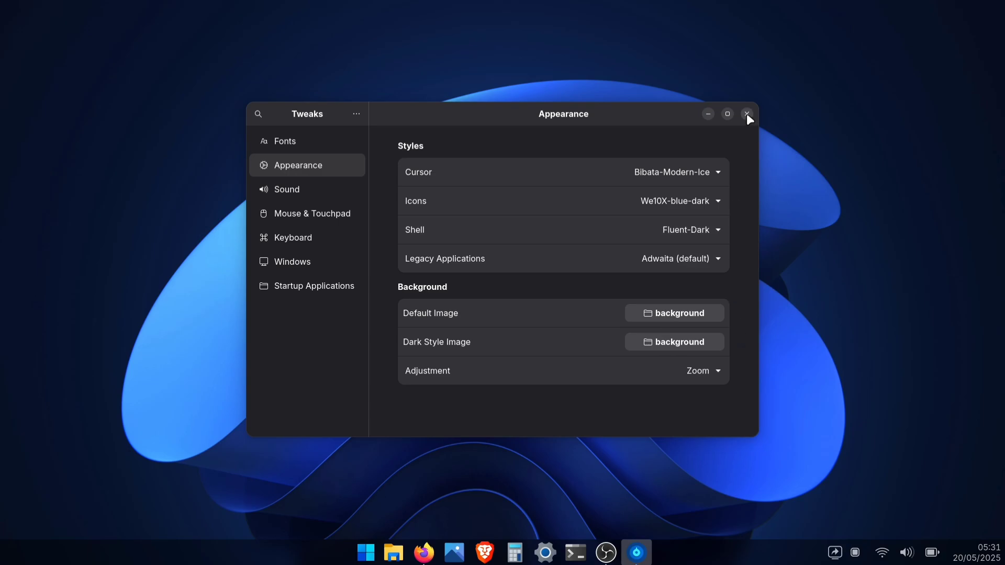
{"action": "left_click", "coordinate": [748, 114]}
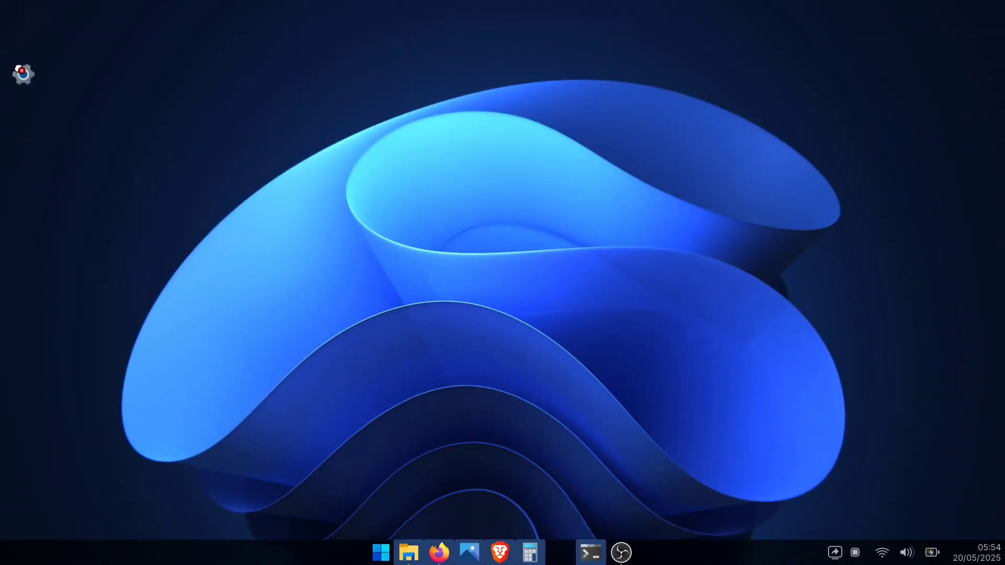
Browse a home folder in Files, close it, and open Firefox on extensions.gnome.org
{"action": "left_click", "coordinate": [409, 553]}
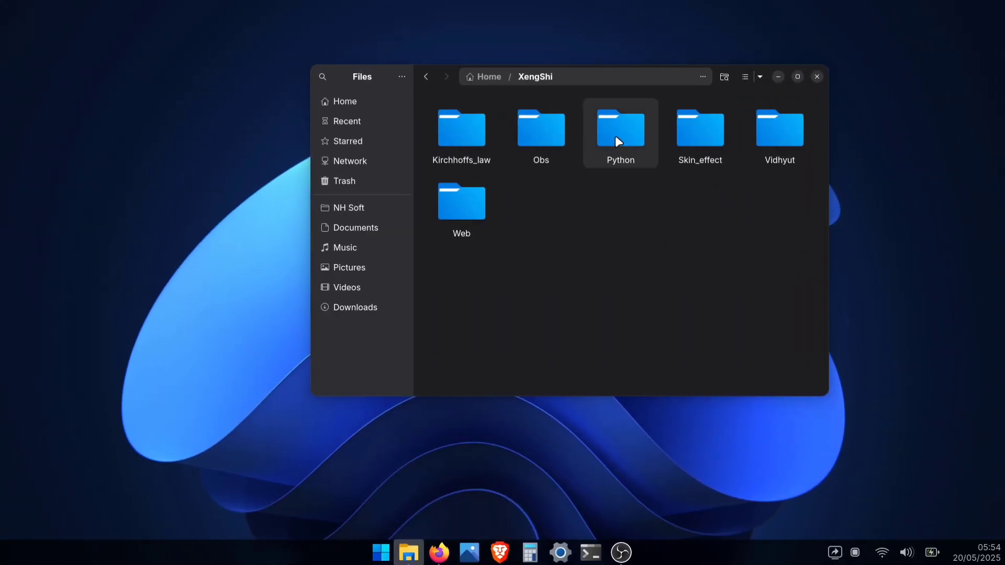
{"action": "left_click", "coordinate": [619, 128]}
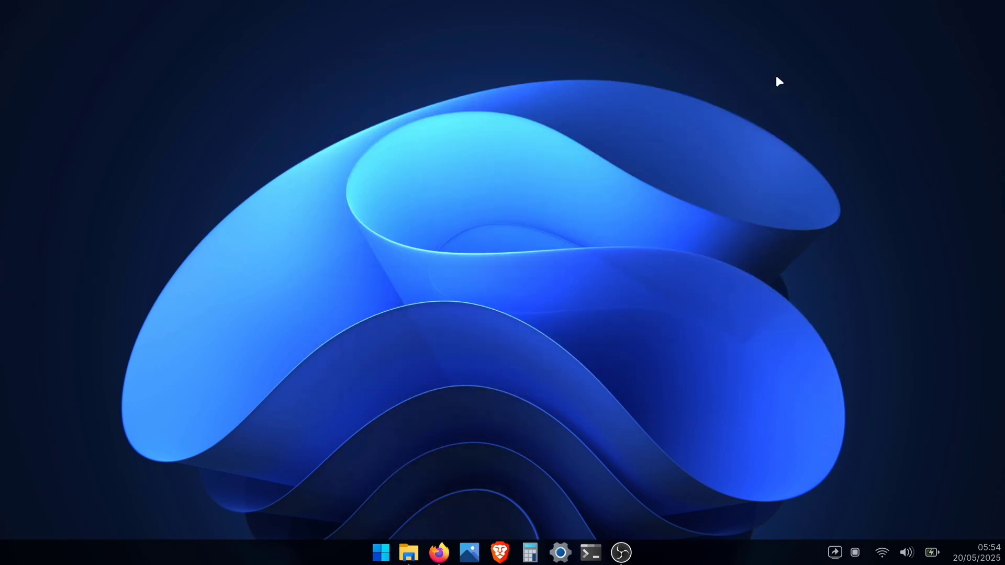
{"action": "left_click", "coordinate": [438, 553]}
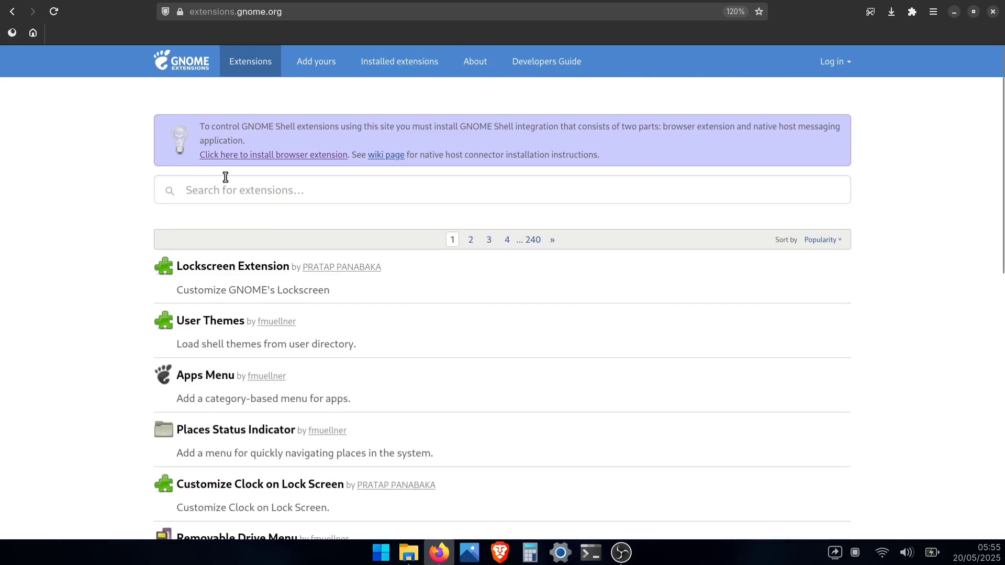
Search extensions.gnome.org for 'desktop icons ng' and open the Desktop Icons NG (DING) page
{"action": "type", "text": "add to"}
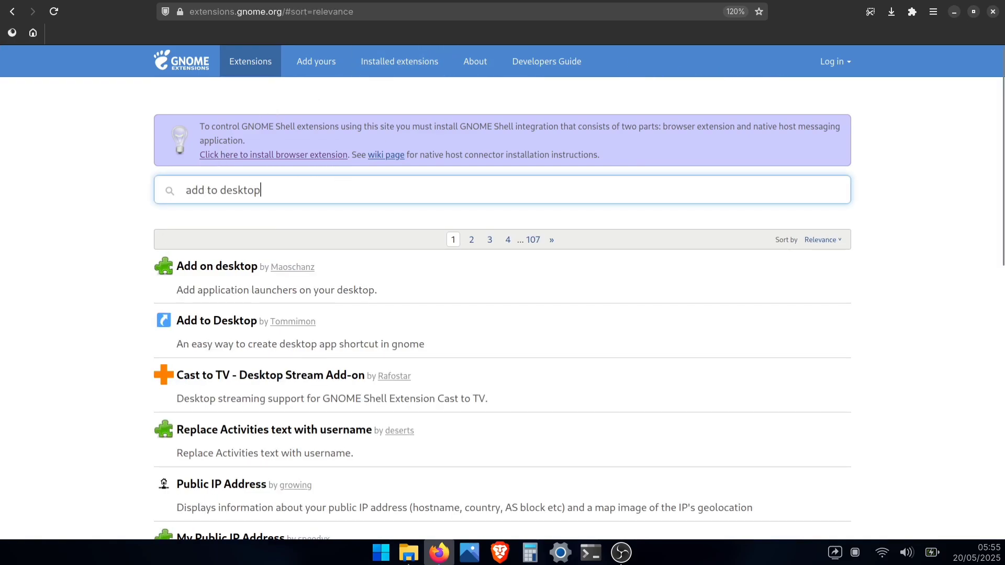
{"action": "type", "text": "desktop icons ng"}
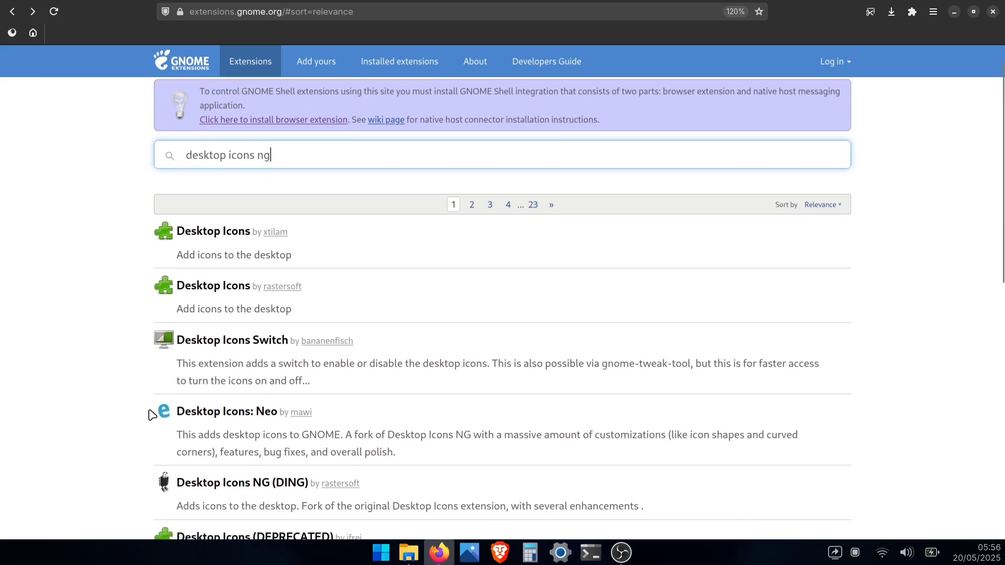
{"action": "scroll", "scroll_direction": "down", "scroll_amount": 3}
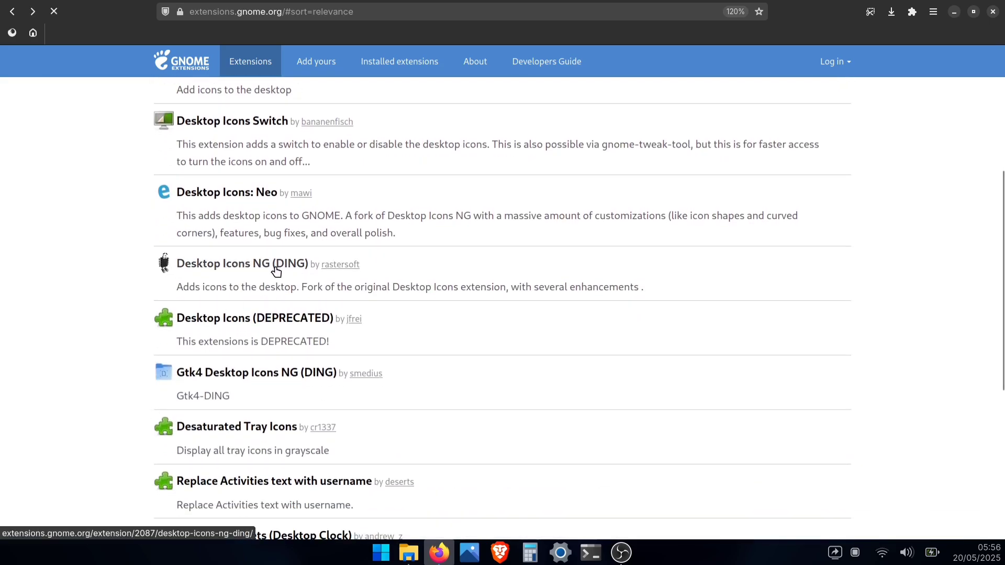
{"action": "left_click", "coordinate": [242, 263]}
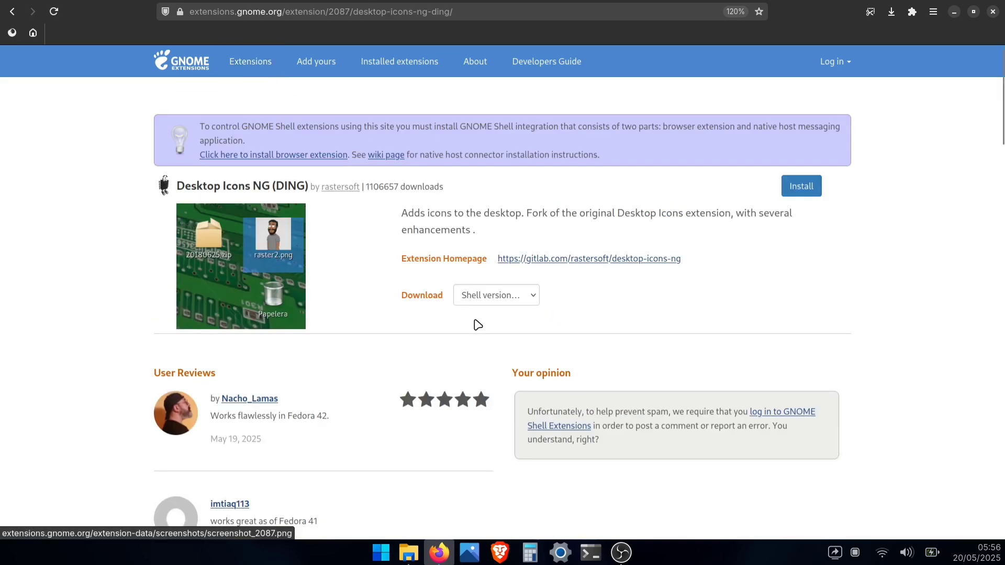
{"action": "left_click", "coordinate": [496, 294]}
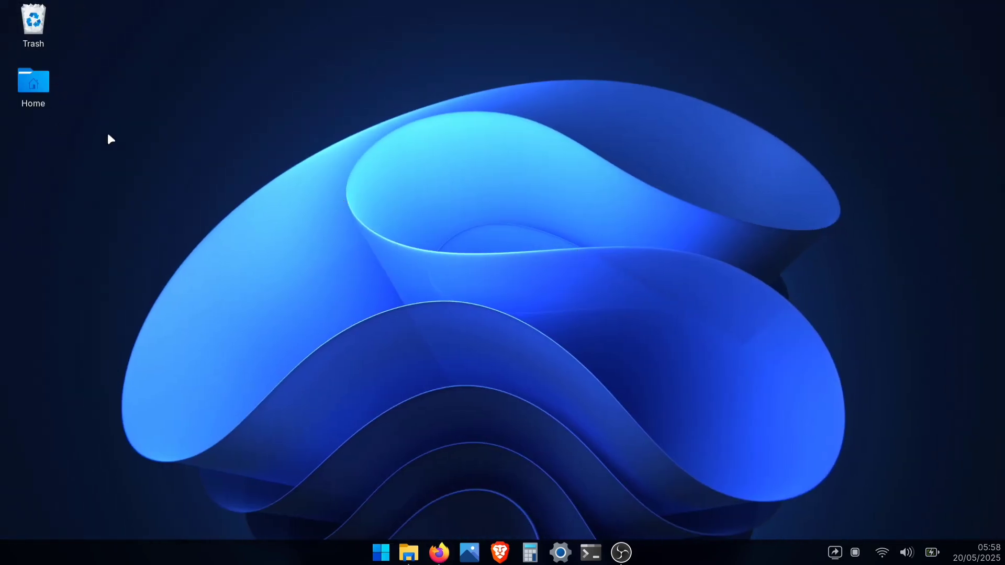
{"action": "mouse_move", "coordinate": [482, 304]}
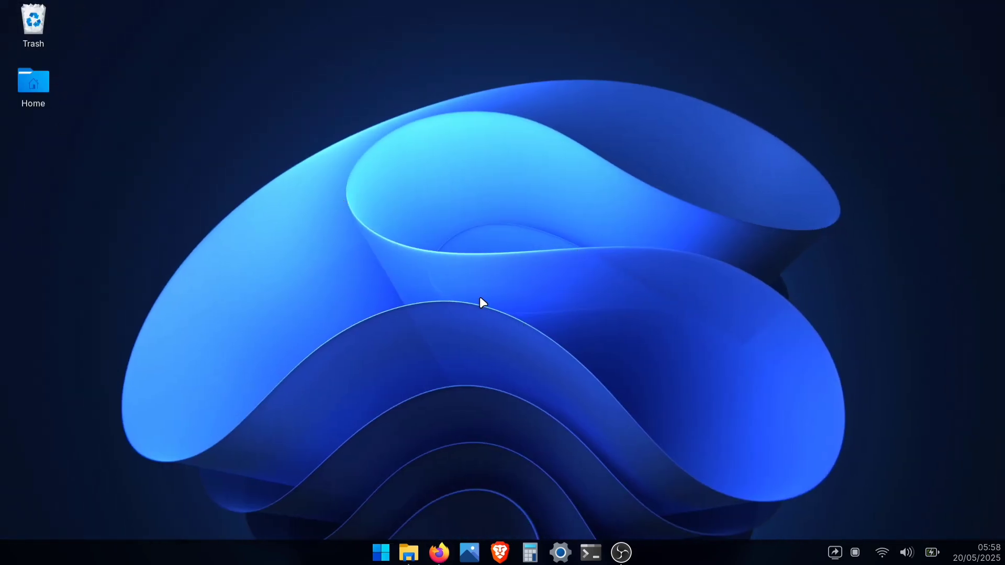
Drag the Python folder from Files onto the desktop
{"action": "left_click", "coordinate": [408, 553]}
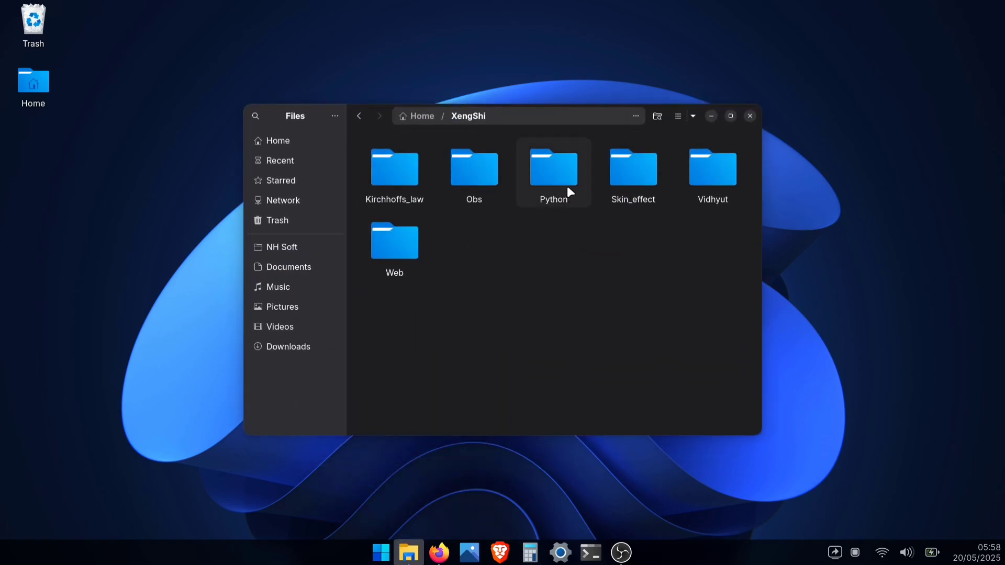
{"action": "left_click_drag", "start_coordinate": [553, 166], "coordinate": [33, 141]}
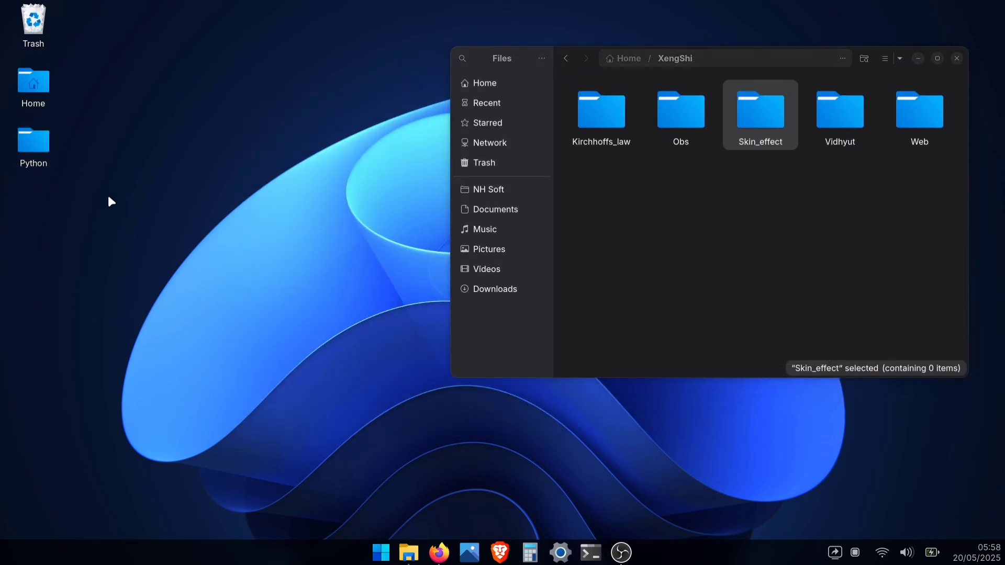
{"action": "left_click", "coordinate": [956, 58]}
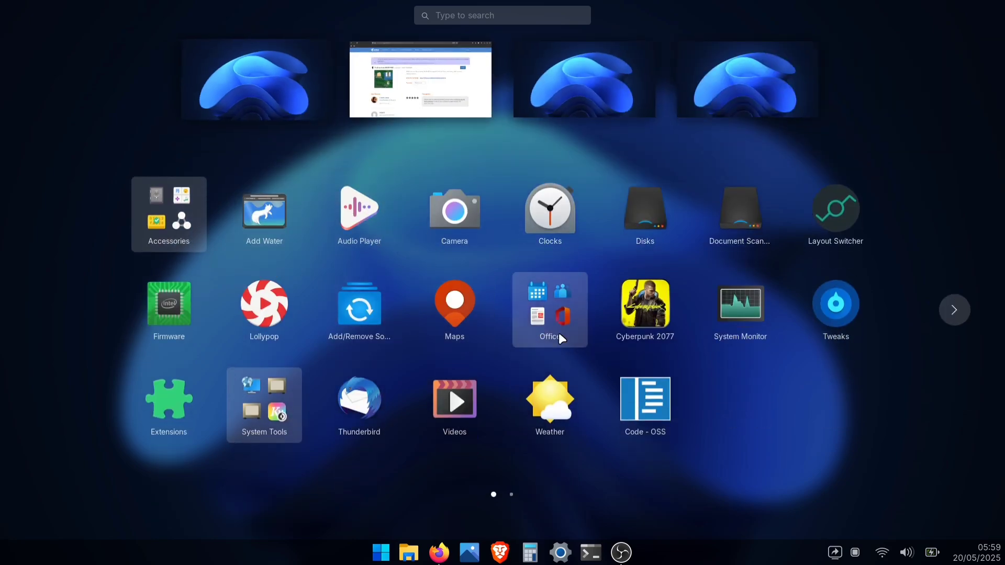
Add Code - OSS to the desktop from the app grid and launch its desktop shortcut
{"action": "right_click", "coordinate": [644, 404]}
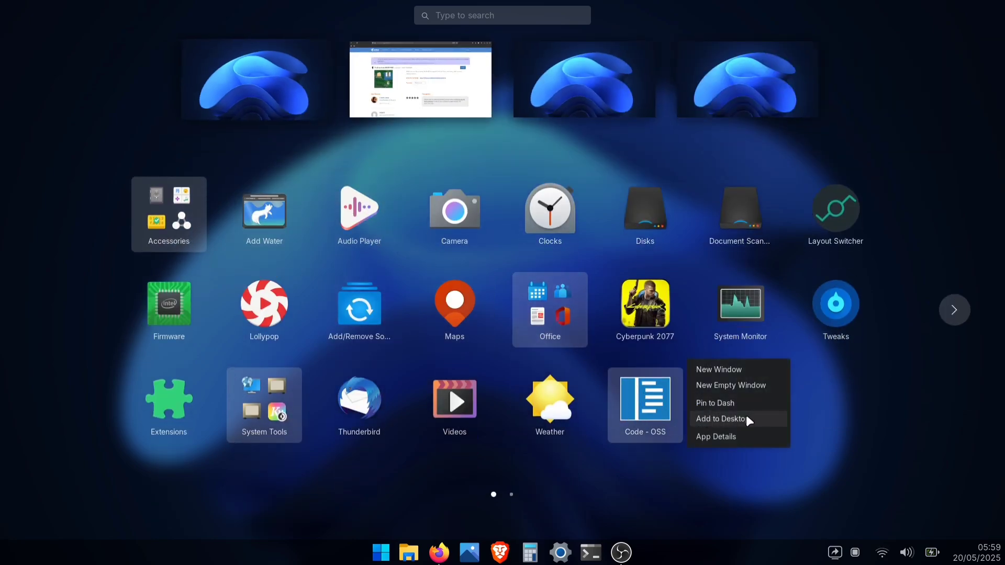
{"action": "left_click", "coordinate": [720, 419]}
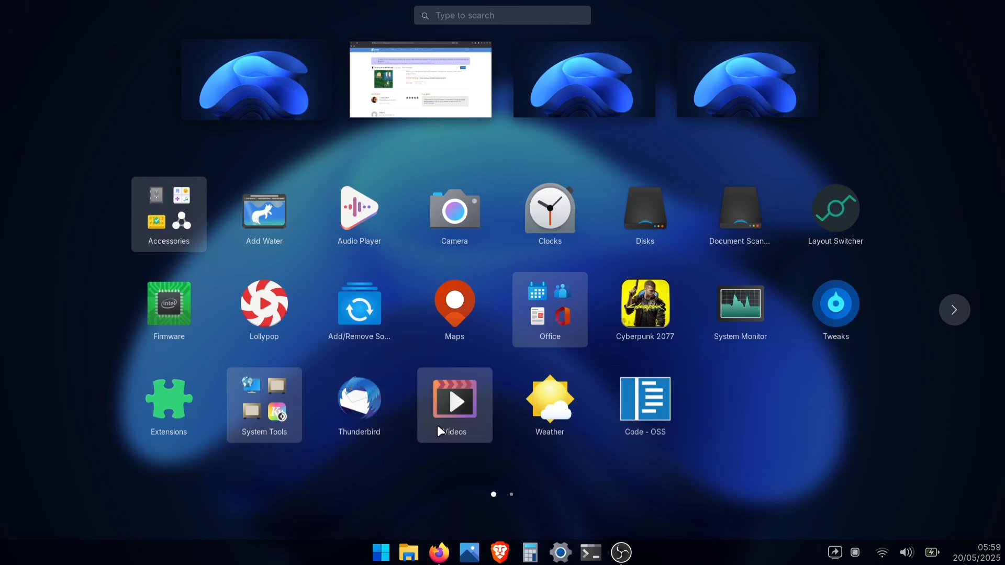
{"action": "mouse_move", "coordinate": [740, 309]}
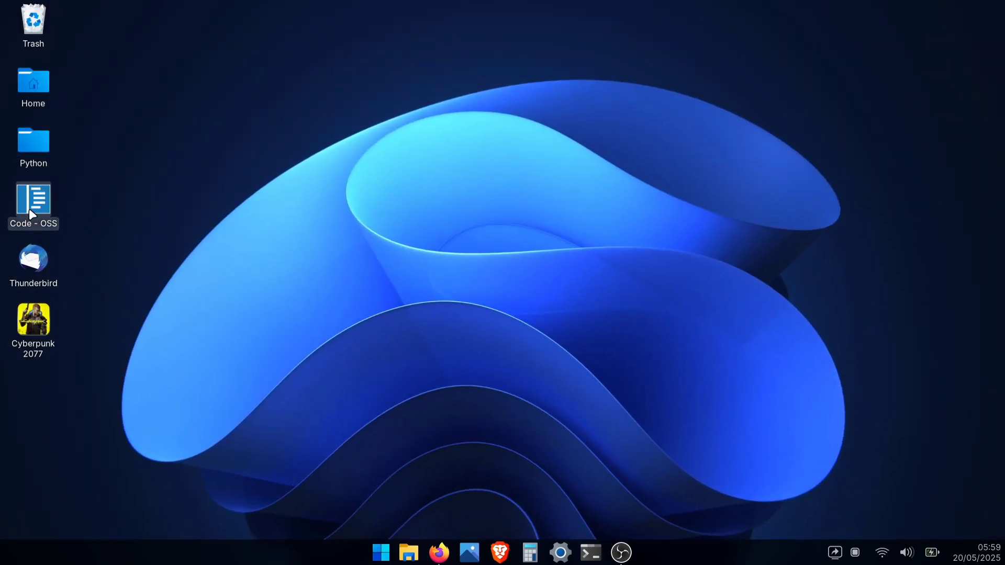
{"action": "left_click_drag", "start_coordinate": [32, 205], "coordinate": [435, 83]}
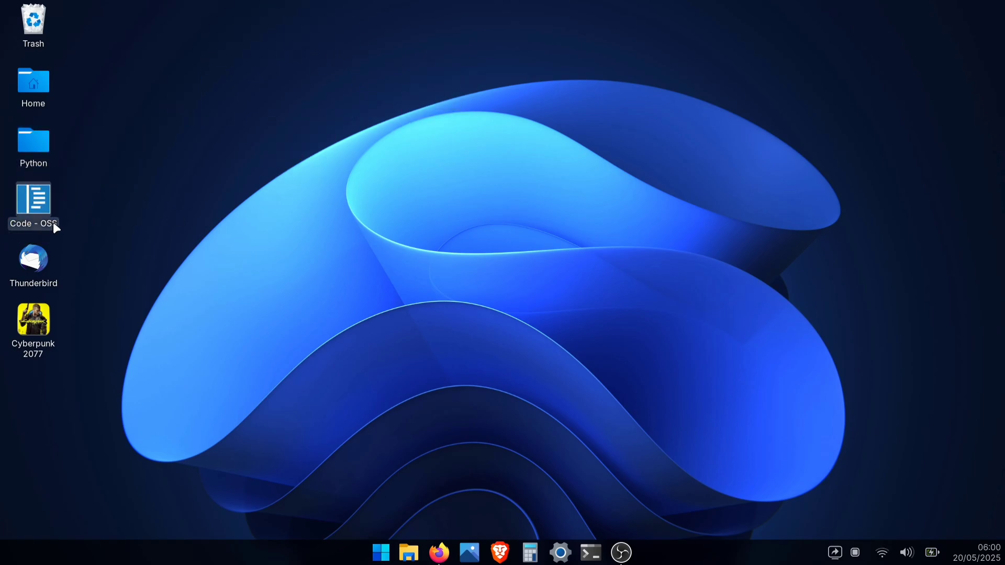
{"action": "double_click", "coordinate": [32, 199]}
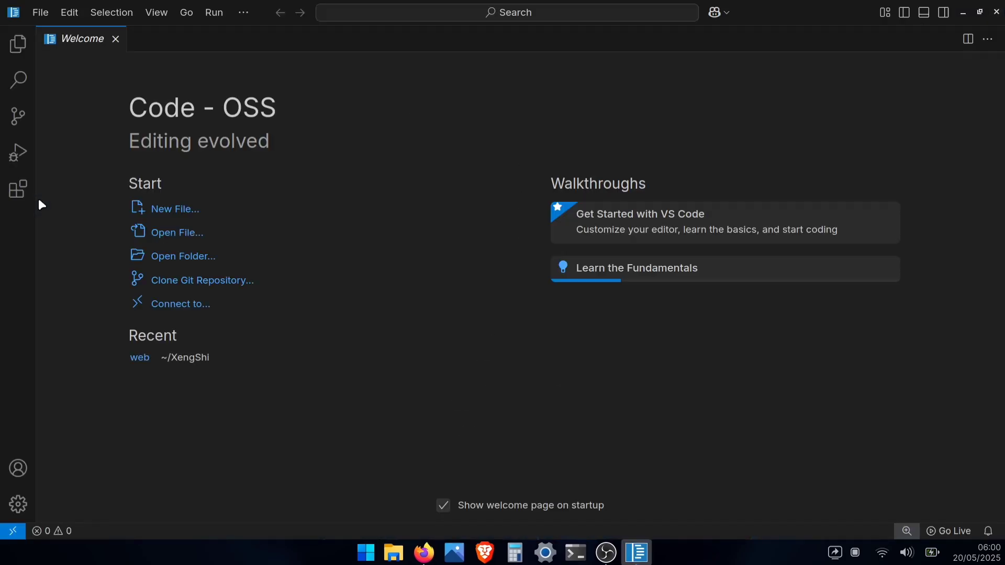
{"action": "mouse_move", "coordinate": [331, 199]}
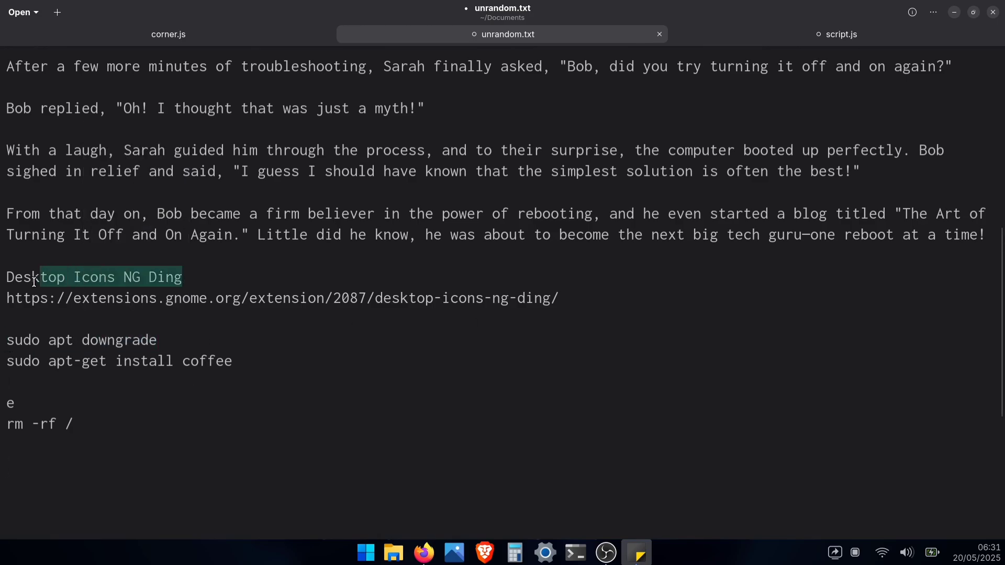
Leave the unrandom.txt notes in Text Editor and return to Firefox's GNOME Extensions page
{"action": "left_click", "coordinate": [298, 374]}
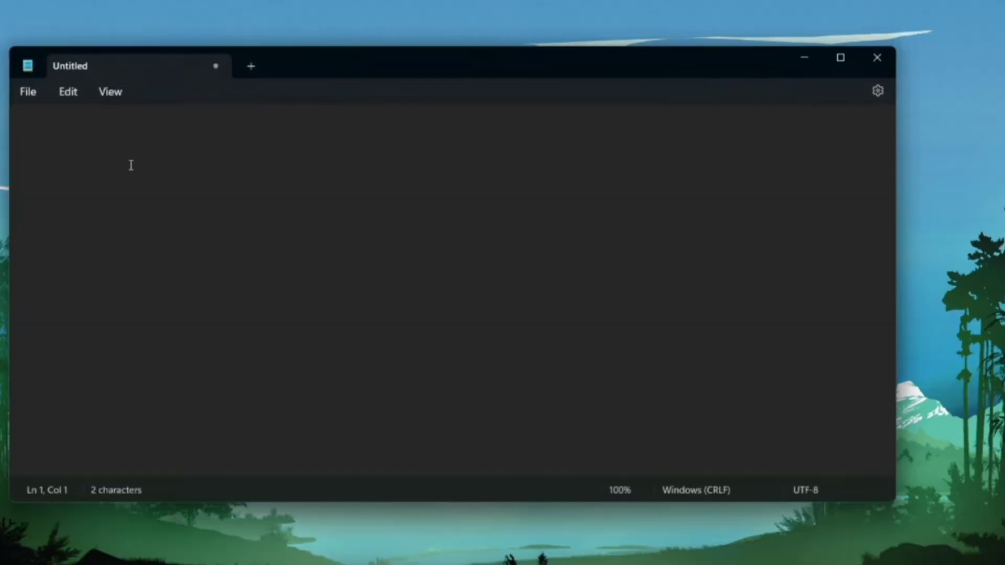
{"action": "key", "text": "win+v"}
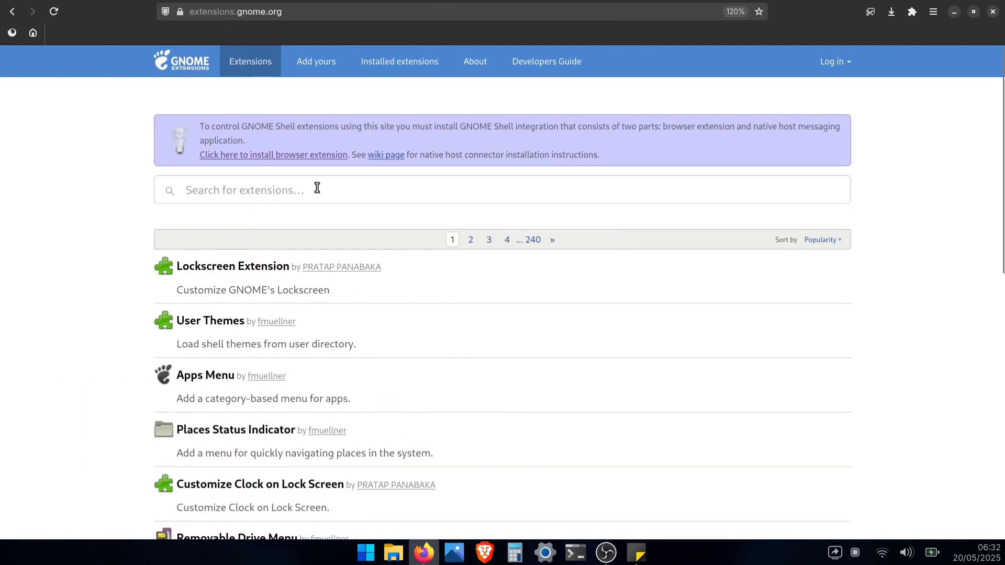
Search for 'clipboard indicator' and open the top Clipboard Indicator result by Tudmotu
{"action": "type", "text": "clipboard indicator"}
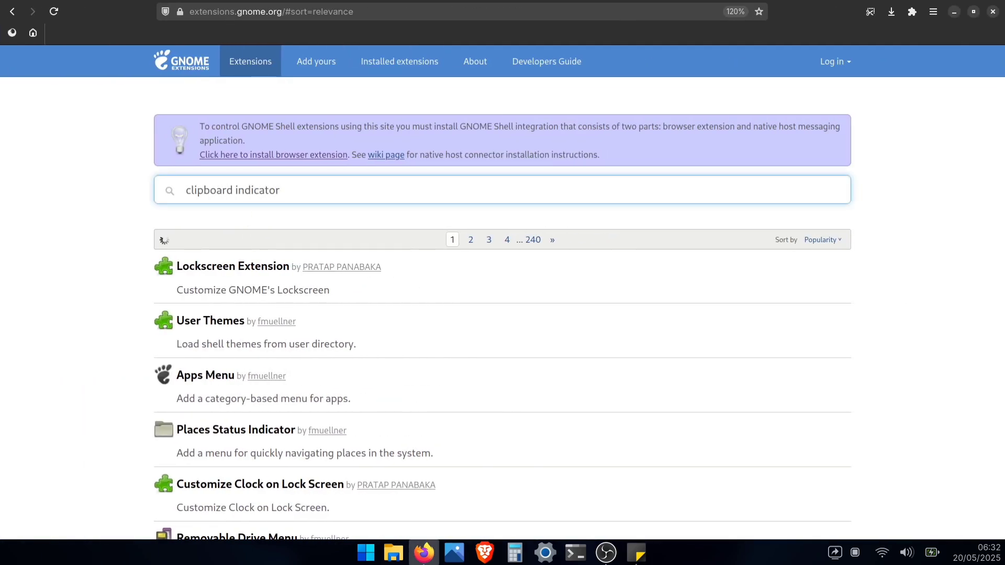
{"action": "left_click", "coordinate": [821, 239]}
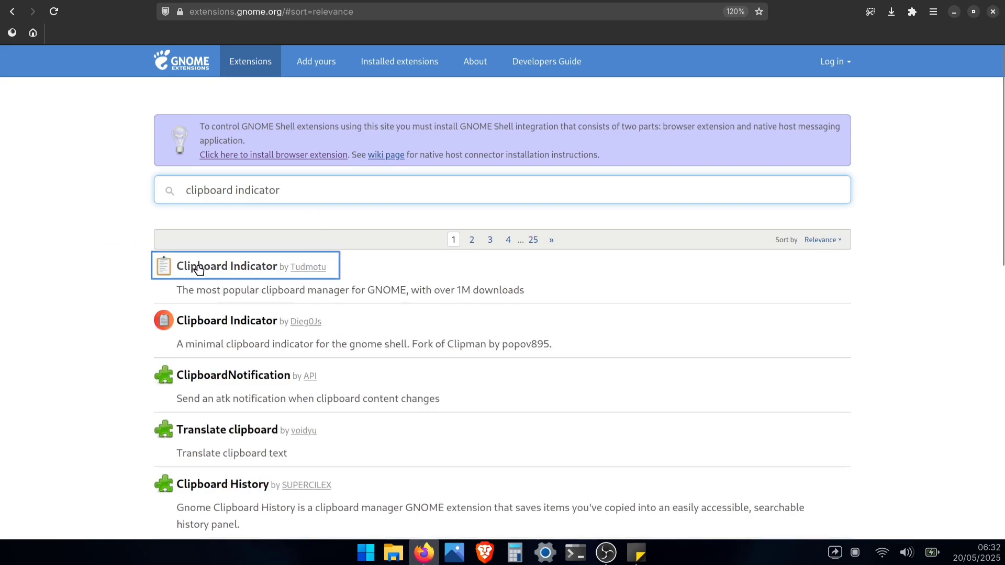
{"action": "mouse_move", "coordinate": [228, 270]}
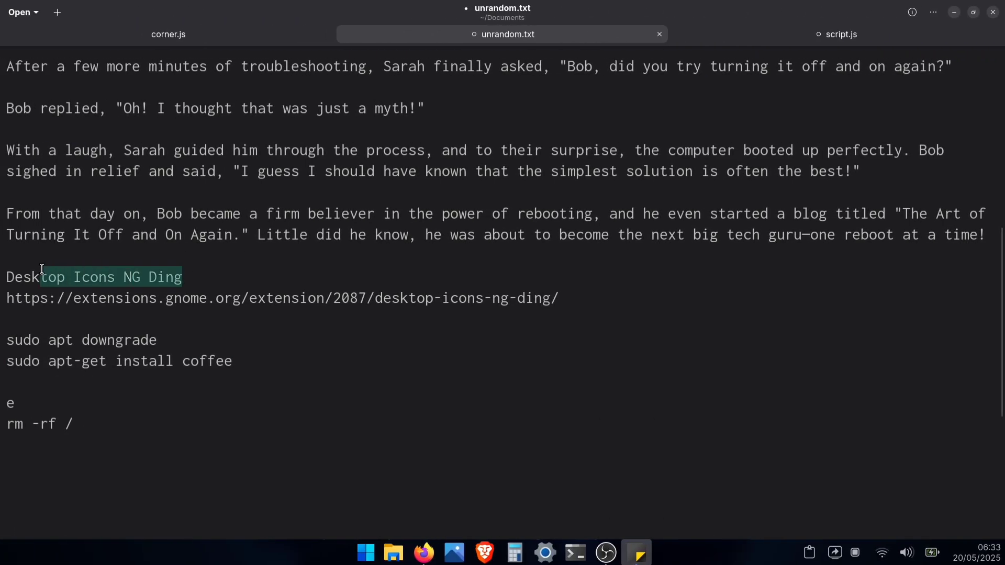
Copy the 'Desktop Icons NG Ding' text and show the Clipboard Indicator history from the tray
{"action": "right_click", "coordinate": [83, 283]}
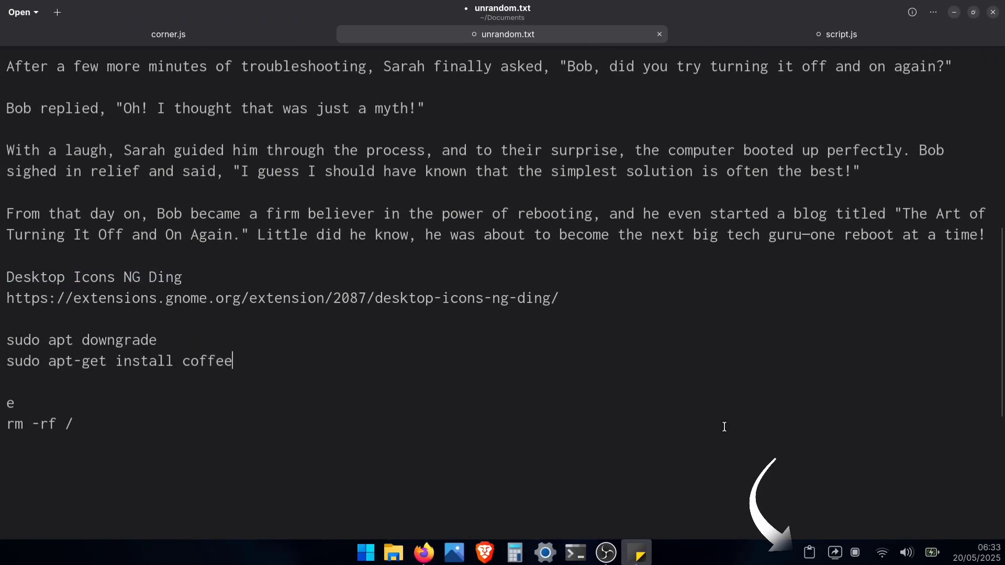
{"action": "left_click", "coordinate": [809, 552]}
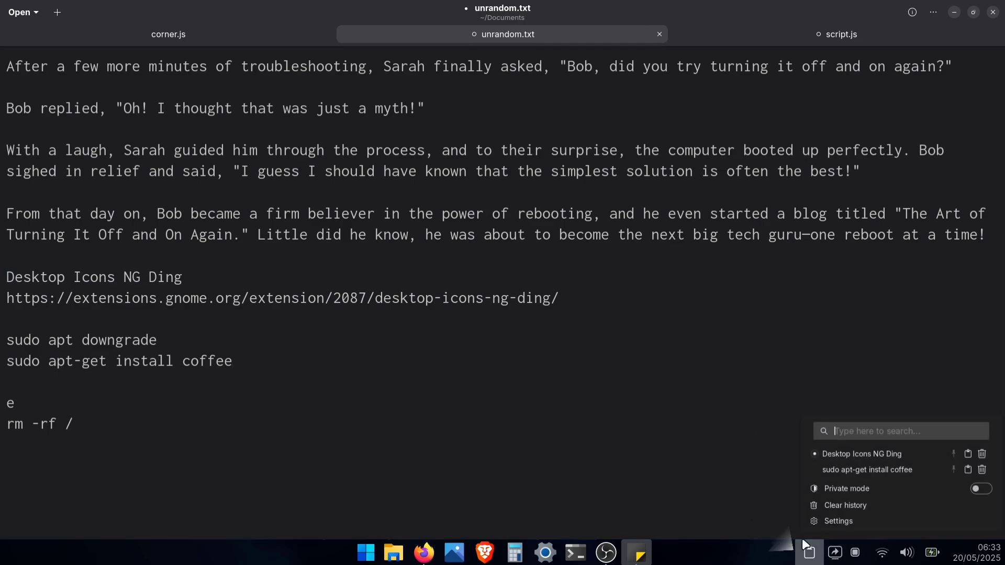
{"action": "mouse_move", "coordinate": [868, 470]}
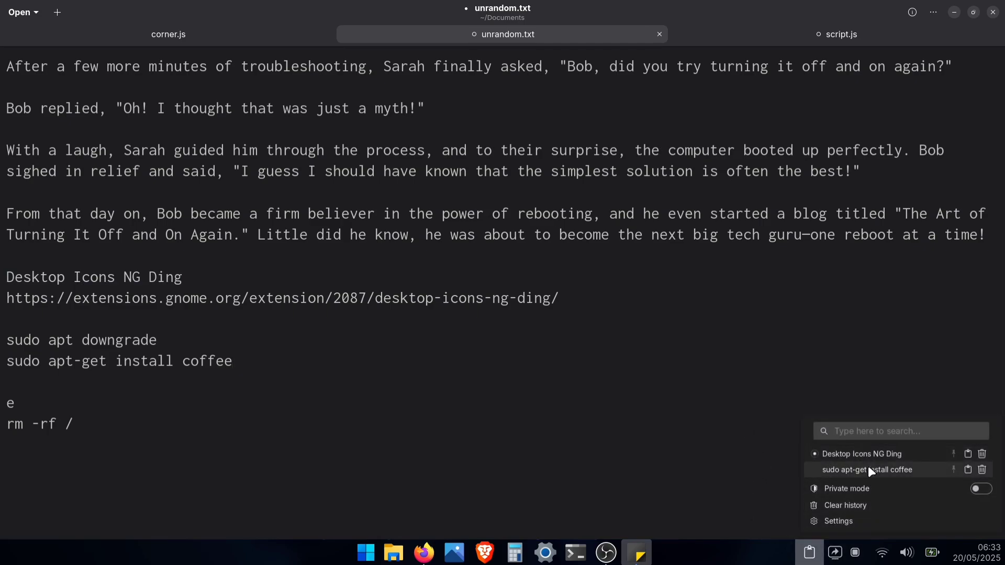
{"action": "mouse_move", "coordinate": [869, 453]}
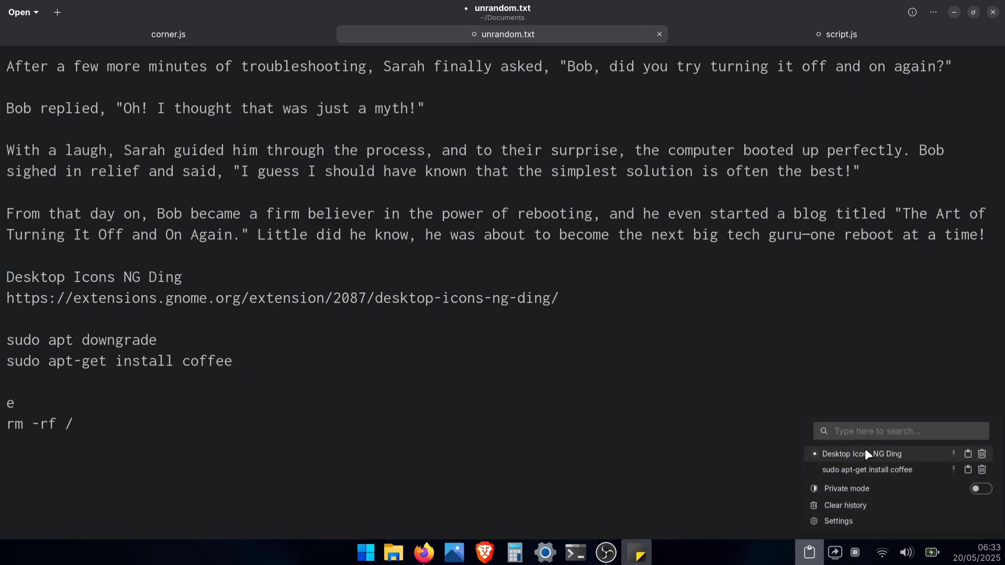
{"action": "mouse_move", "coordinate": [260, 450]}
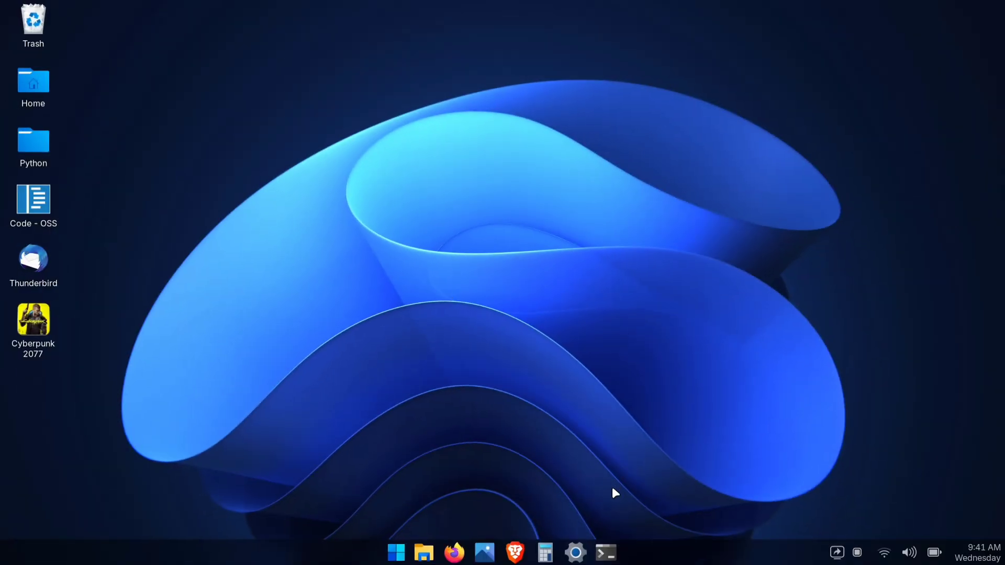
Go to Settings > Keyboard and view the keyboard shortcuts list
{"action": "left_click", "coordinate": [573, 551]}
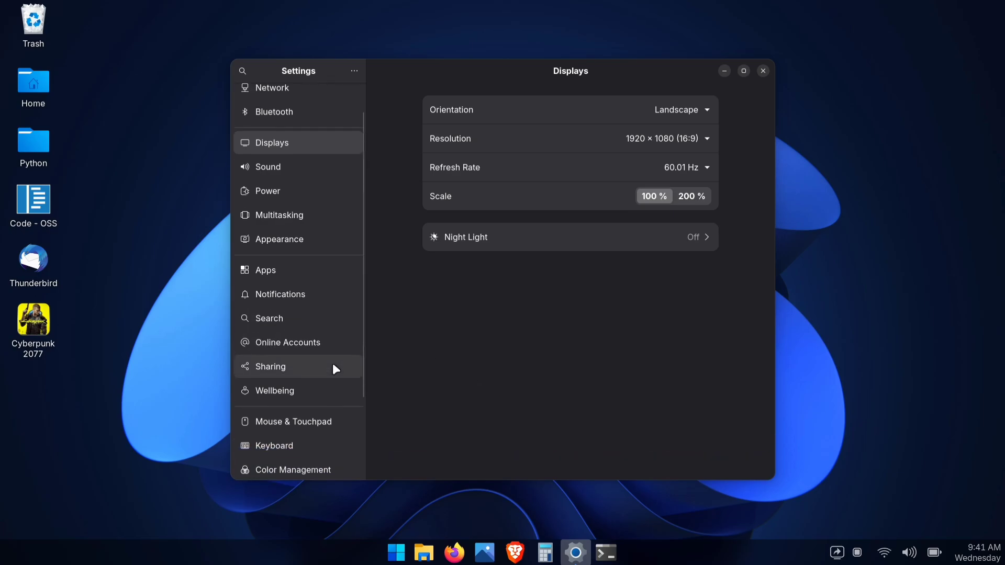
{"action": "scroll", "scroll_direction": "down", "scroll_amount": 3}
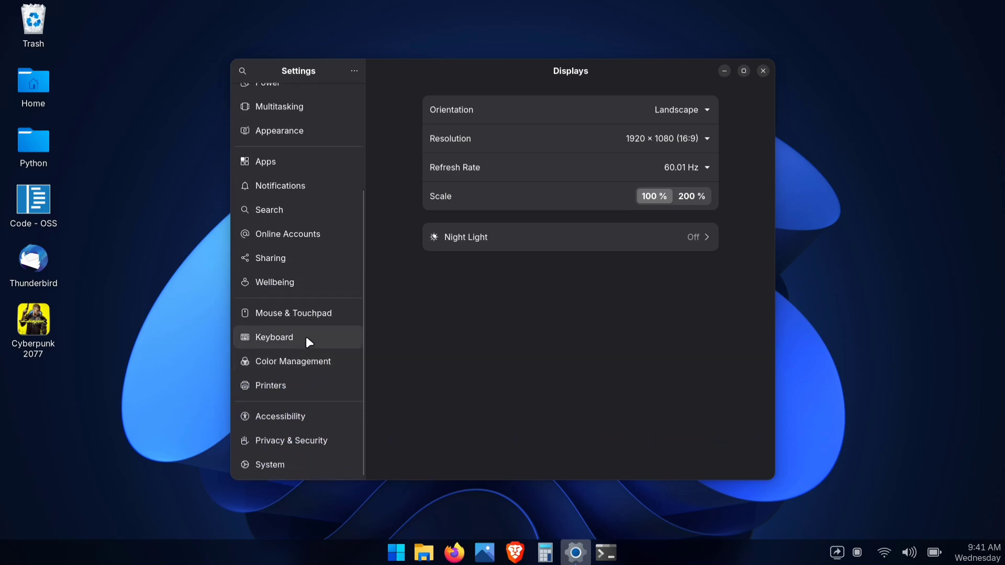
{"action": "left_click", "coordinate": [274, 337]}
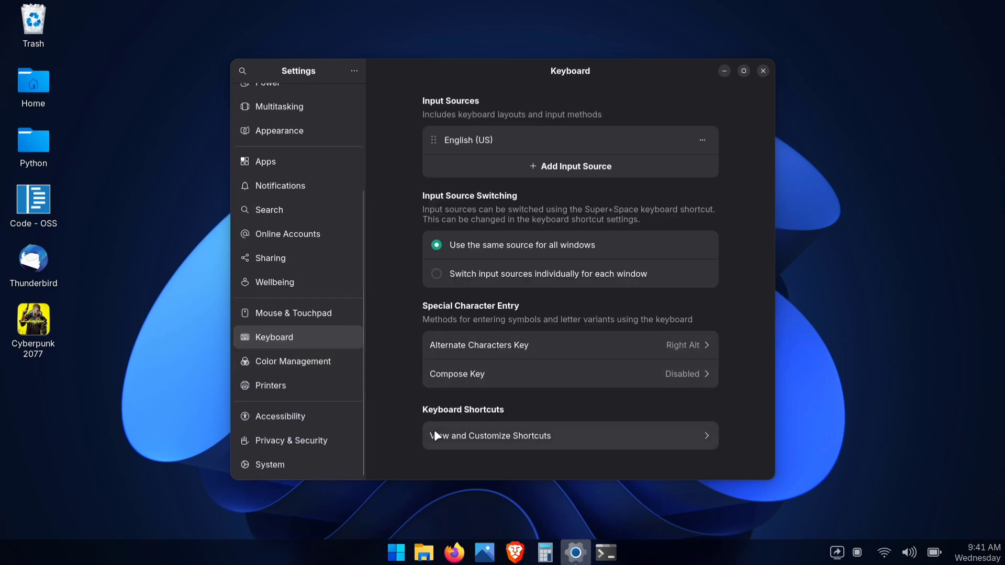
{"action": "mouse_move", "coordinate": [460, 444]}
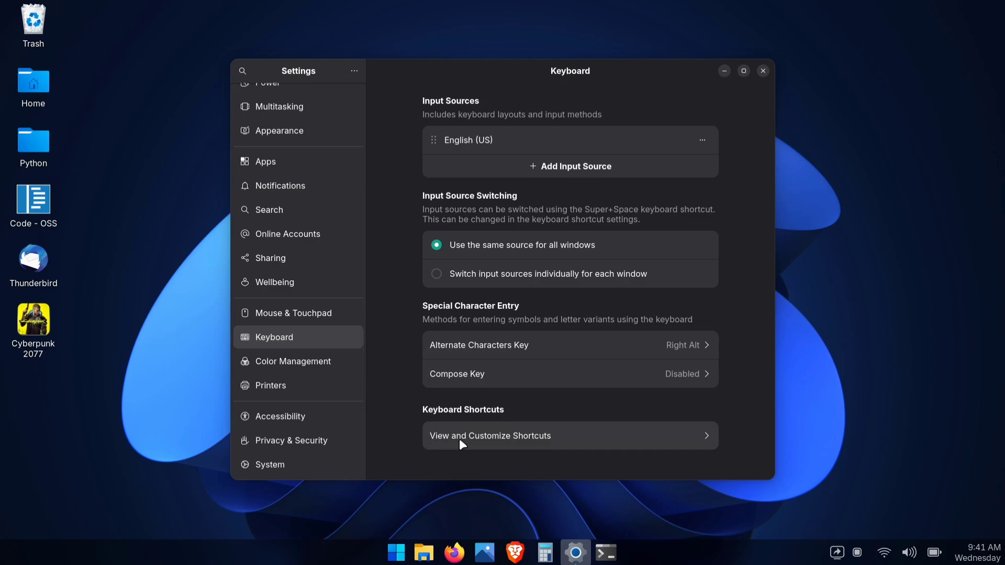
{"action": "left_click", "coordinate": [490, 436]}
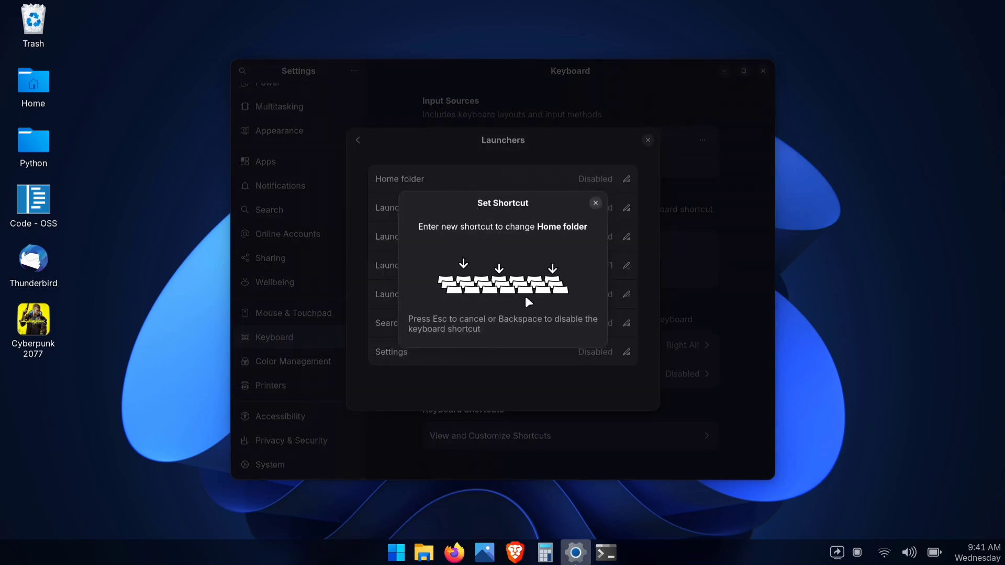
Assign Super+E to the Home folder launcher and enter Super+I for Settings
{"action": "key", "text": "Super+e"}
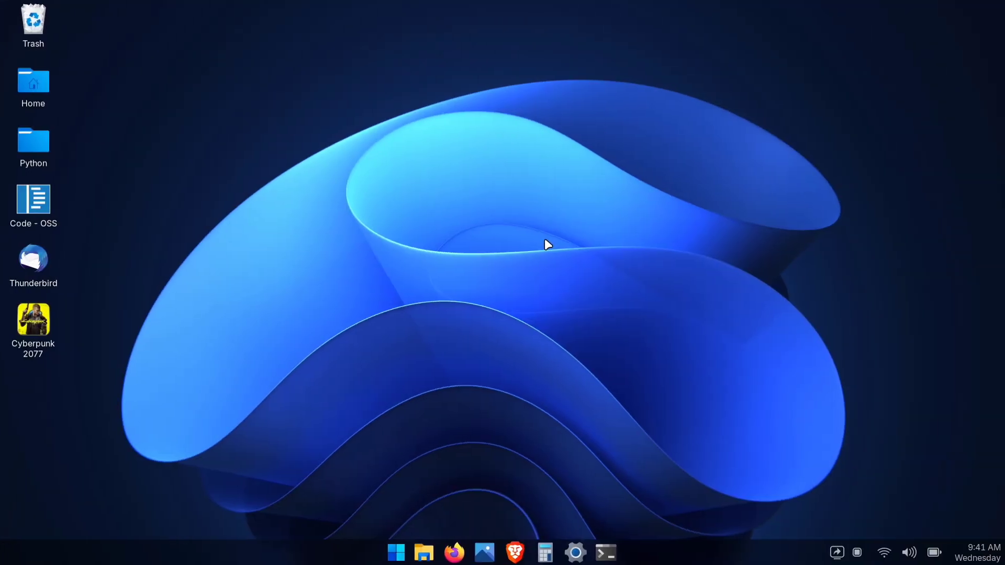
{"action": "left_click", "coordinate": [422, 552]}
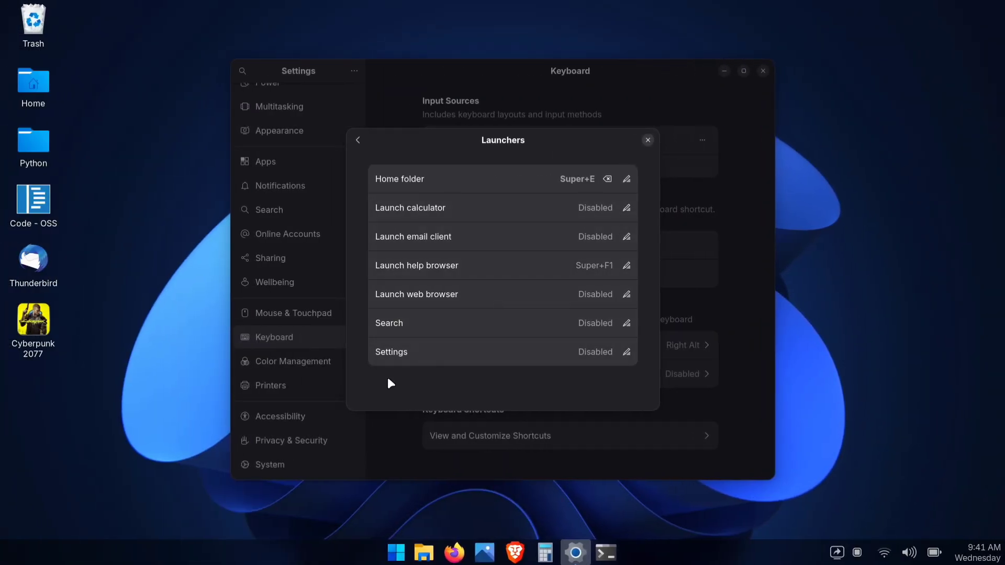
{"action": "left_click", "coordinate": [626, 351]}
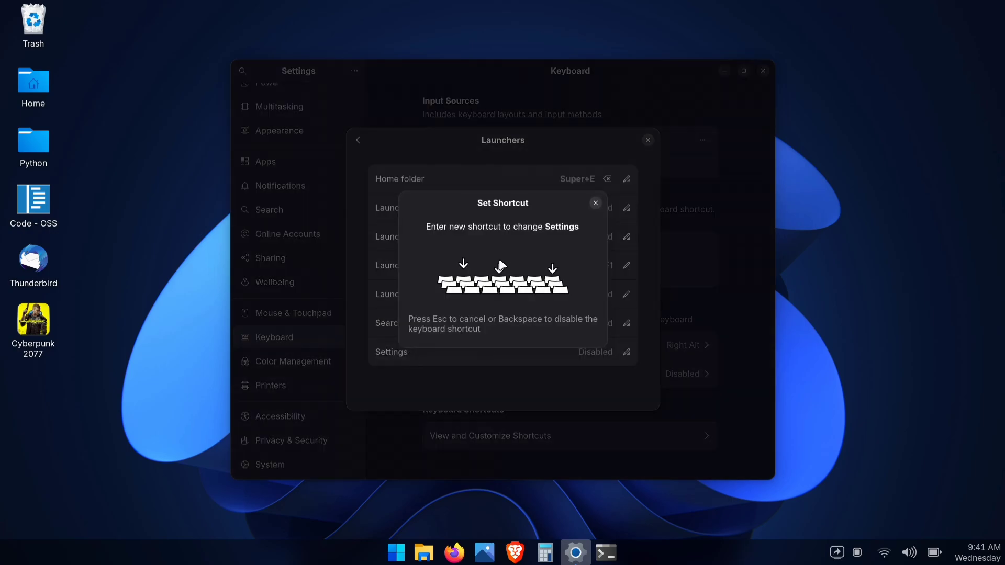
{"action": "key", "text": "Super+i"}
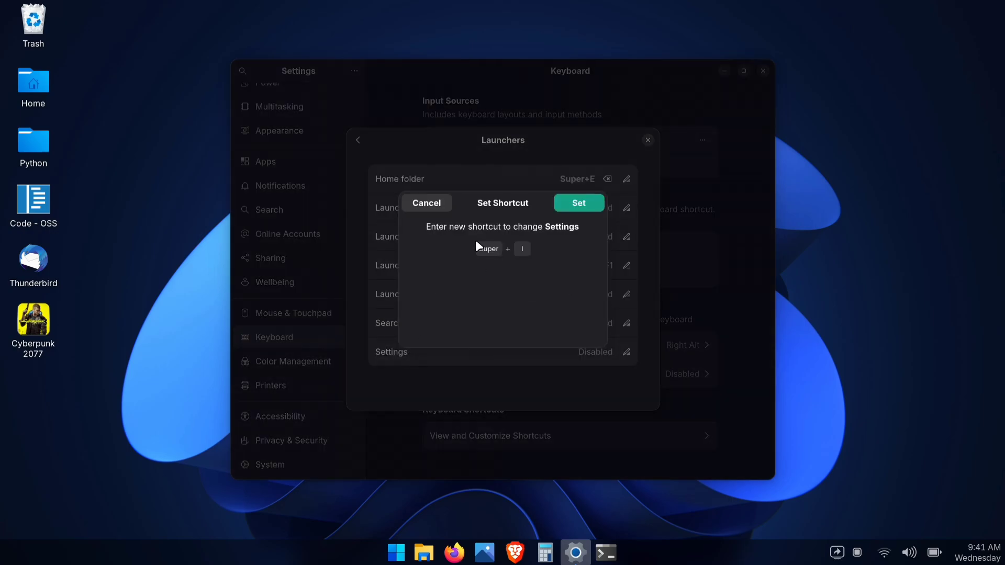